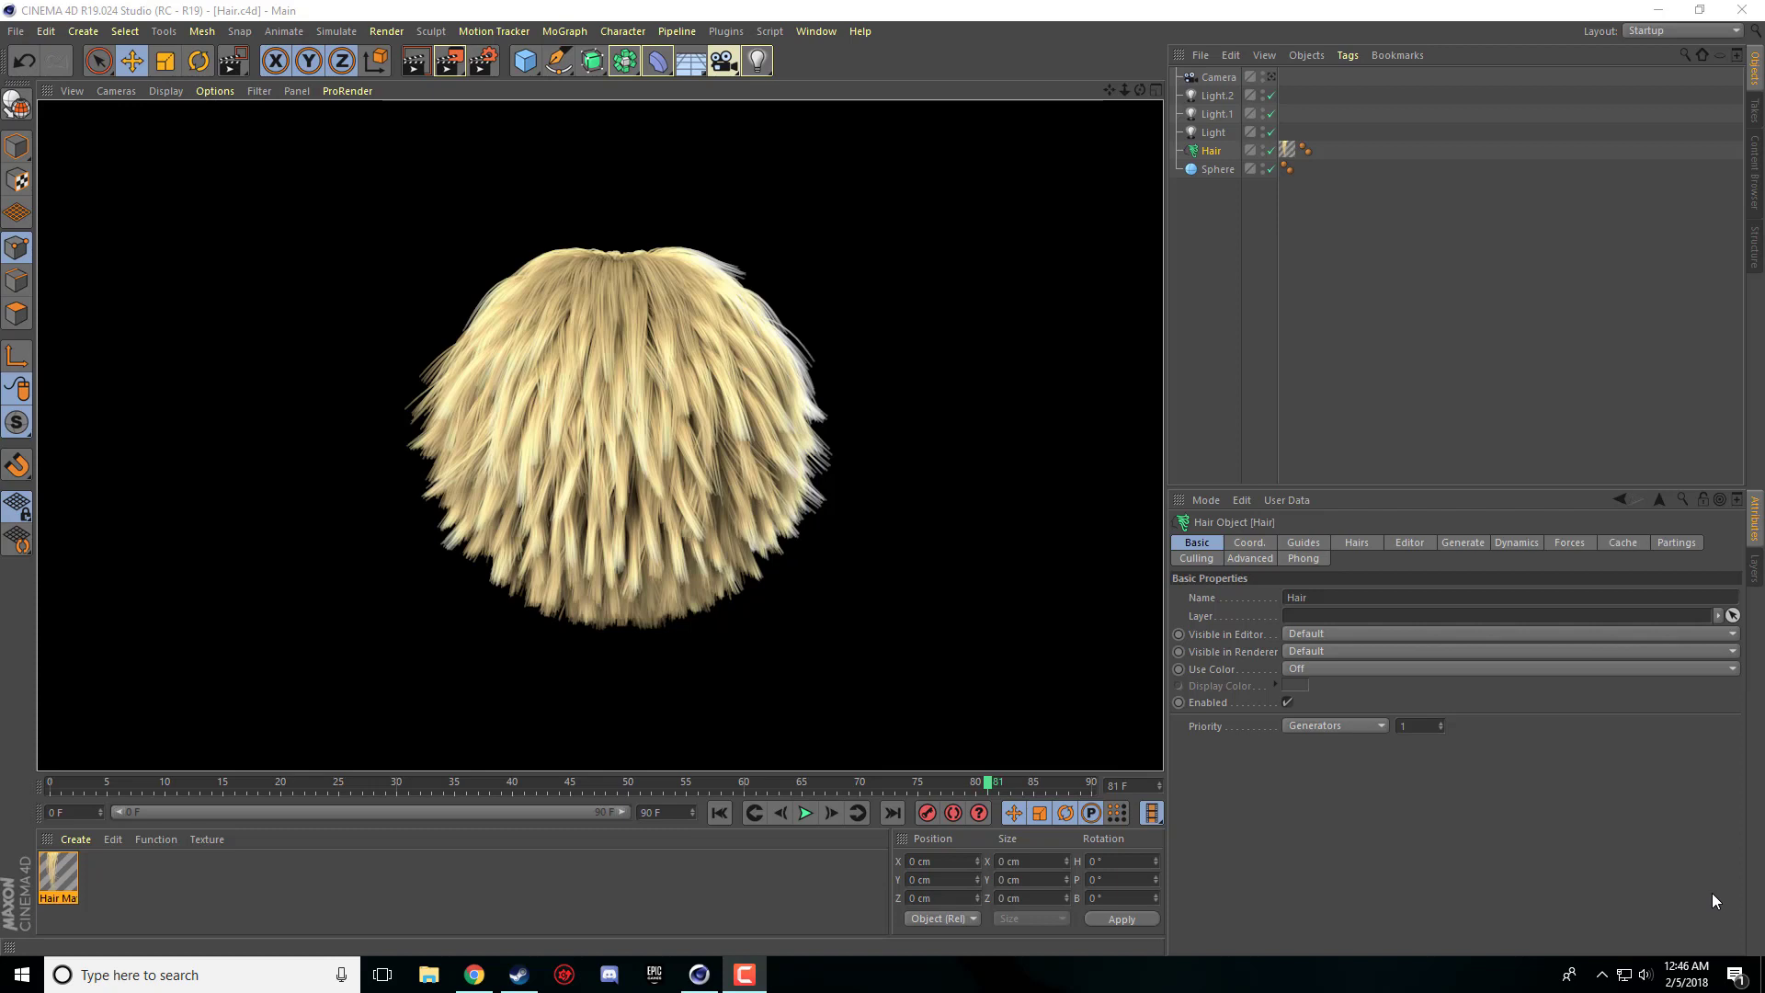
mouse_move(1523, 686)
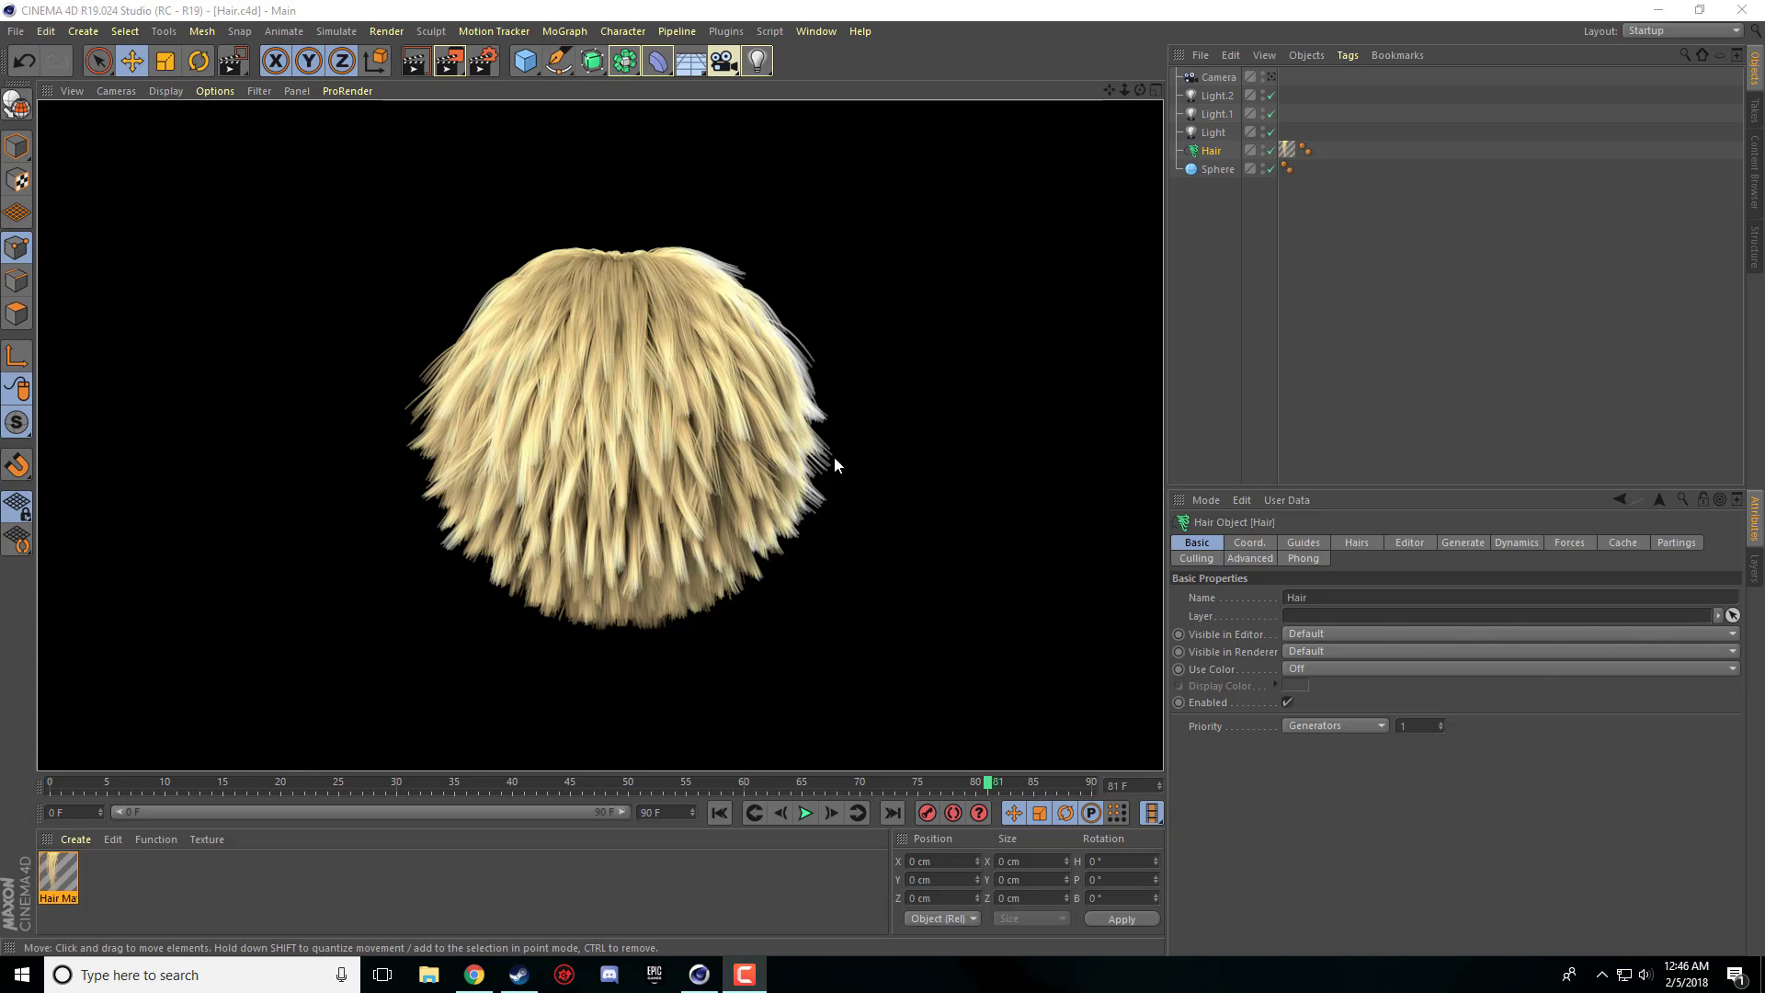
mouse_move(407, 413)
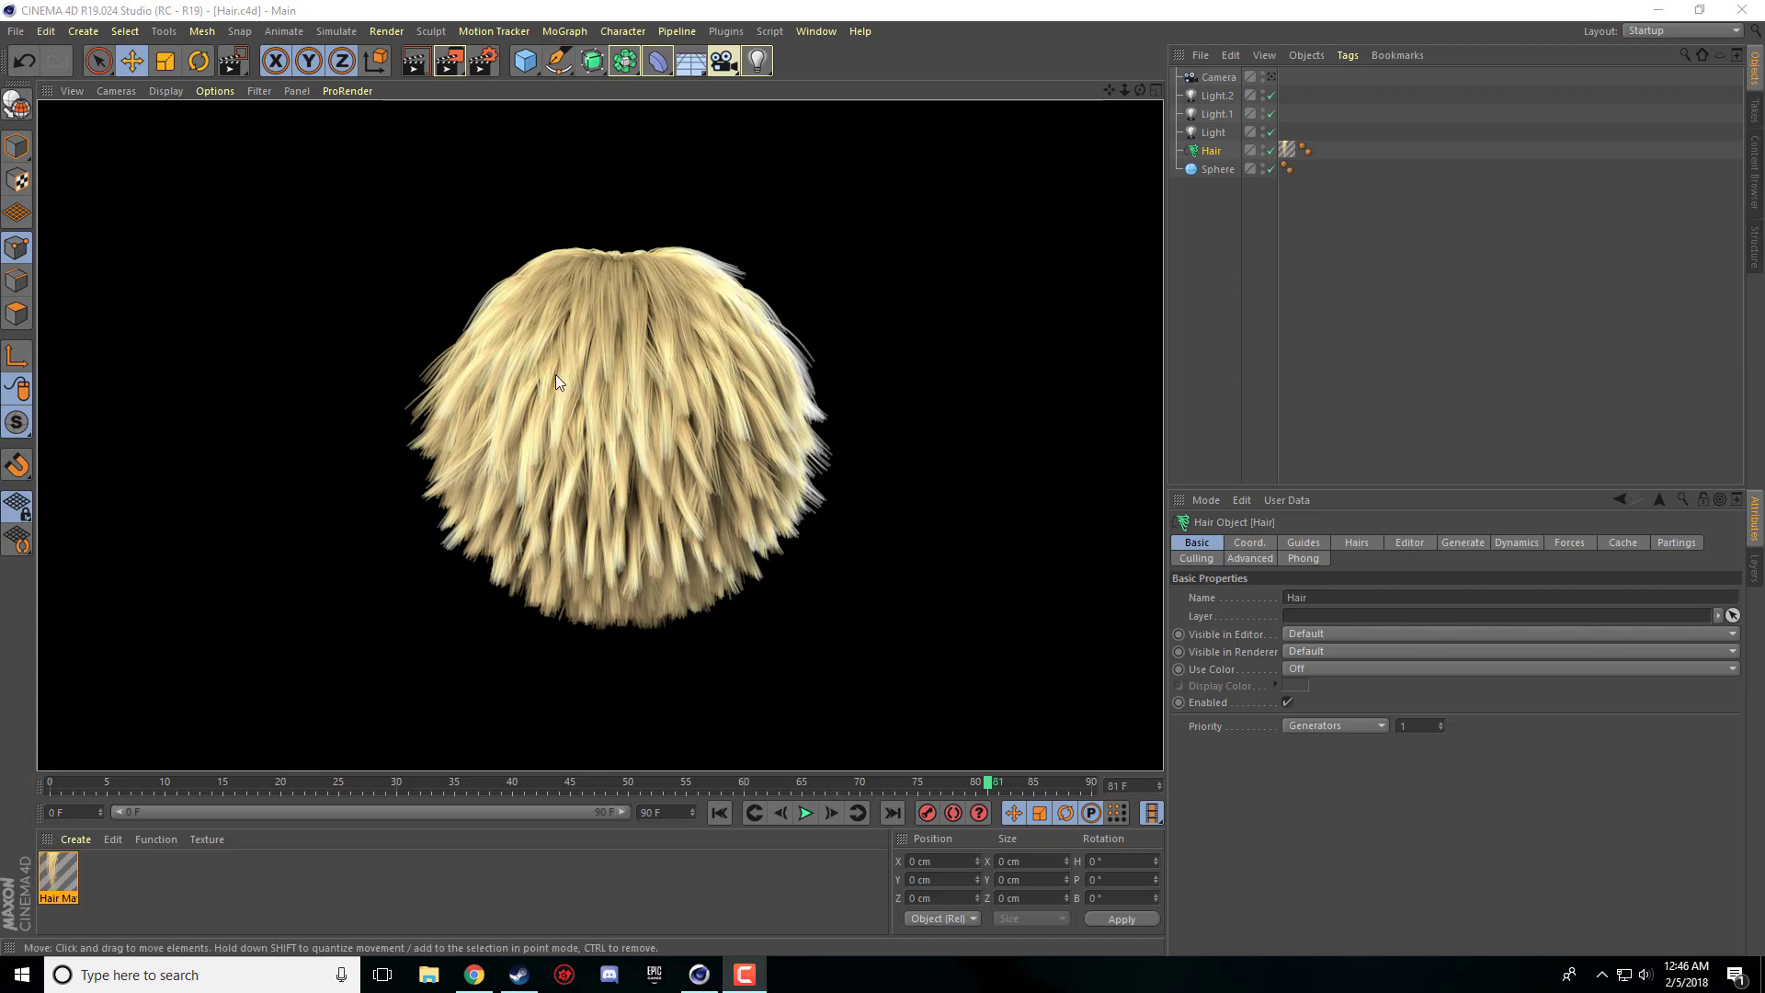
mouse_move(607, 240)
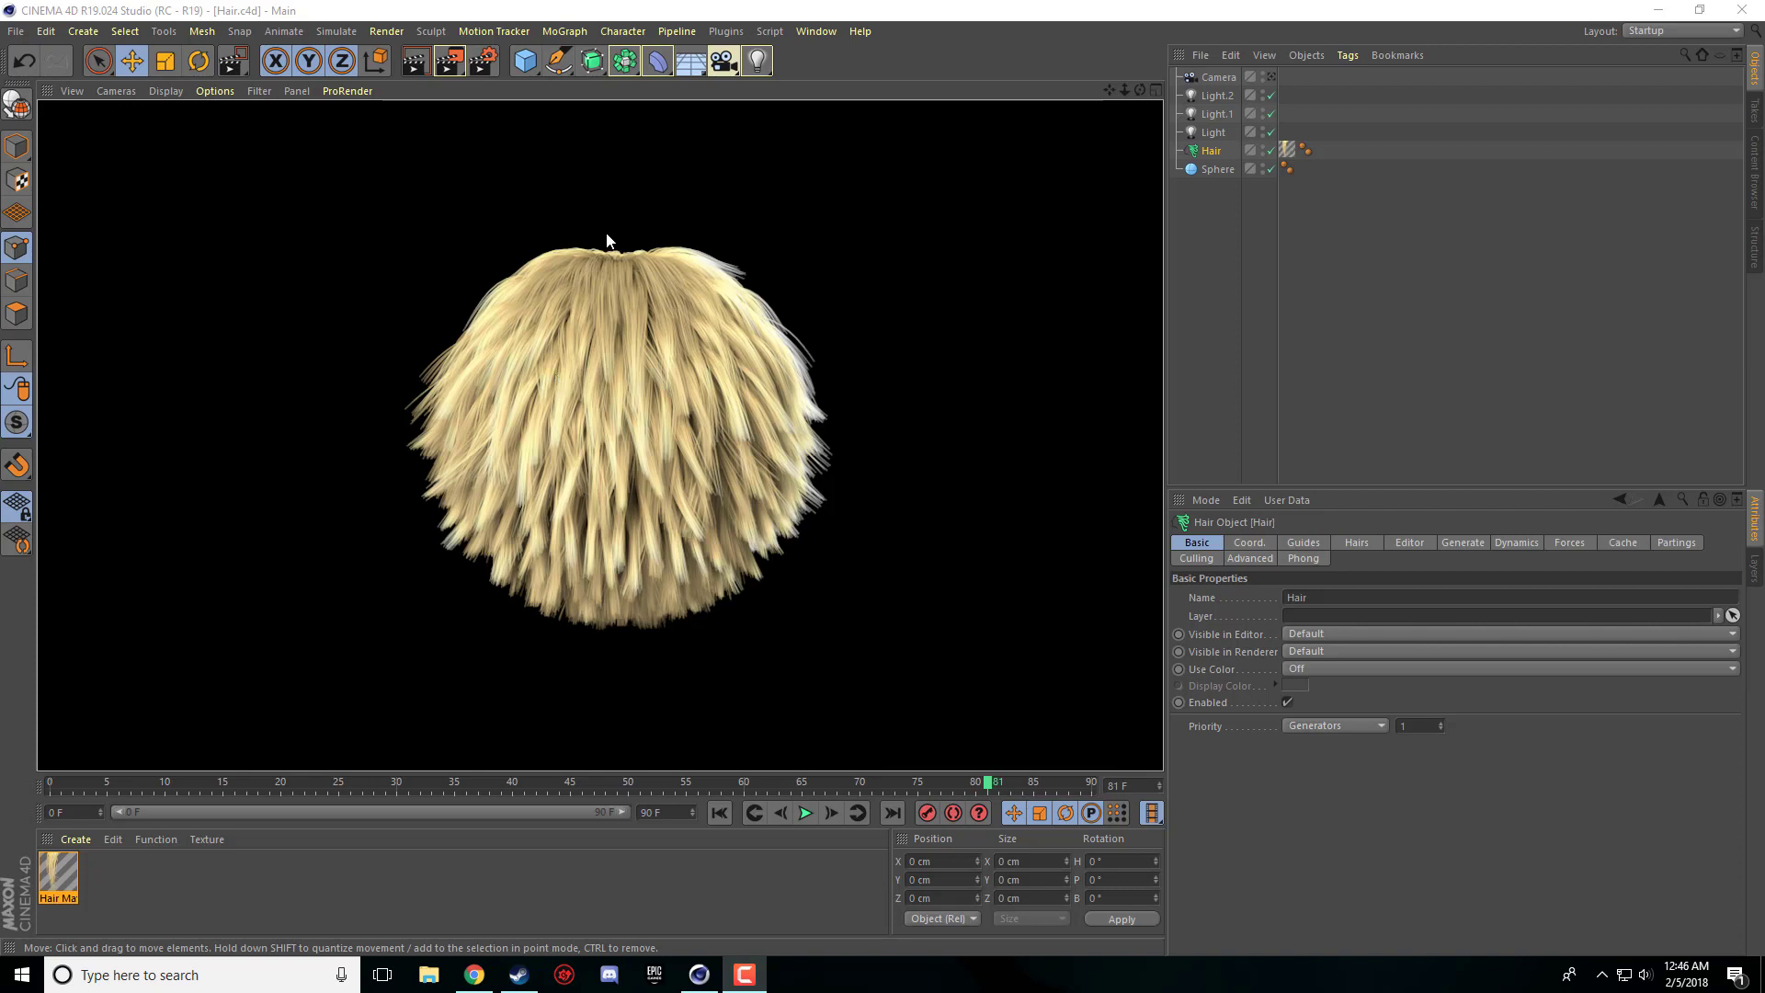
mouse_move(447, 444)
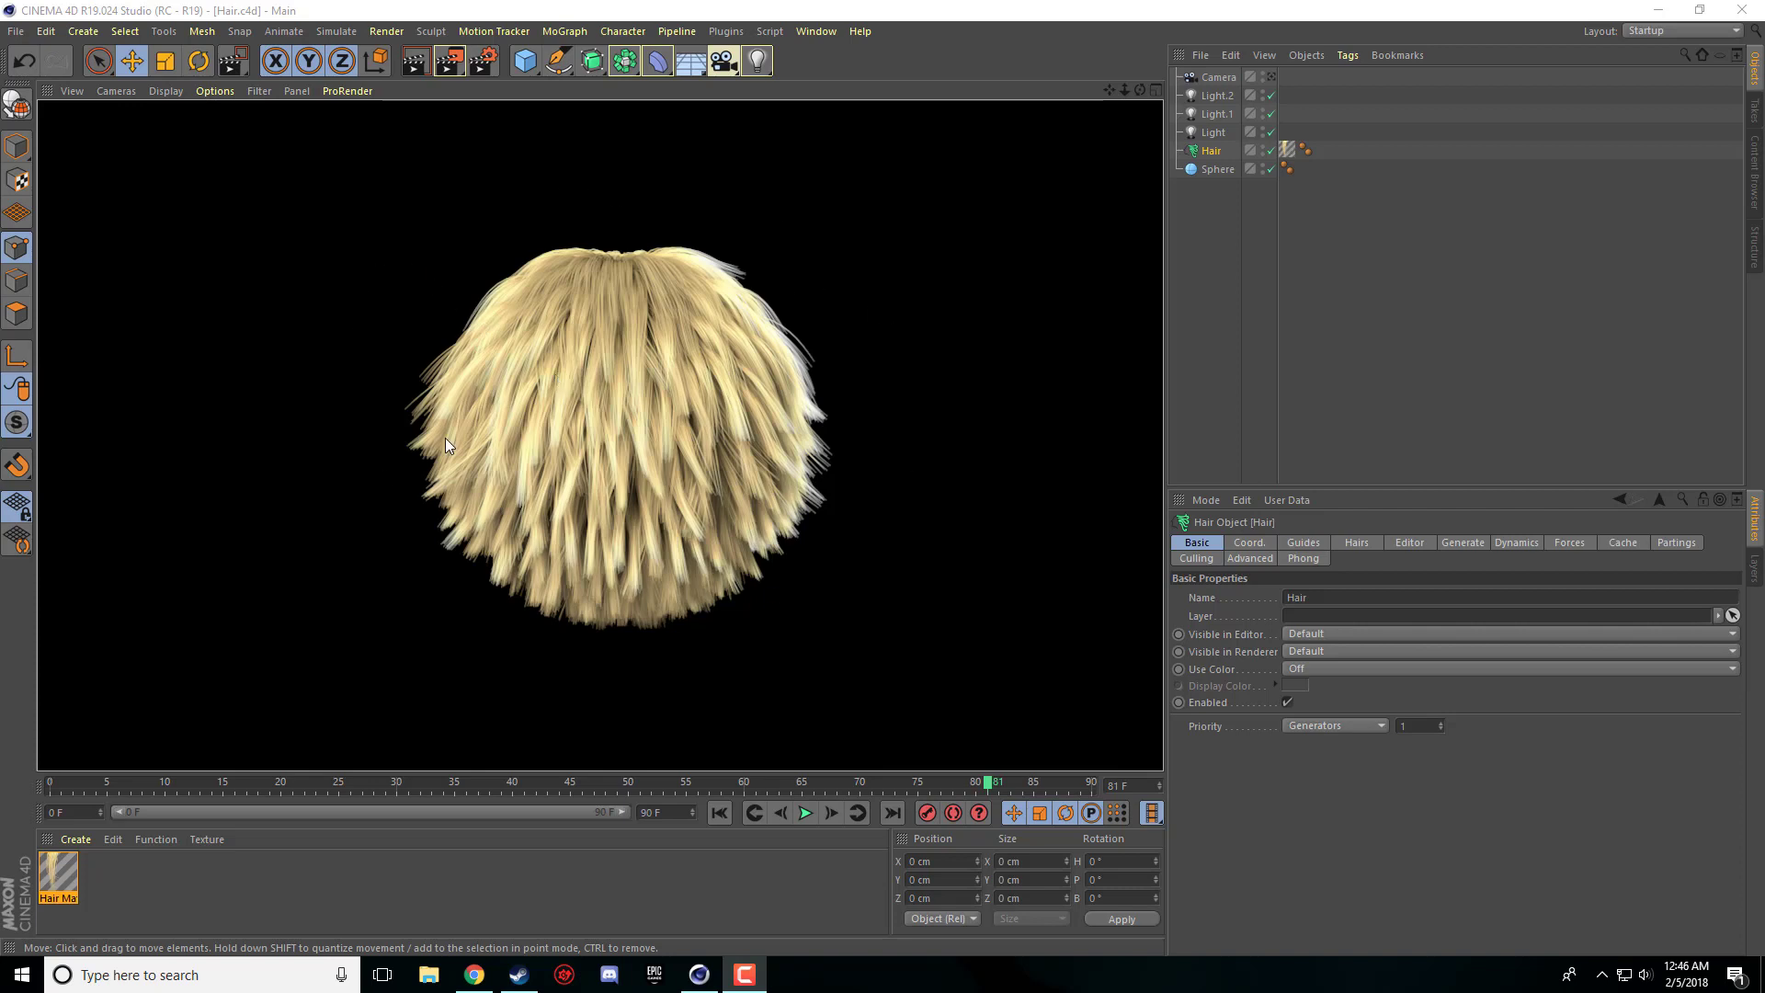
mouse_move(196, 172)
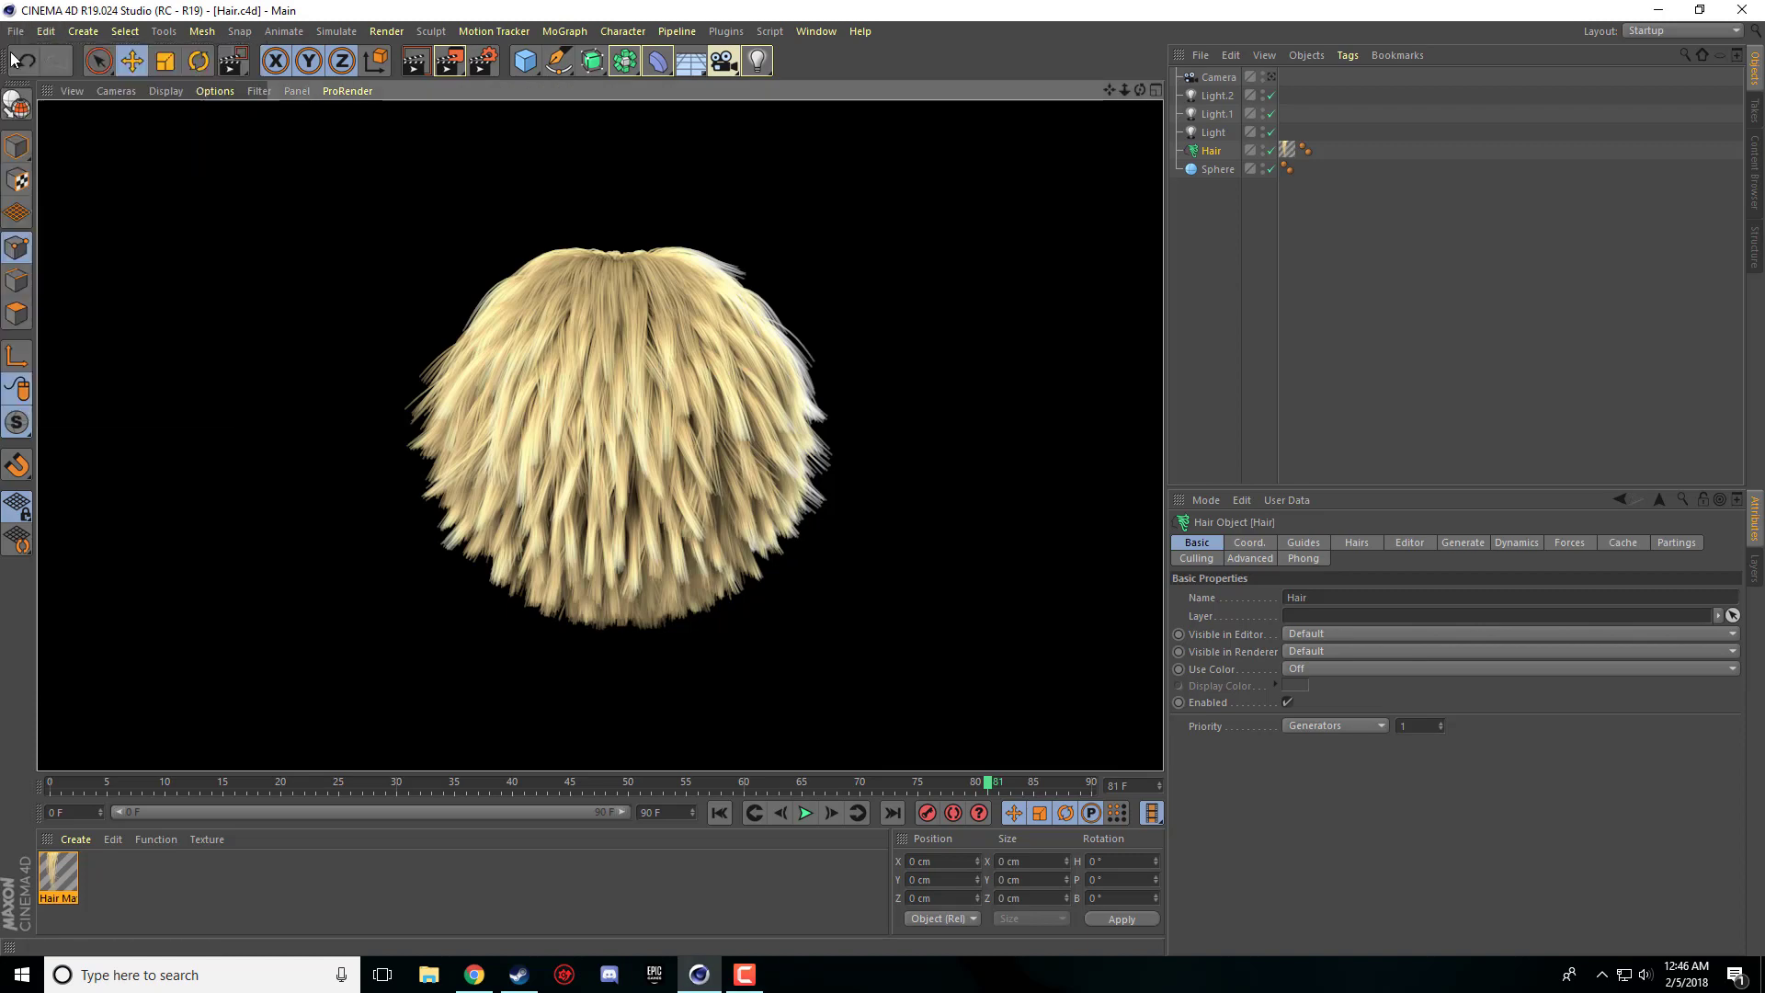
- Add a Sphere primitive to the new scene at the origin
left_click(523, 60)
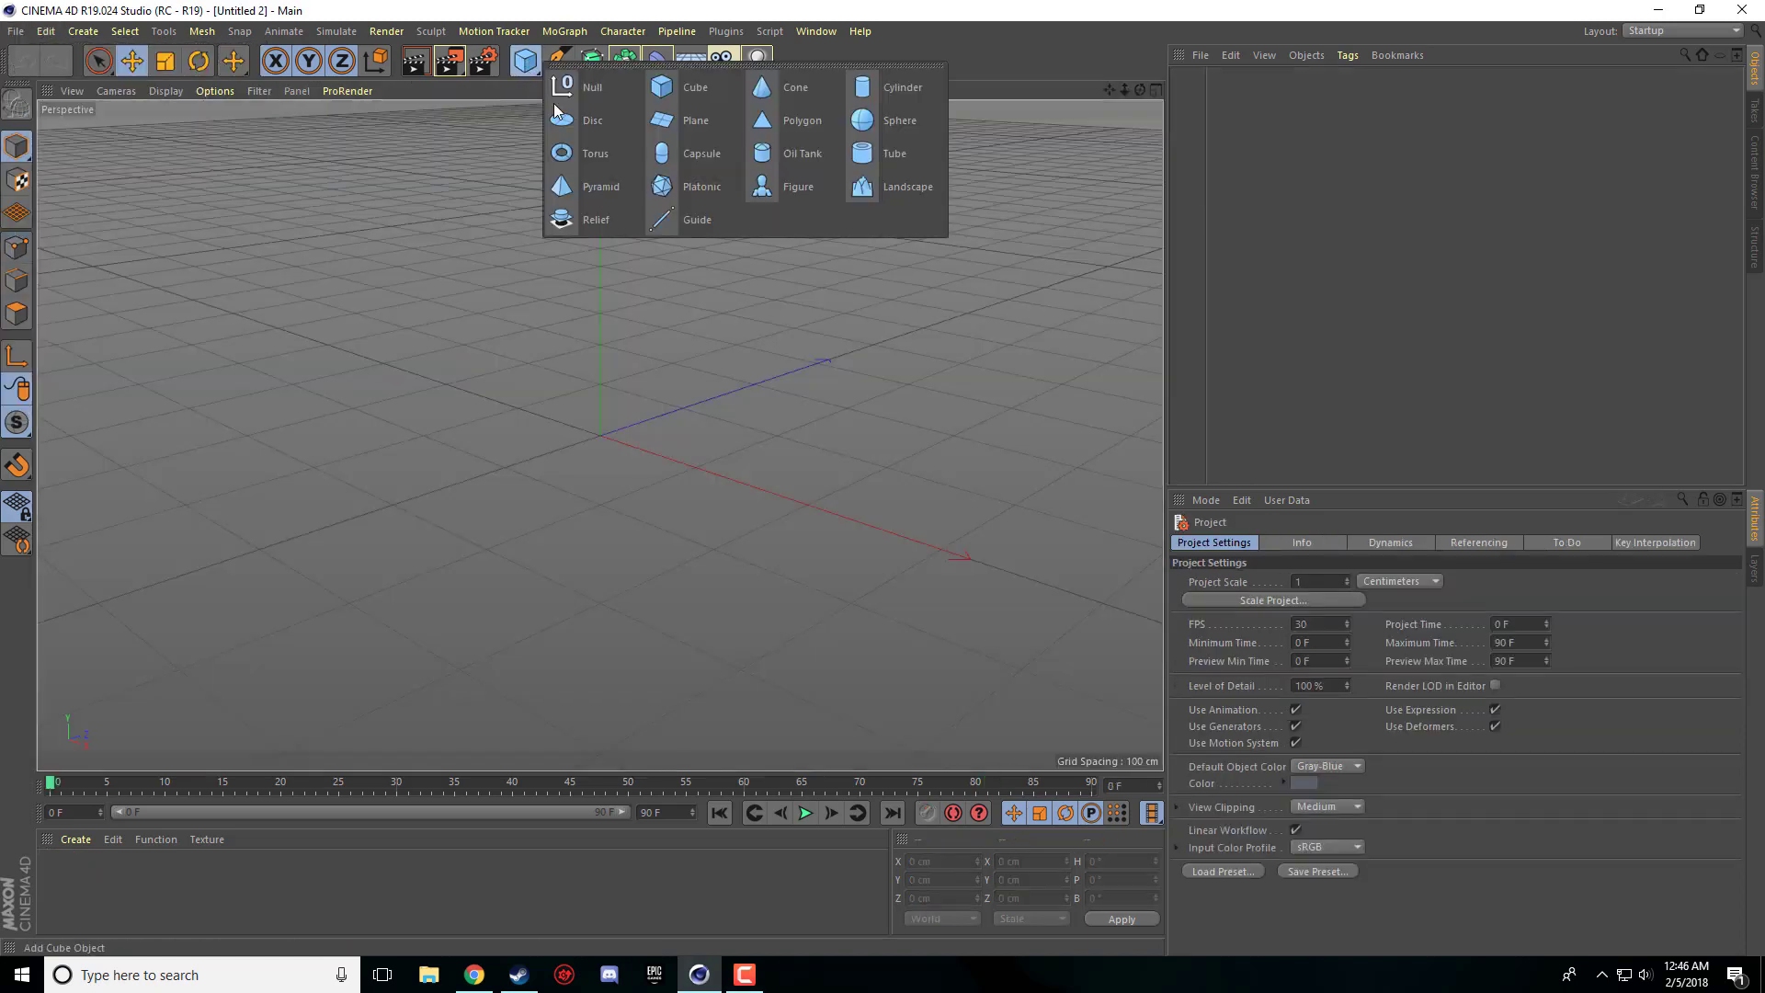
left_click(899, 120)
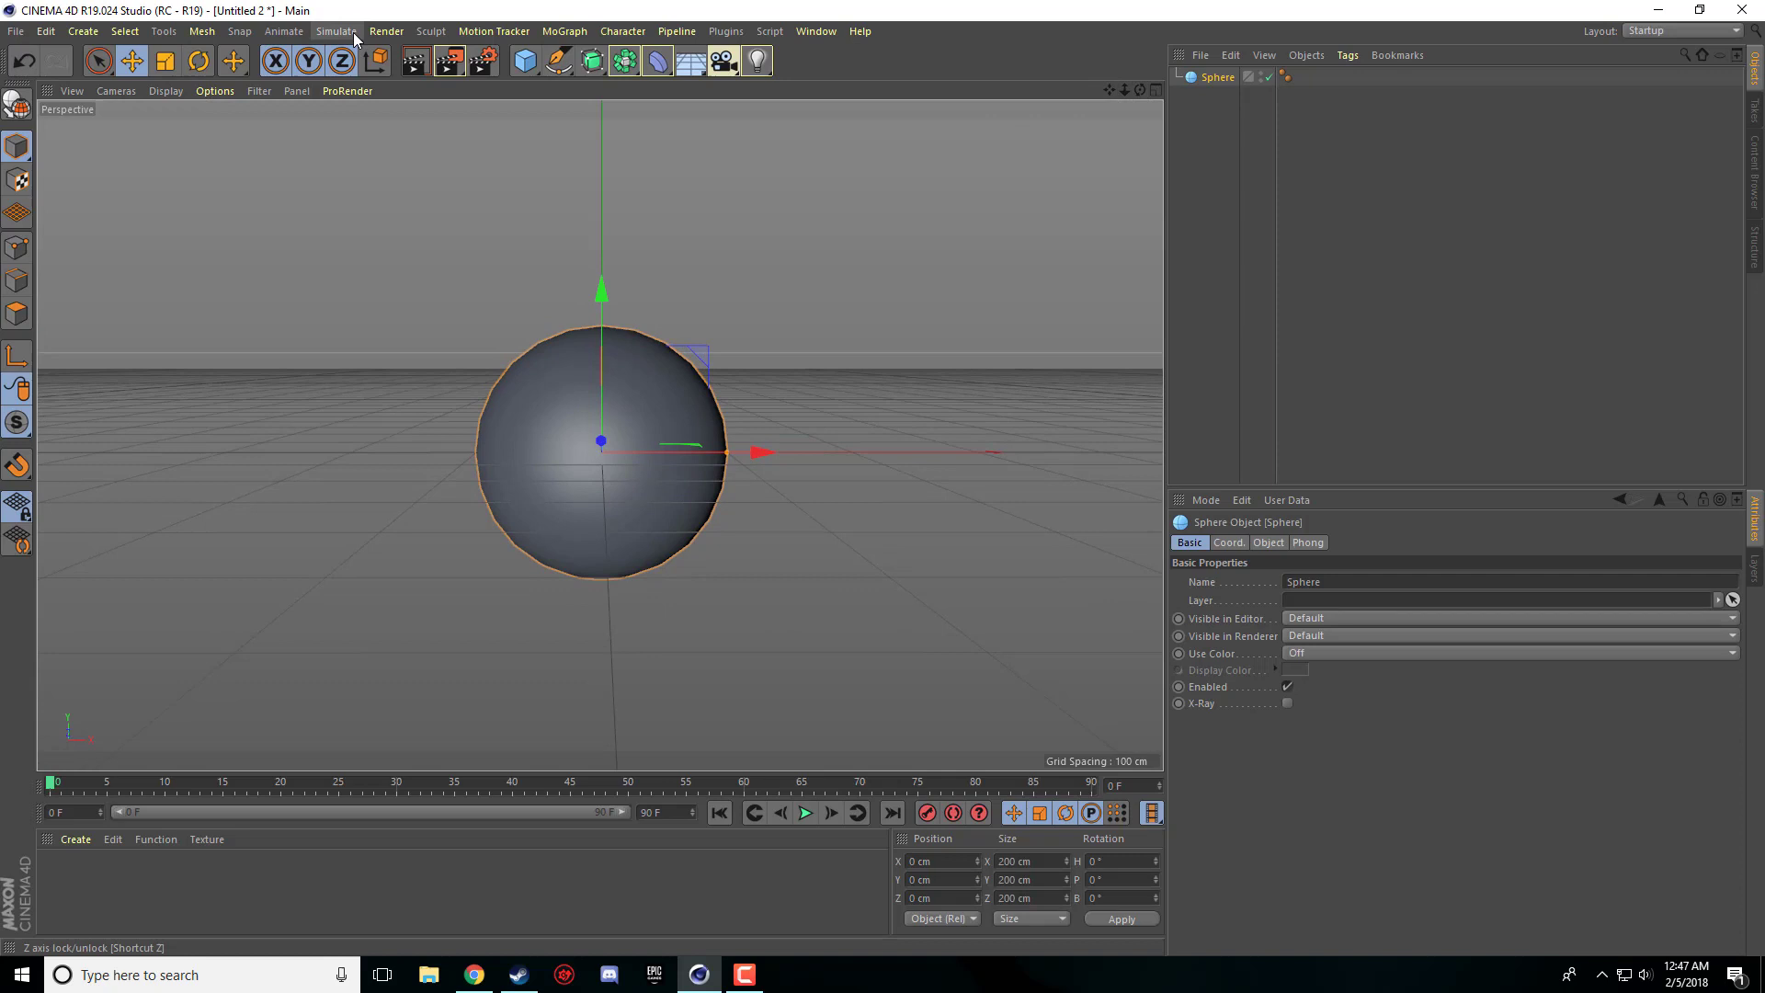
- Add Hair to the selected sphere from Simulate > Hair Objects
left_click(335, 30)
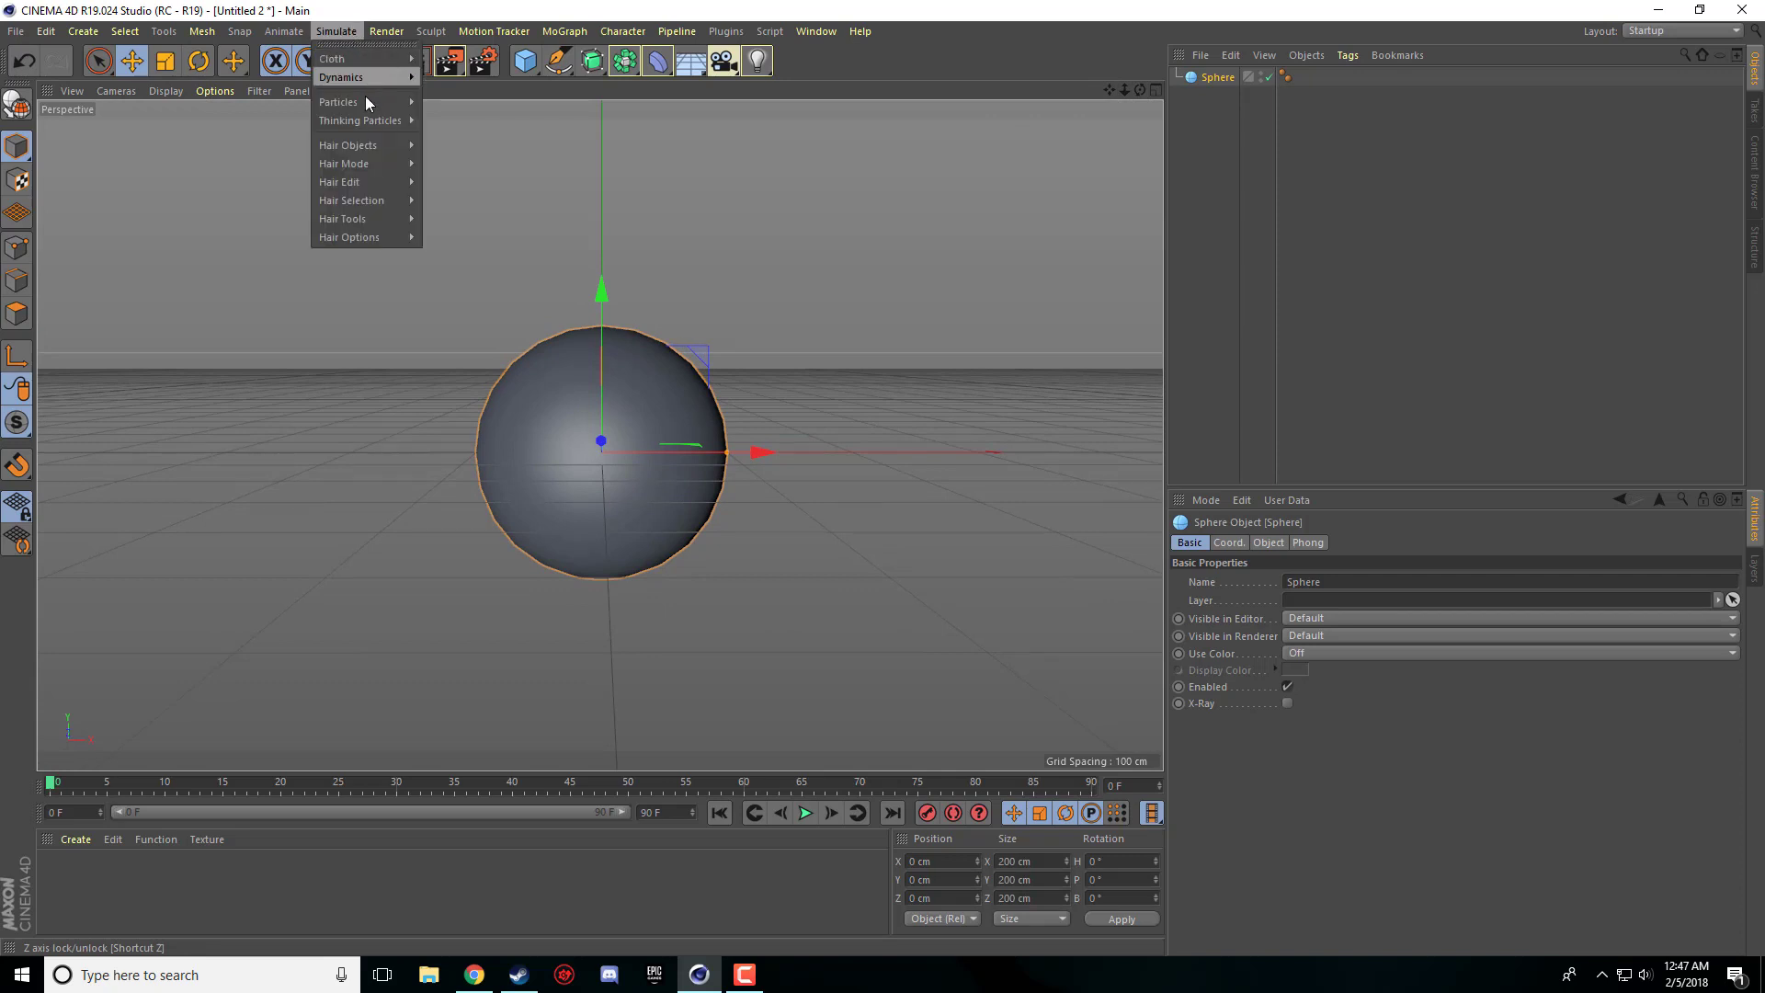
mouse_move(348, 144)
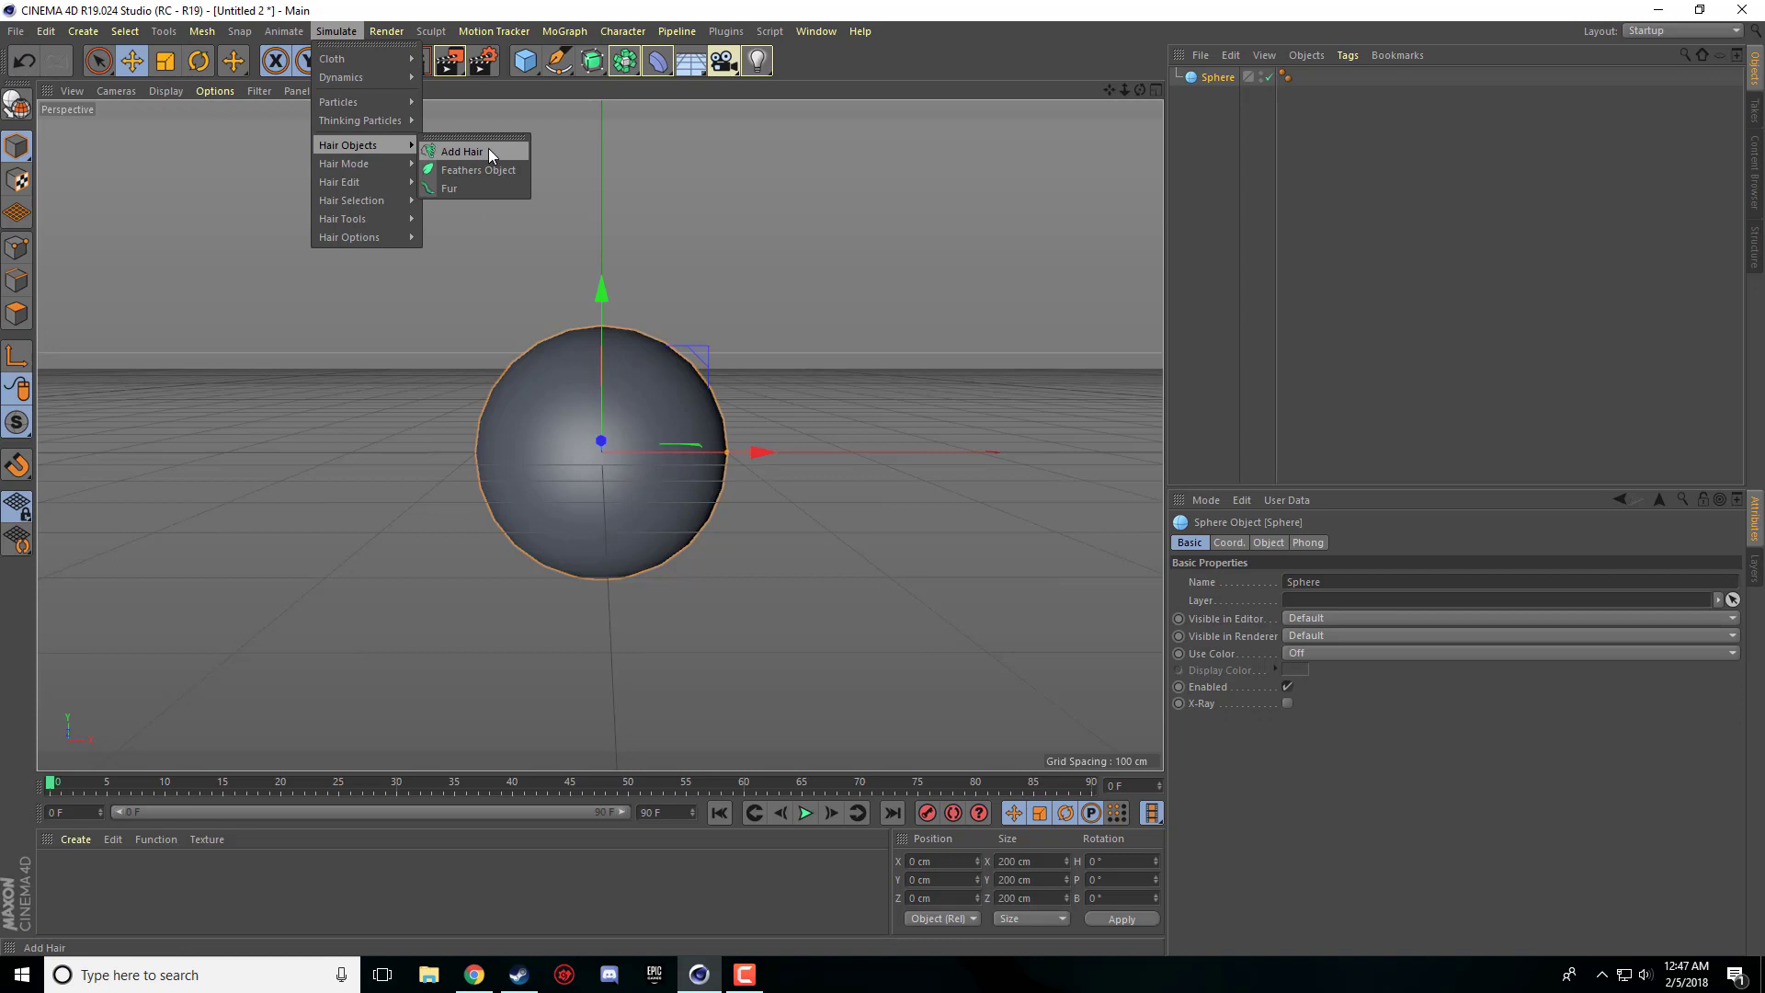
left_click(461, 150)
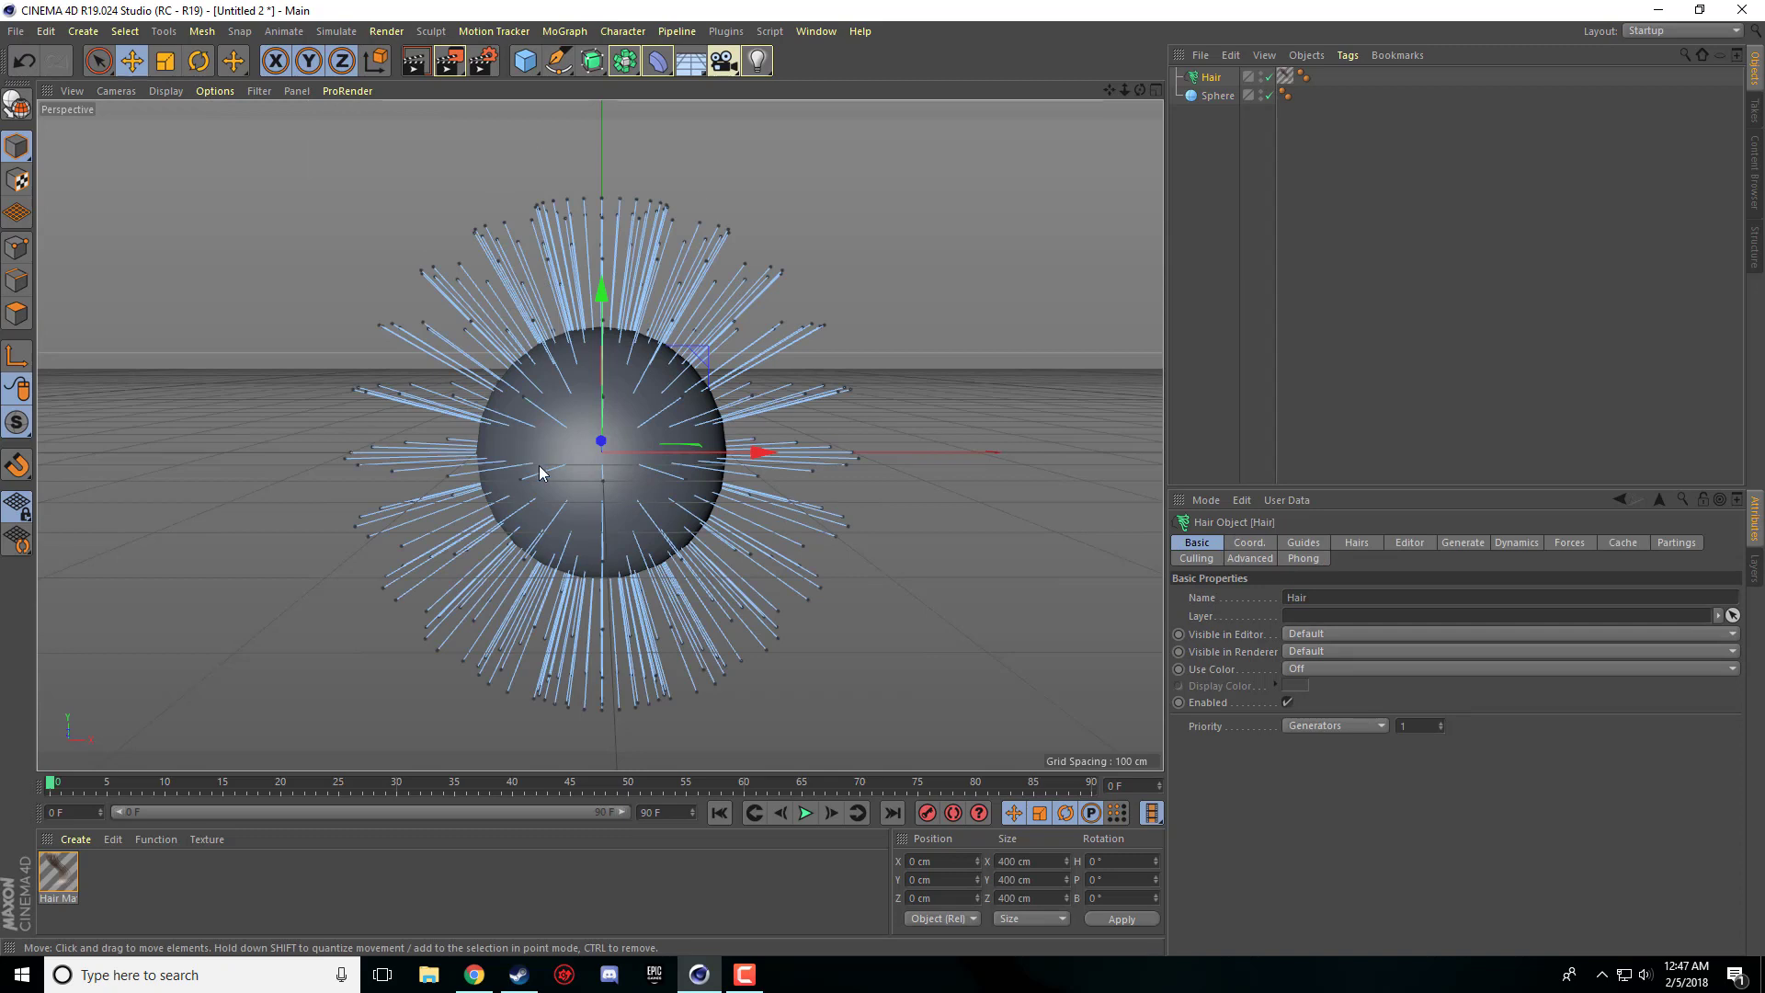
mouse_move(537, 420)
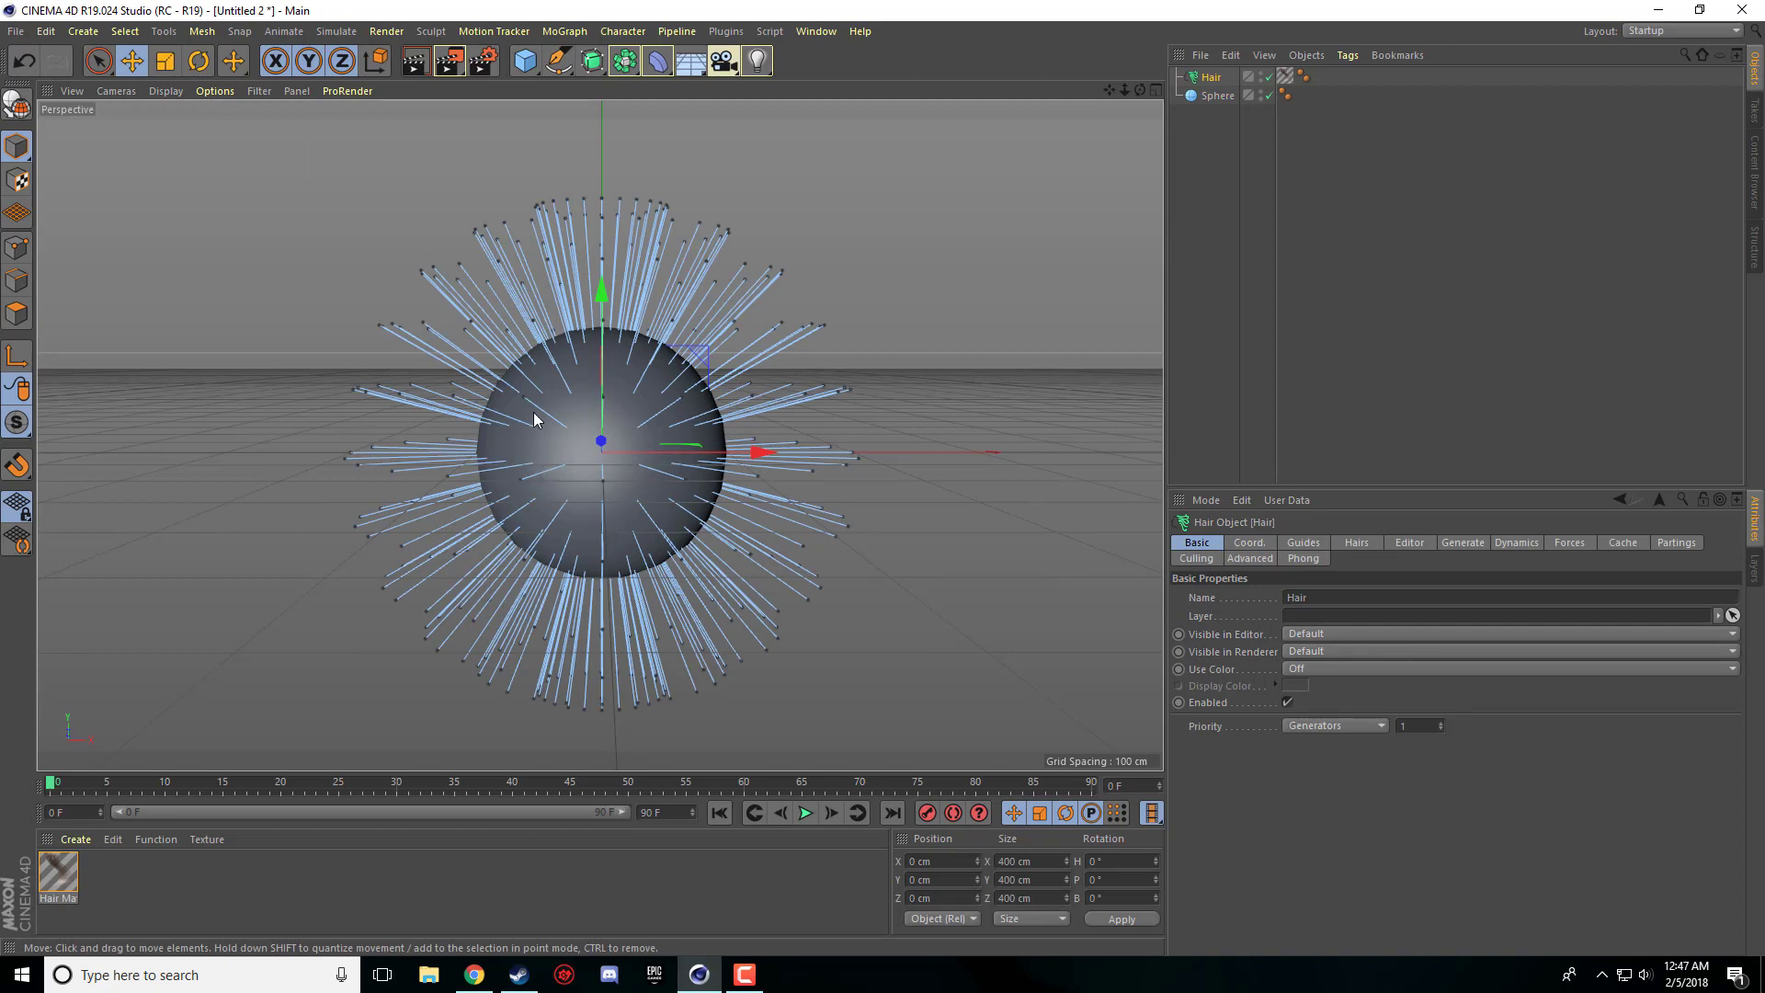
mouse_move(667, 501)
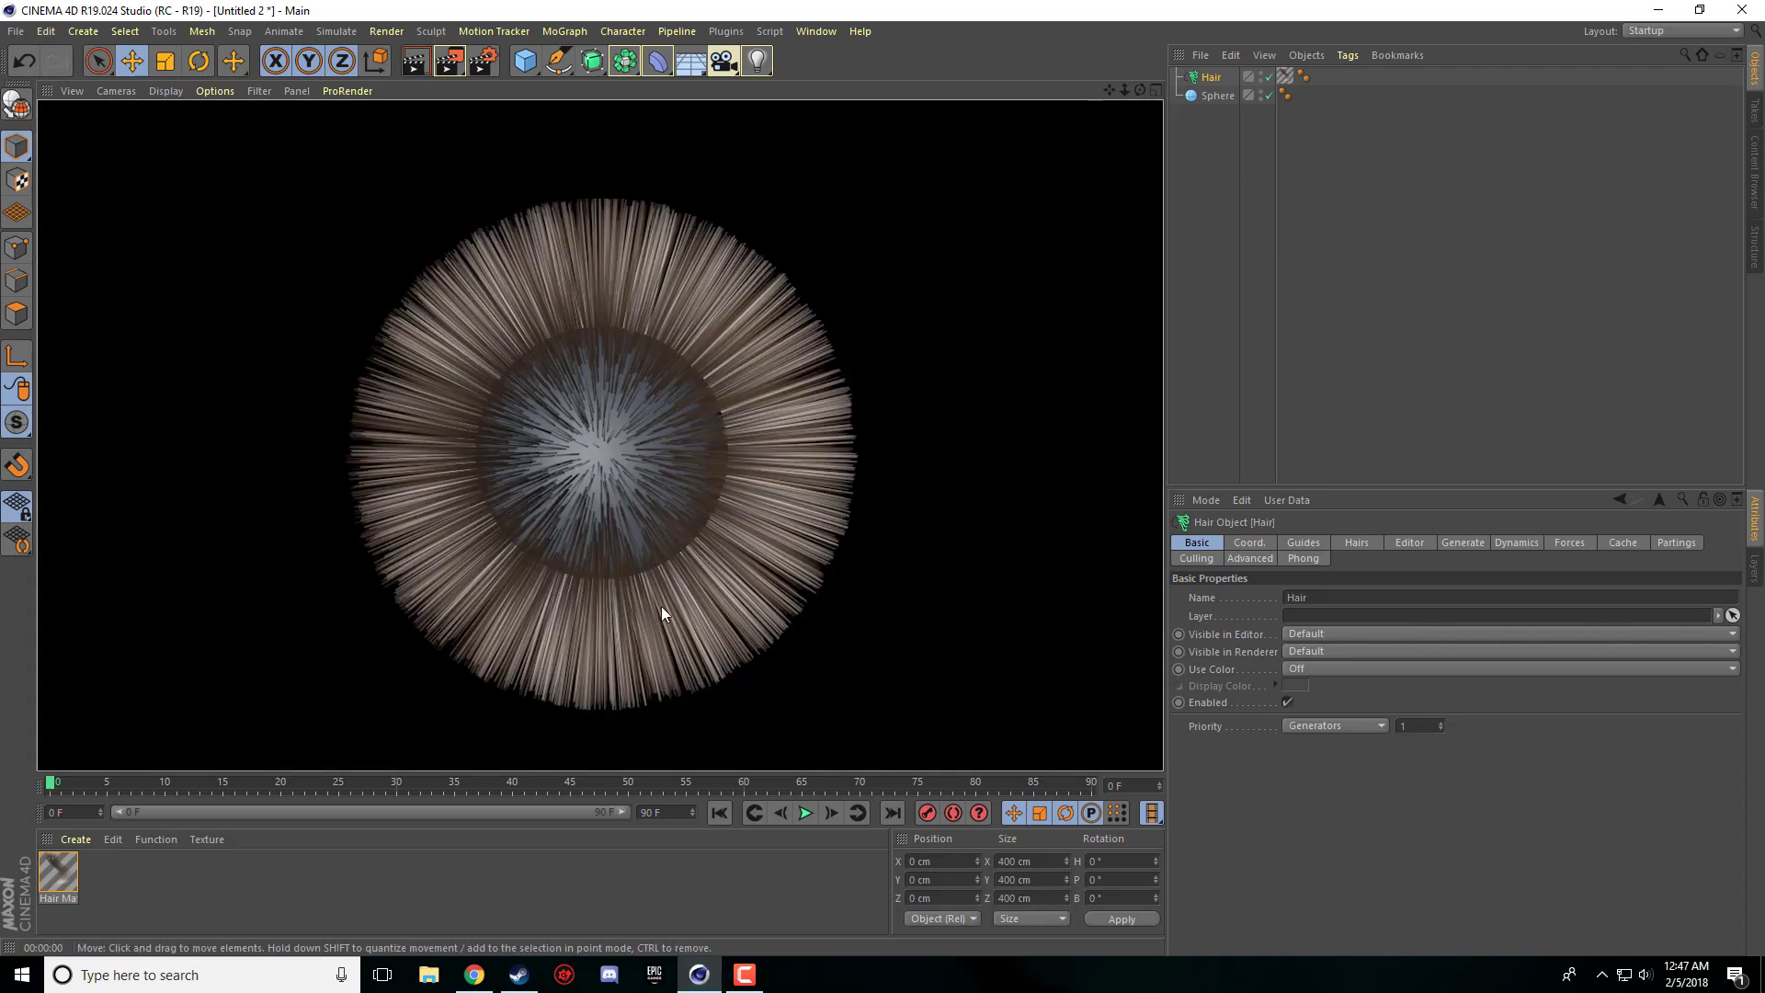
mouse_move(644, 539)
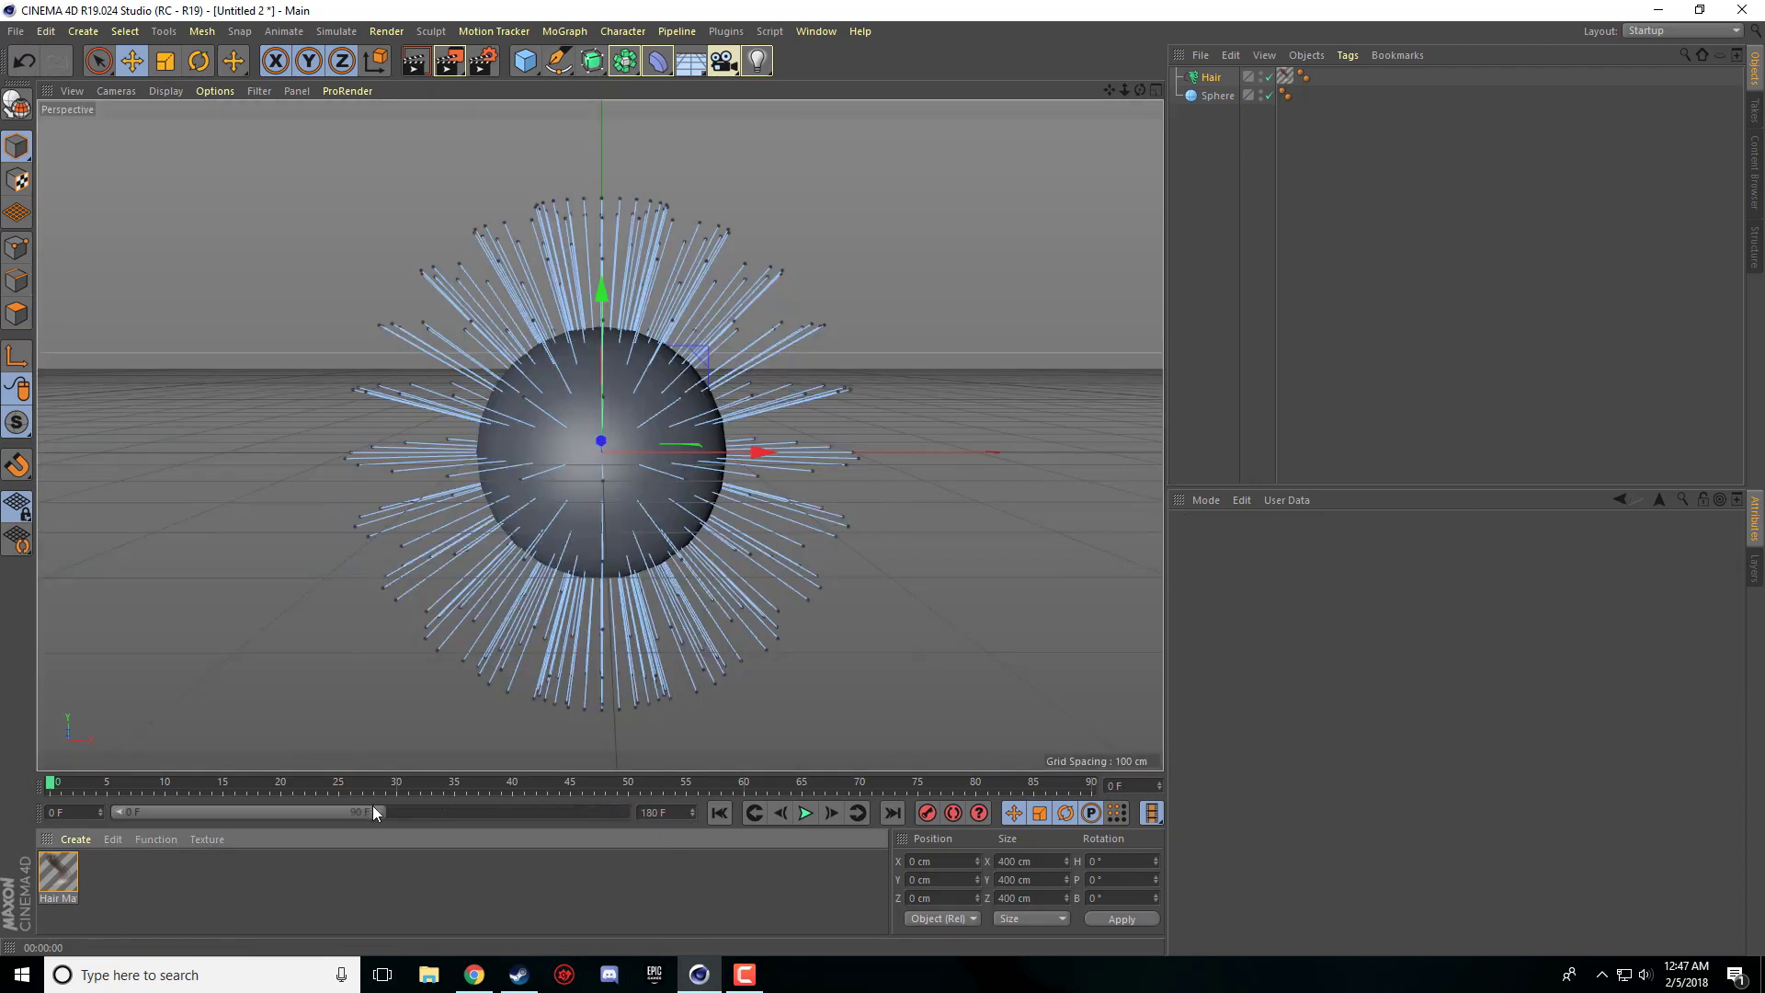
- Play the hair simulation and stop once the guides hang down around the sphere
left_click(804, 812)
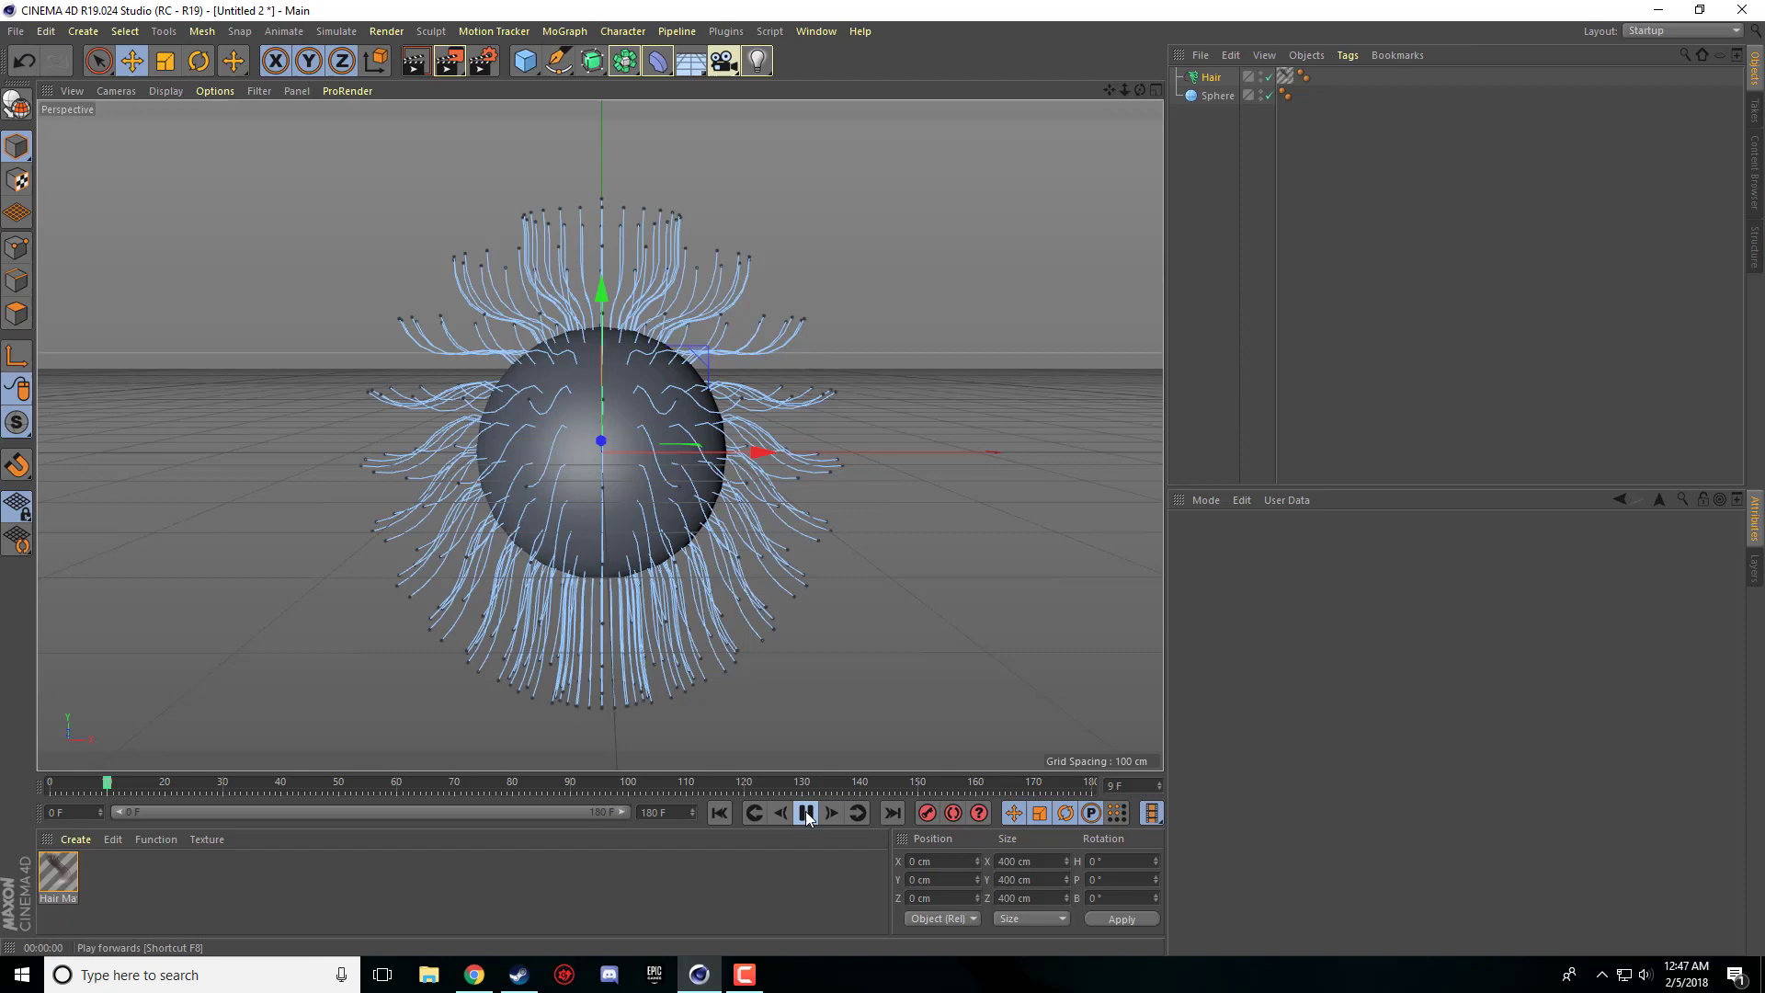
left_click(806, 813)
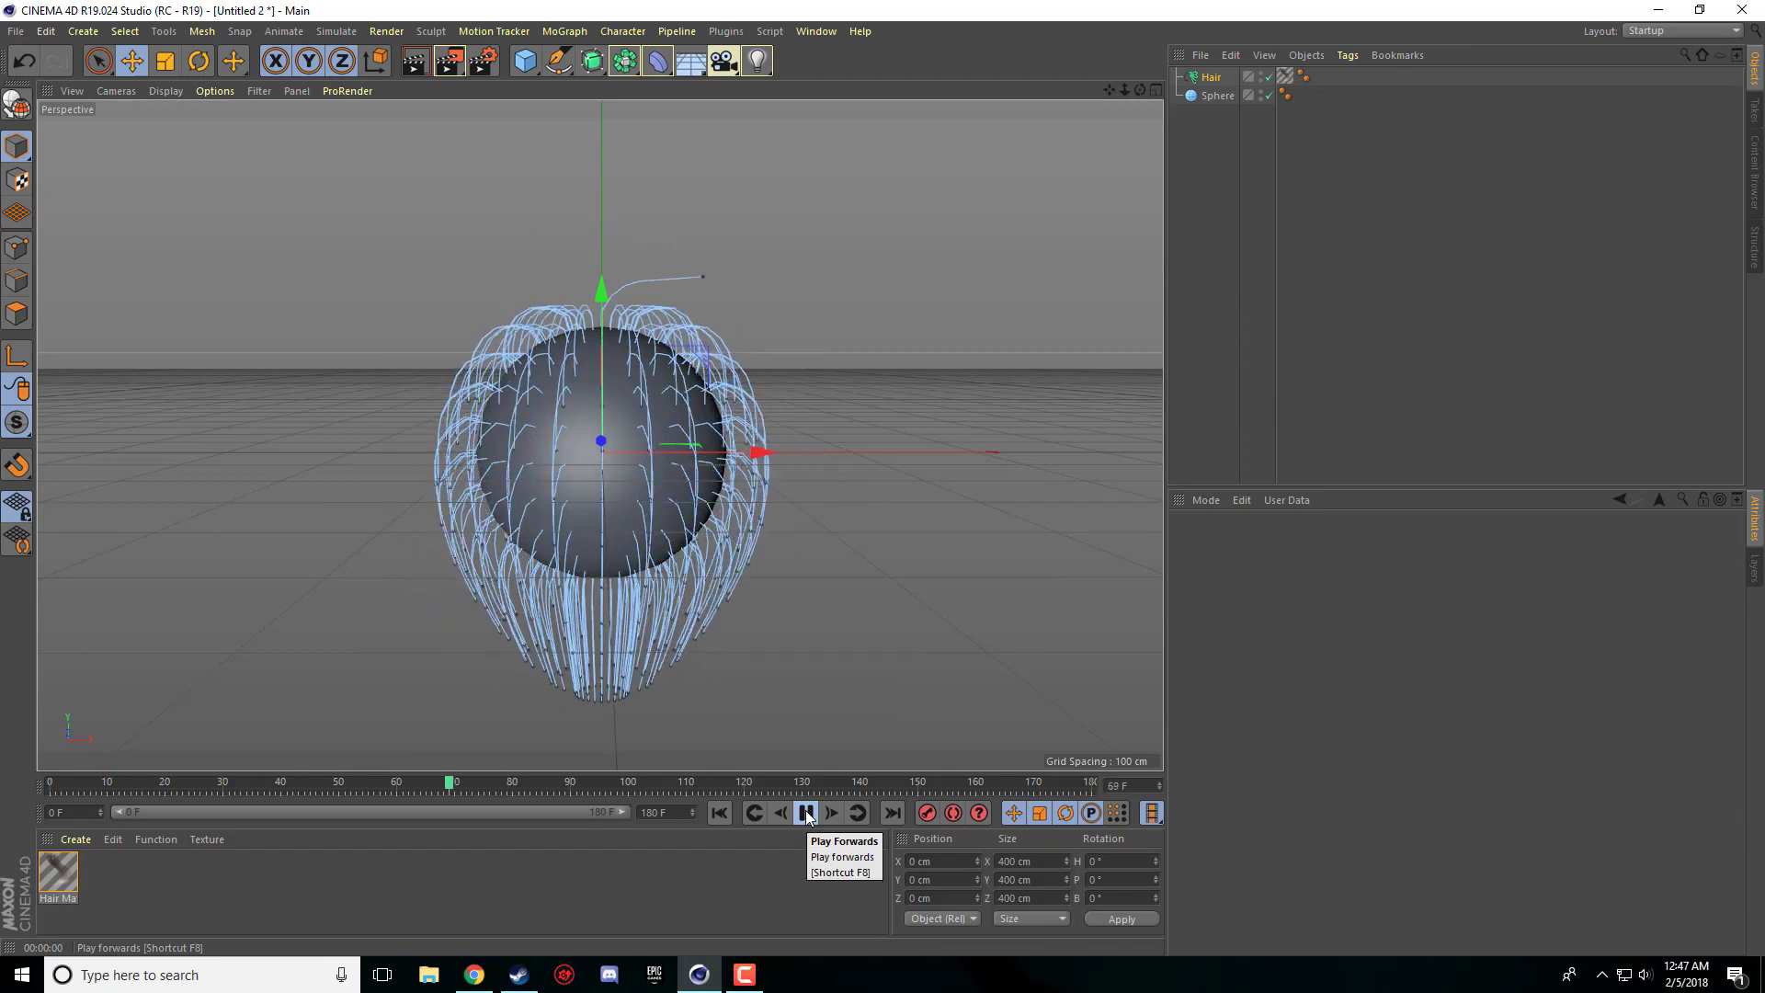
left_click(806, 813)
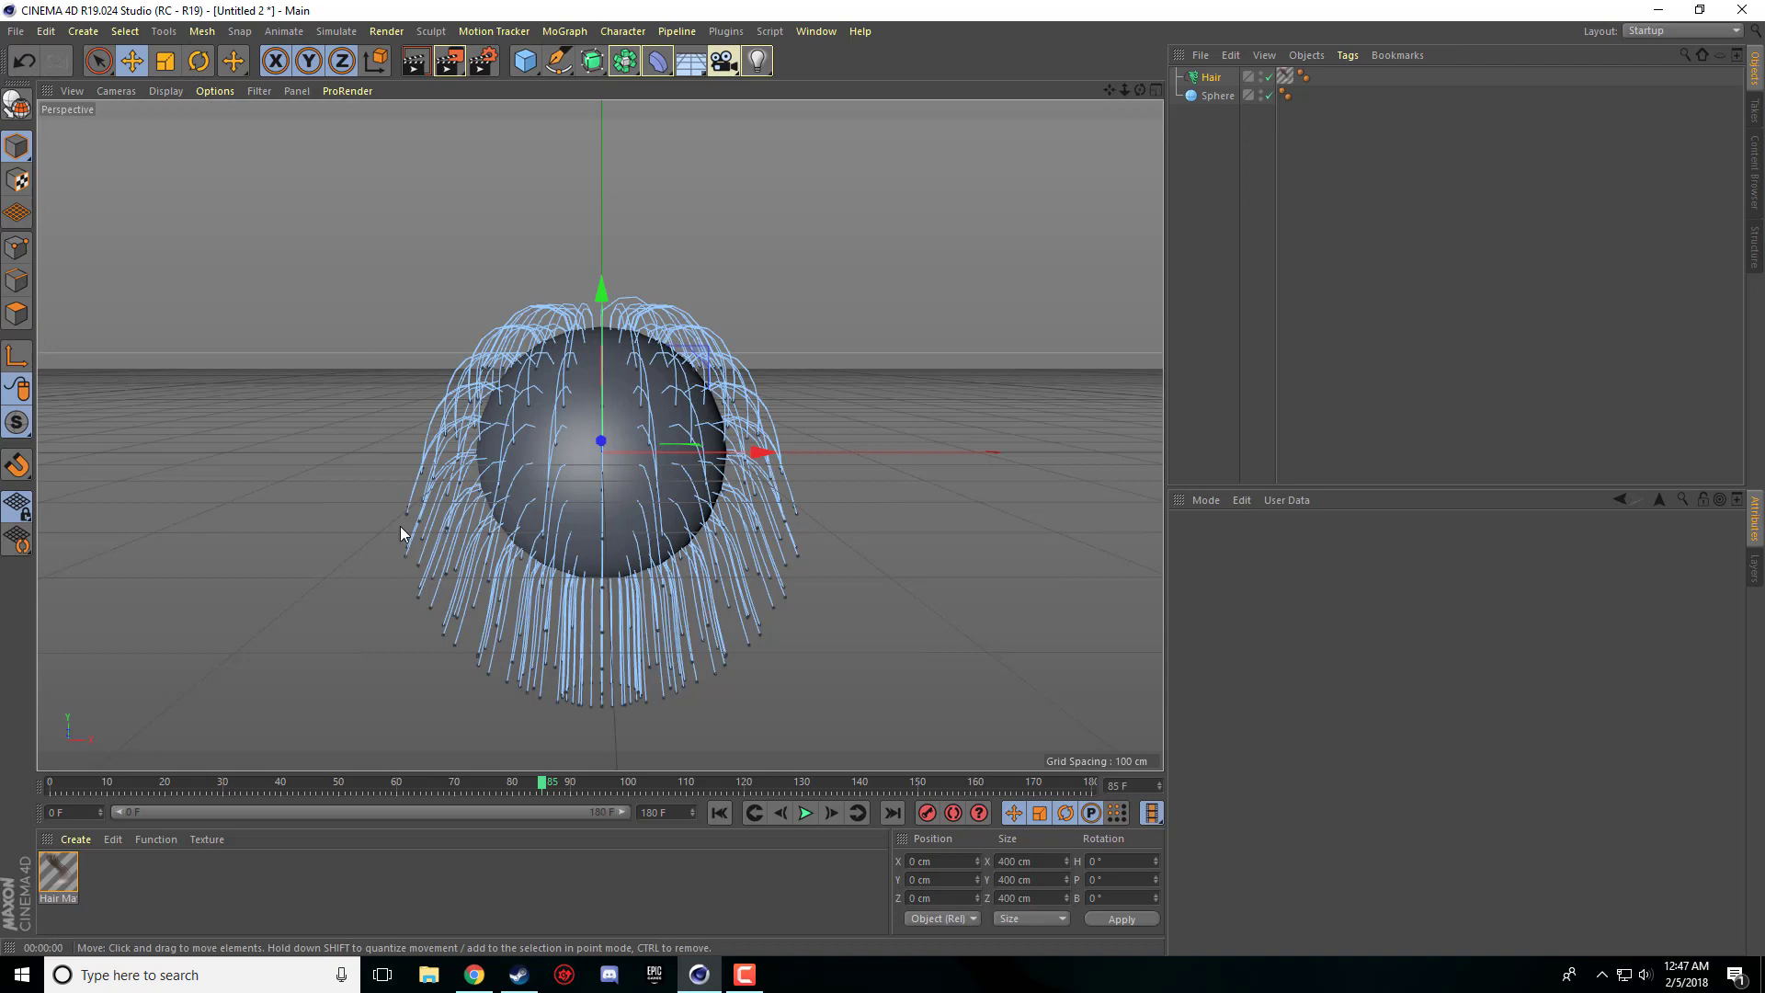
mouse_move(640, 536)
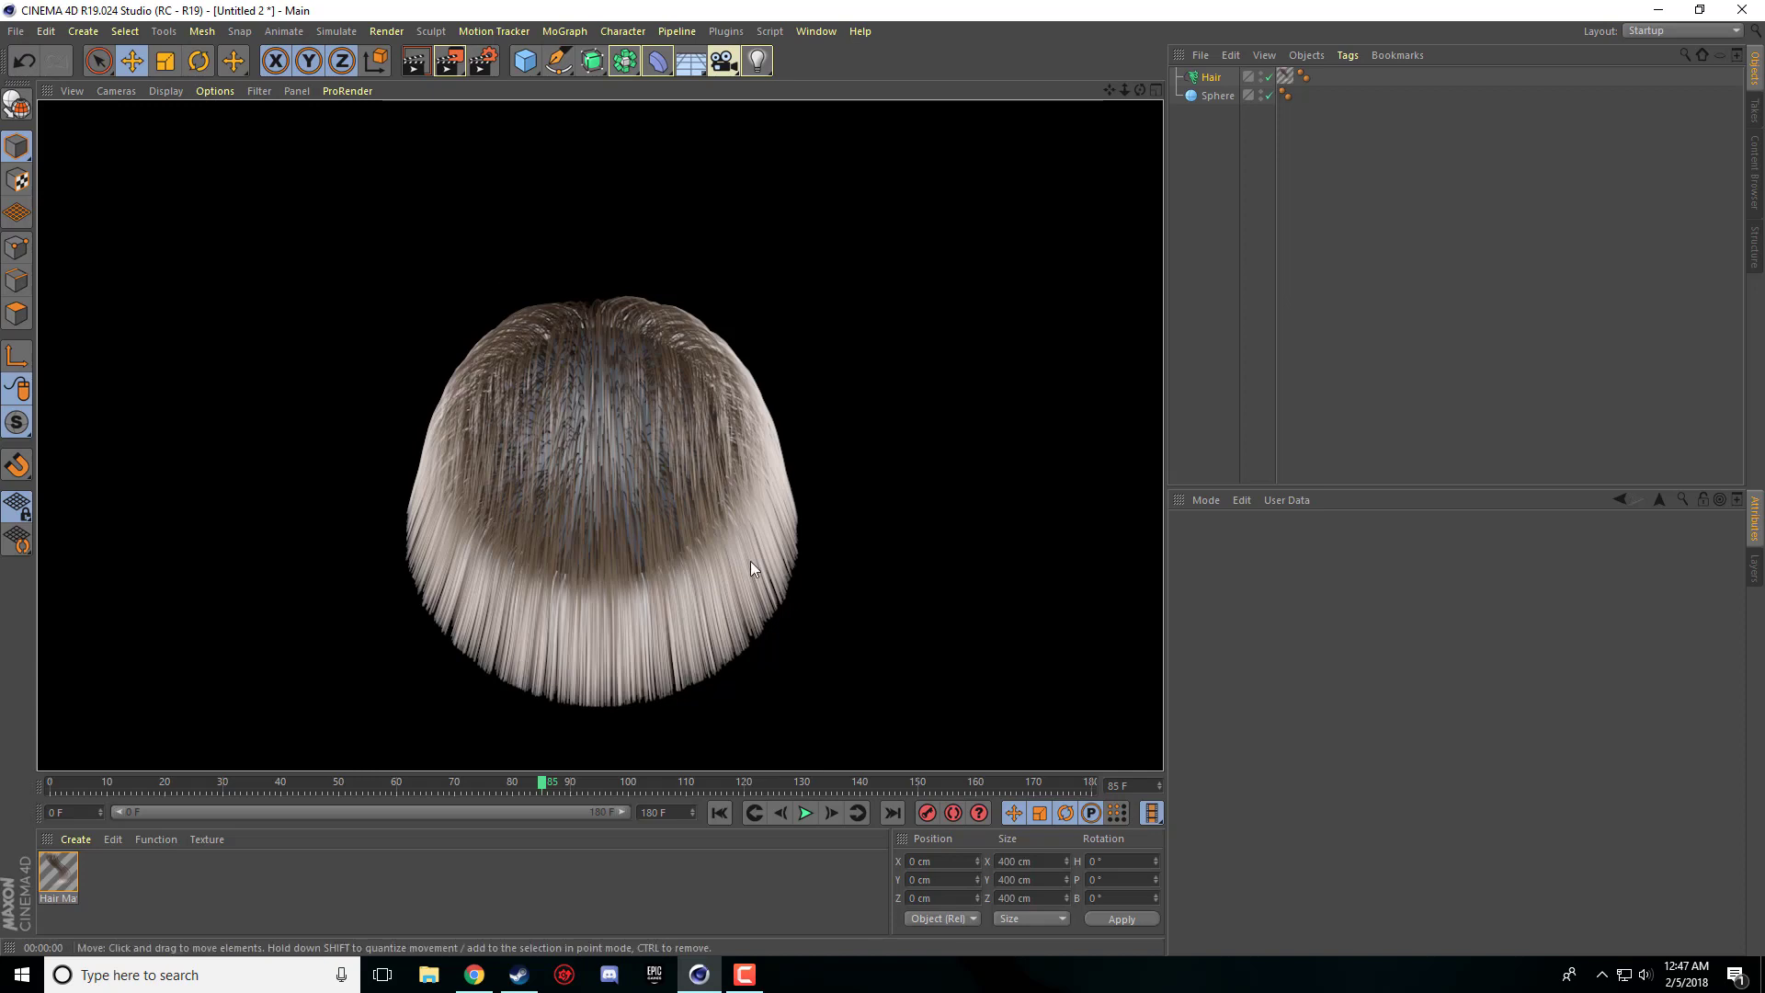
mouse_move(538, 457)
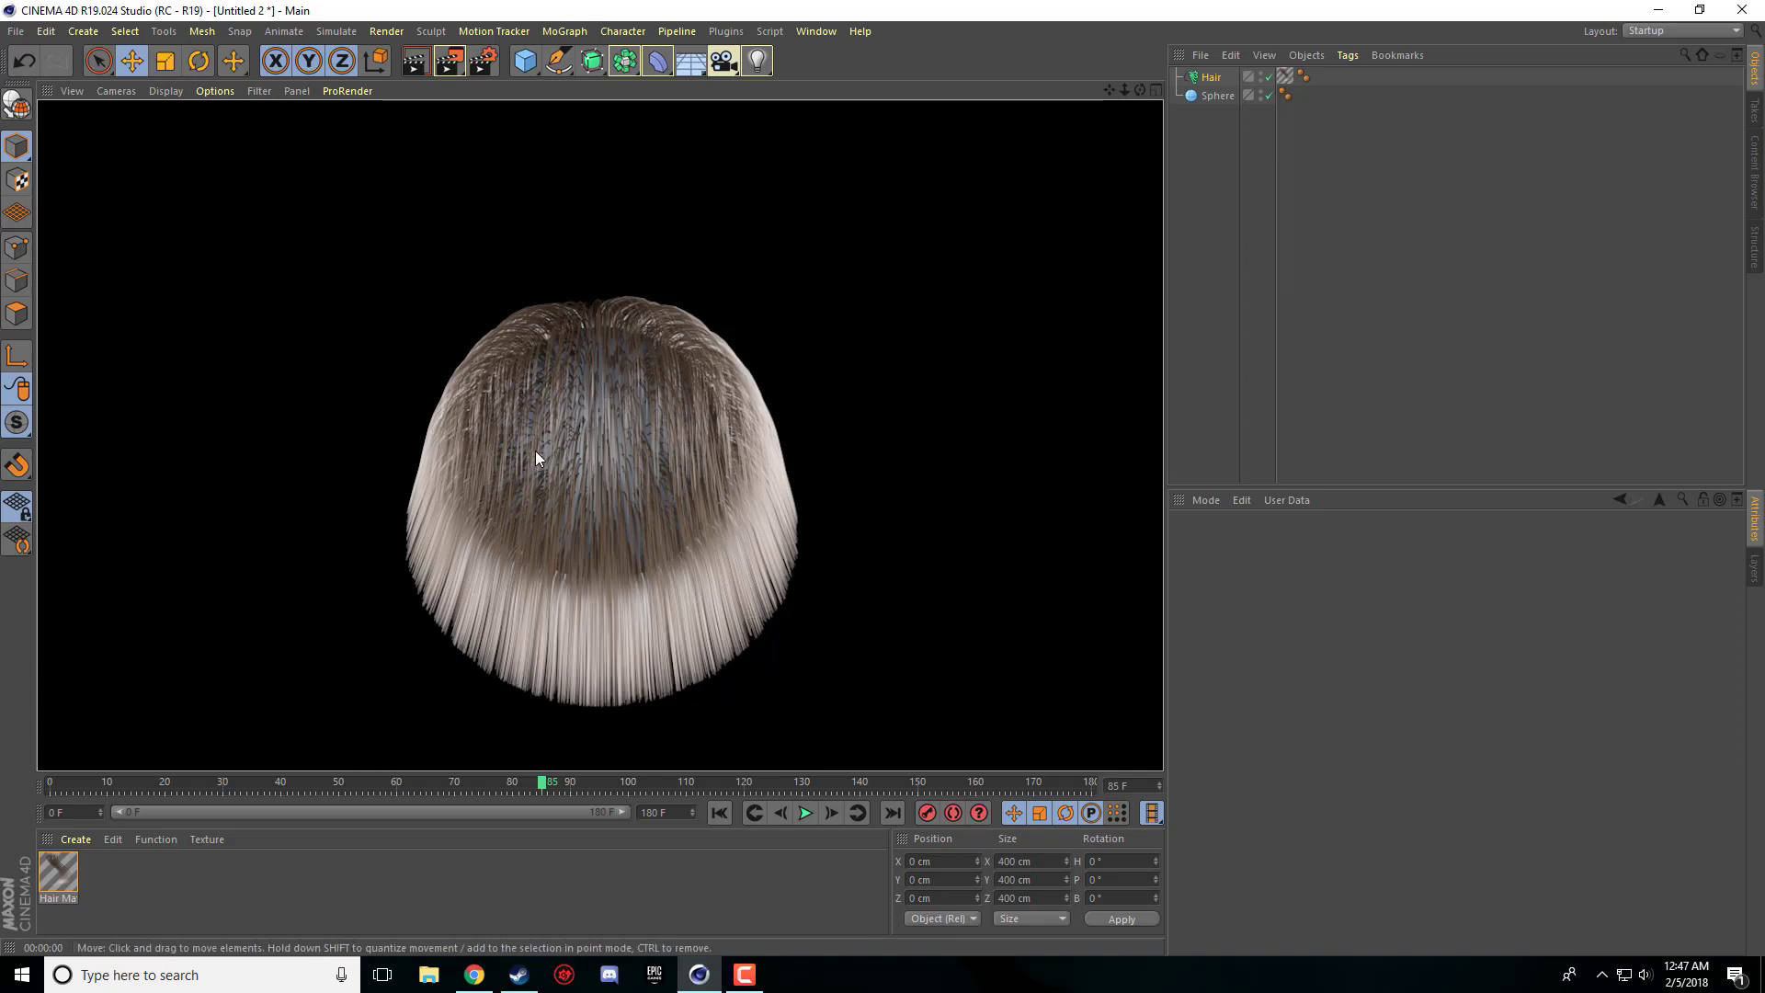
mouse_move(626, 424)
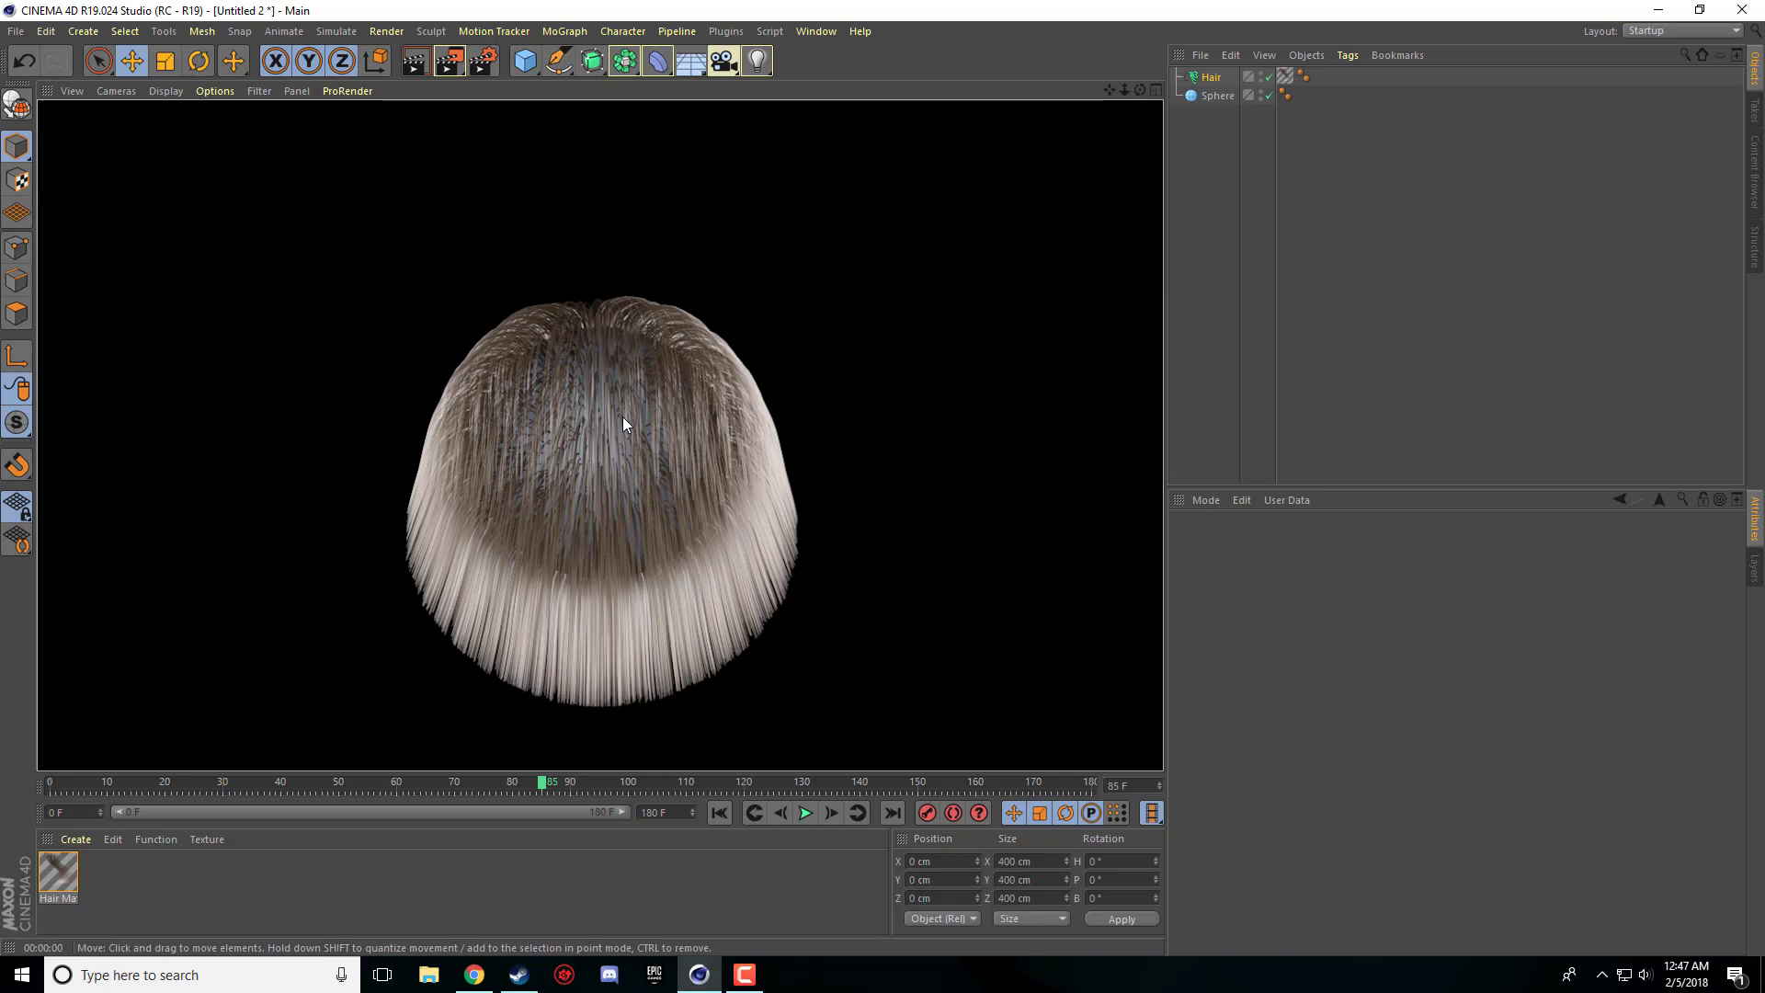
mouse_move(546, 517)
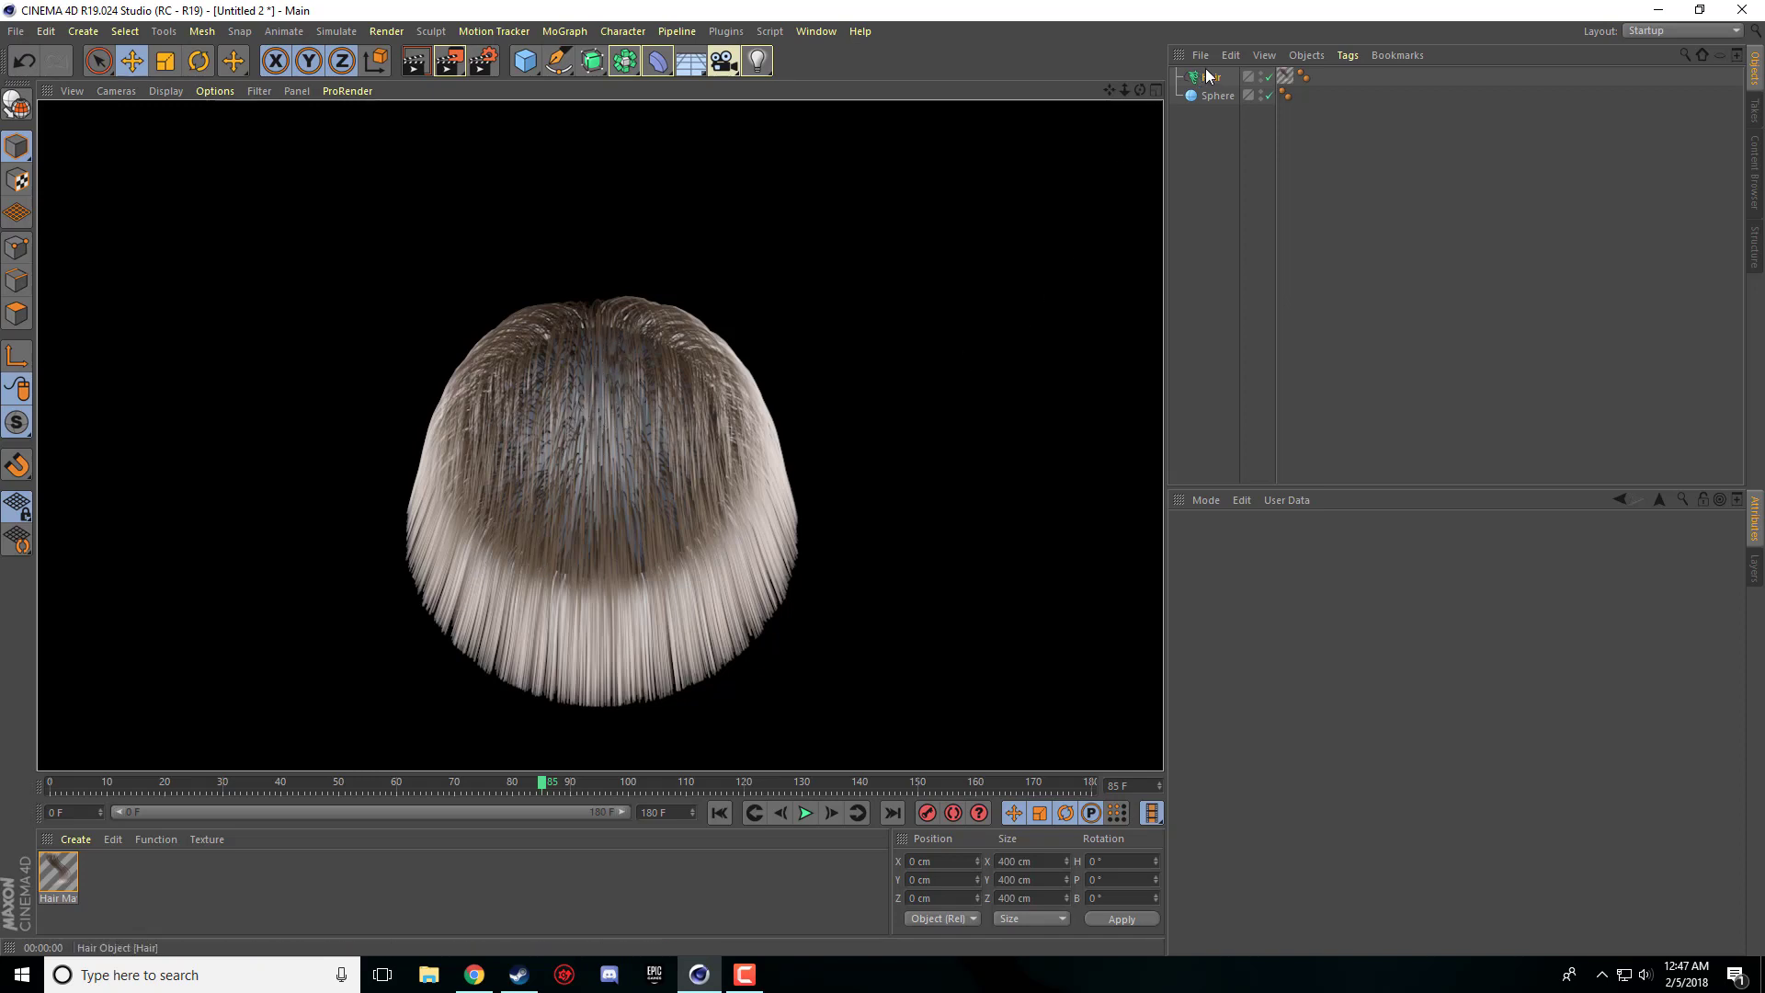
- Select the Hair object and set its hair Count to 20000 in the Hairs tab
left_click(1212, 77)
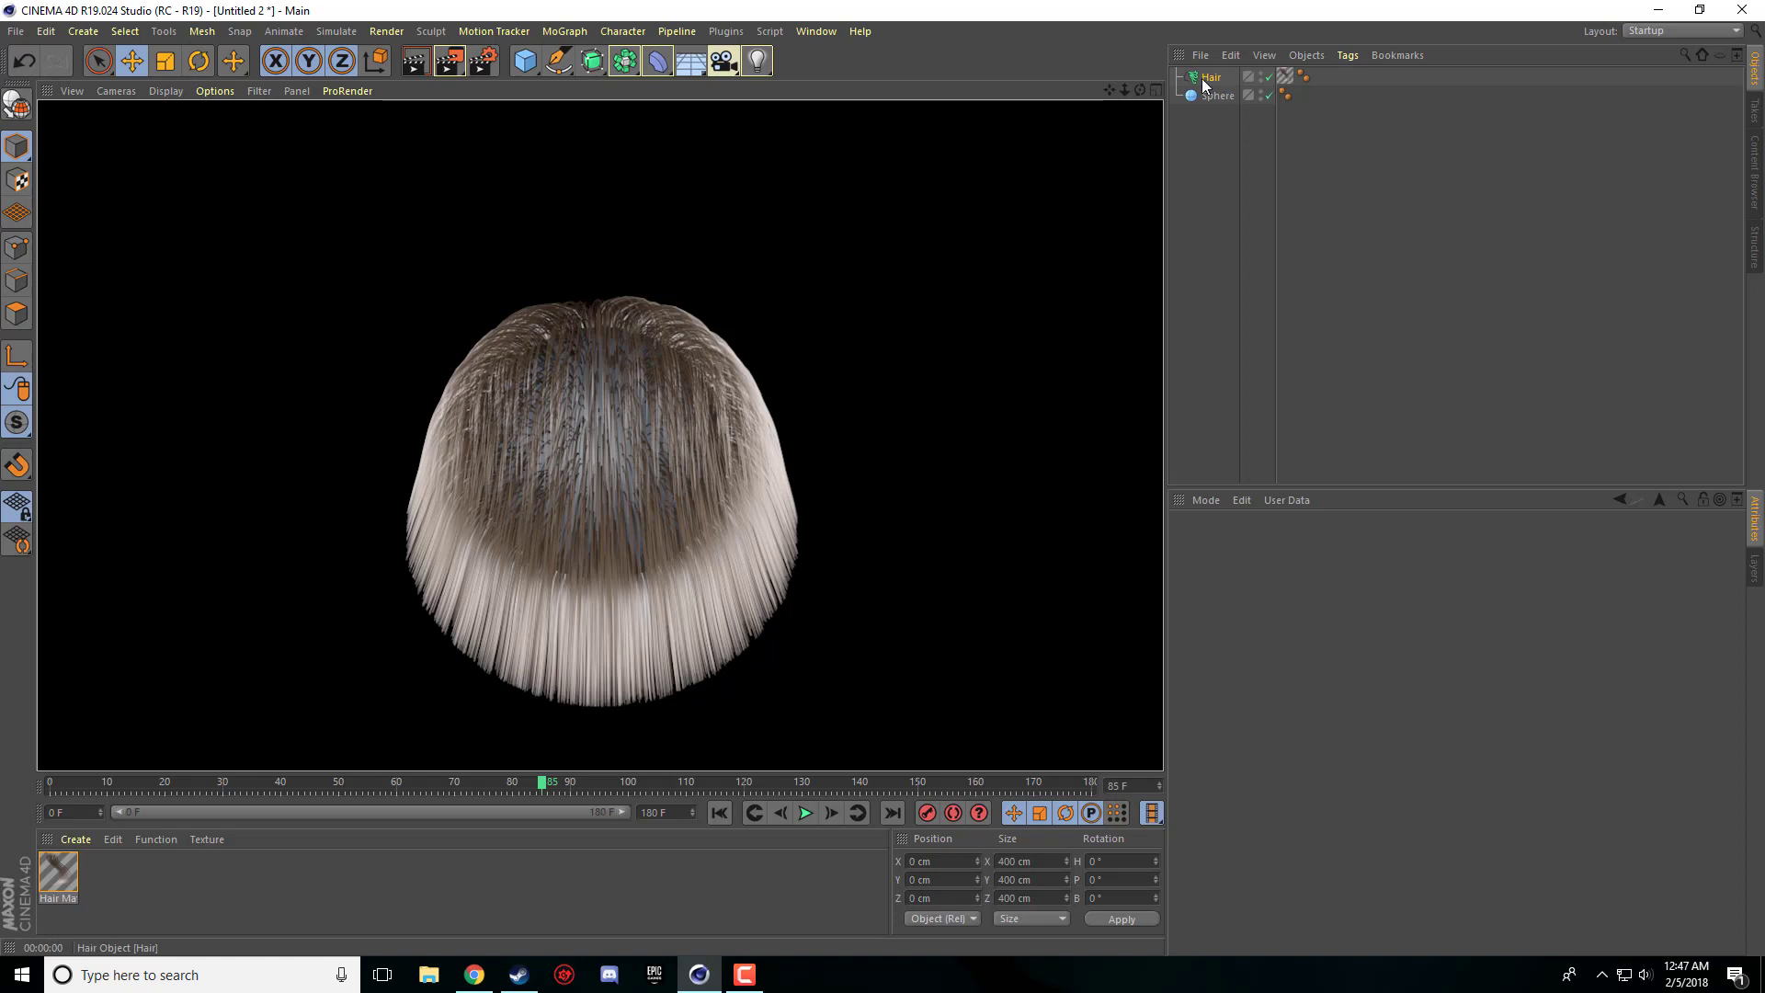
left_click(1212, 78)
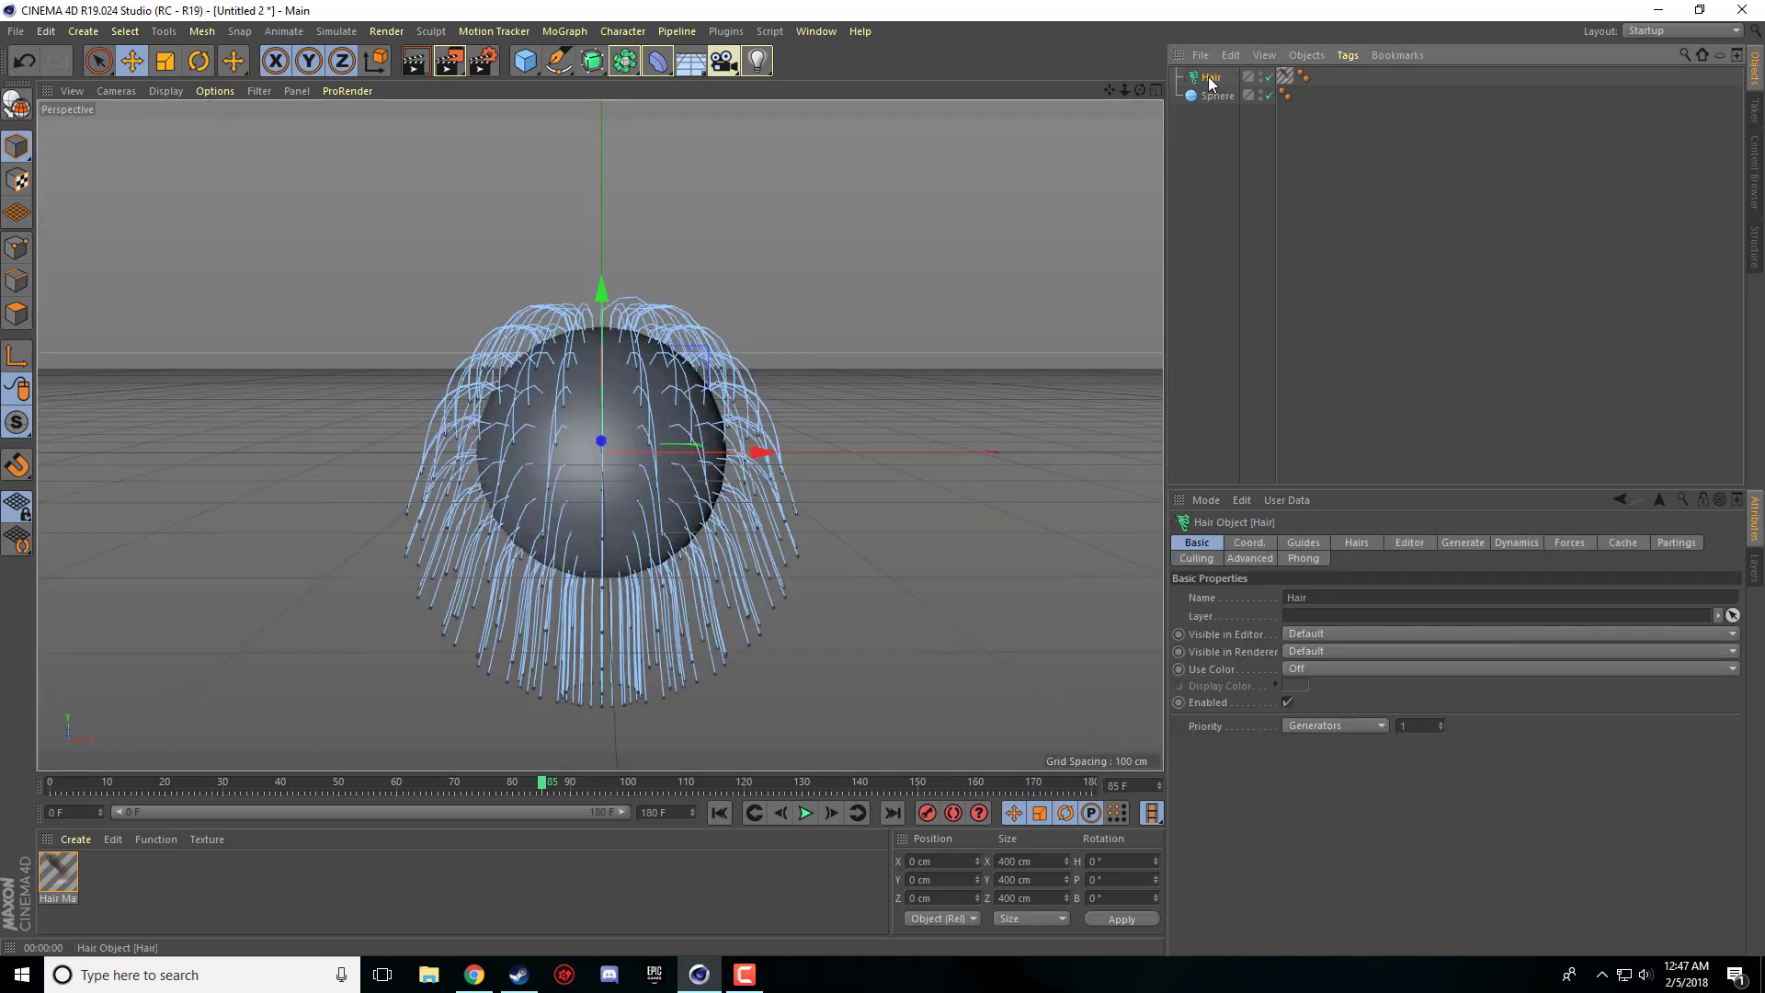
mouse_move(1317, 560)
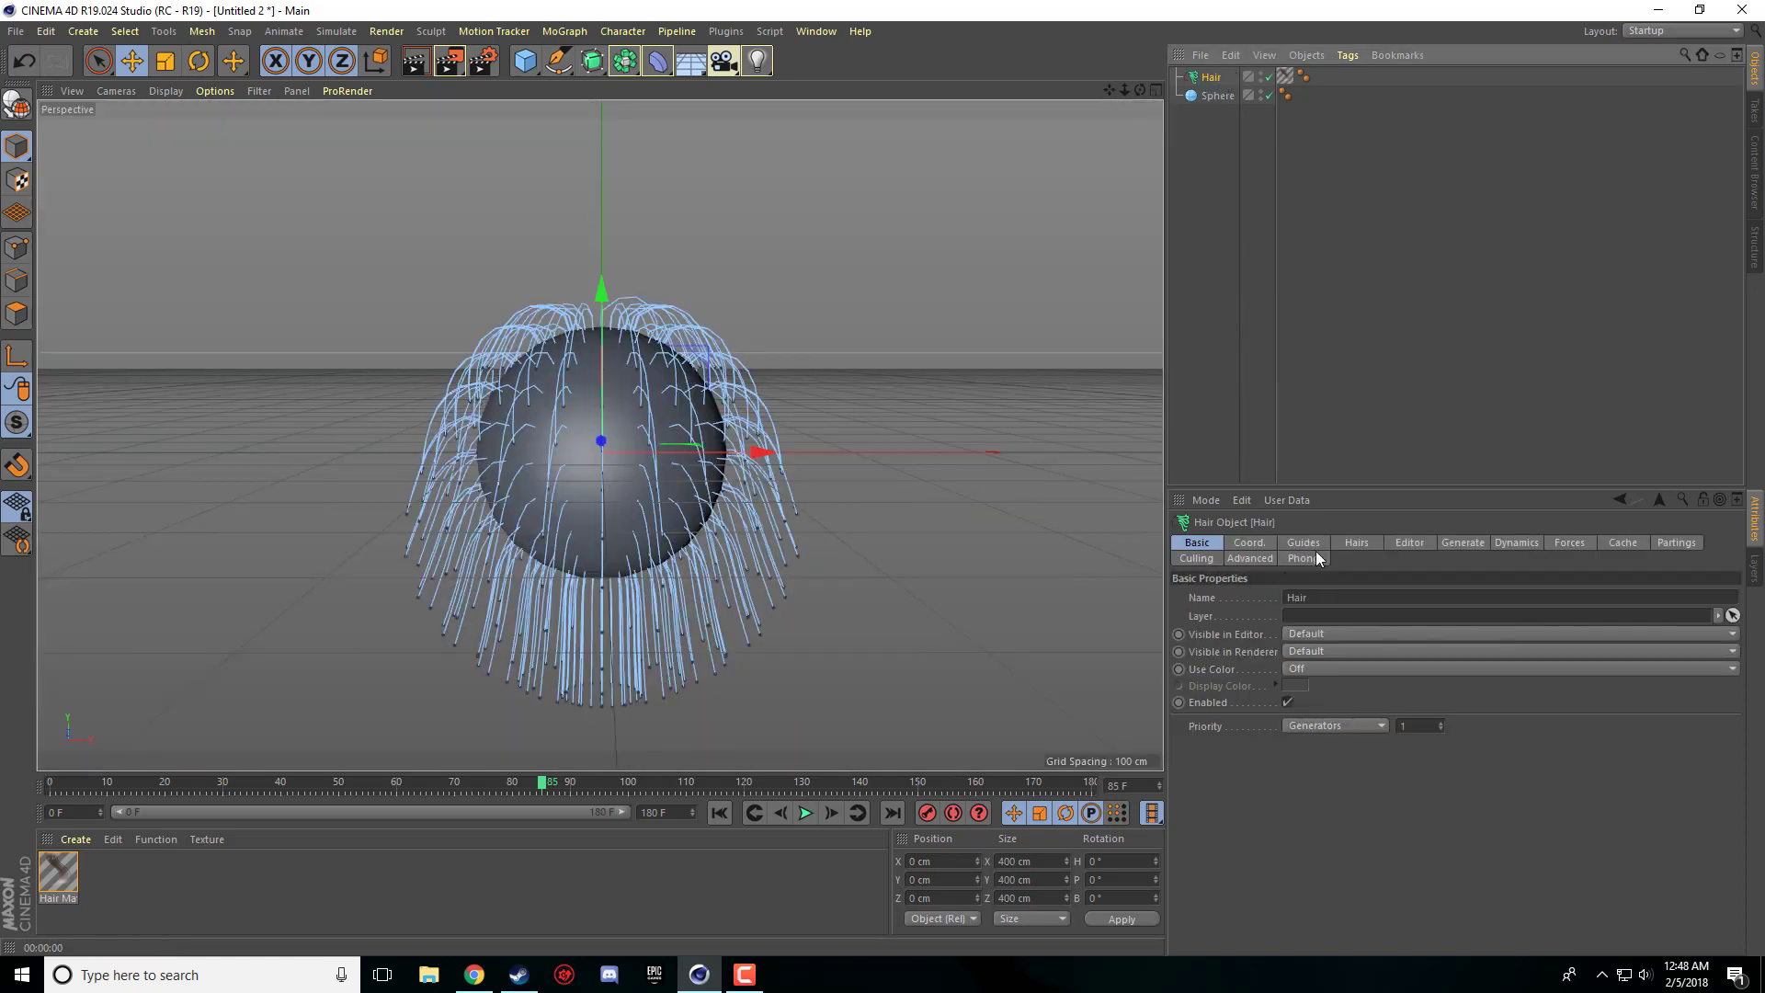
left_click(1355, 543)
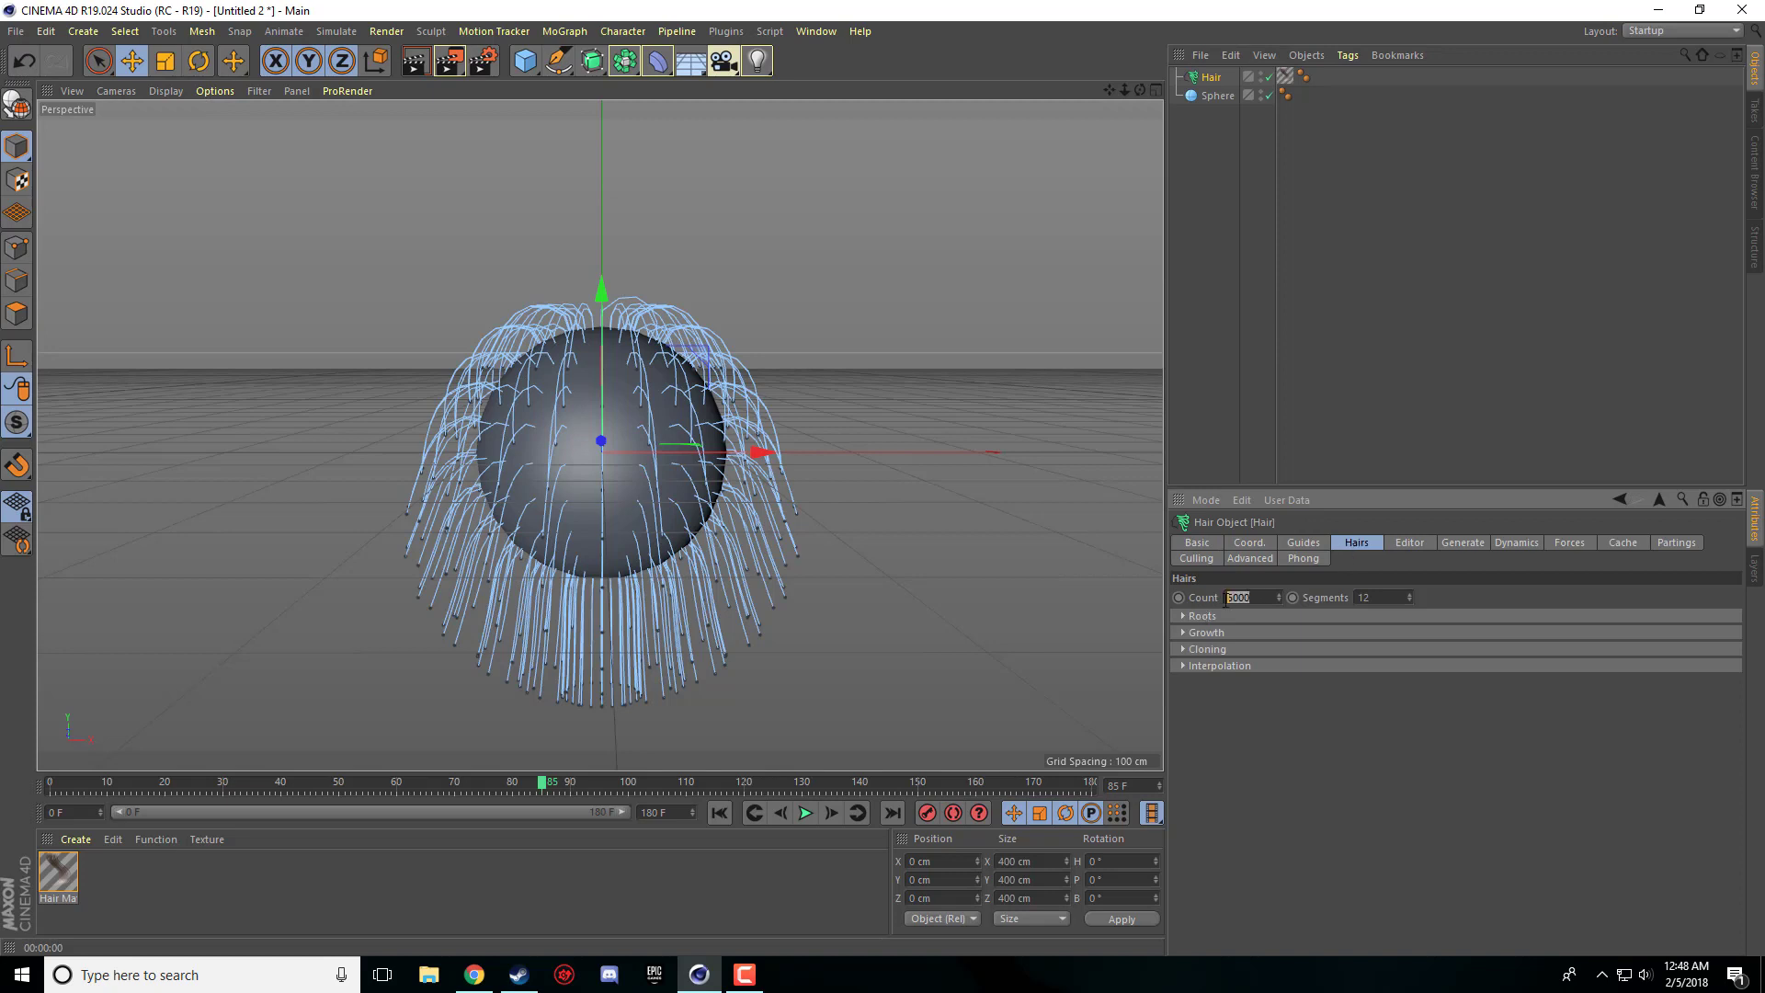
type("200")
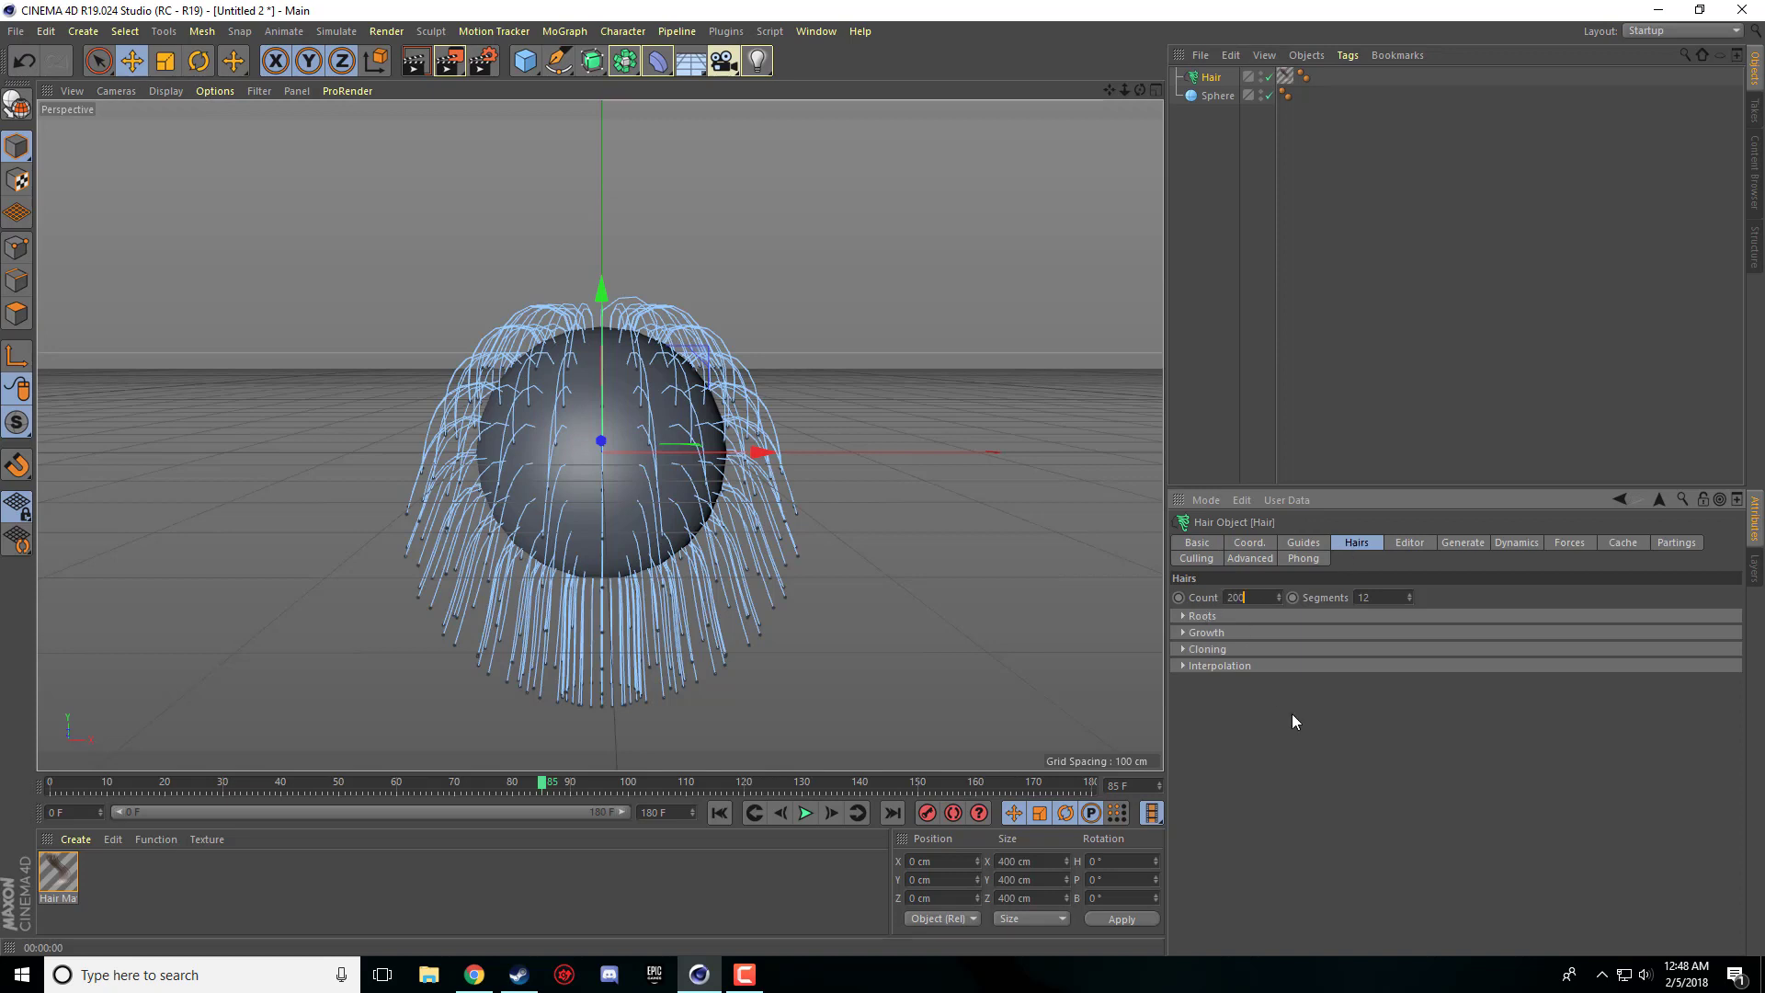
type("20000")
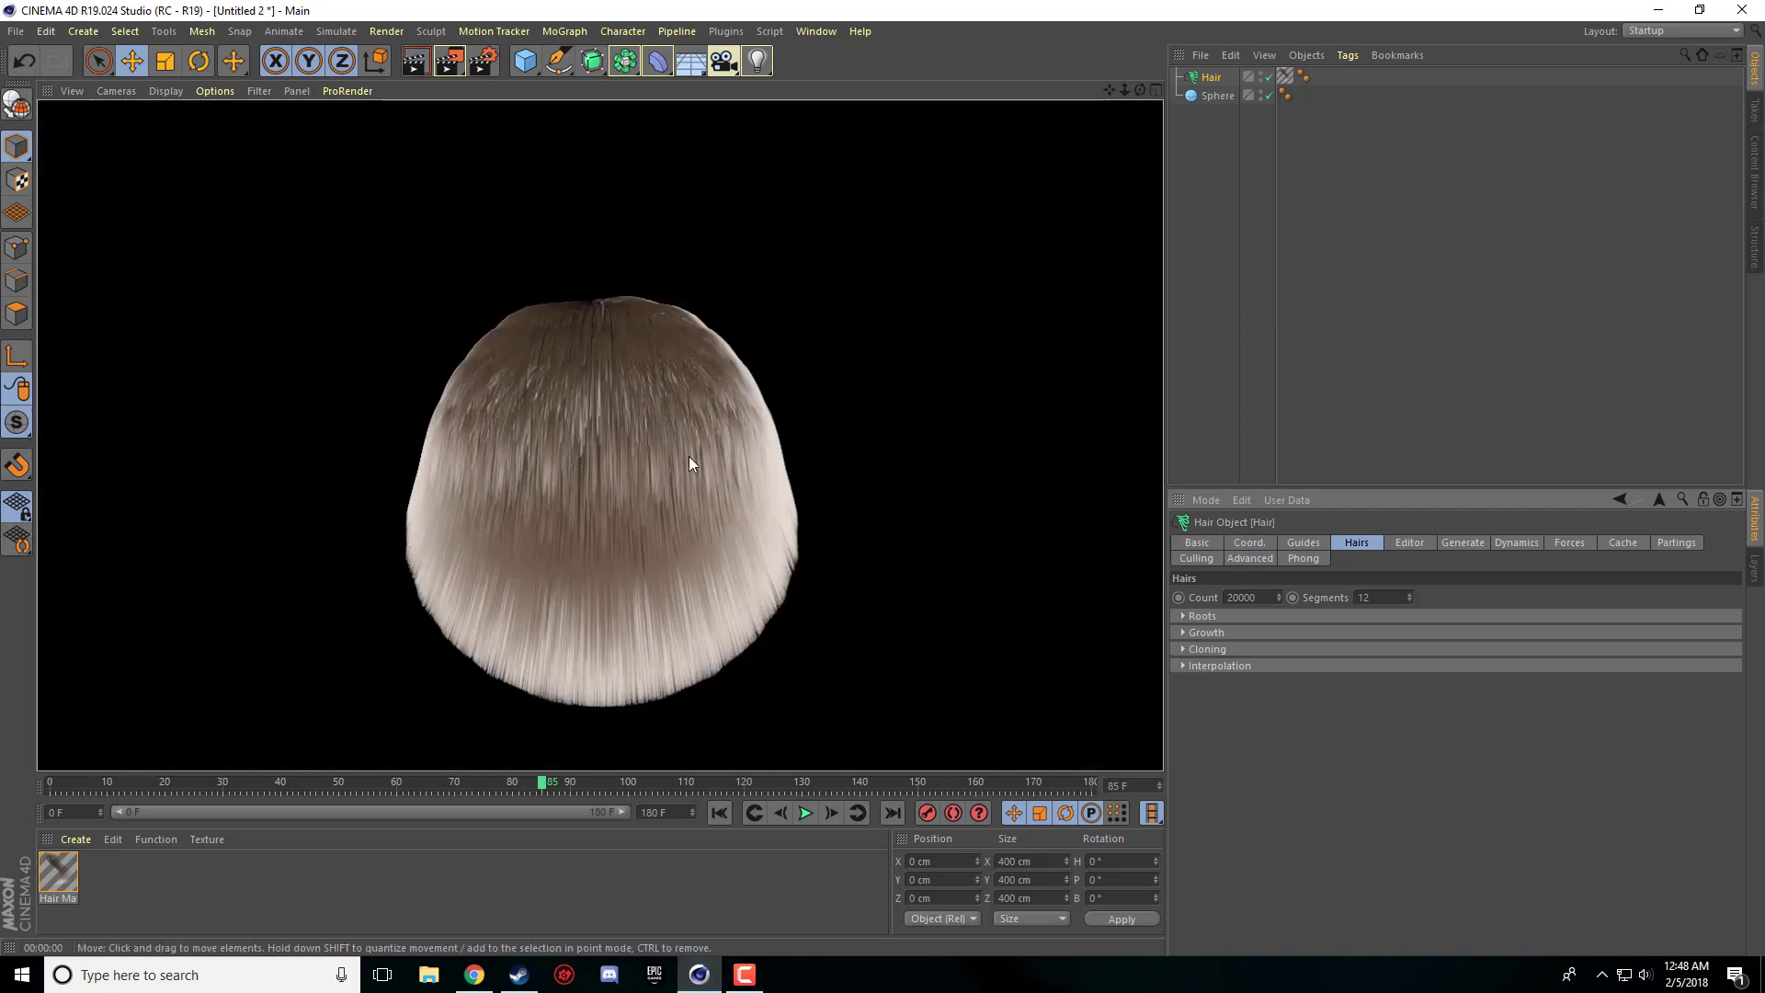
mouse_move(1204, 422)
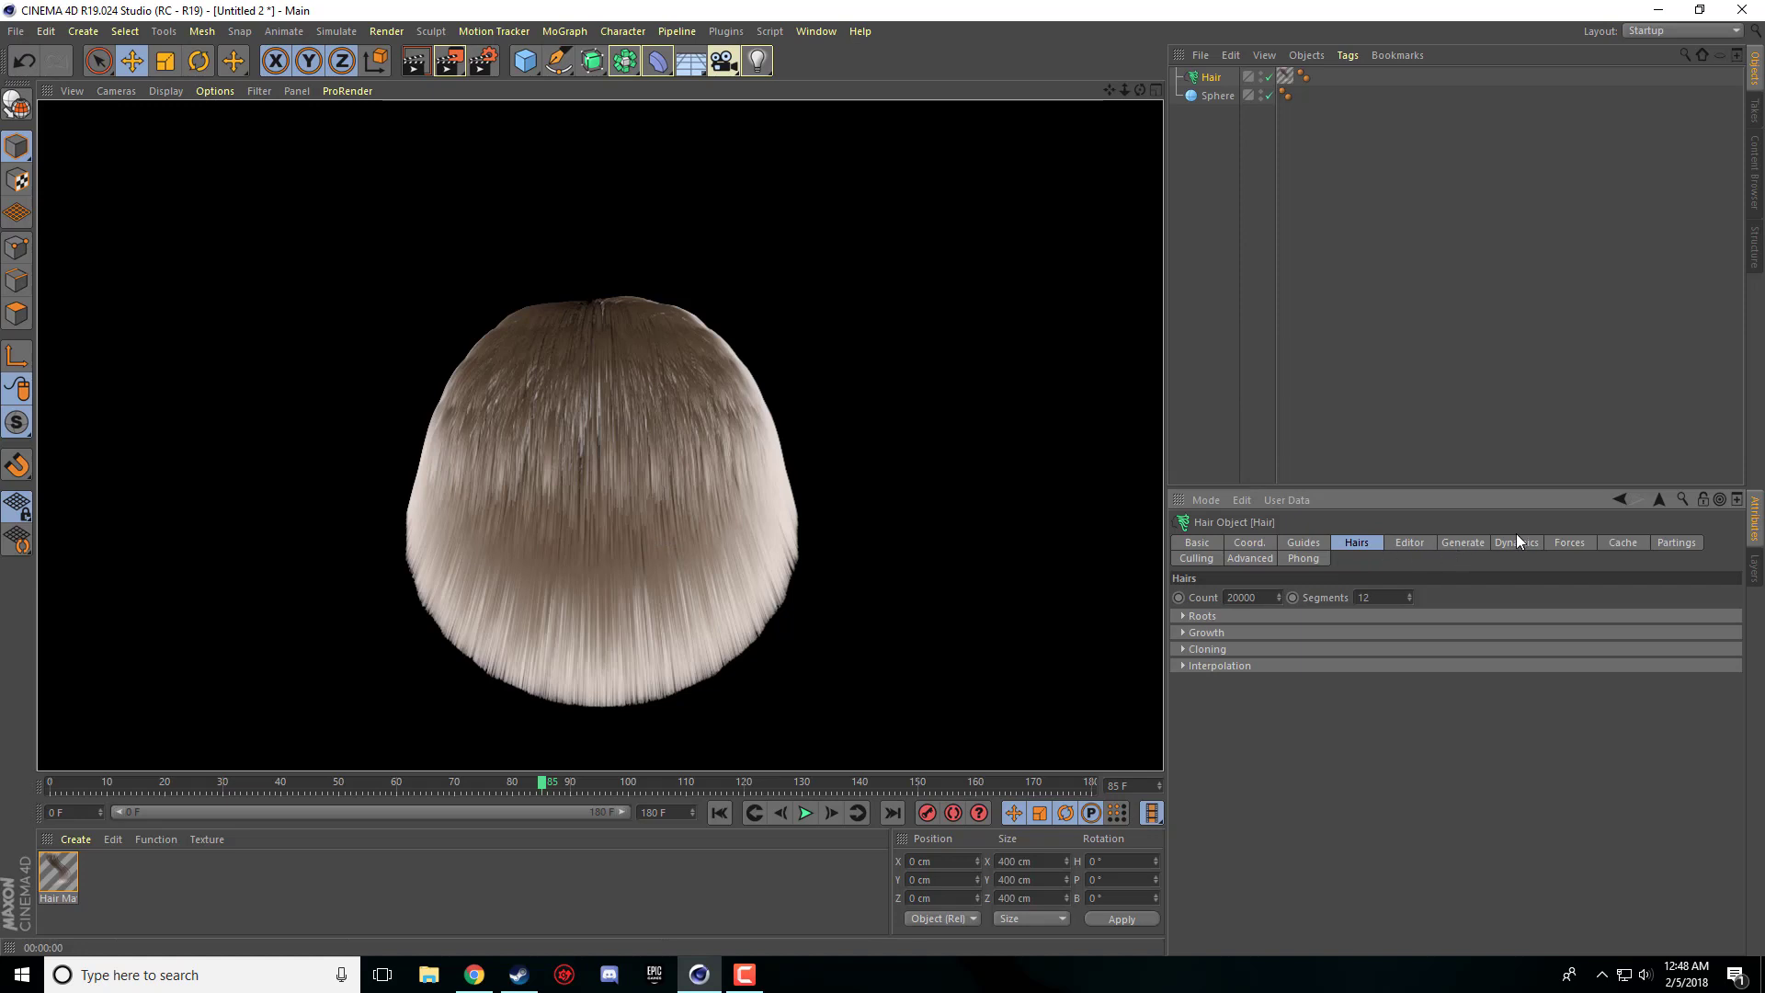
mouse_move(1527, 560)
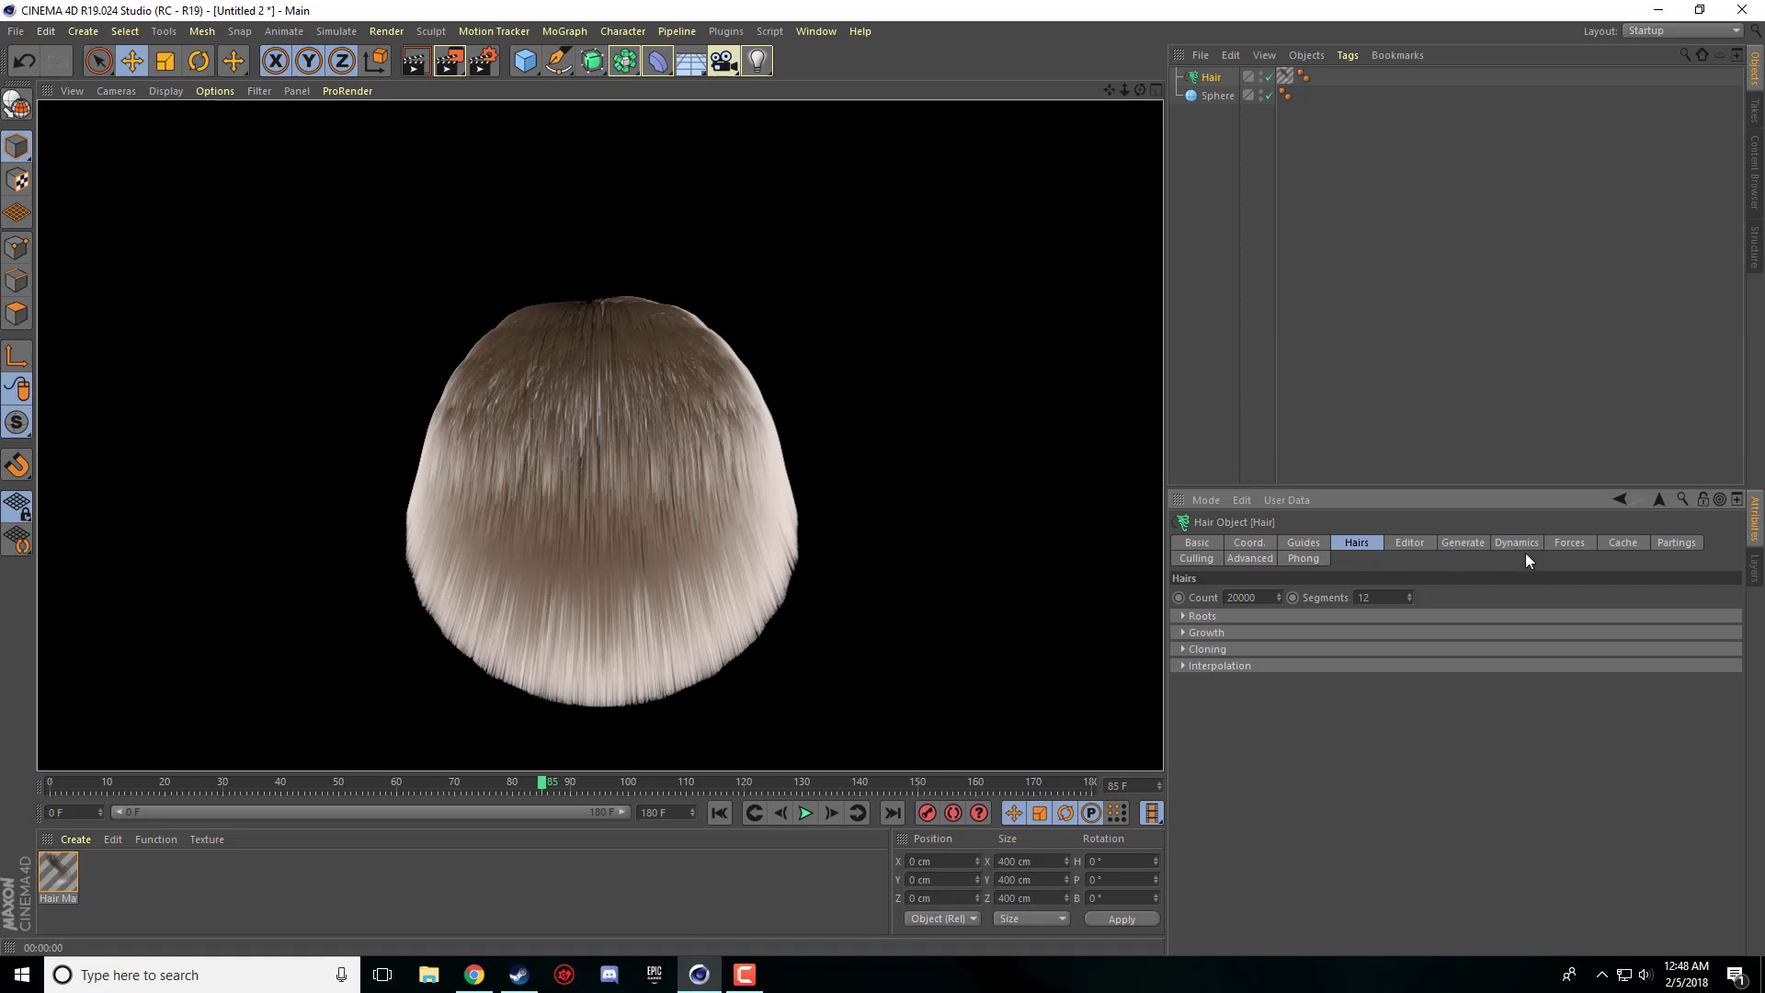
- Inspect the Hair object's Dynamics and Coord. settings, then return to the Guides tab
left_click(1515, 542)
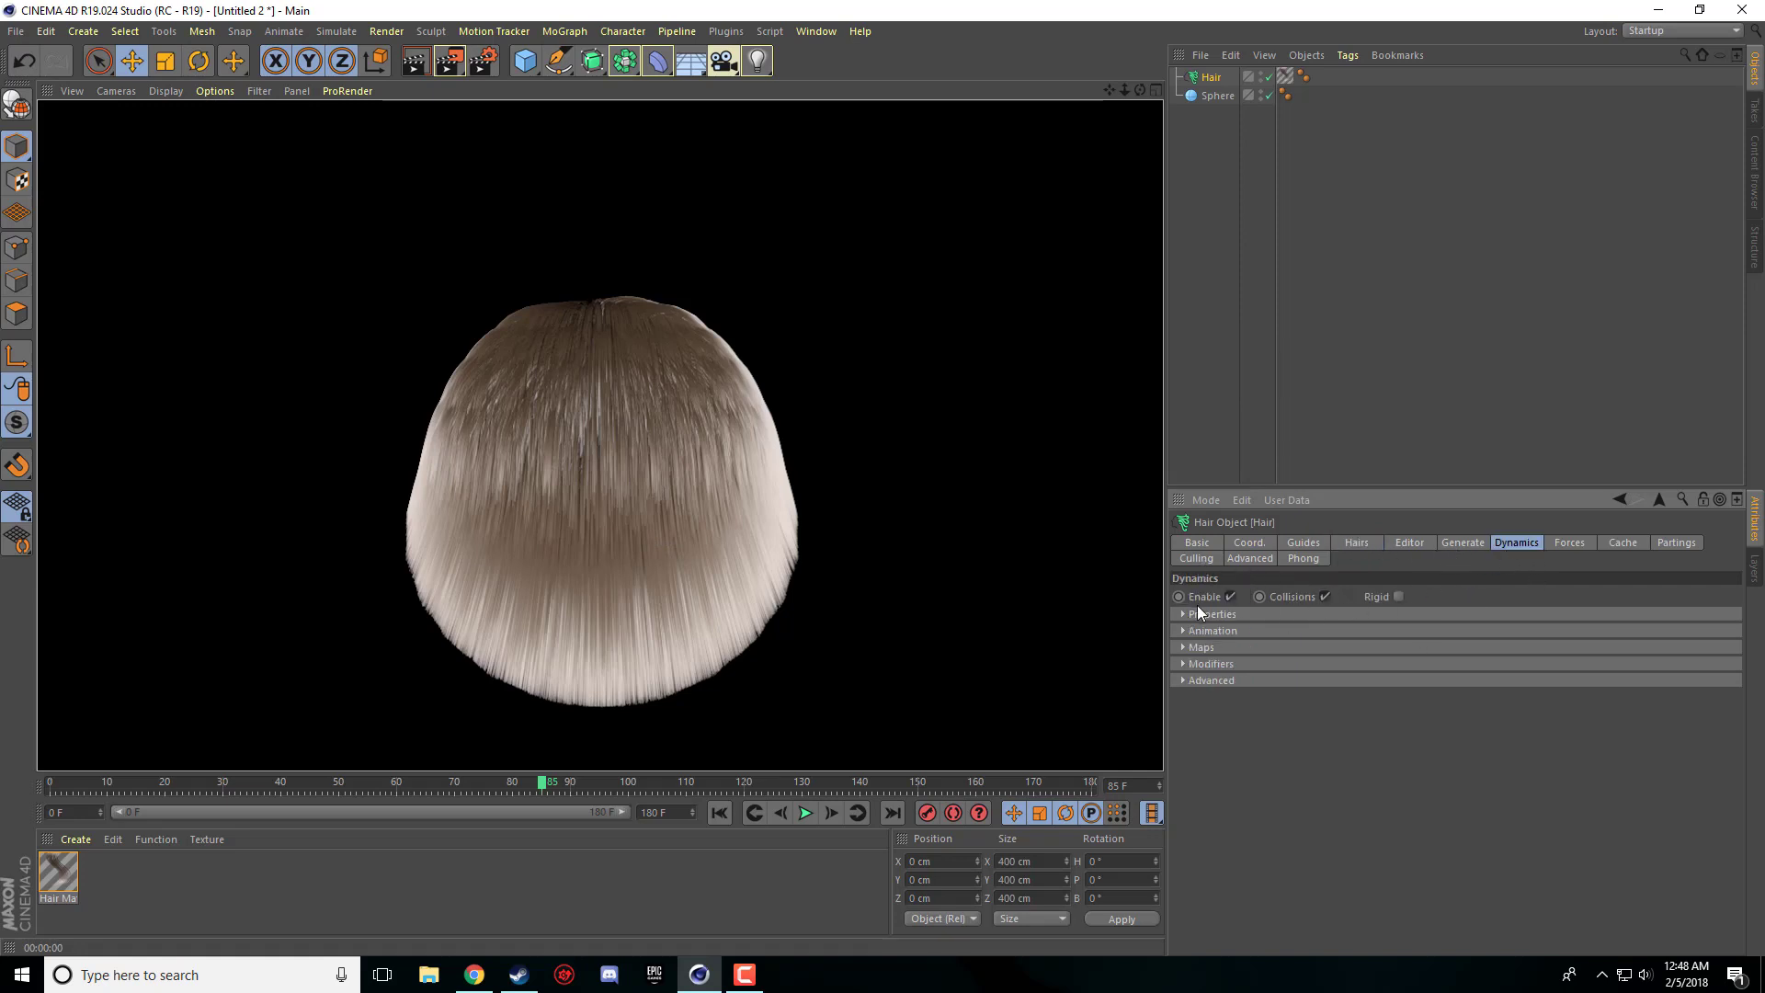
left_click(1208, 613)
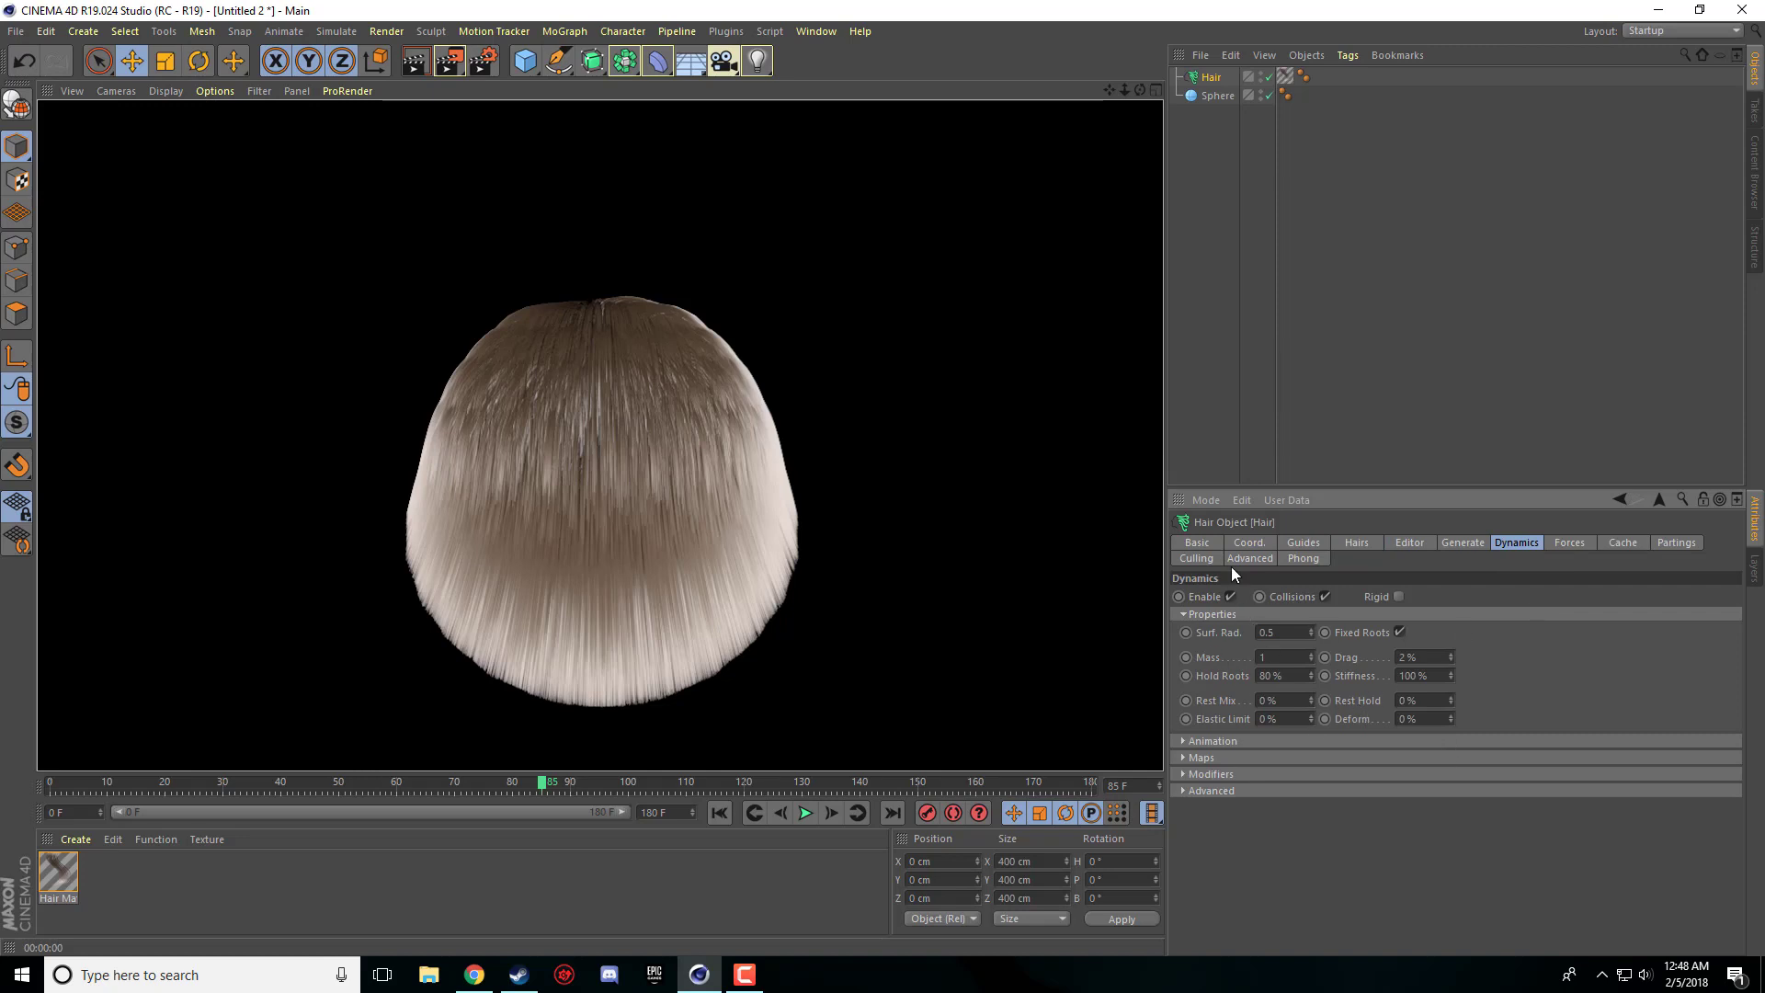
left_click(1210, 614)
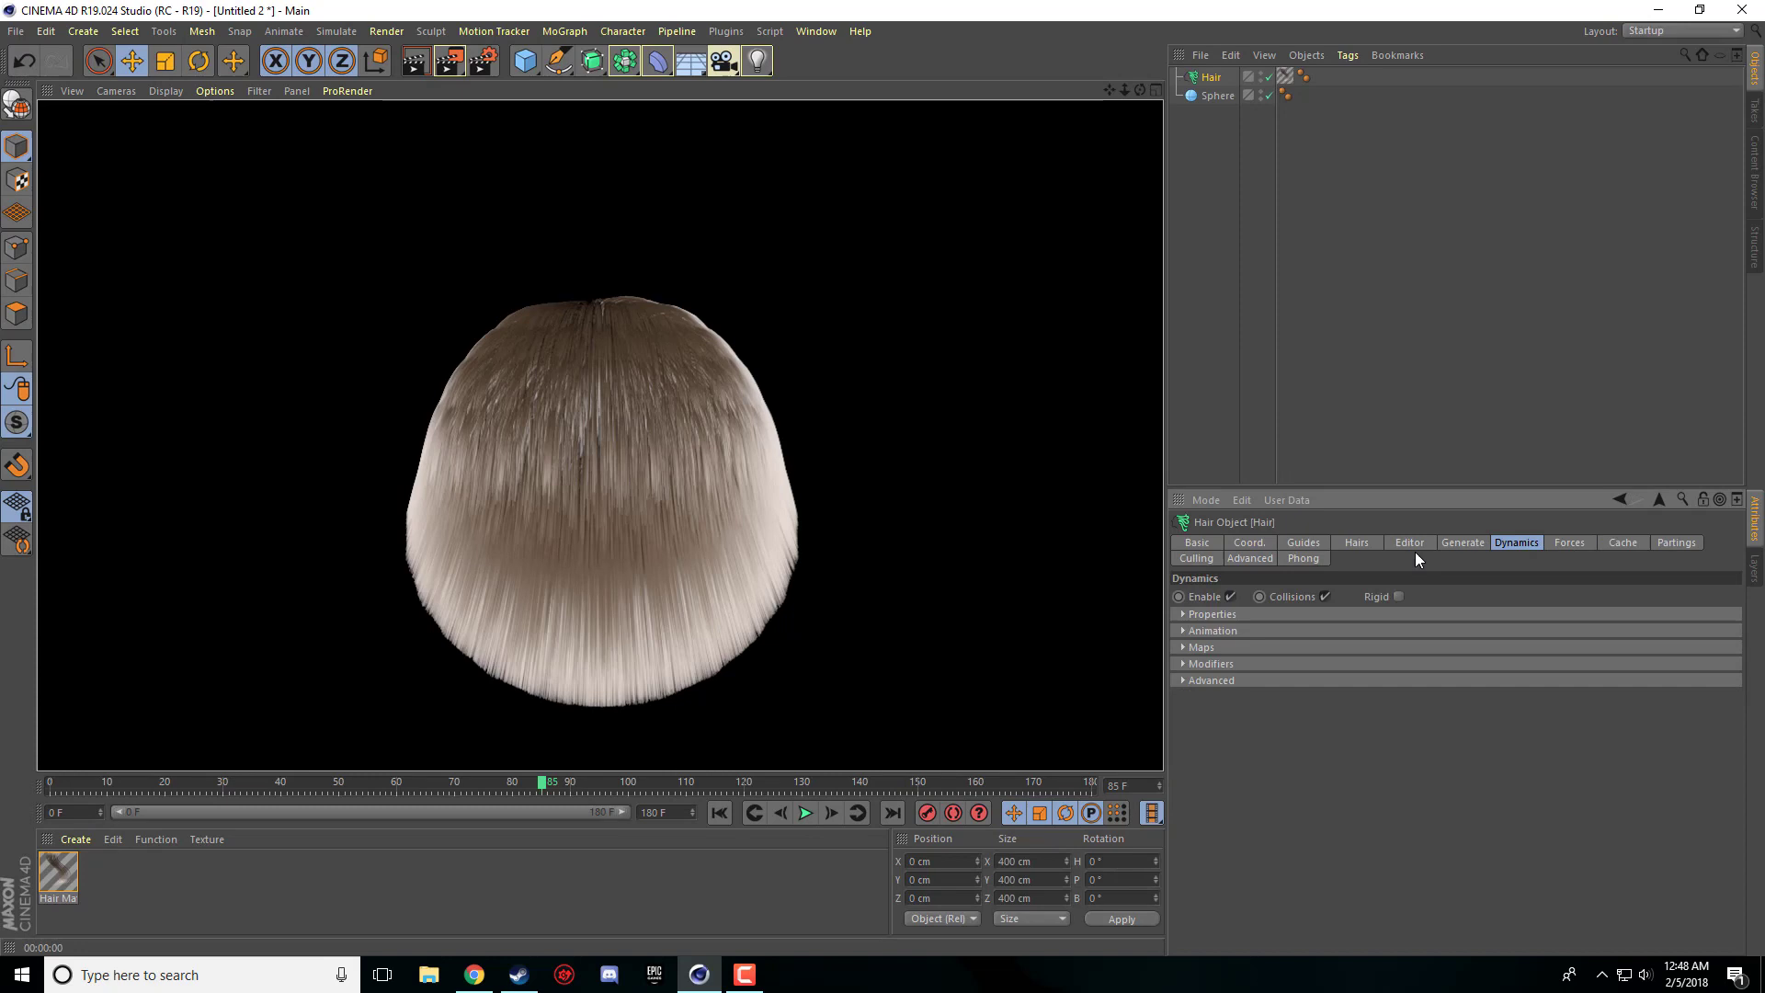
left_click(1303, 543)
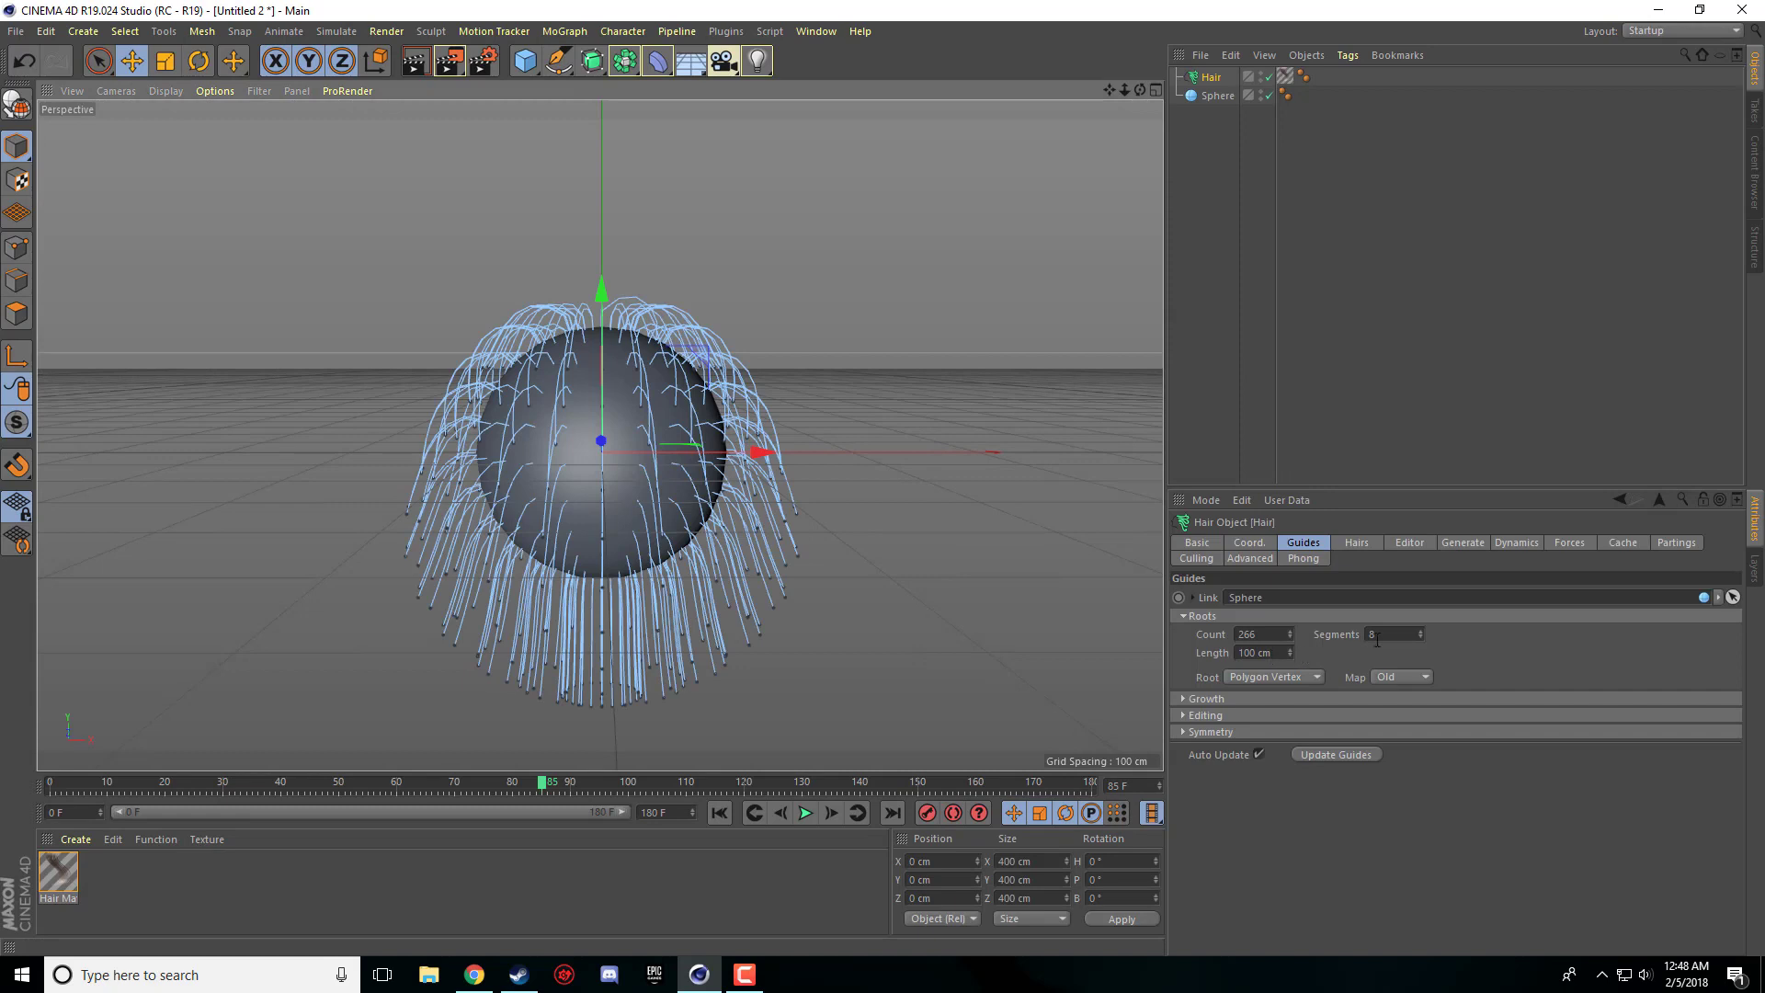
left_click(1247, 543)
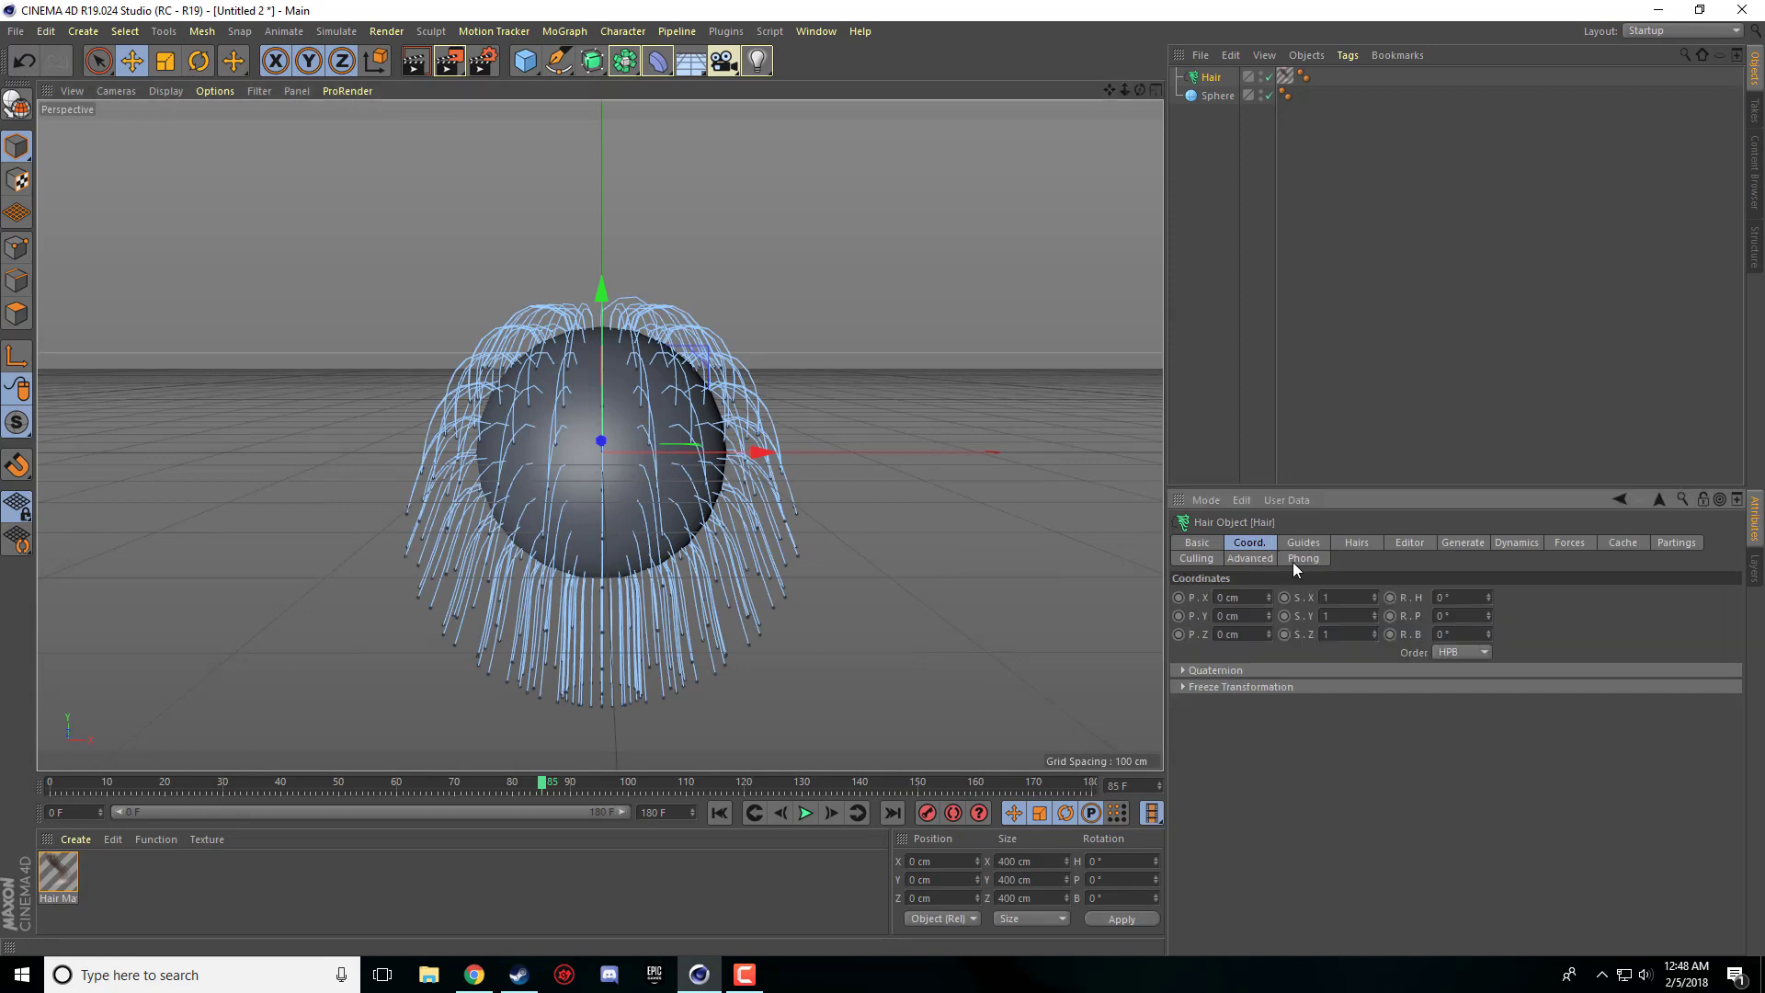
left_click(1303, 542)
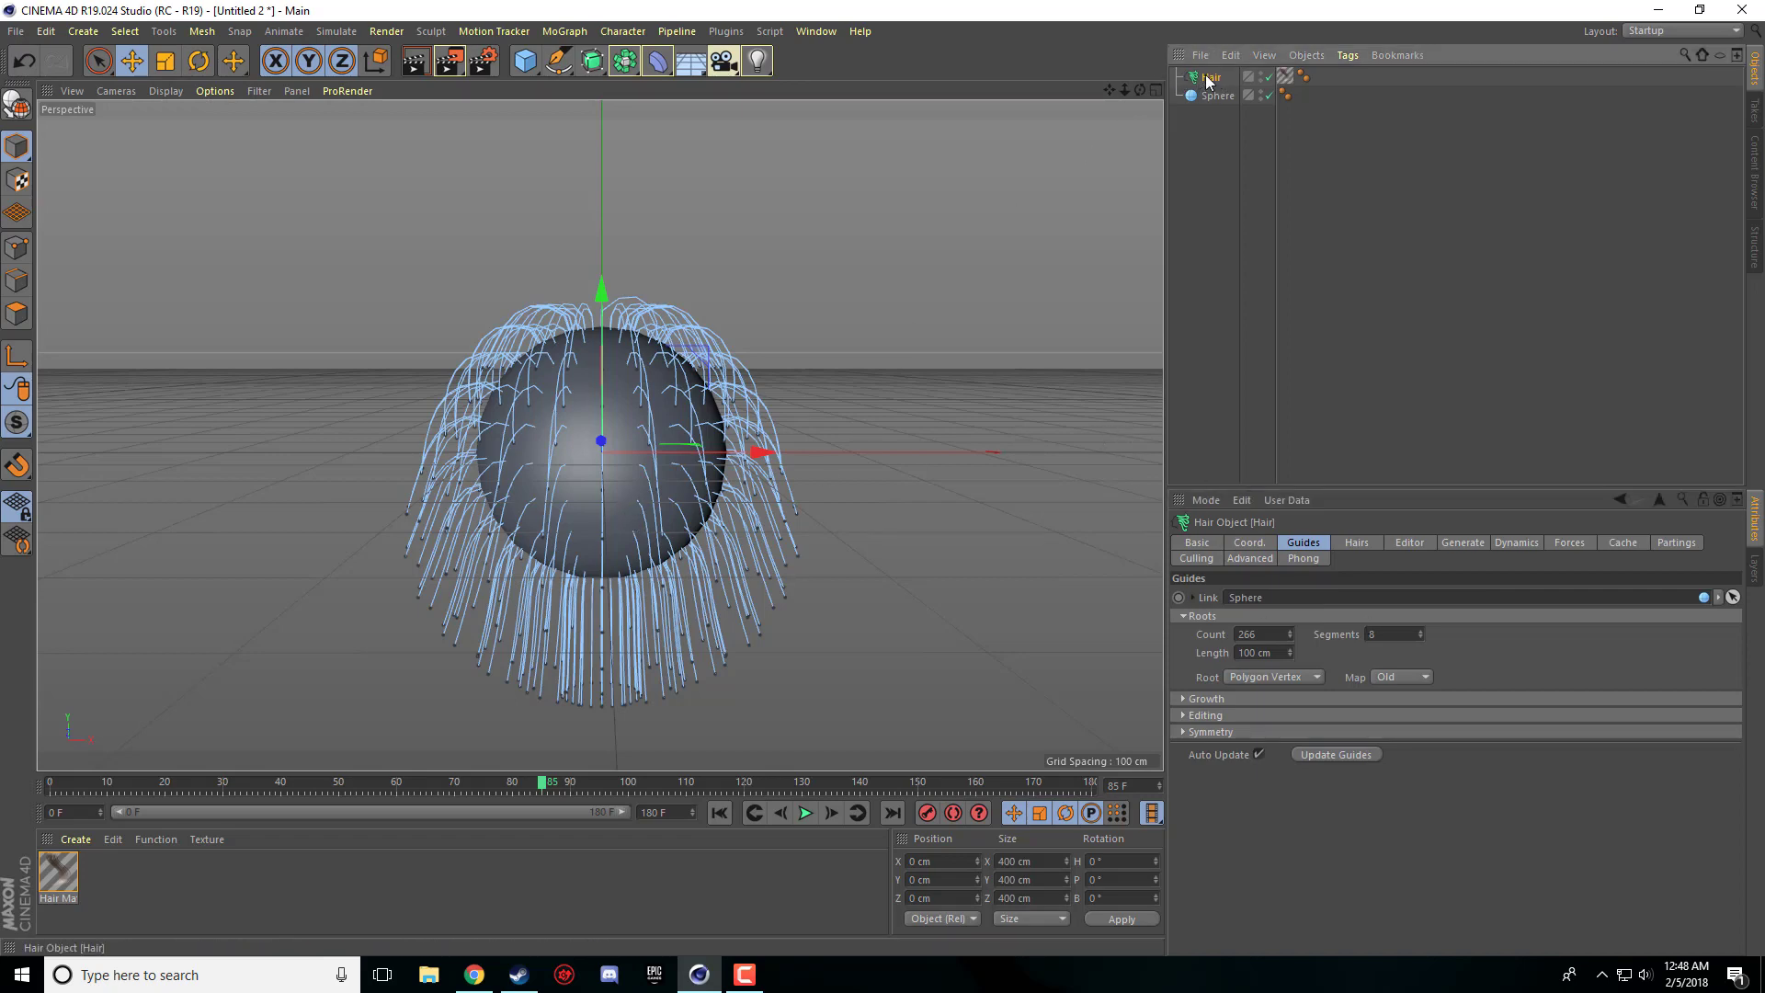
- Open the Hair Mat in the Material Editor, reposition it, and view Thickness and Specular
double_click(57, 878)
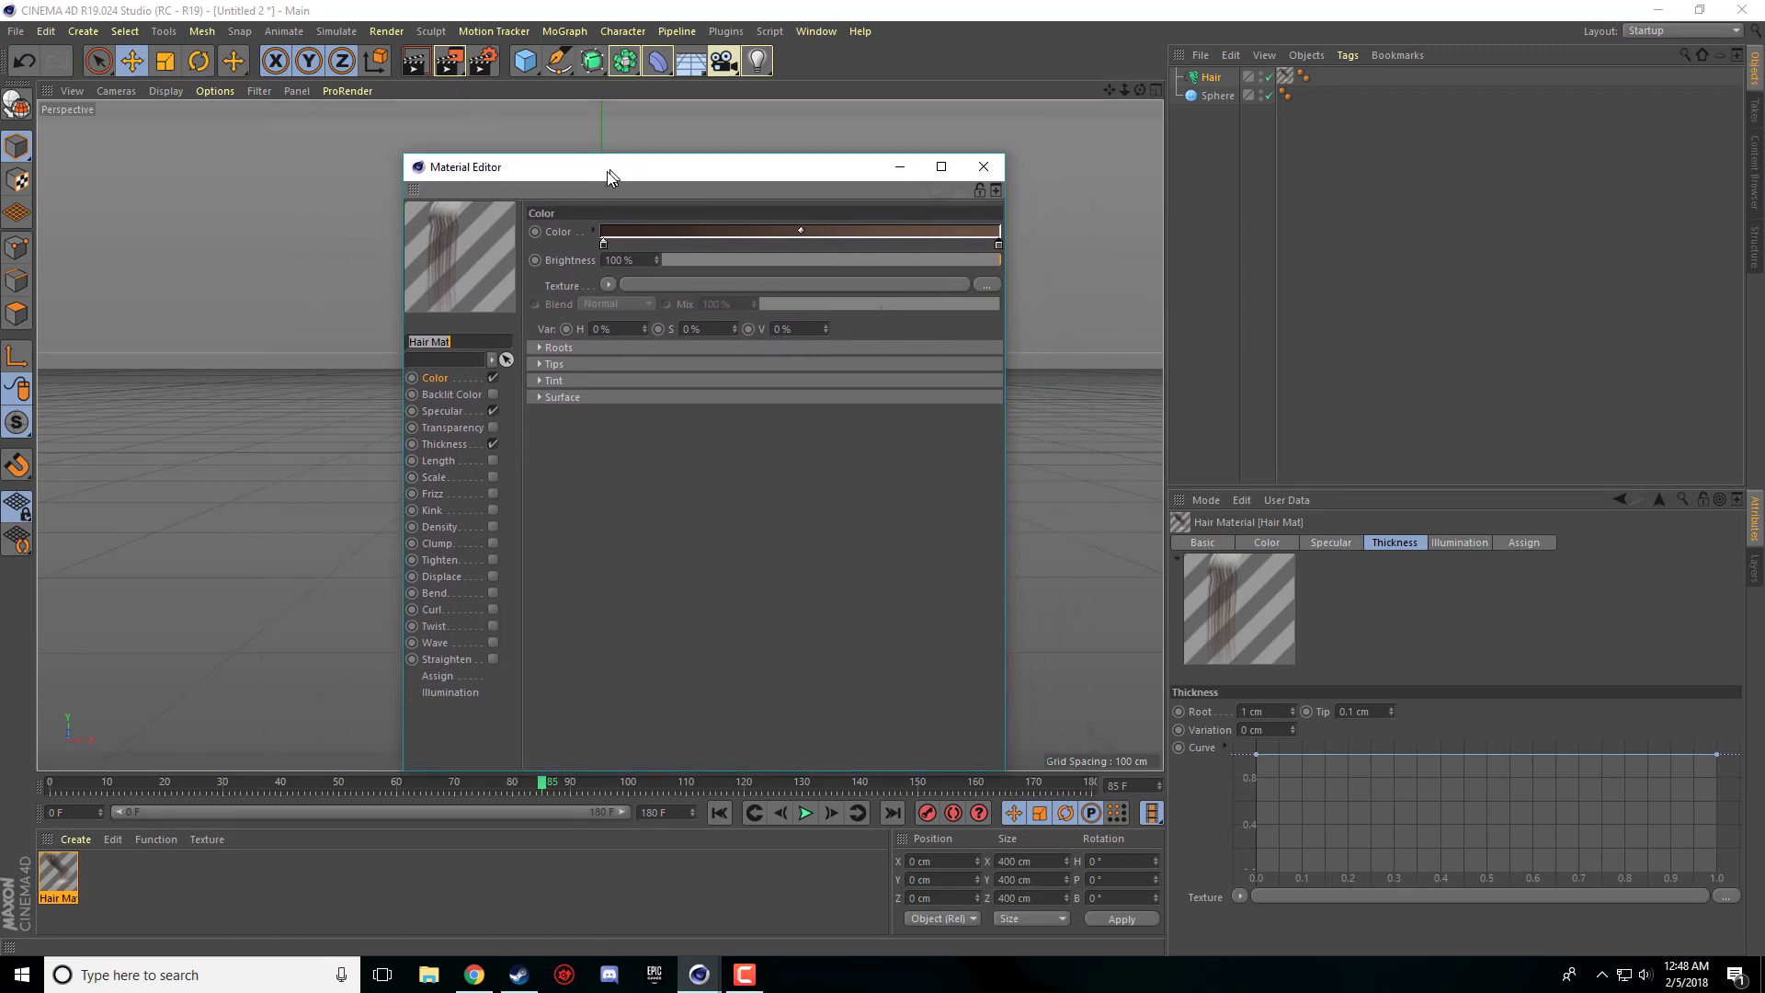
left_click_drag(611, 166, 606, 175)
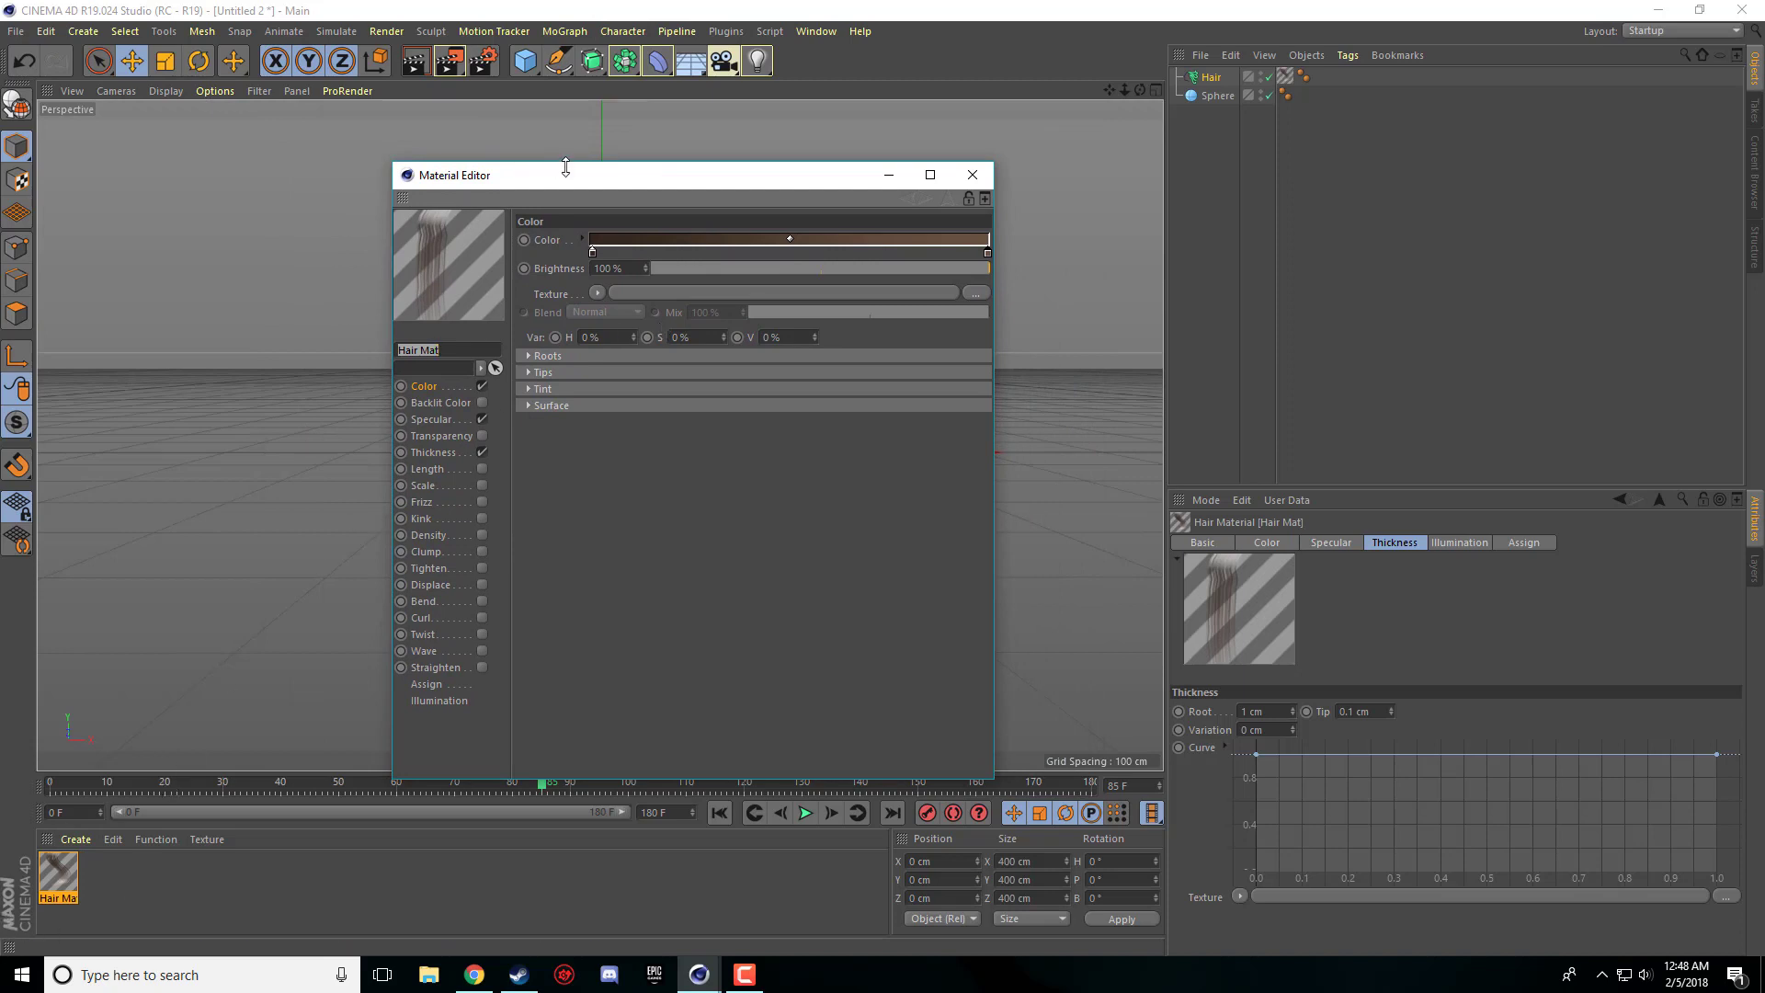
left_click_drag(565, 175, 664, 157)
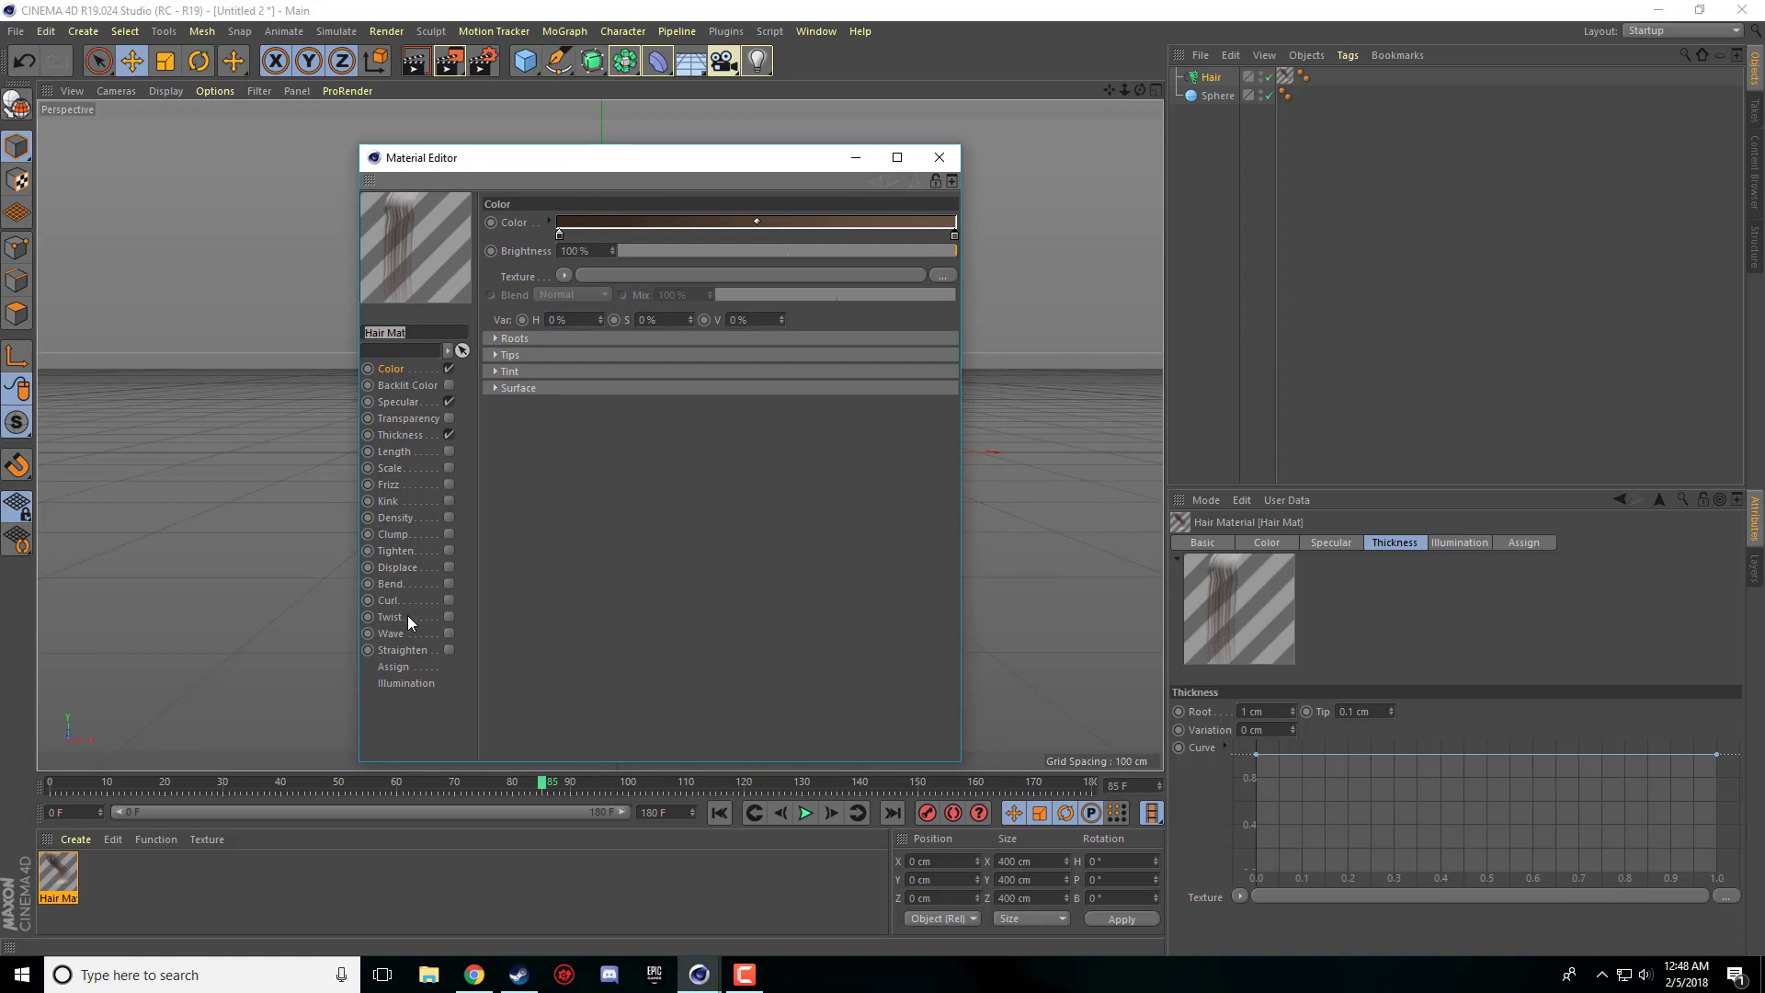
mouse_move(407, 386)
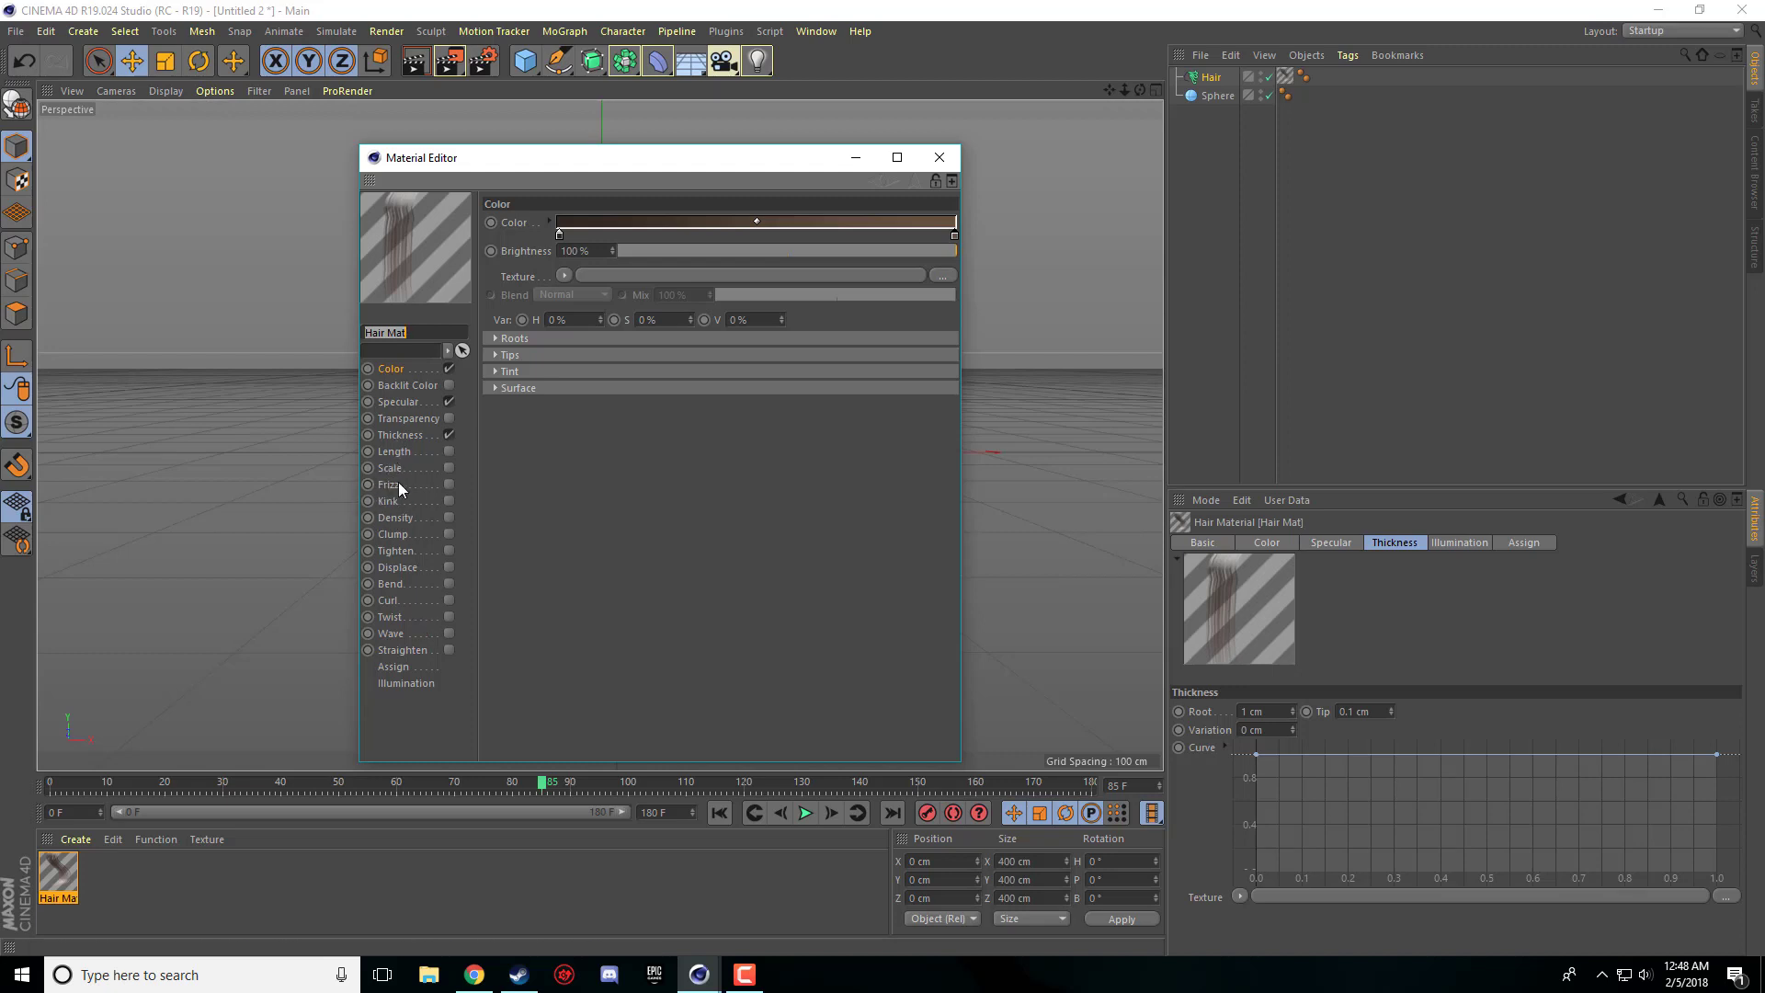
mouse_move(415, 508)
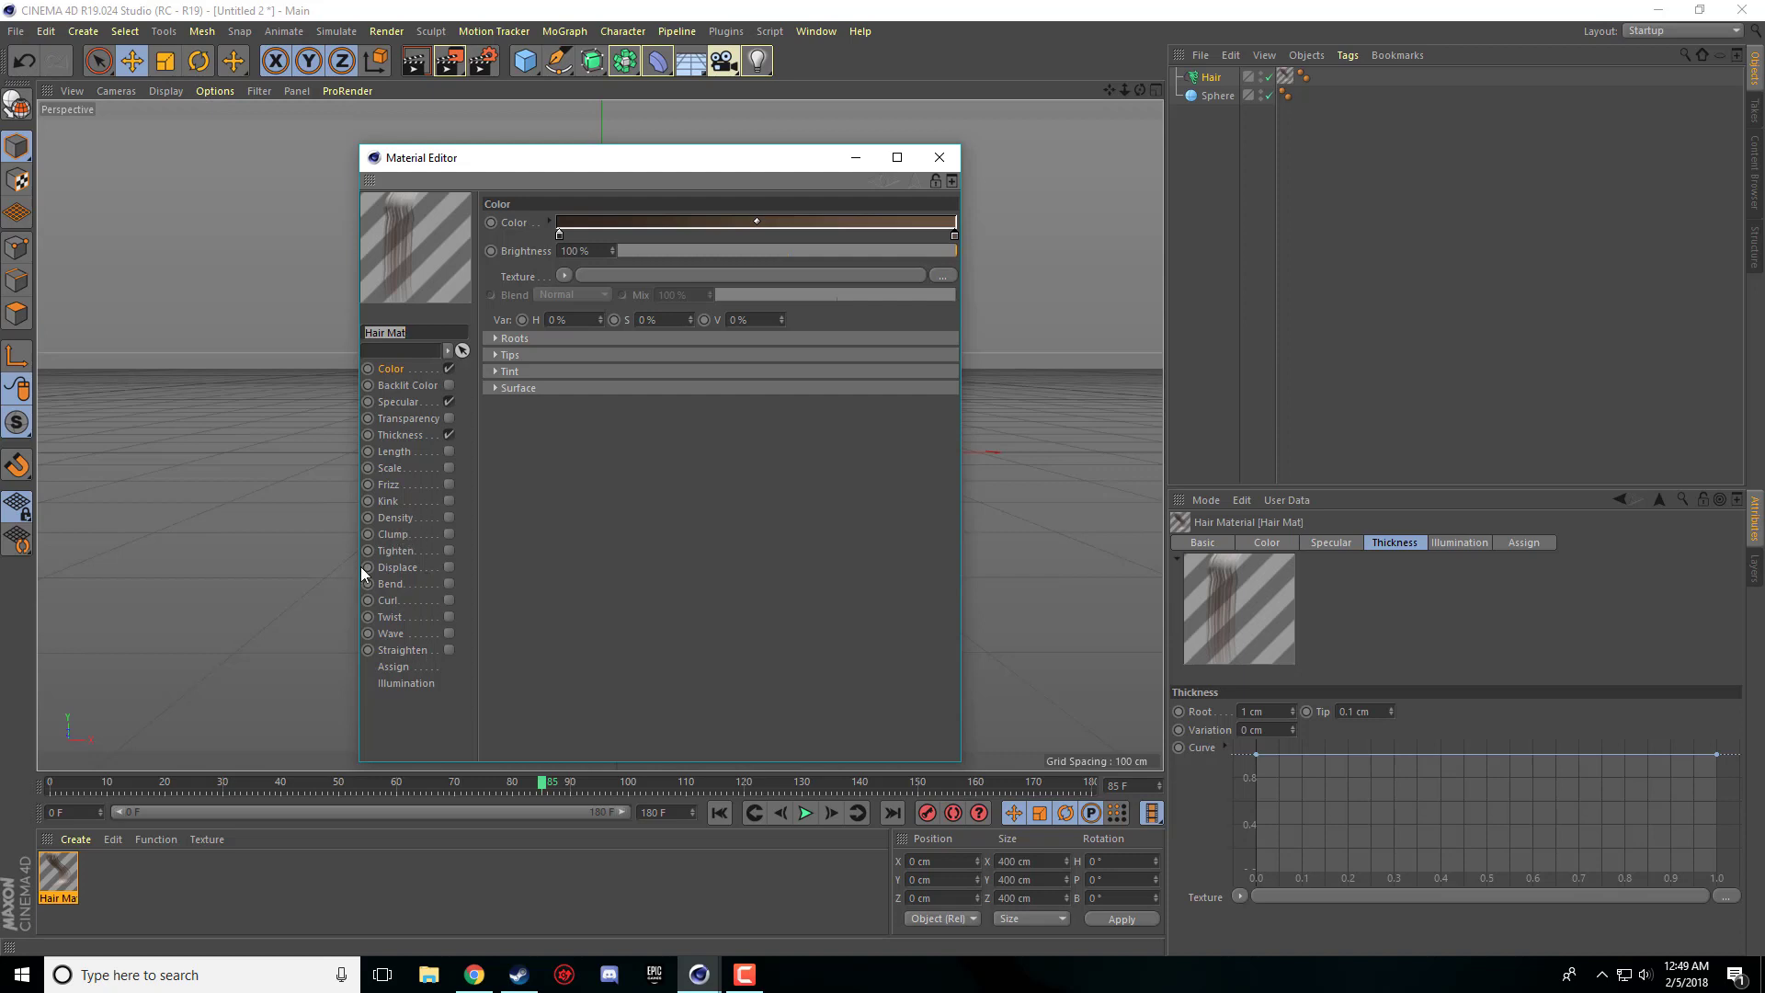
mouse_move(426, 255)
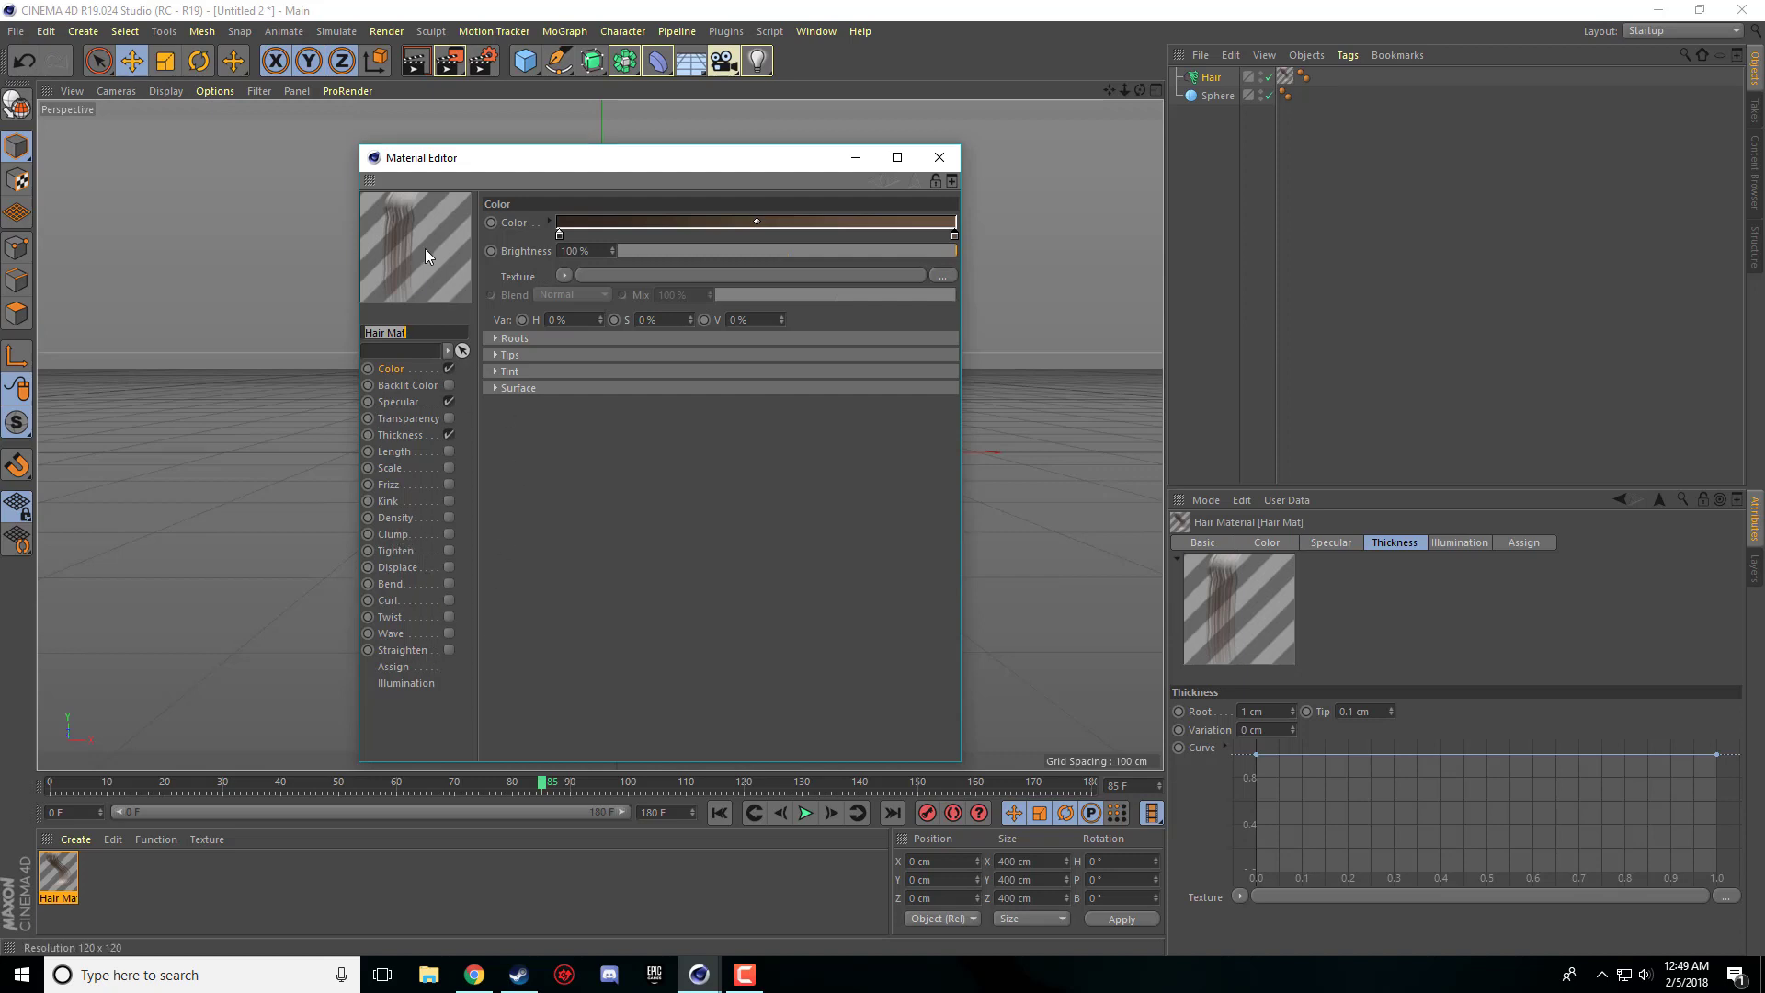
left_click(402, 435)
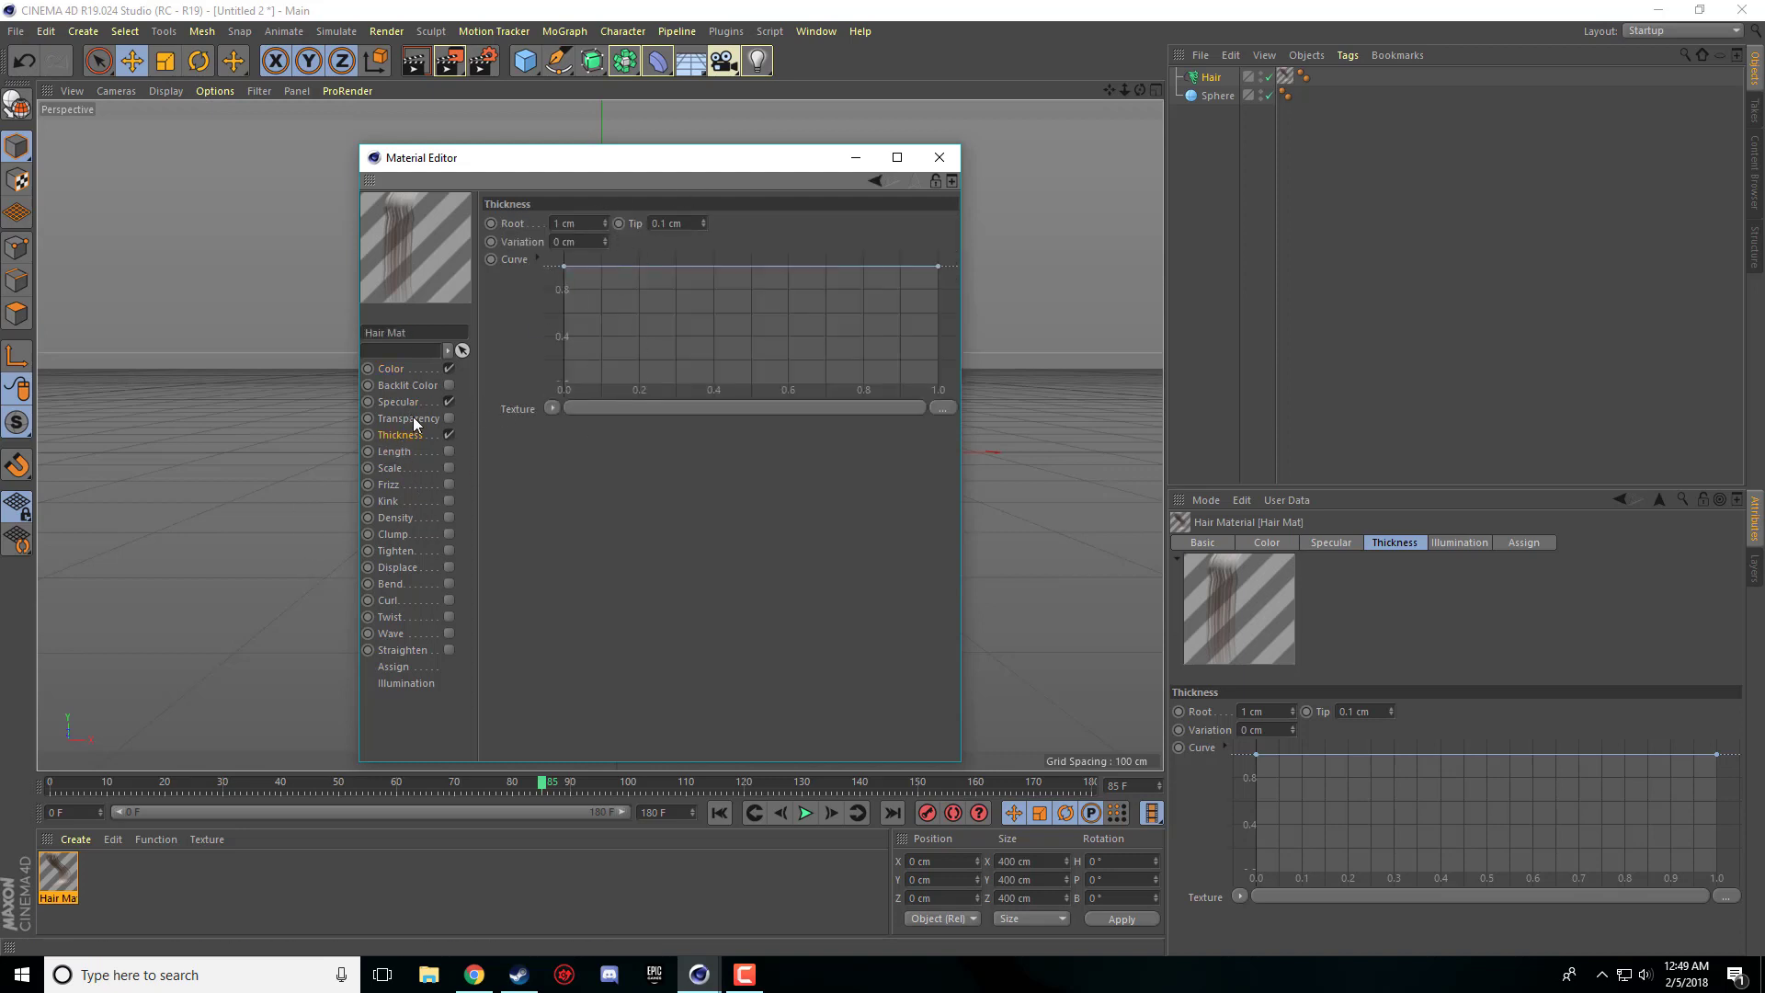
left_click(396, 402)
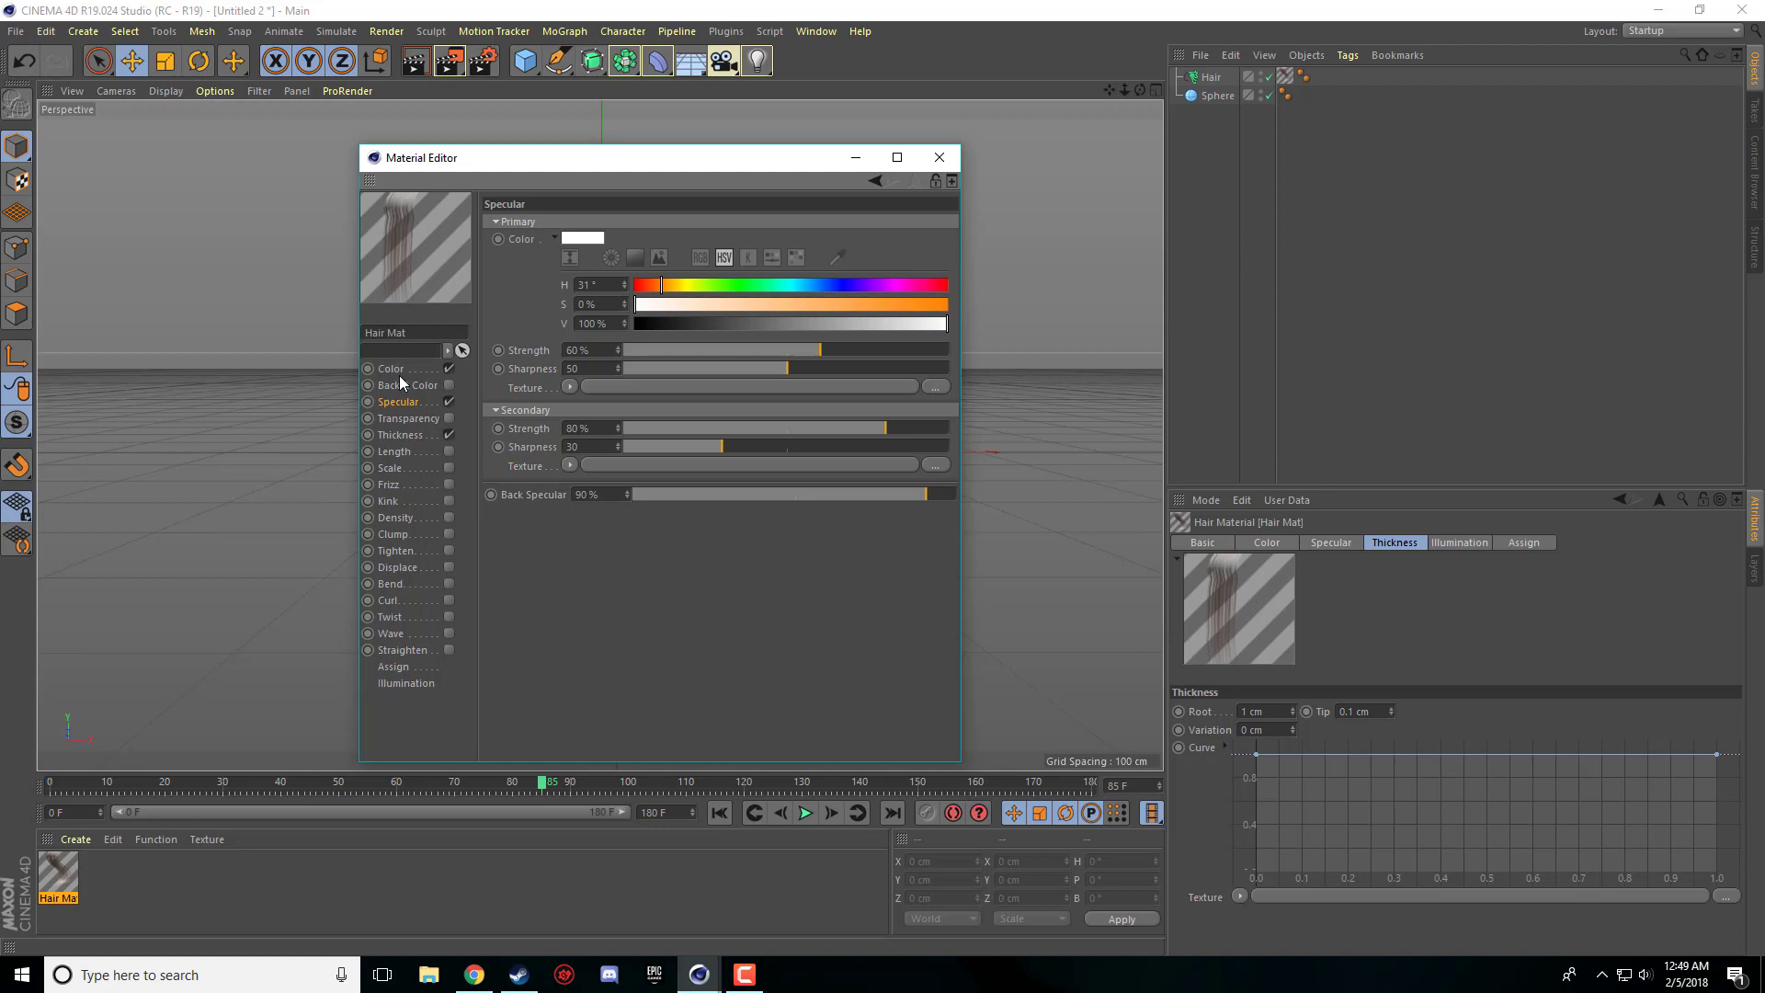
- Set the Hair Mat colour gradient knots to pale gold and light cream
left_click(392, 367)
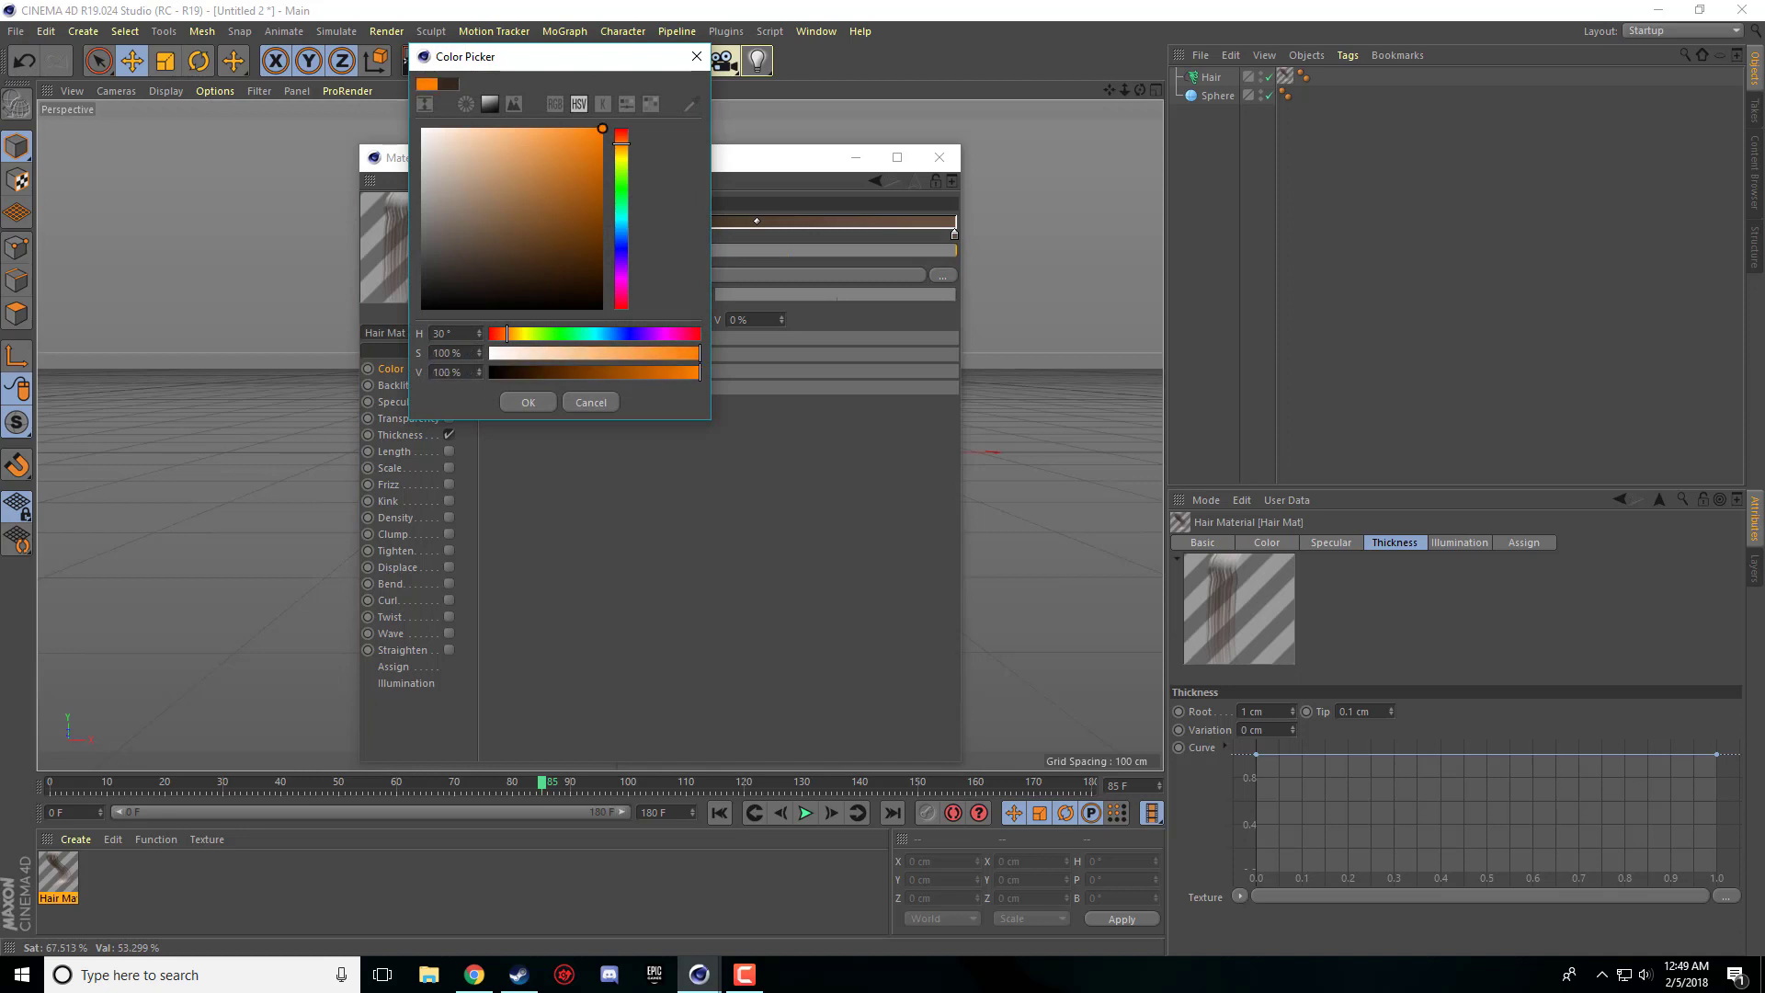
left_click(621, 151)
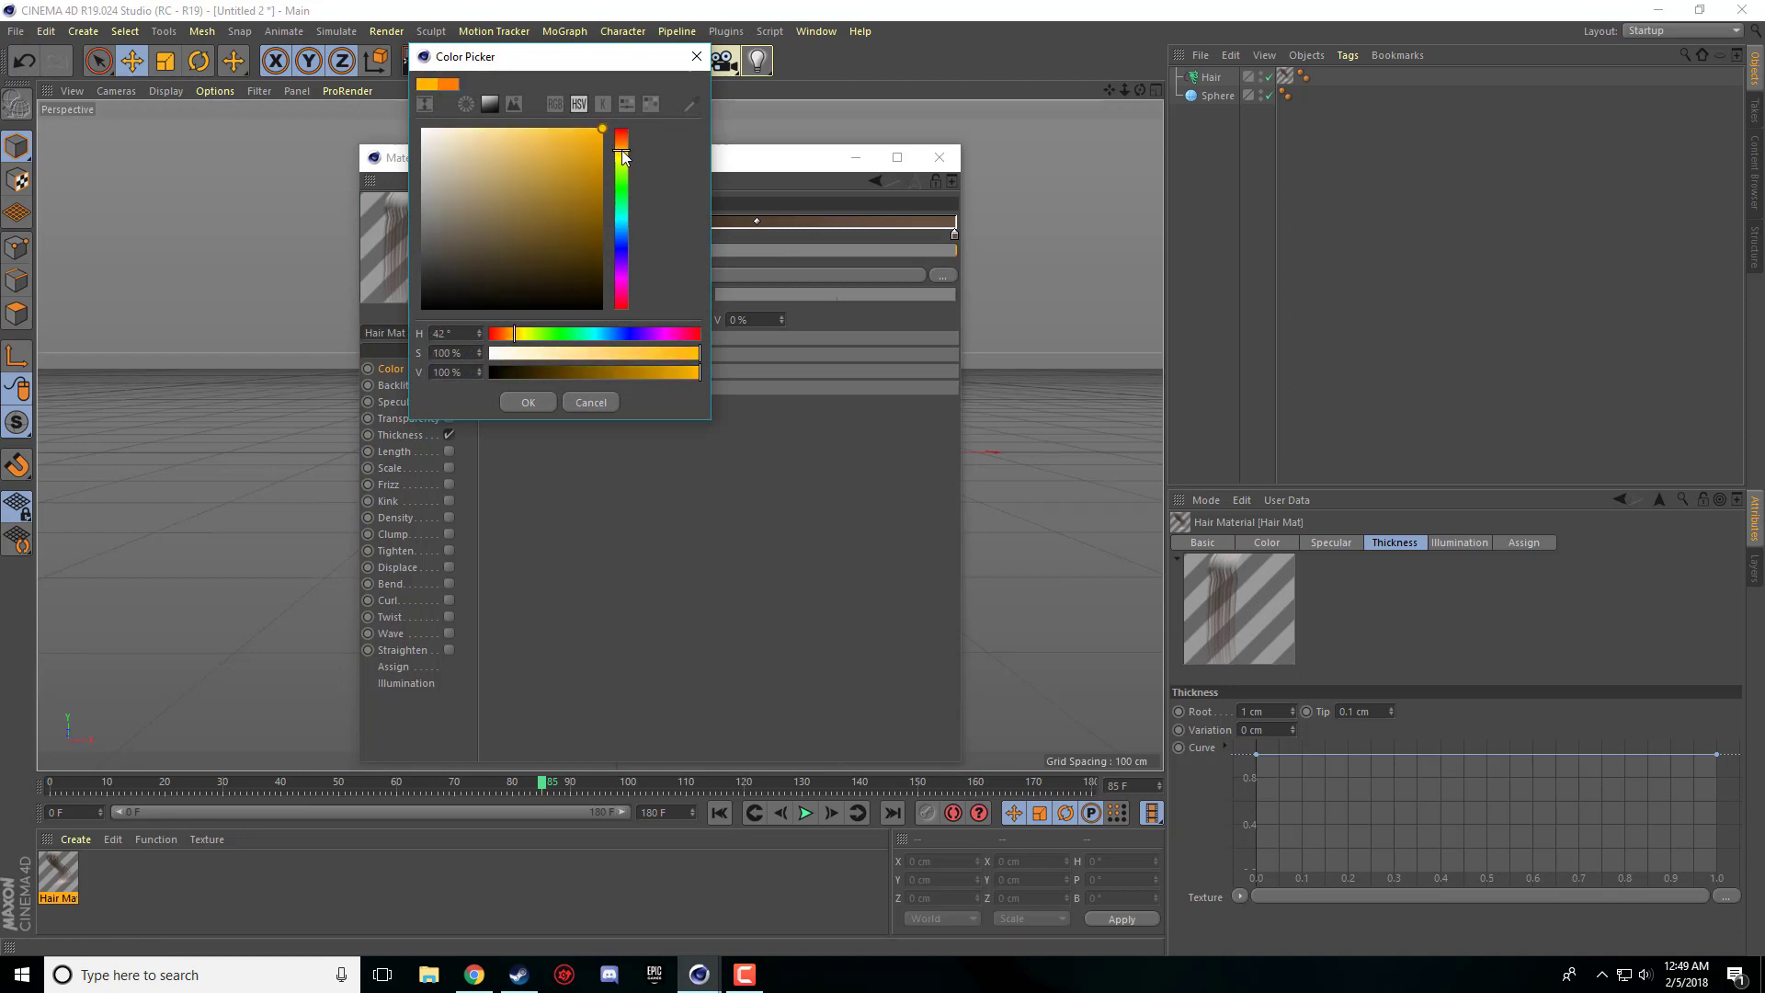
left_click(507, 154)
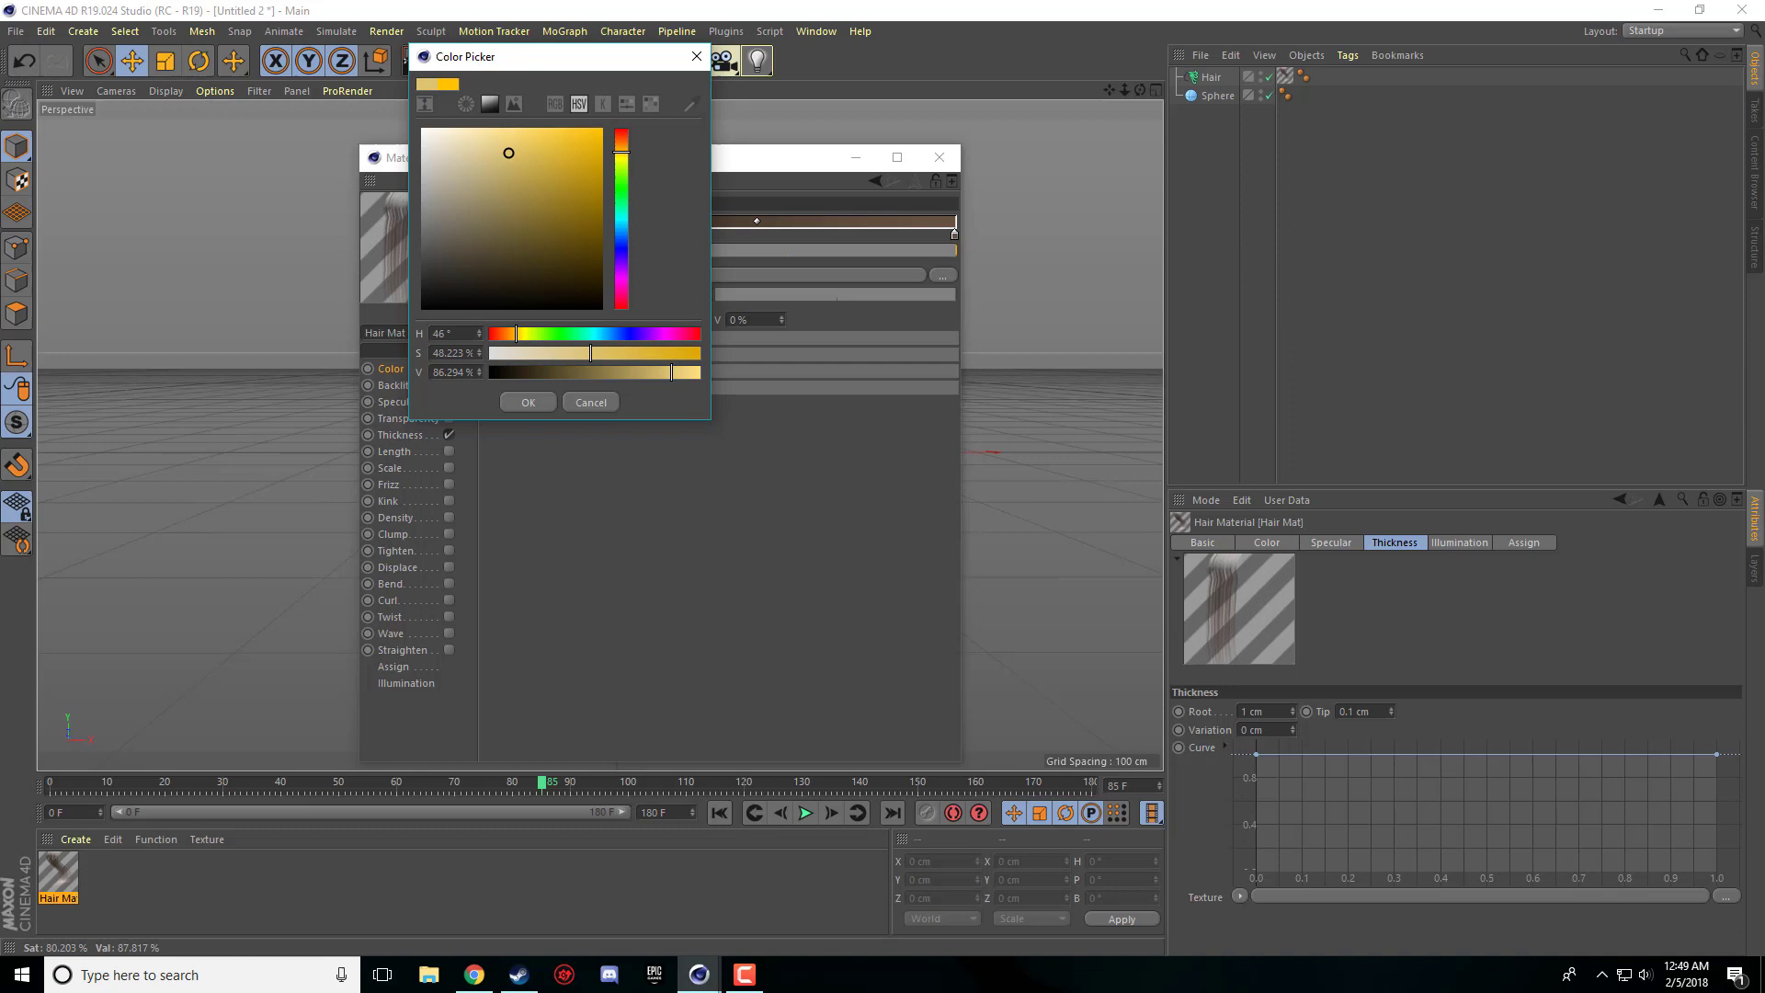
left_click_drag(508, 153, 543, 139)
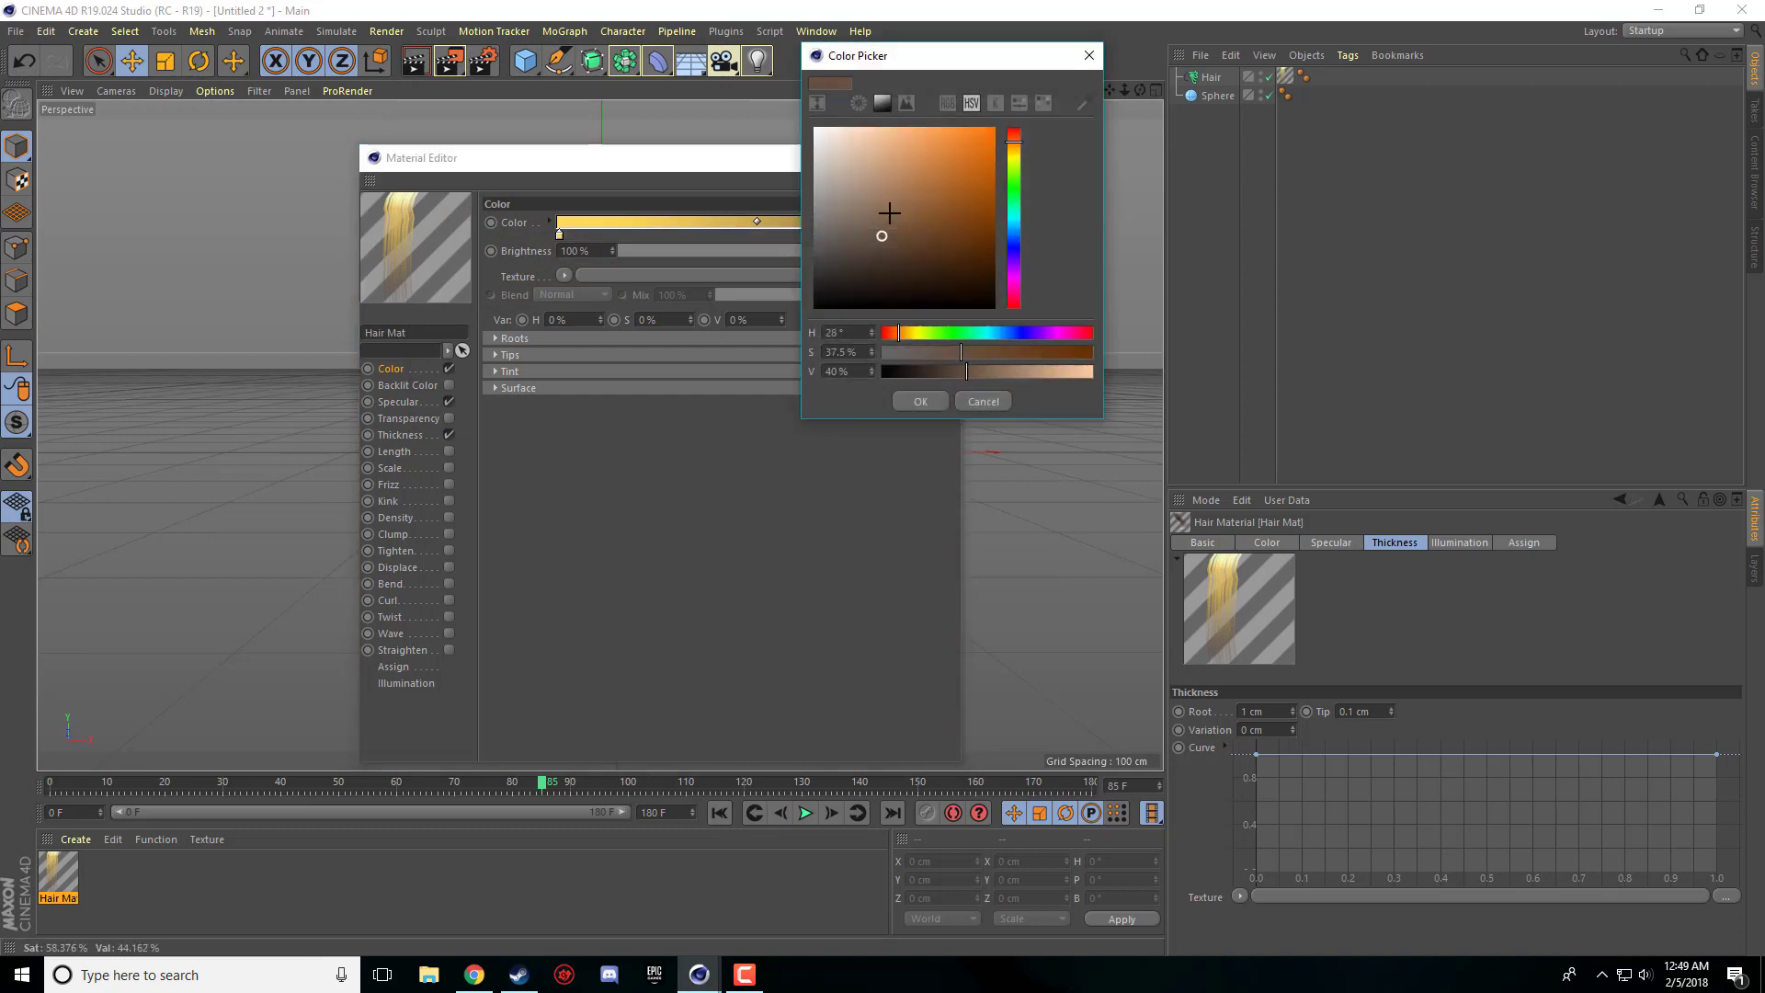
left_click(1014, 154)
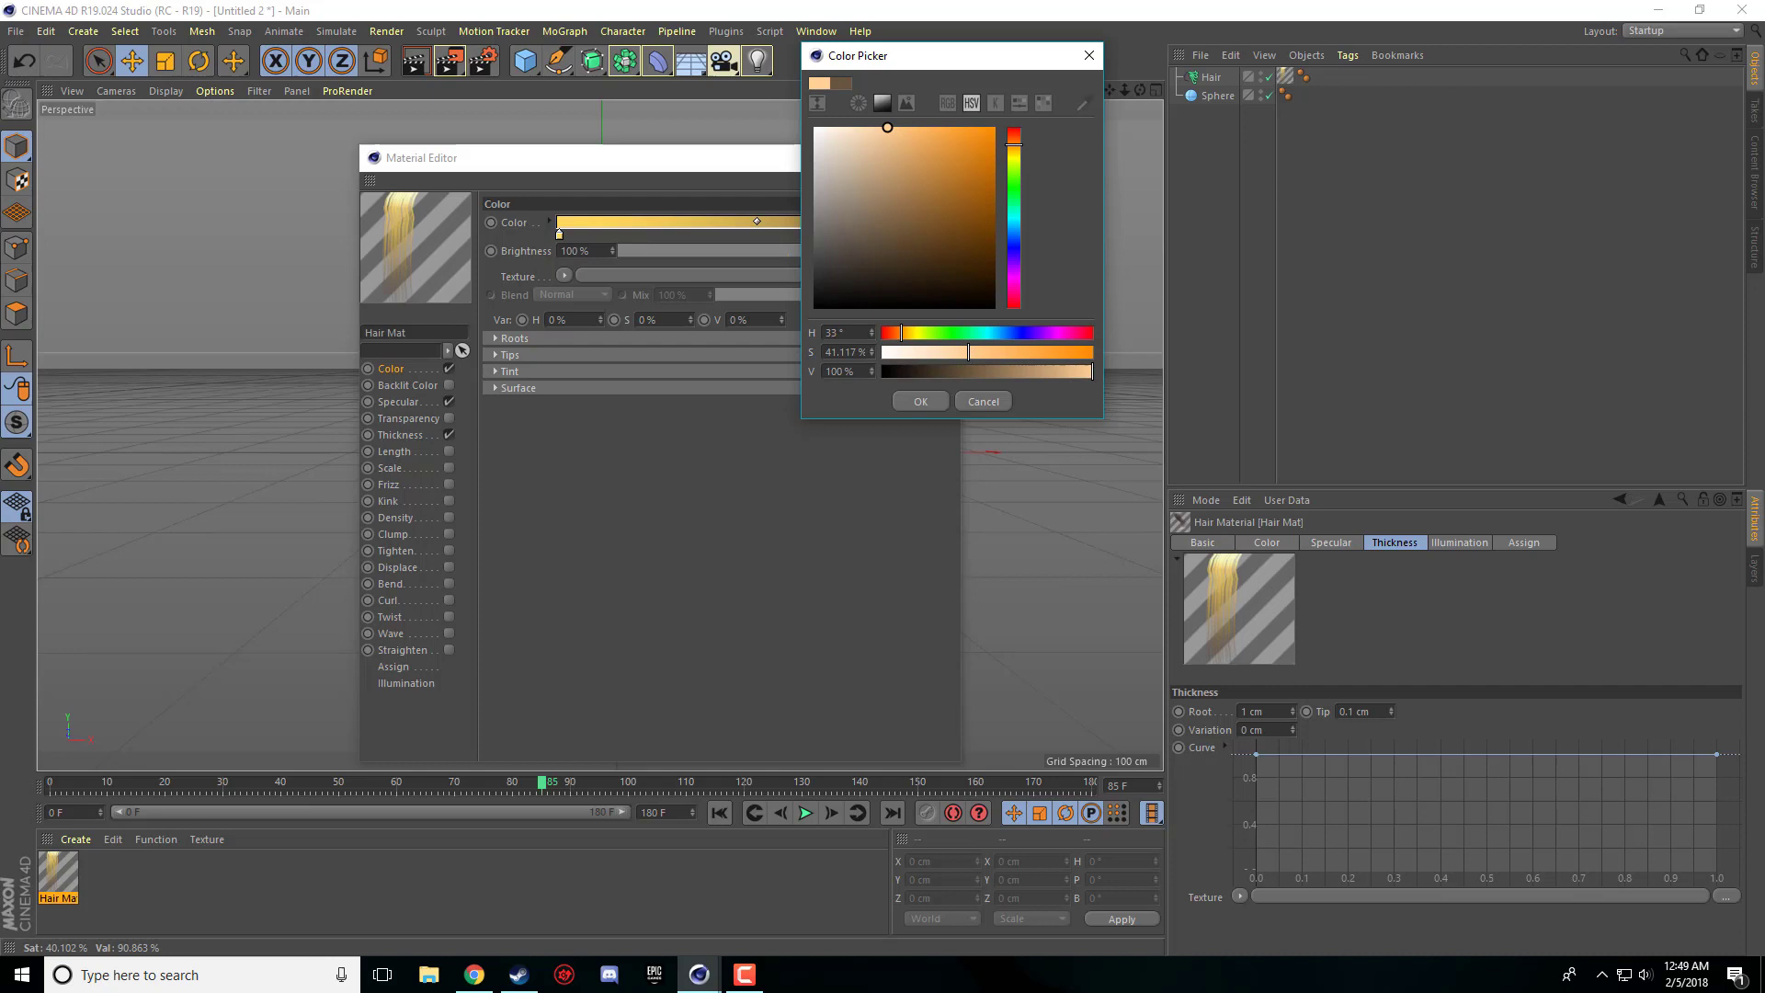
left_click(884, 135)
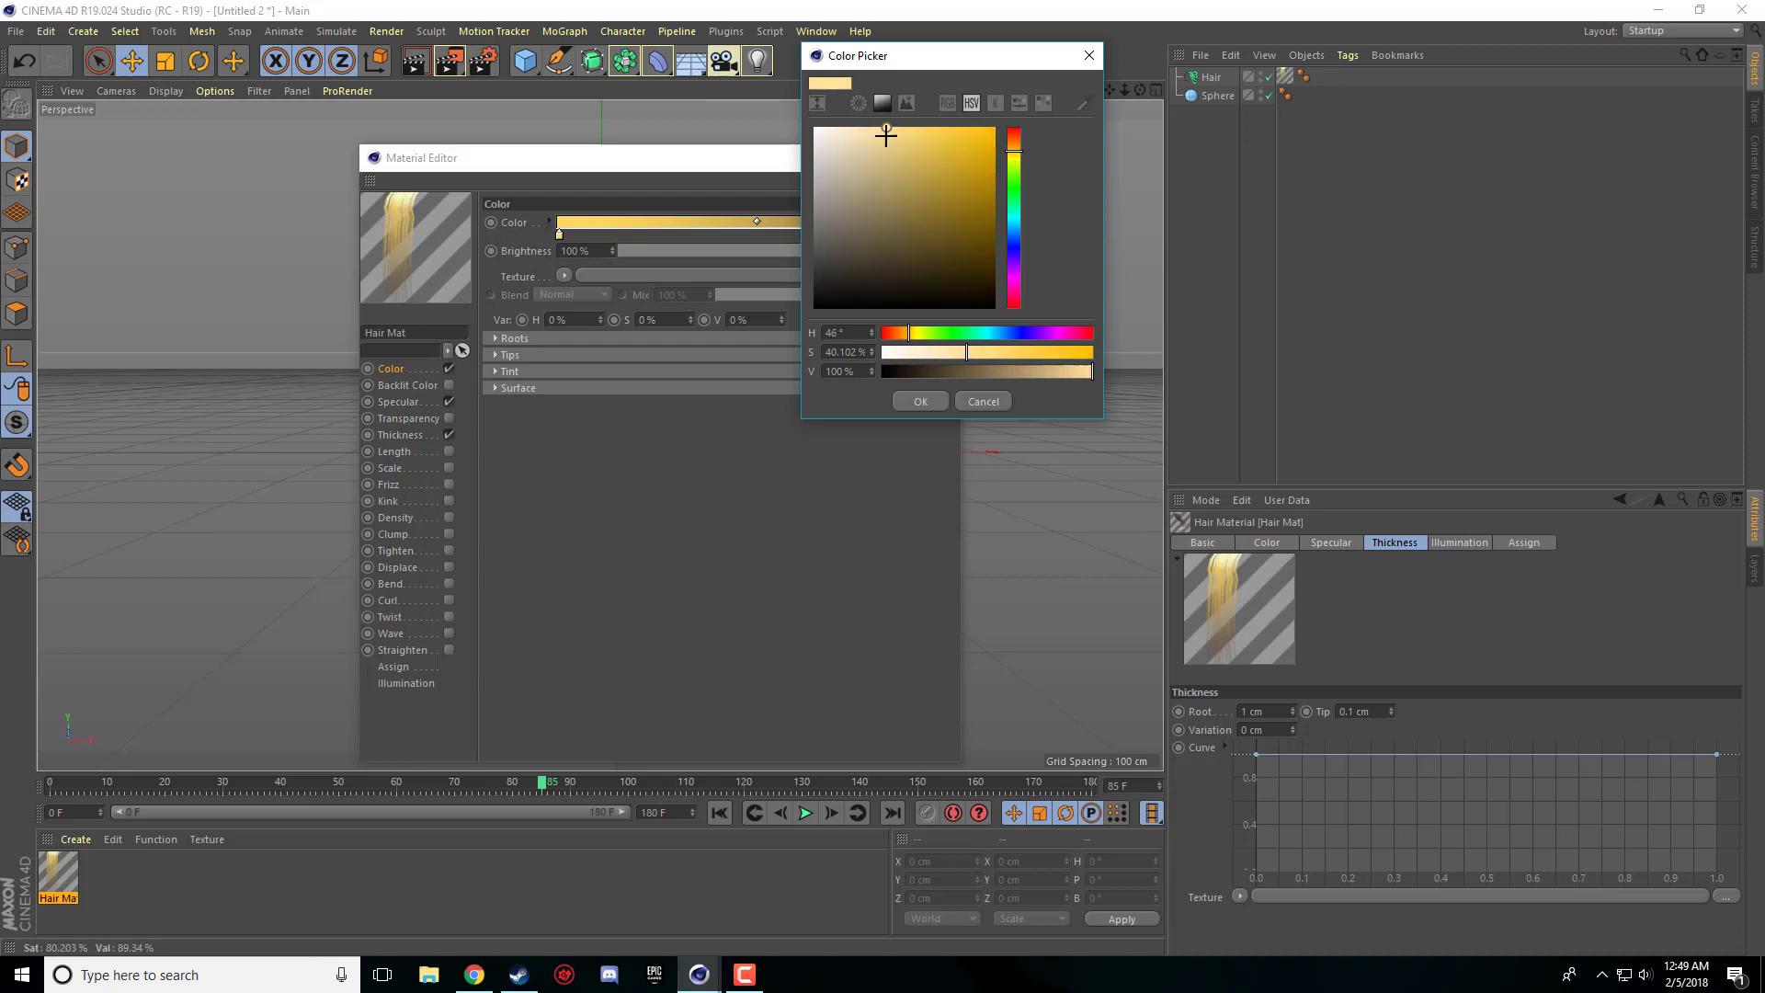
left_click_drag(923, 352, 901, 352)
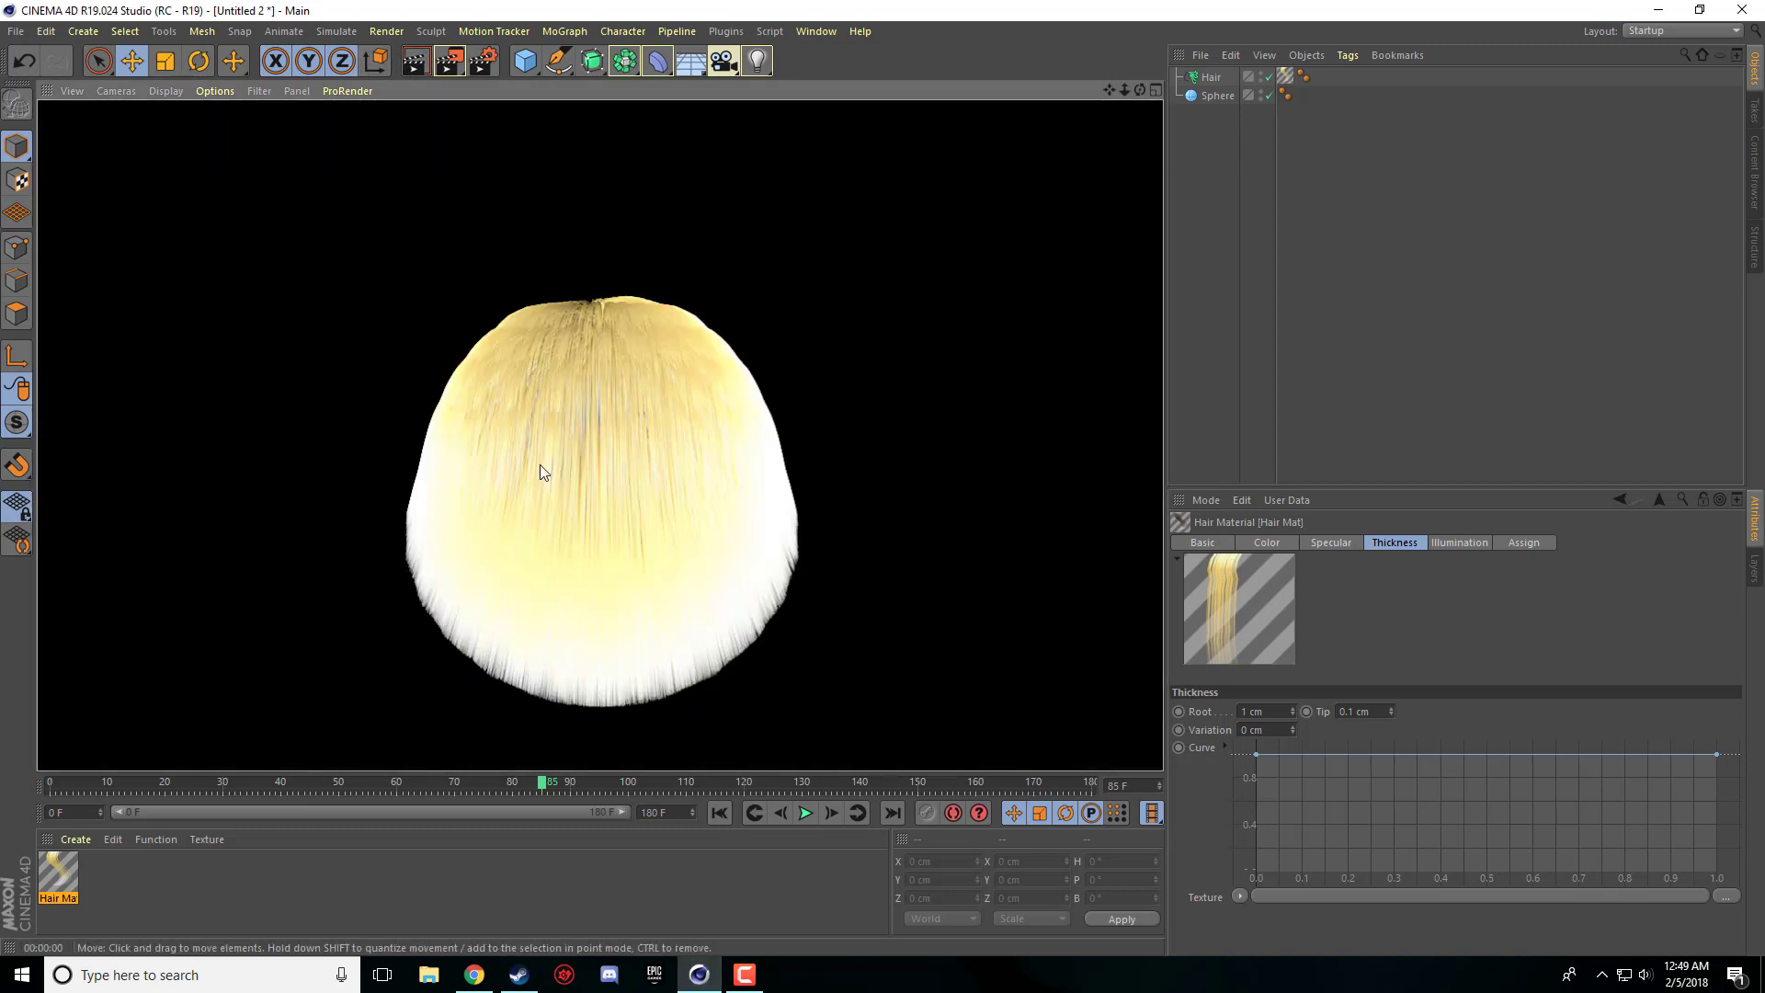
mouse_move(672, 441)
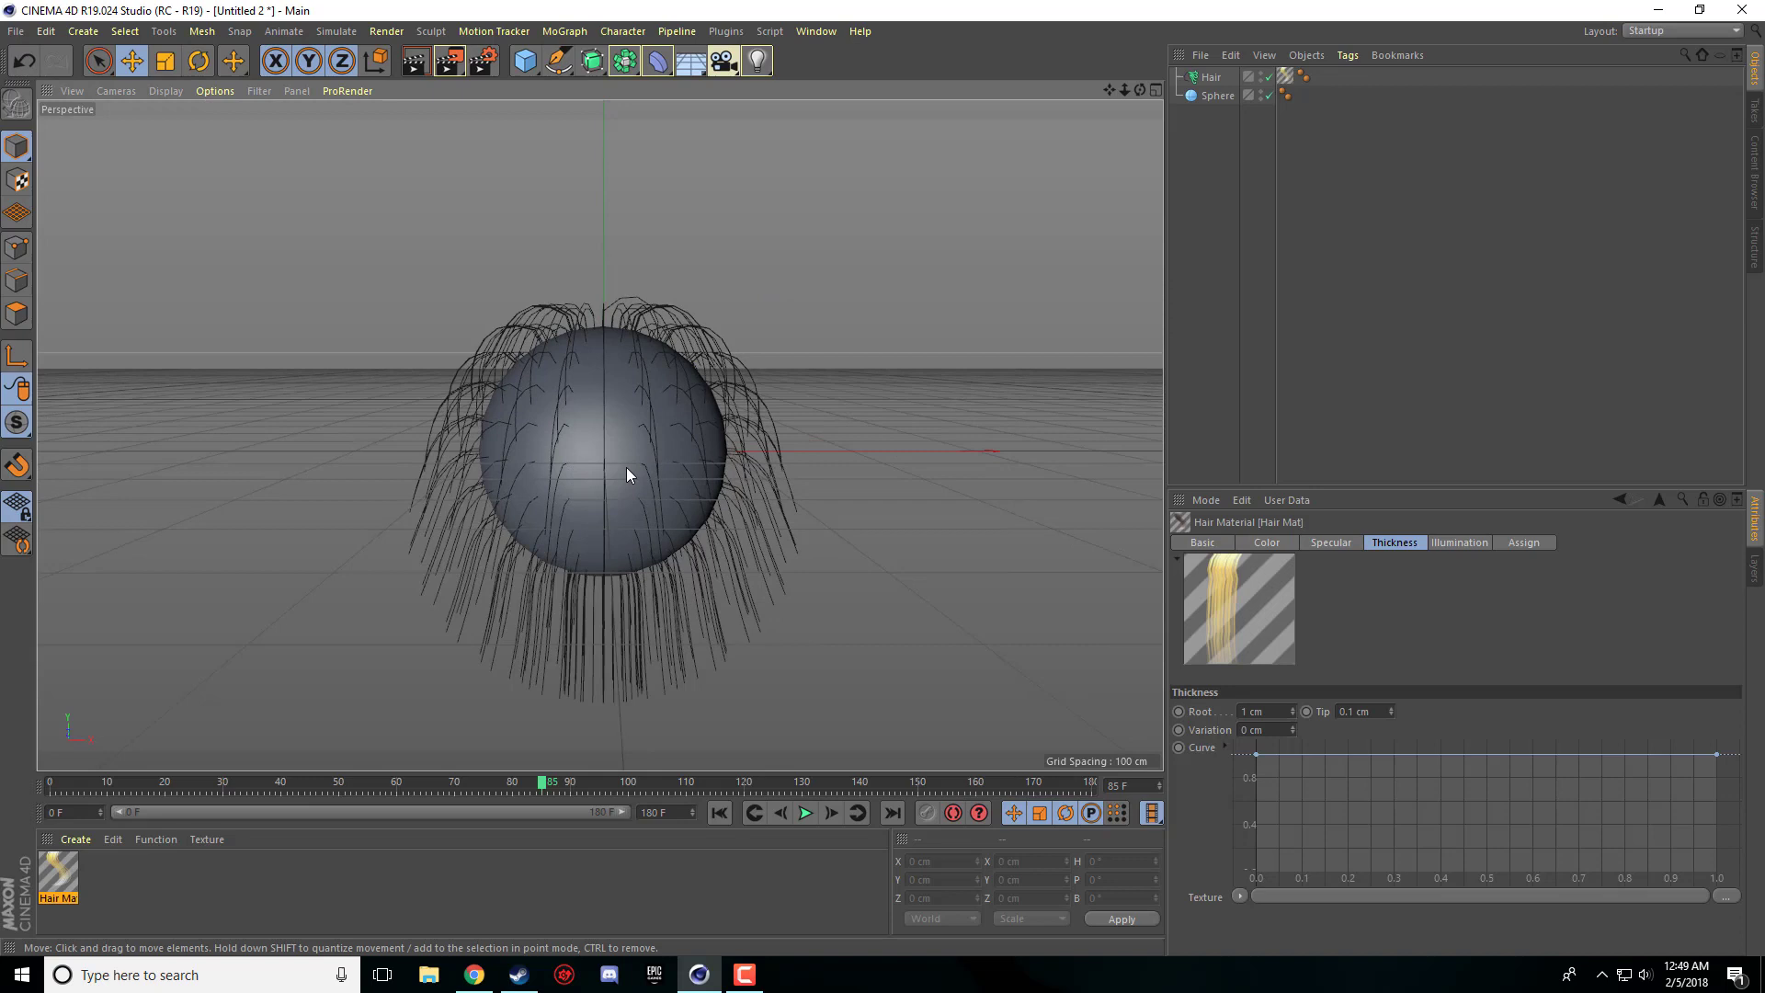
mouse_move(622, 460)
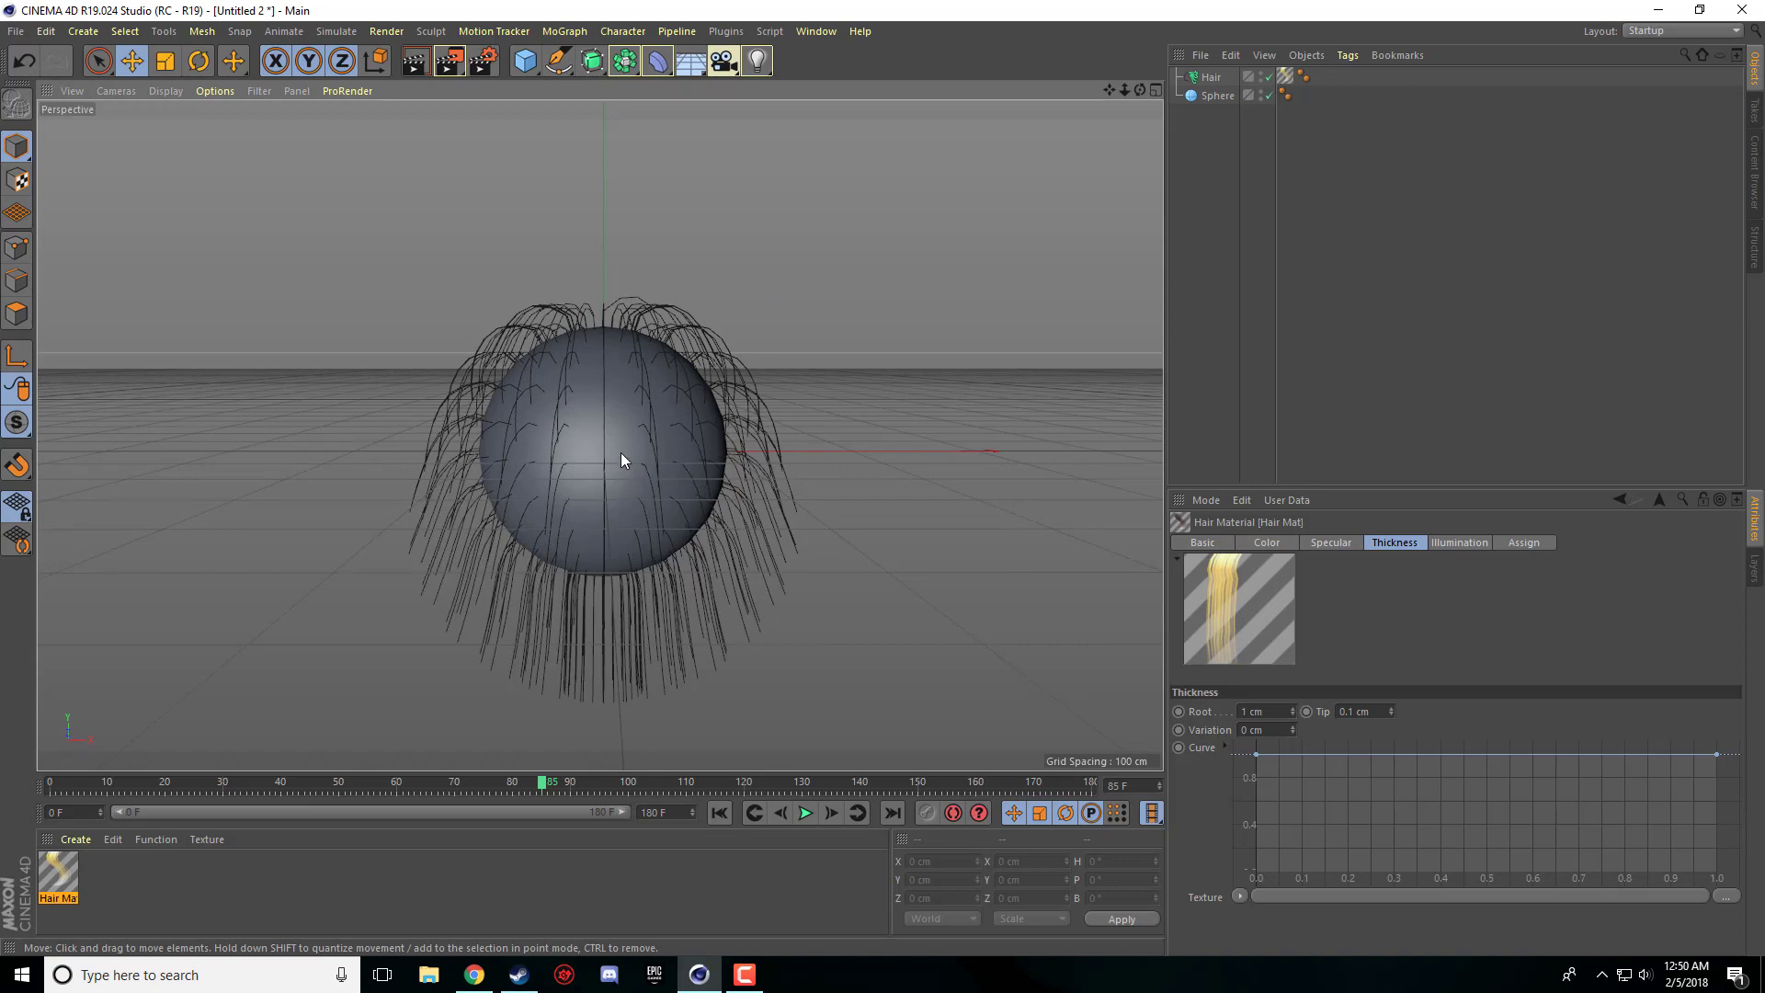
mouse_move(645, 503)
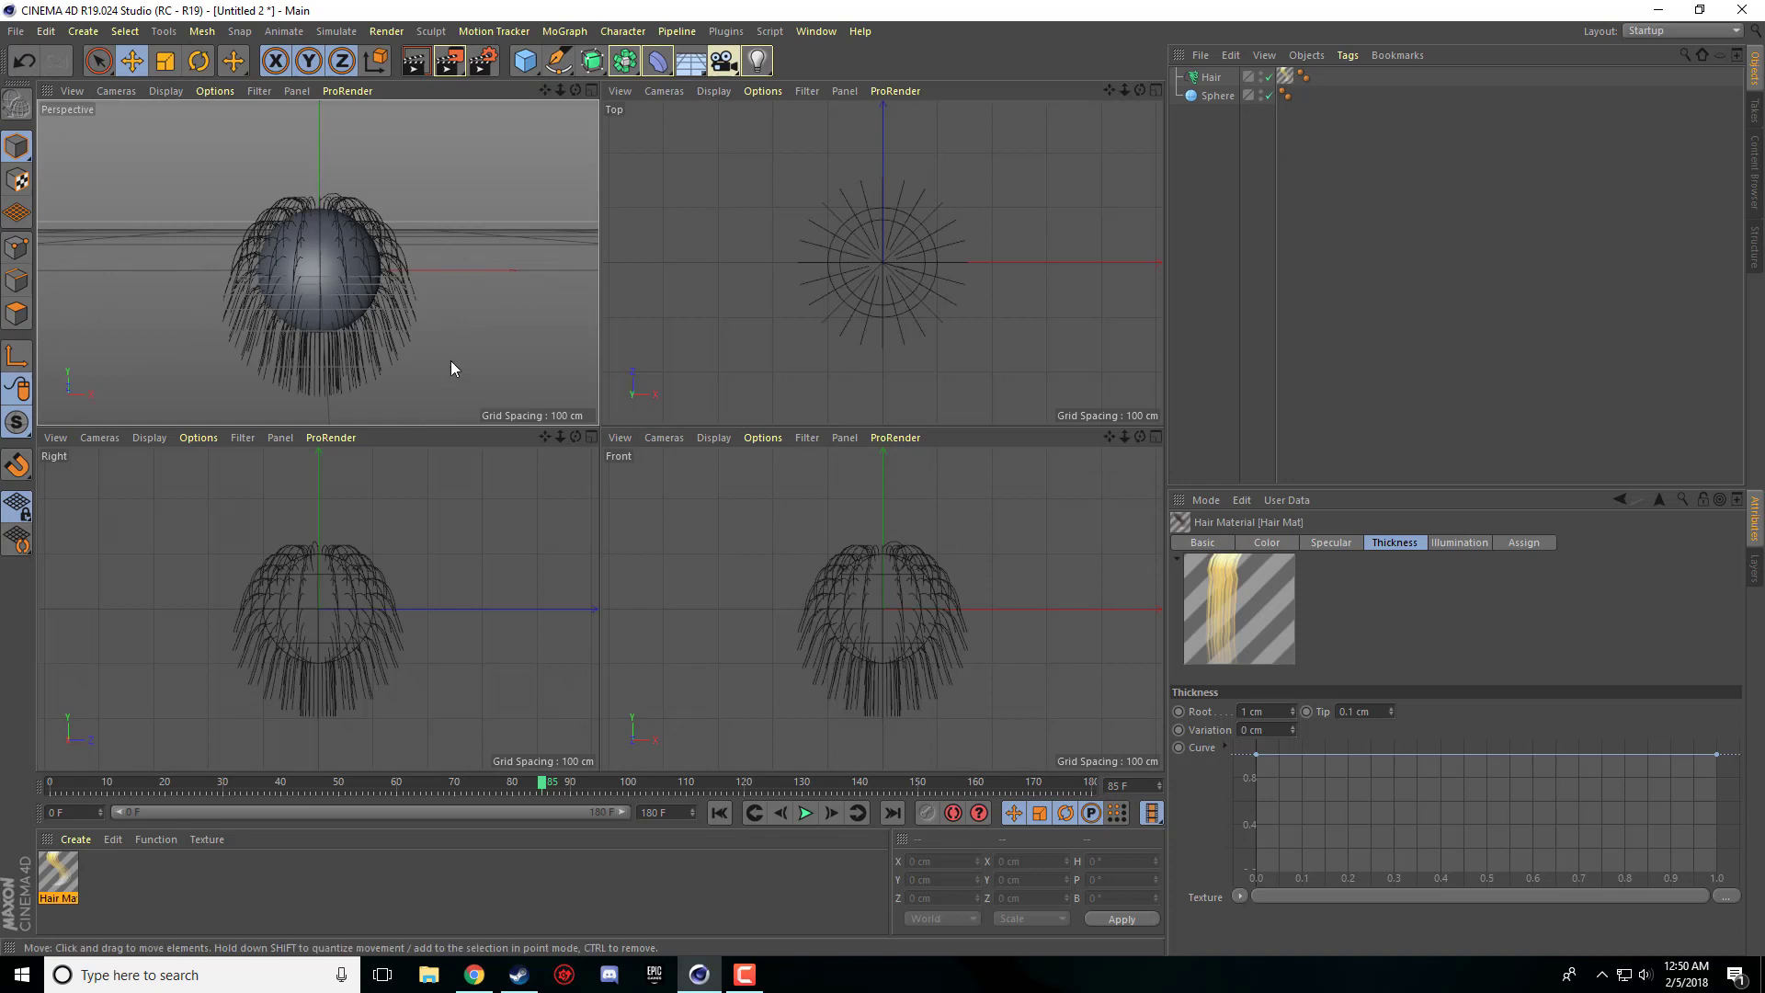
mouse_move(330, 275)
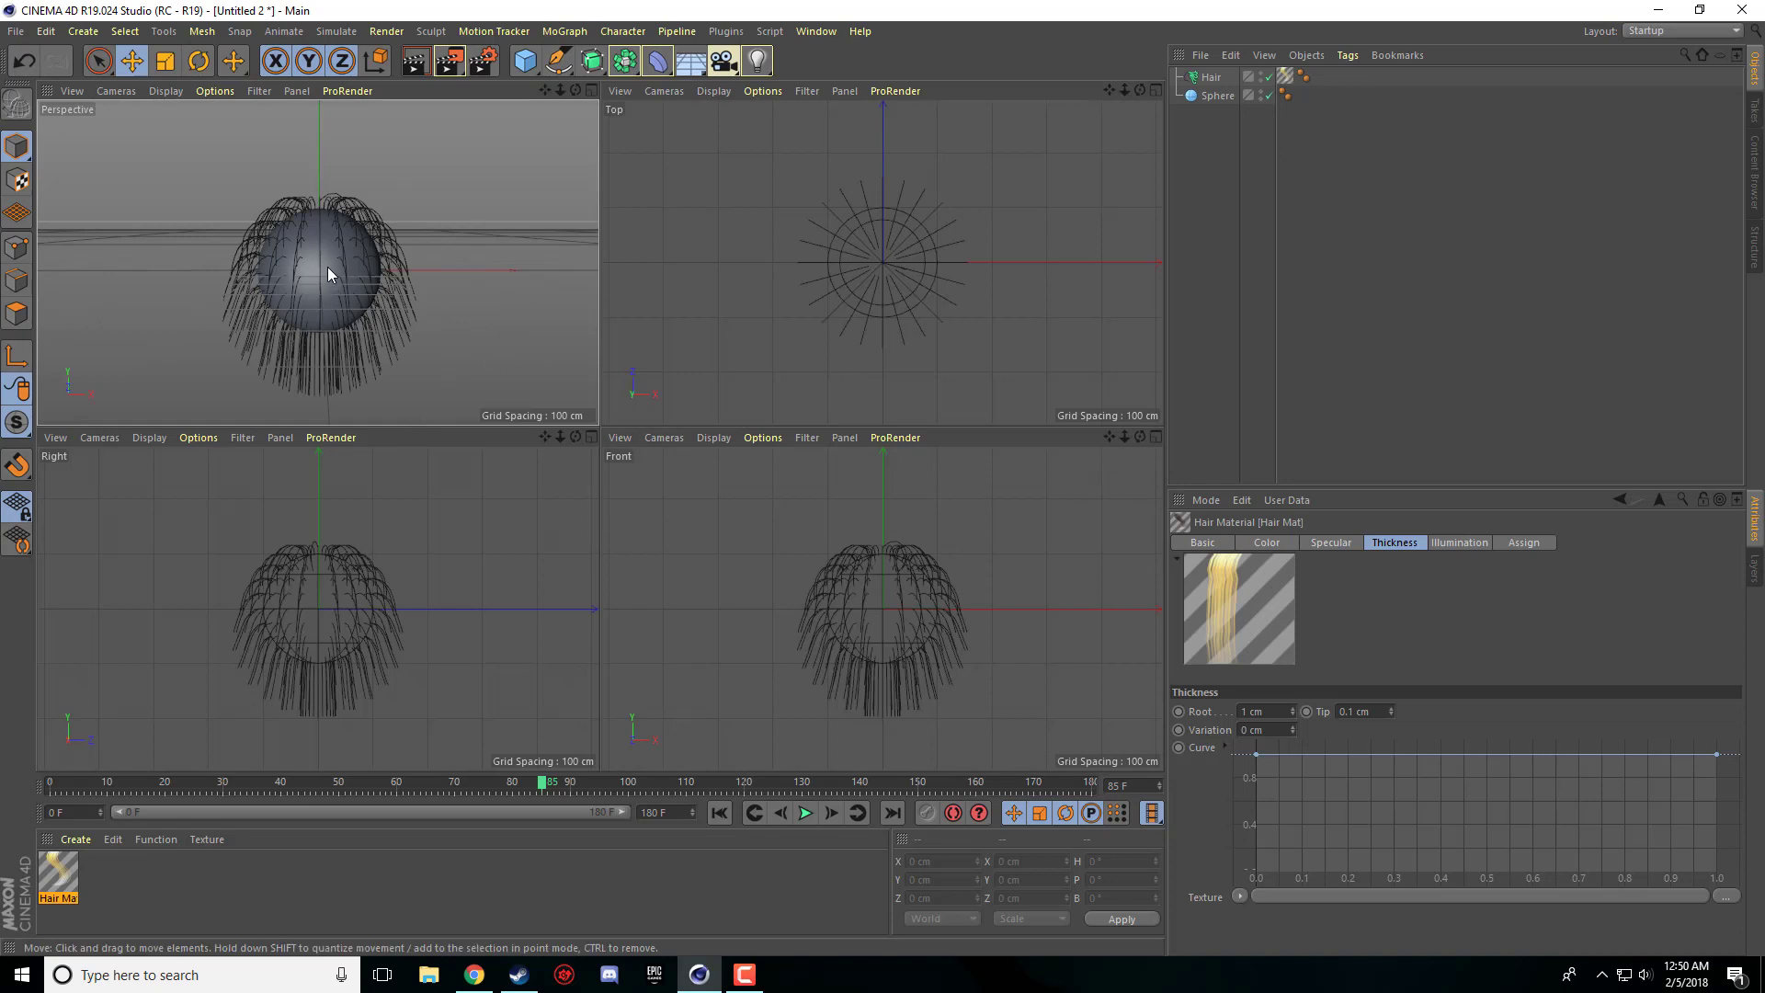
mouse_move(593, 232)
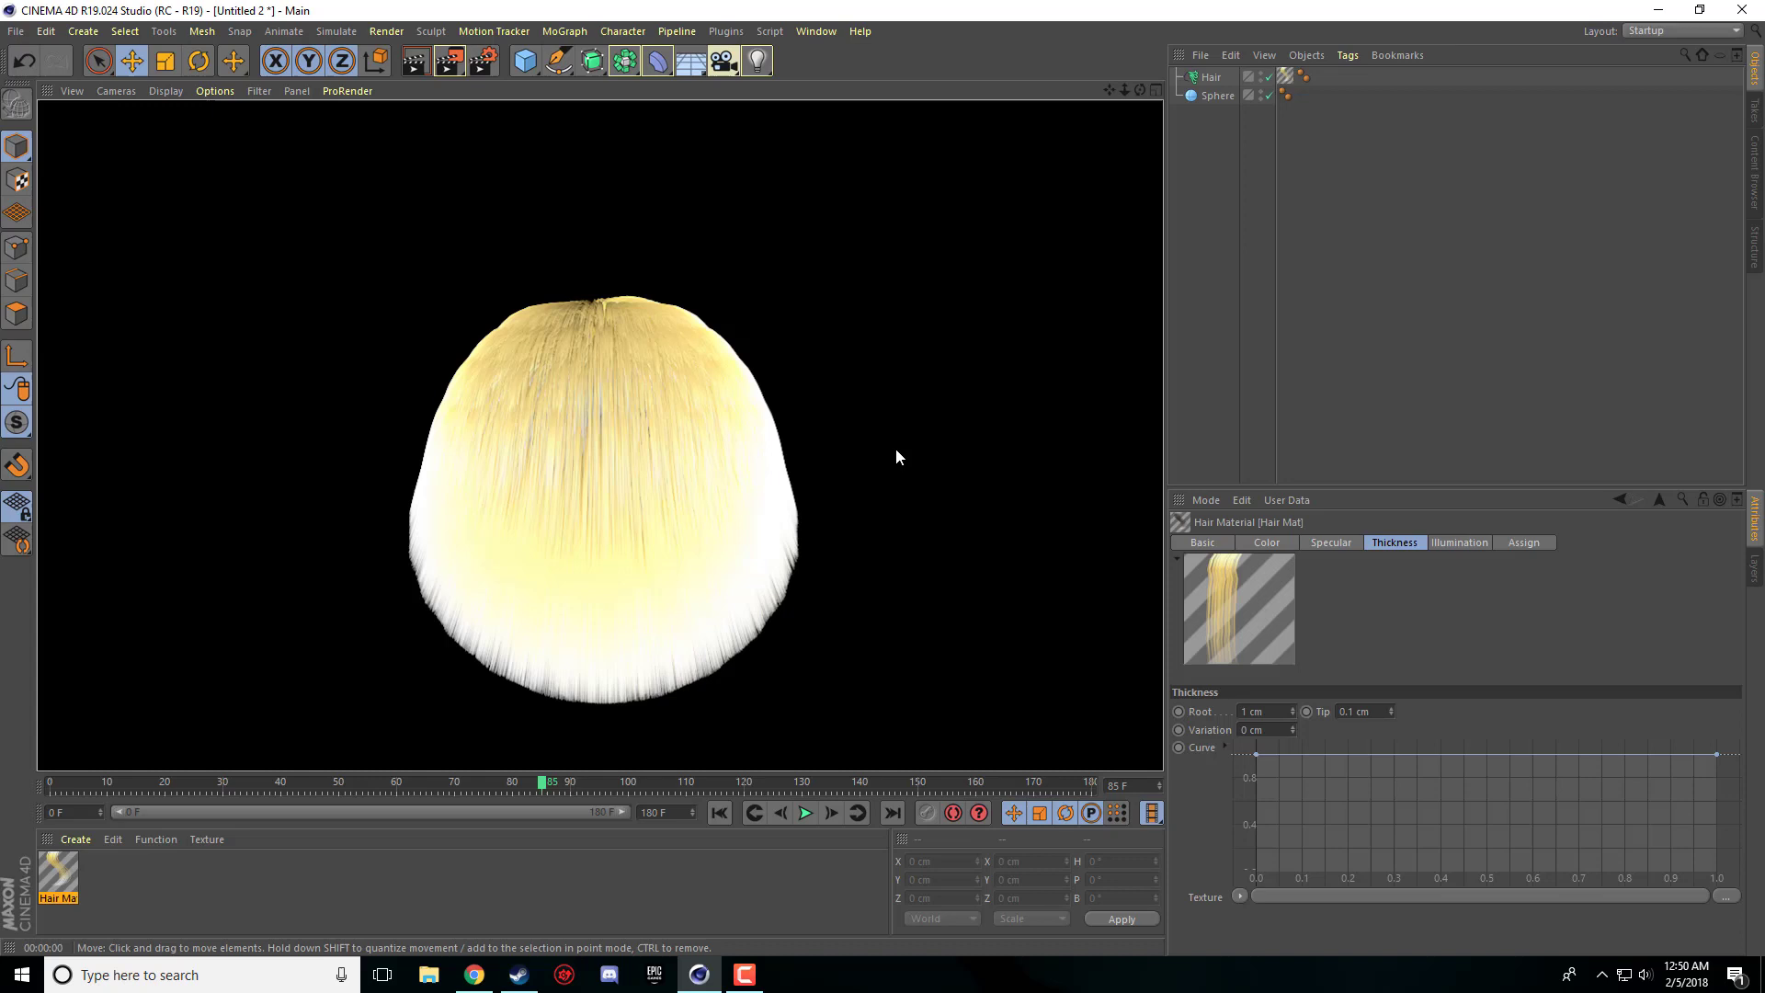
- Add an omni light and move it above-left of the sphere (about X -250, Y 258, Z -263)
left_click(756, 61)
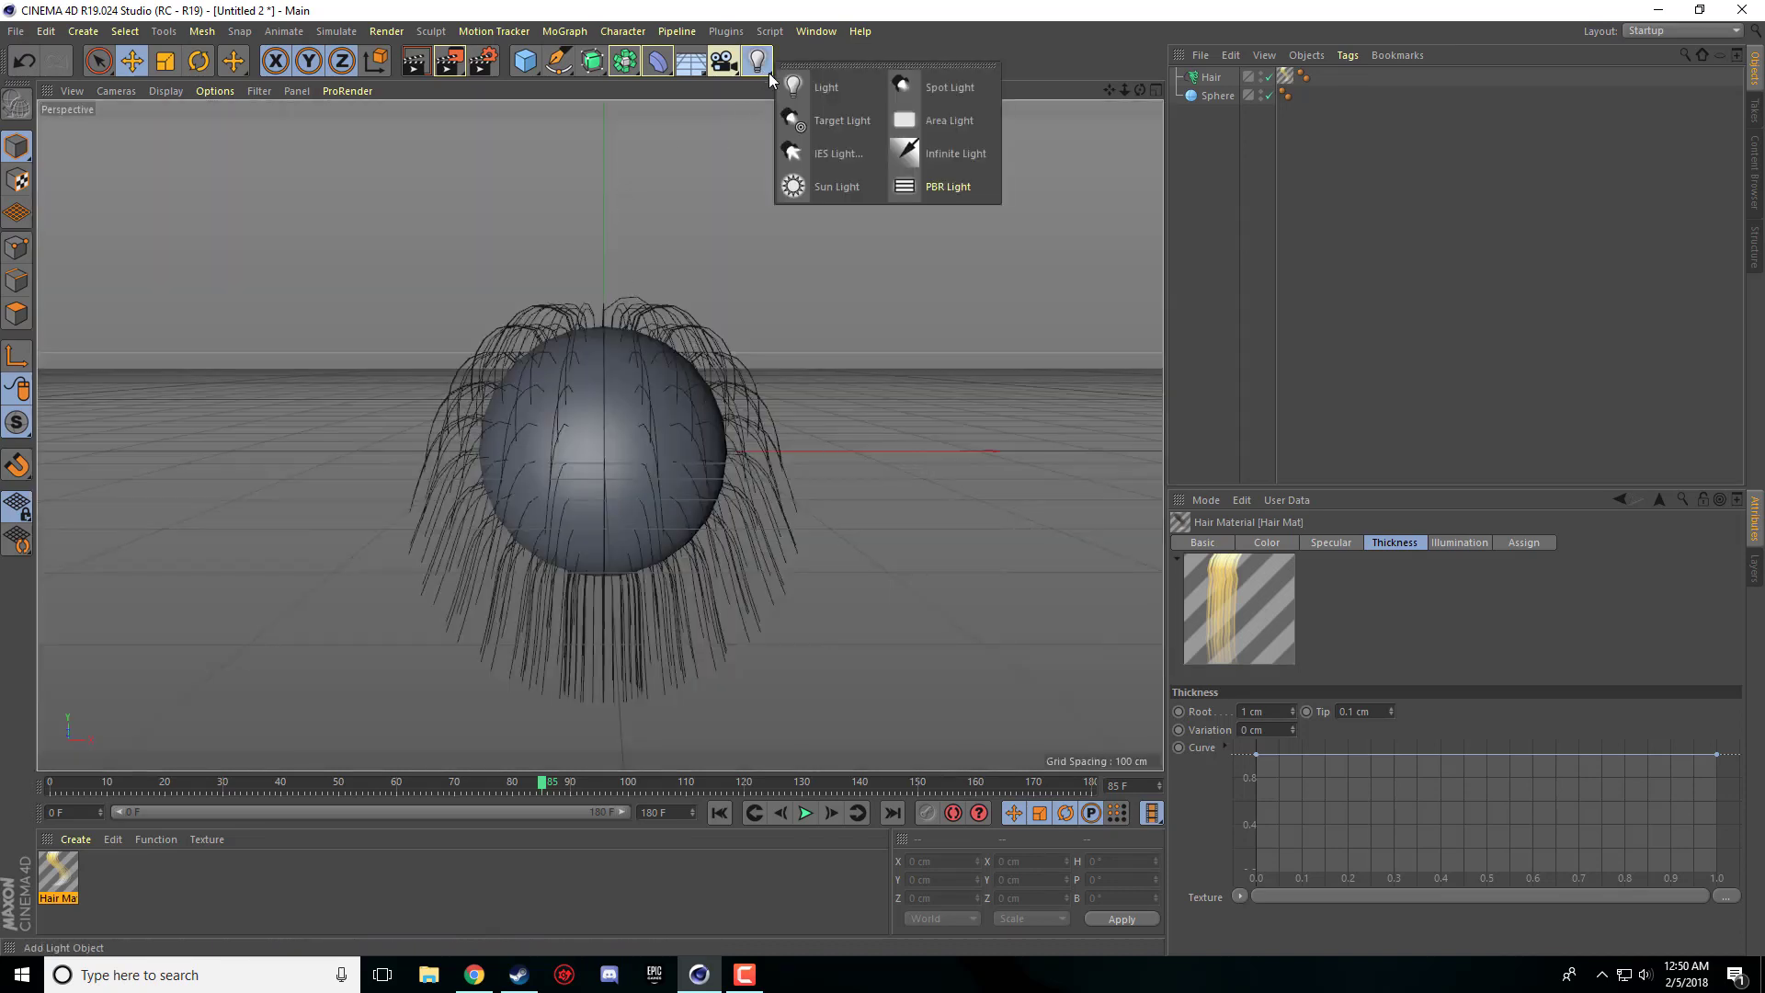
left_click(826, 87)
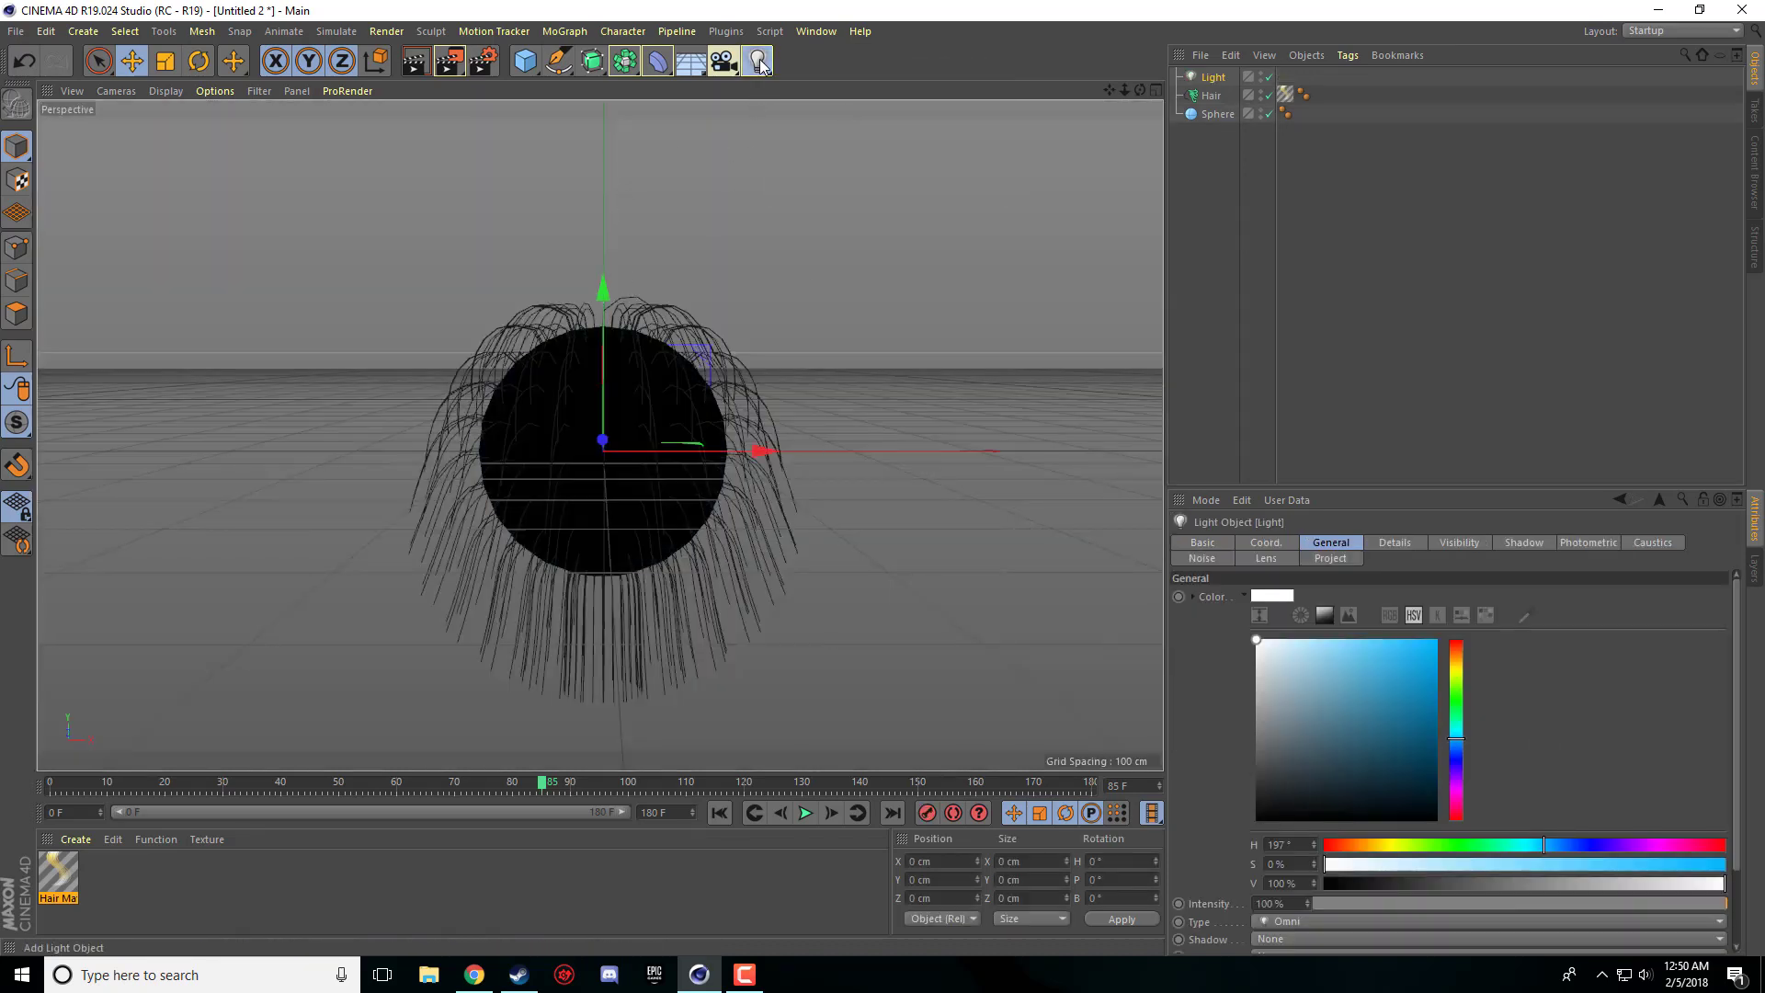
left_click(757, 61)
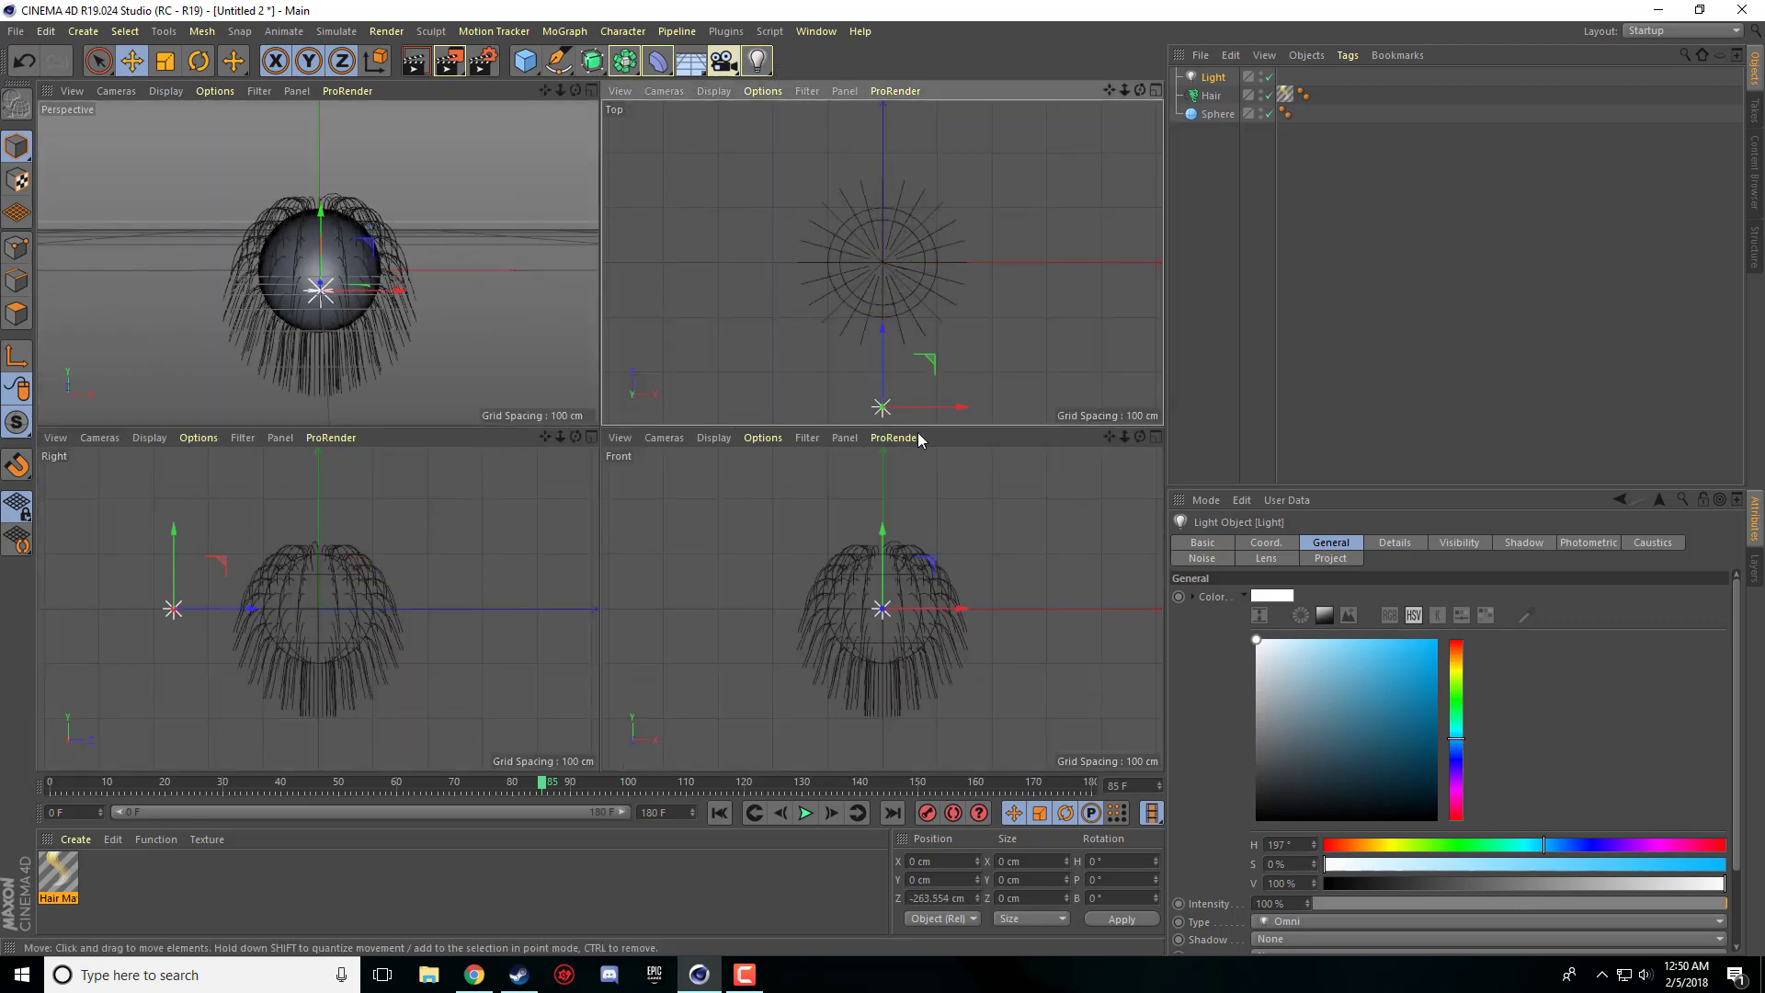
left_click_drag(882, 407, 743, 407)
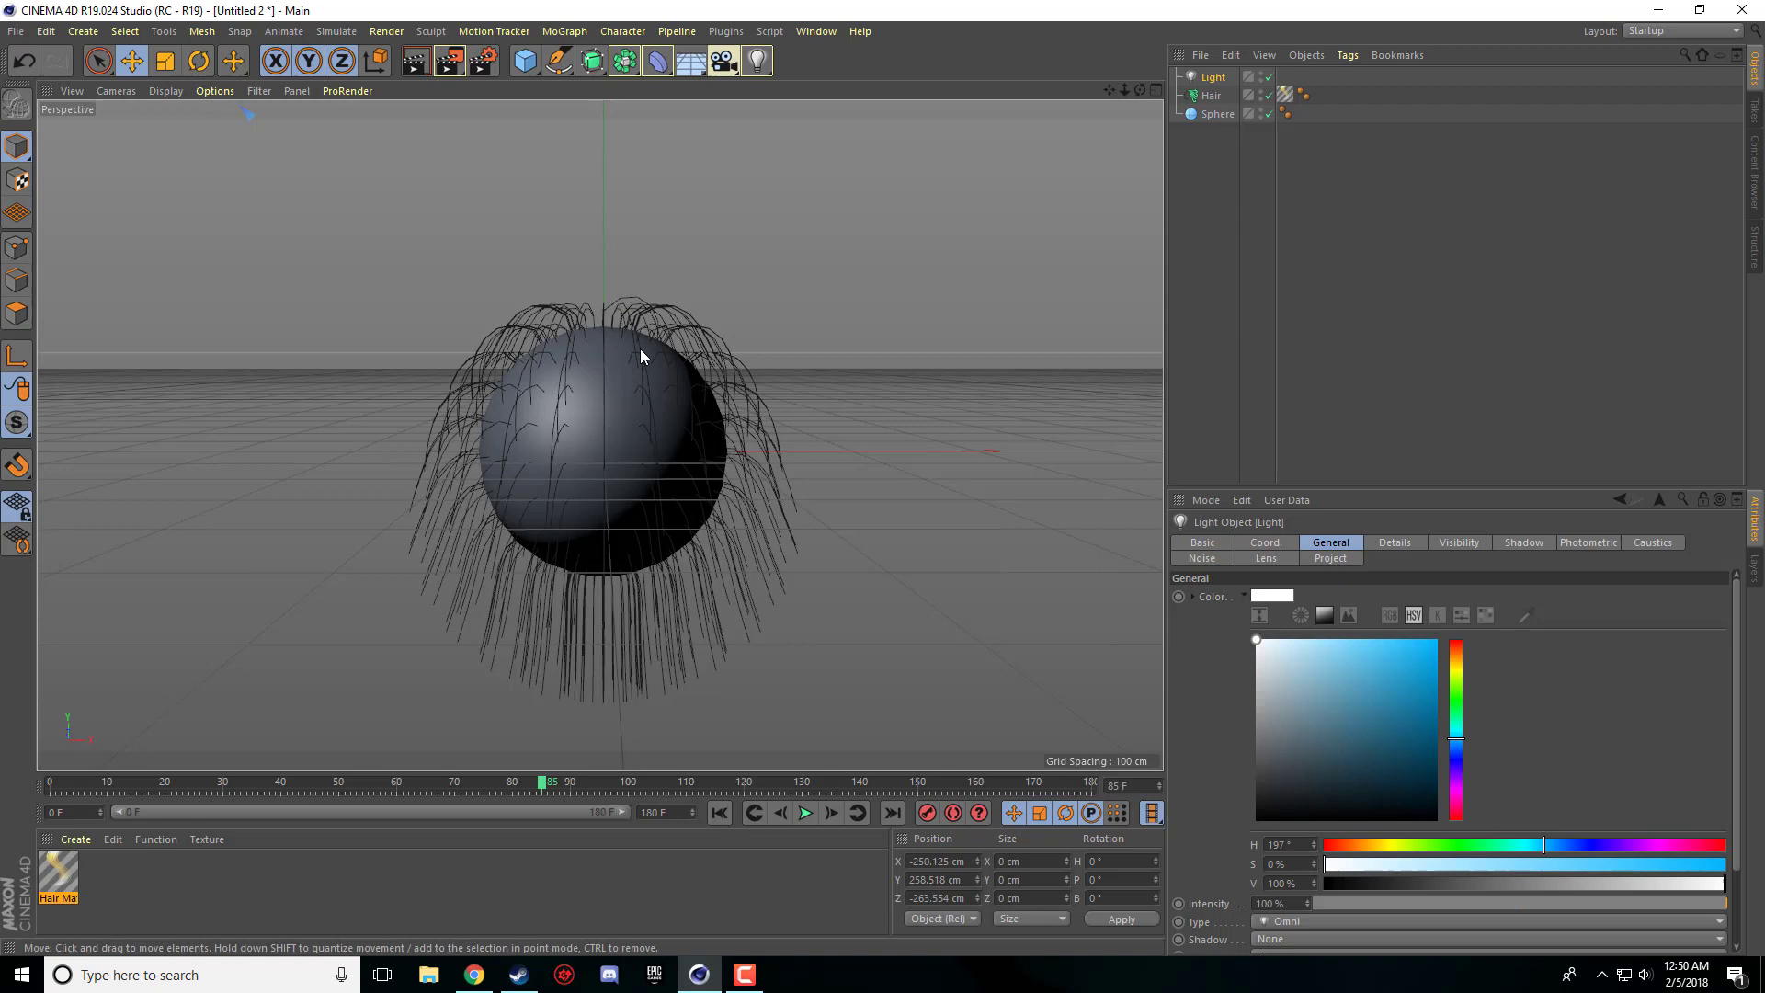
mouse_move(625, 319)
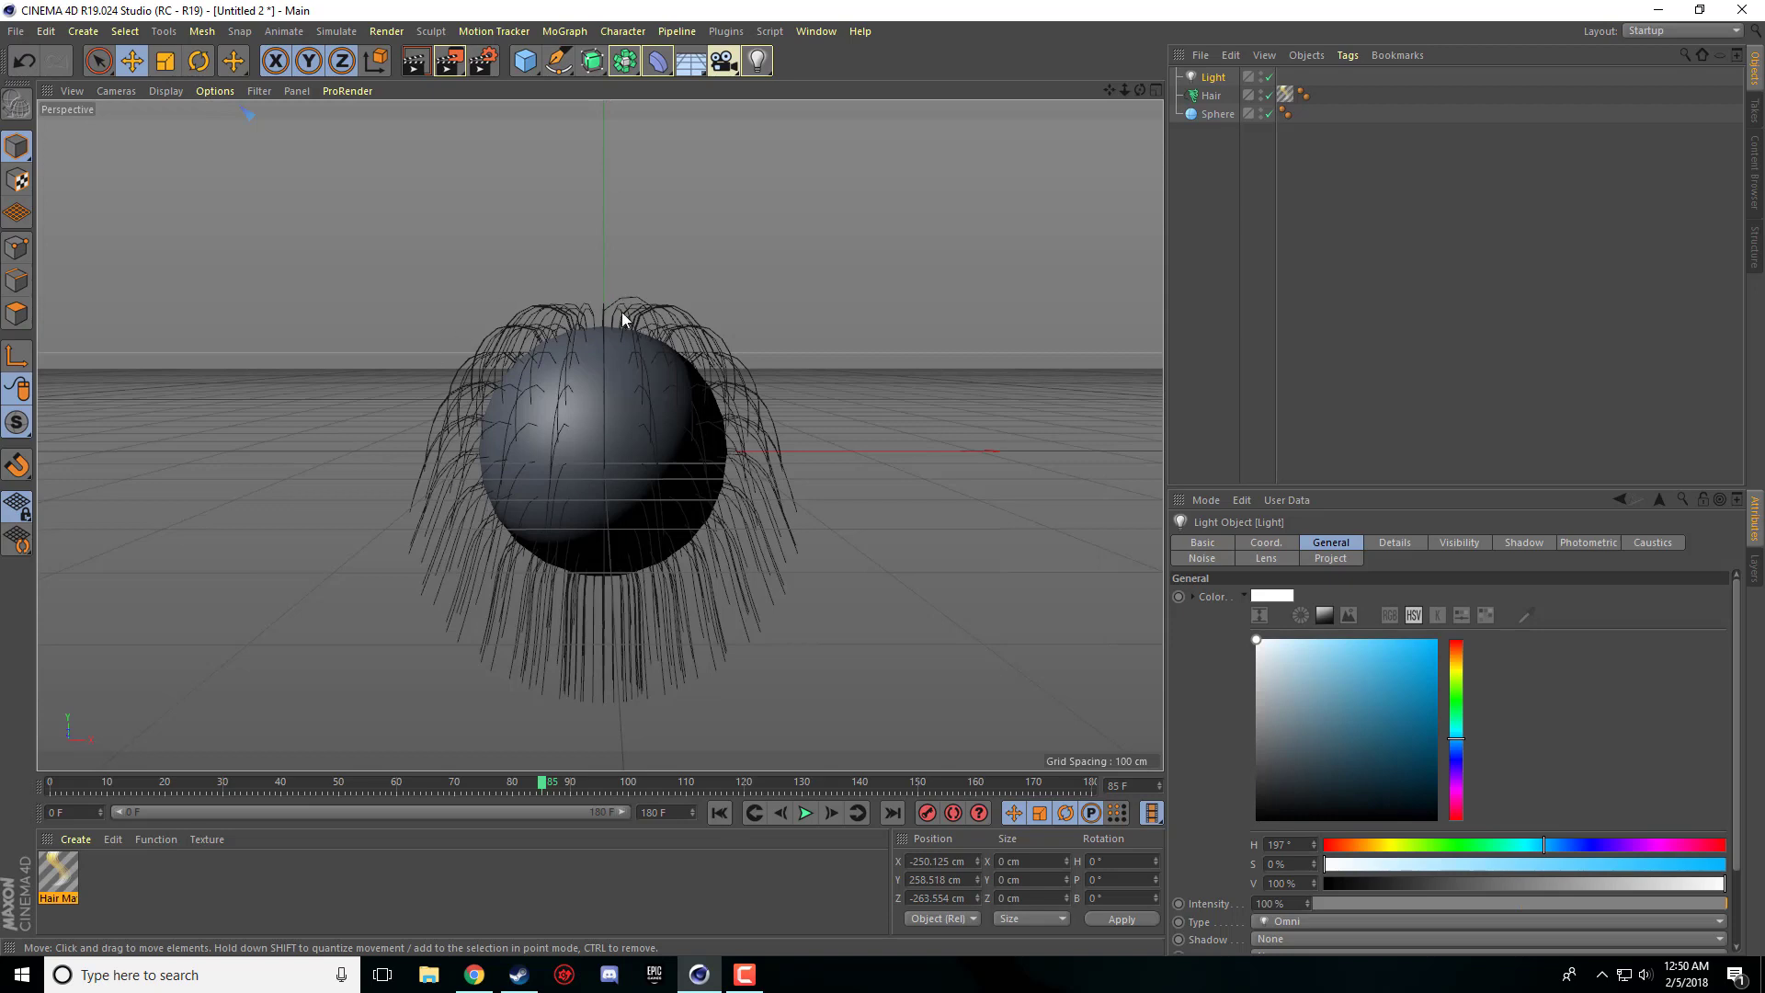
mouse_move(1023, 726)
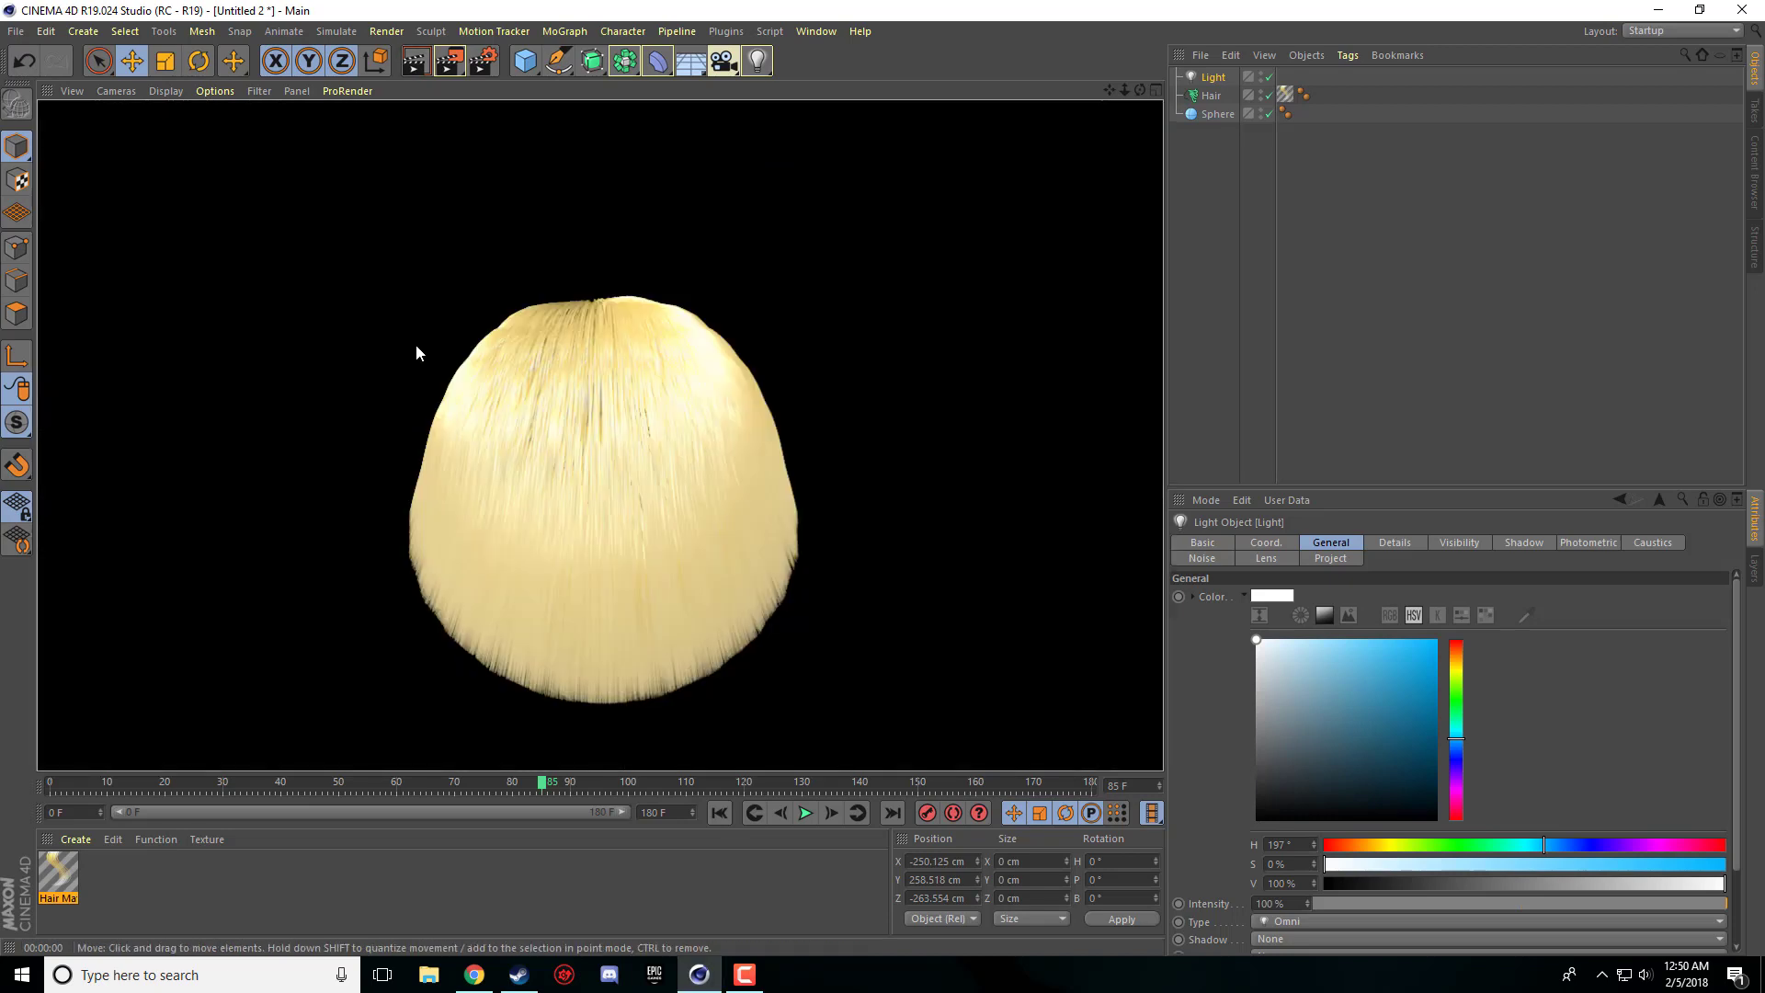
mouse_move(648, 544)
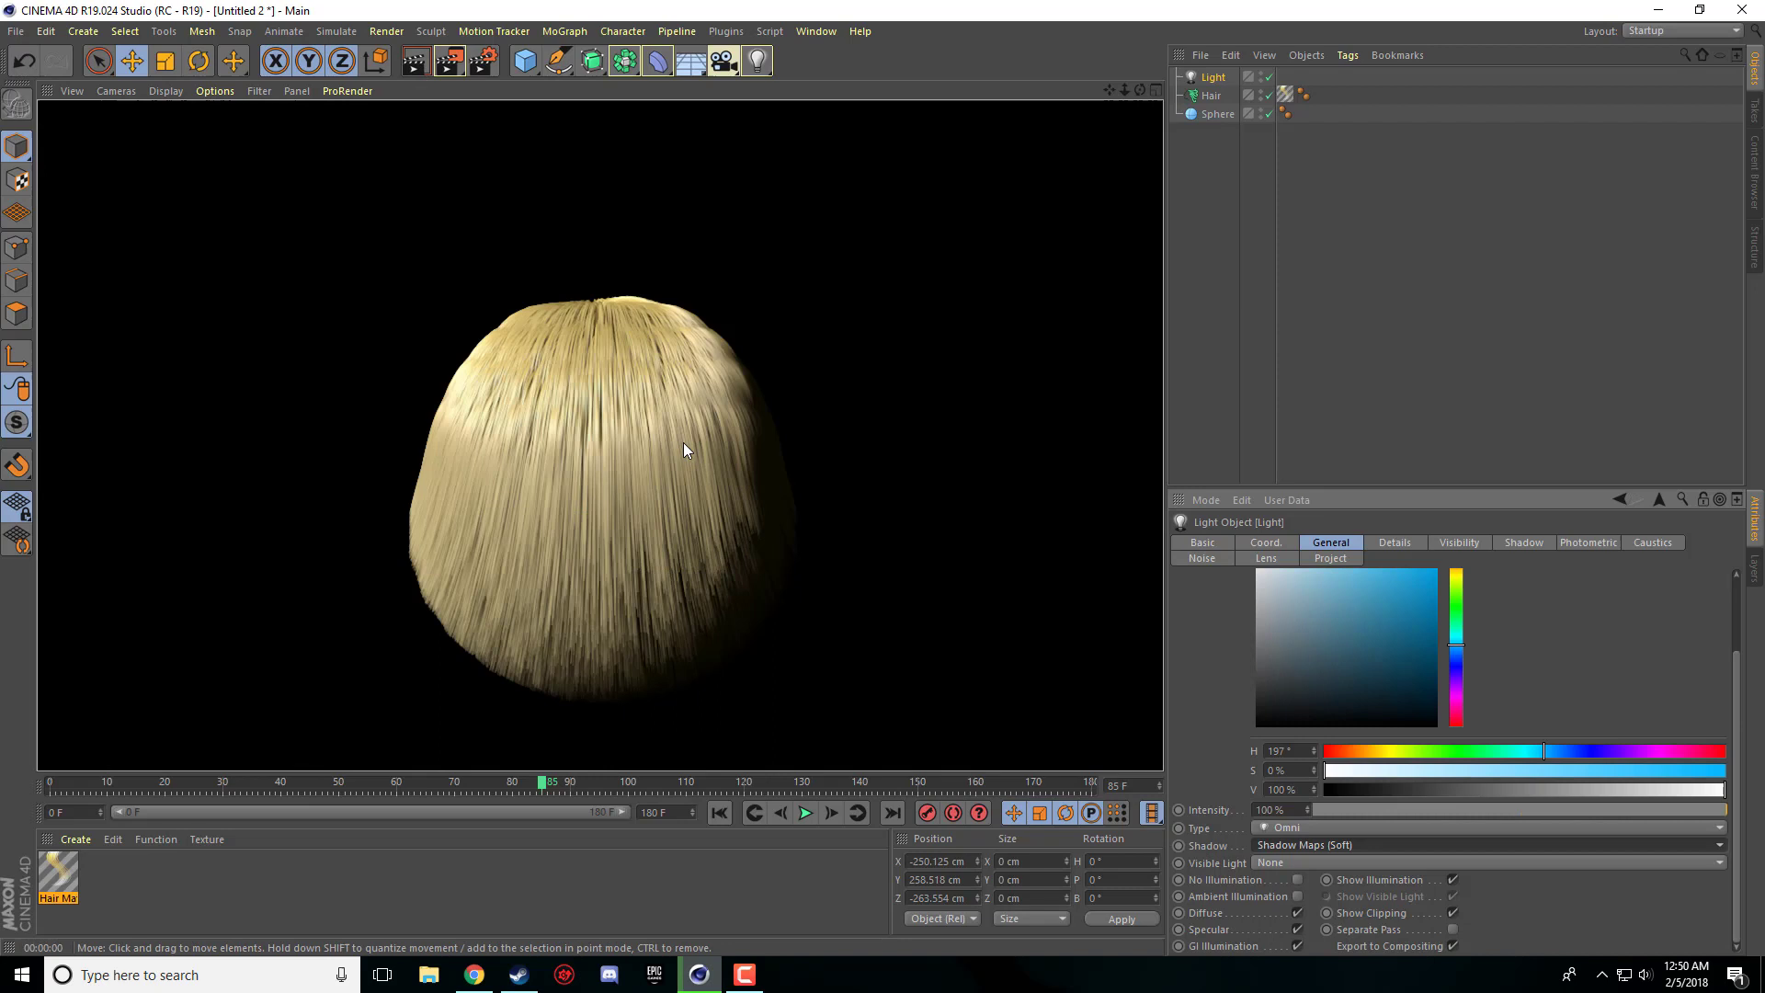
mouse_move(425, 312)
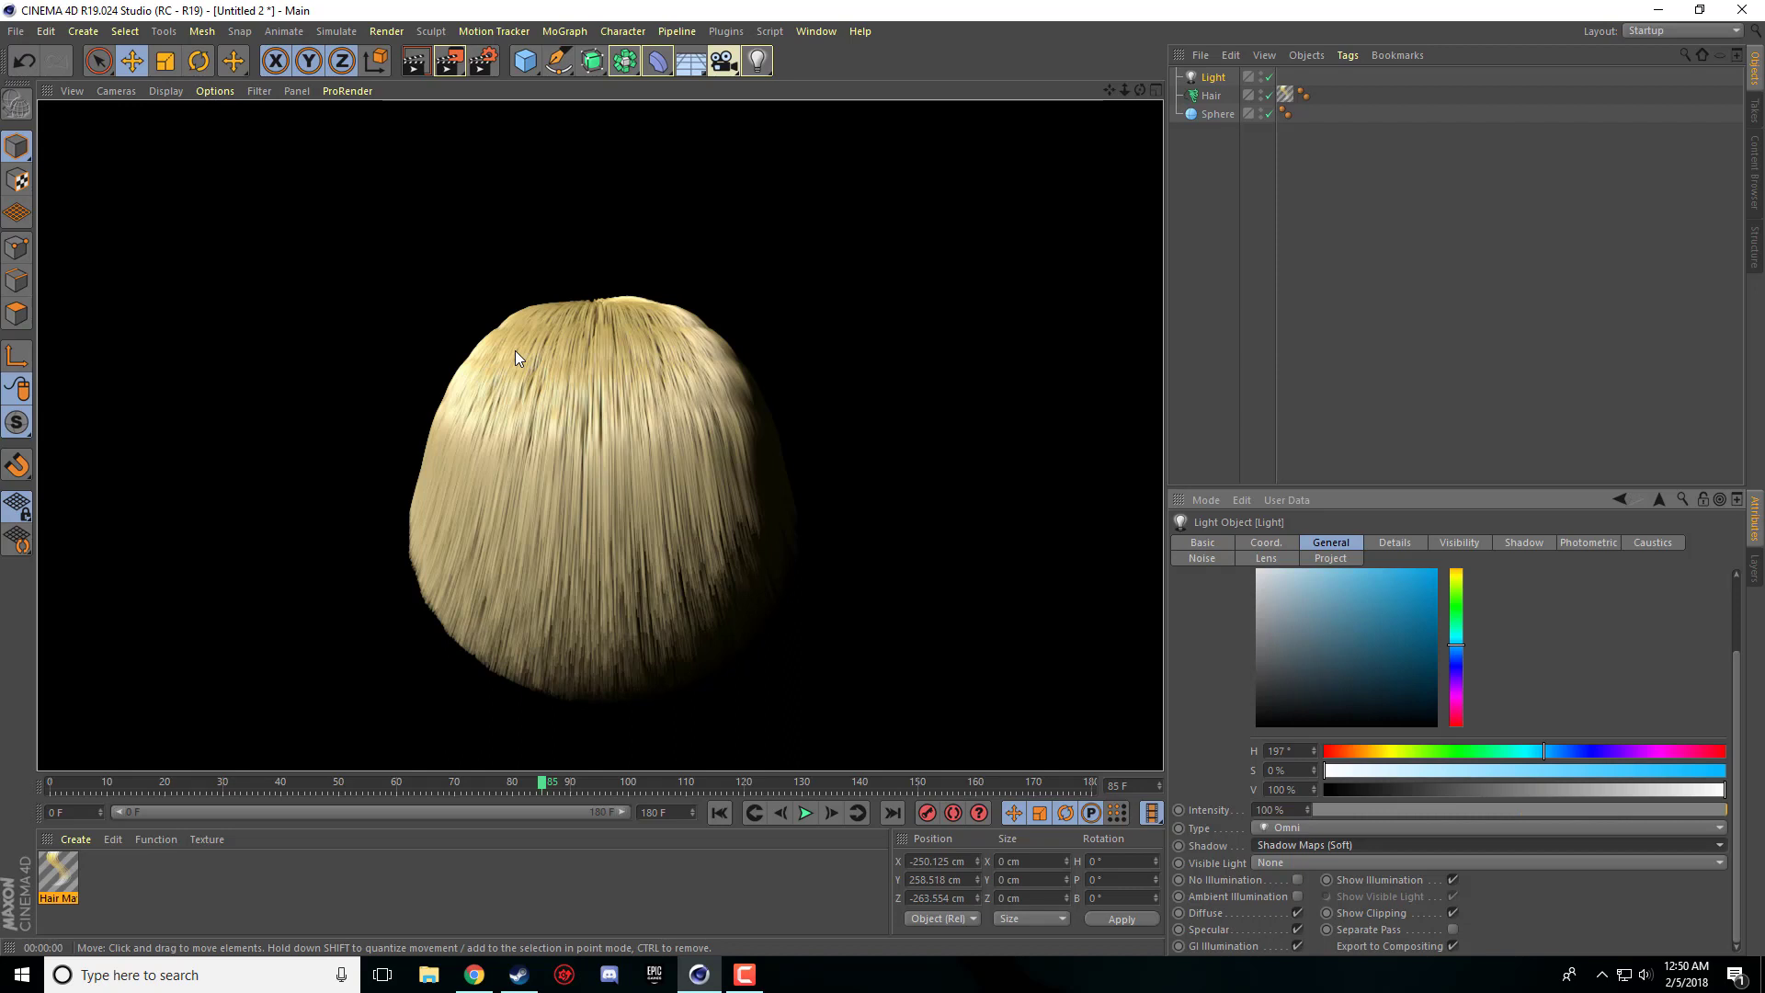
mouse_move(552, 210)
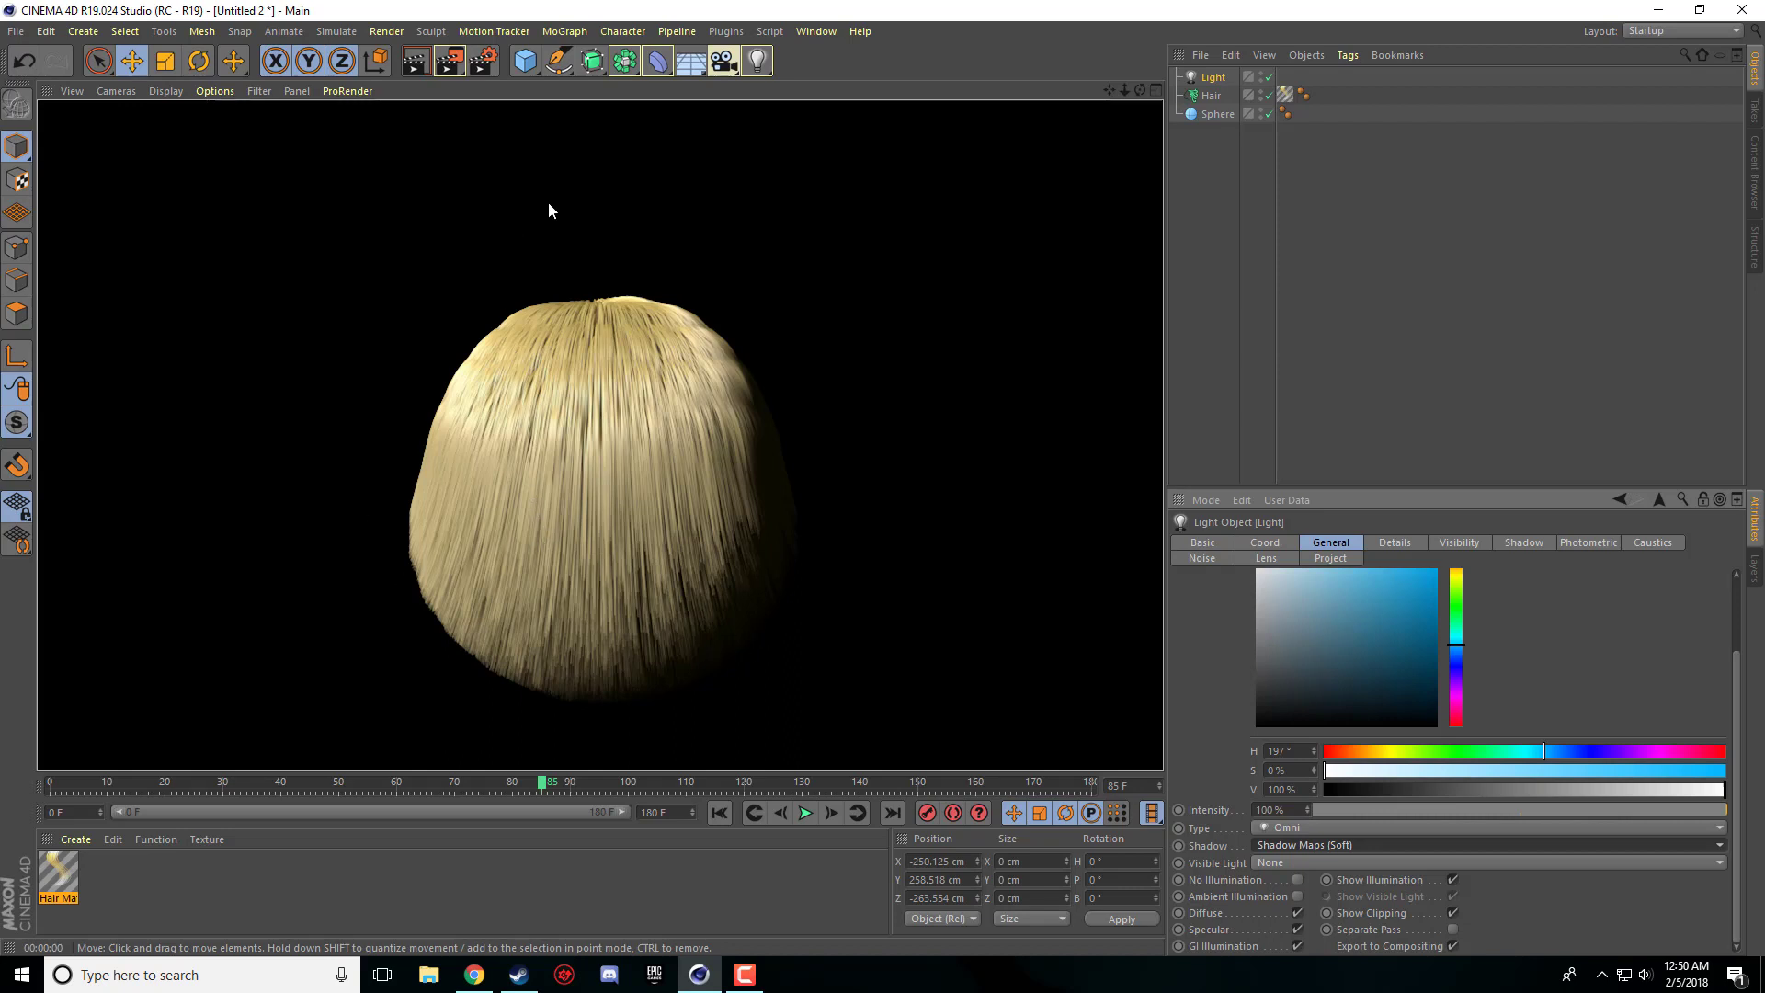
mouse_move(946, 682)
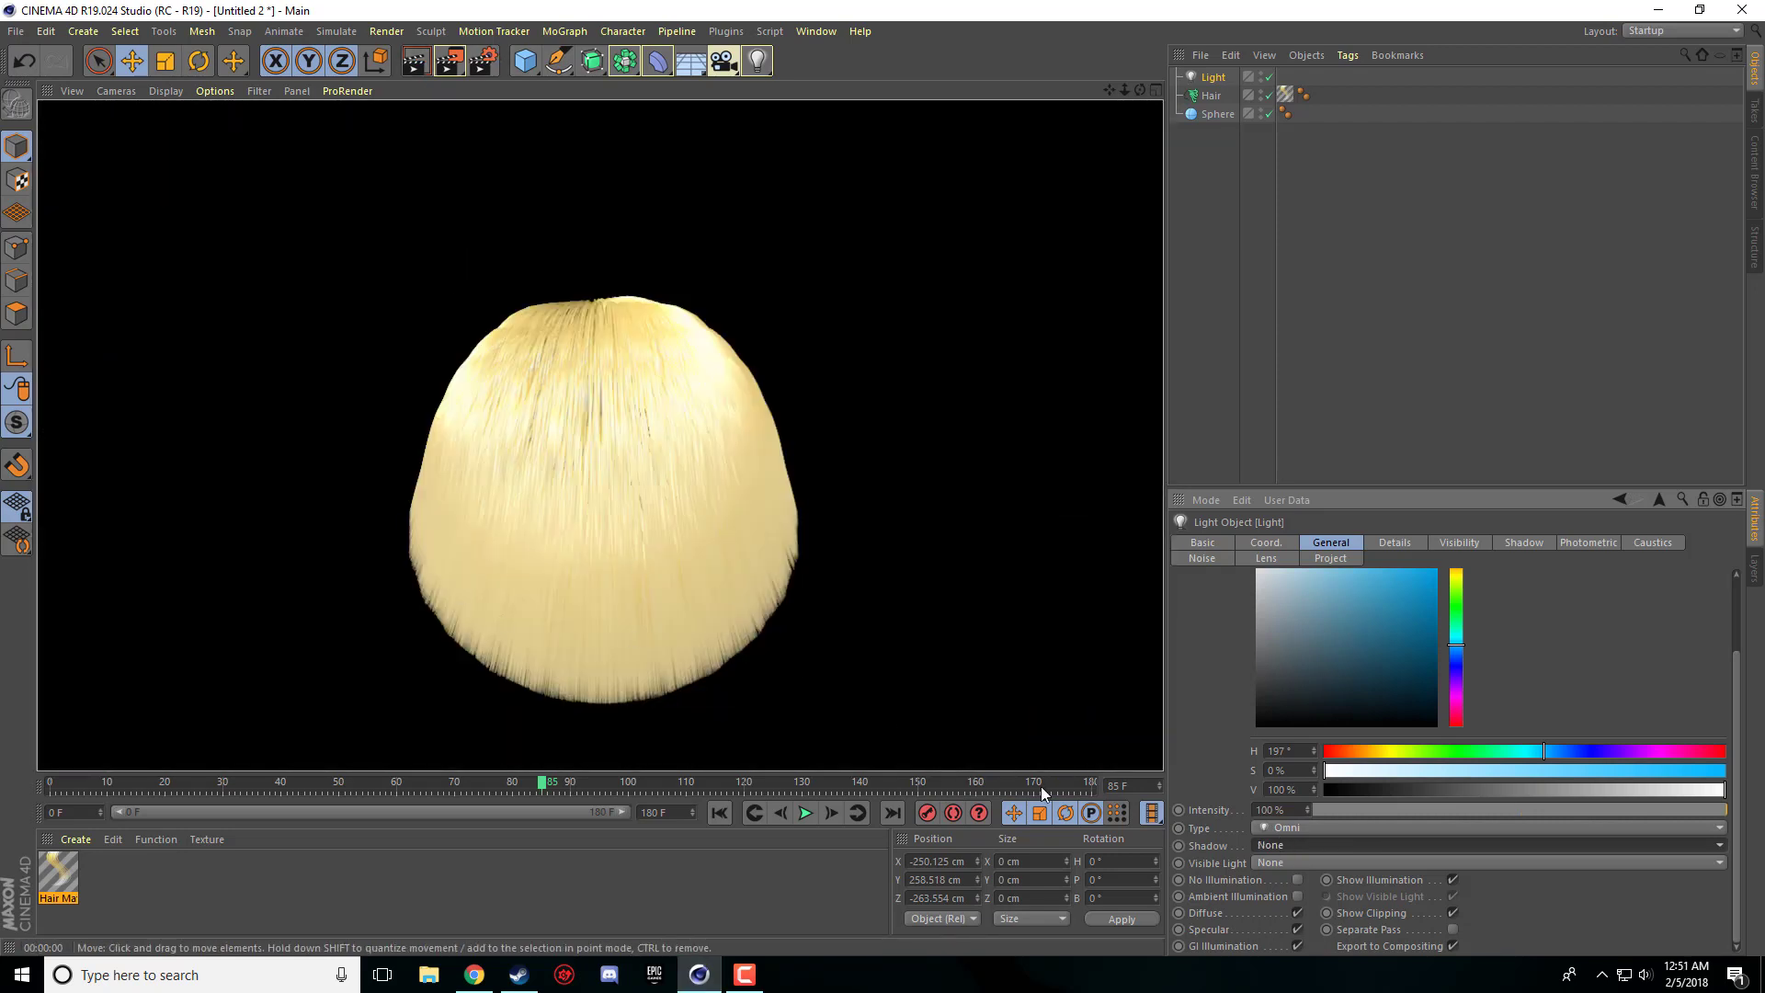
- Leave the render view and return to the scene viewports
left_click(1464, 845)
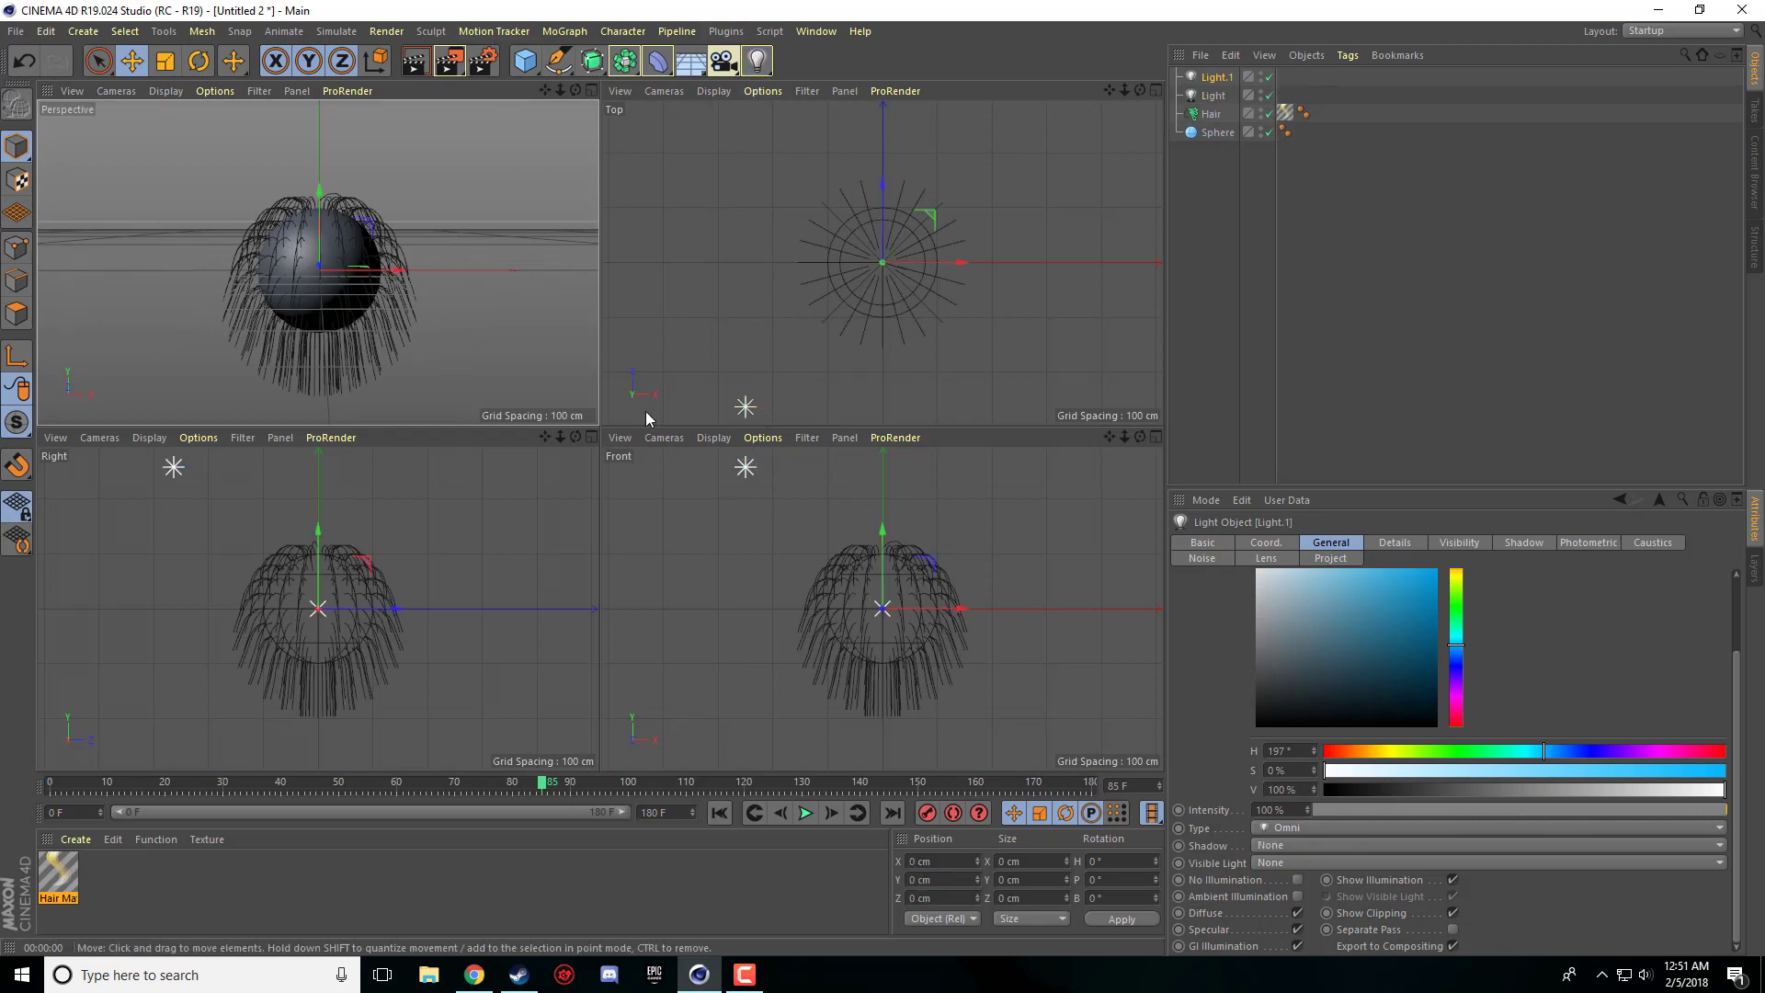
mouse_move(912, 235)
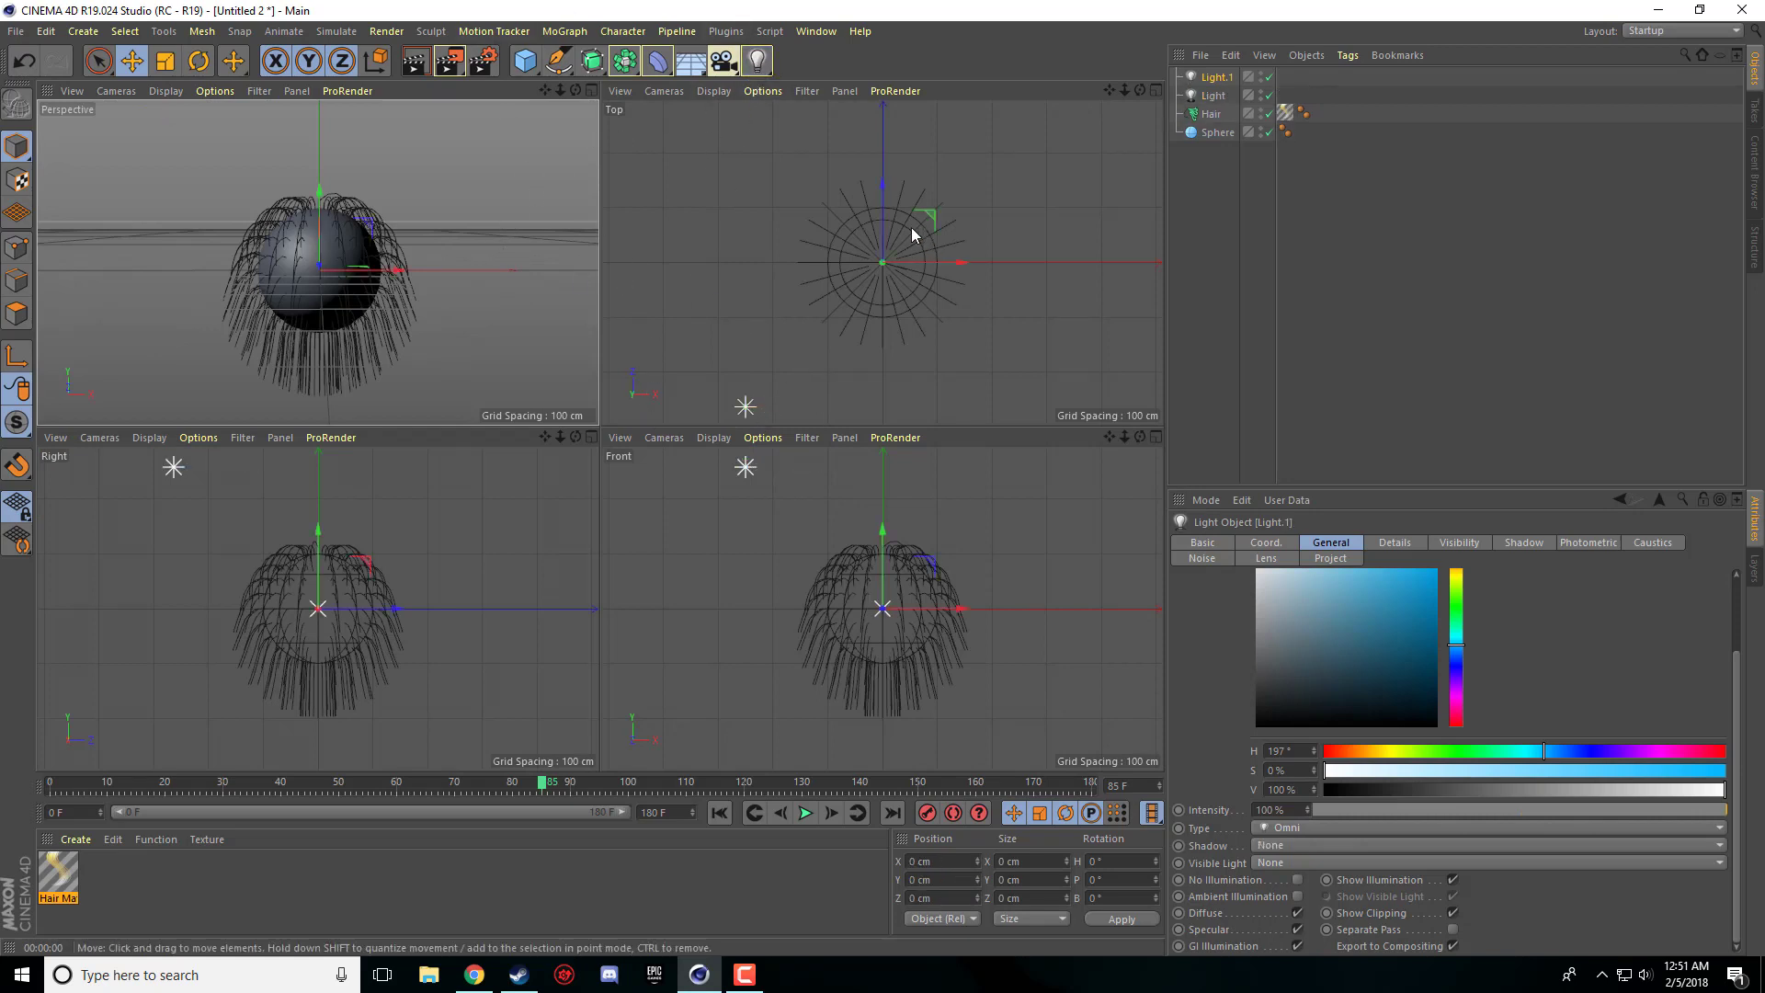
- Drag Light.1 upward and out to the right of the hairy sphere
left_click_drag(882, 264, 882, 126)
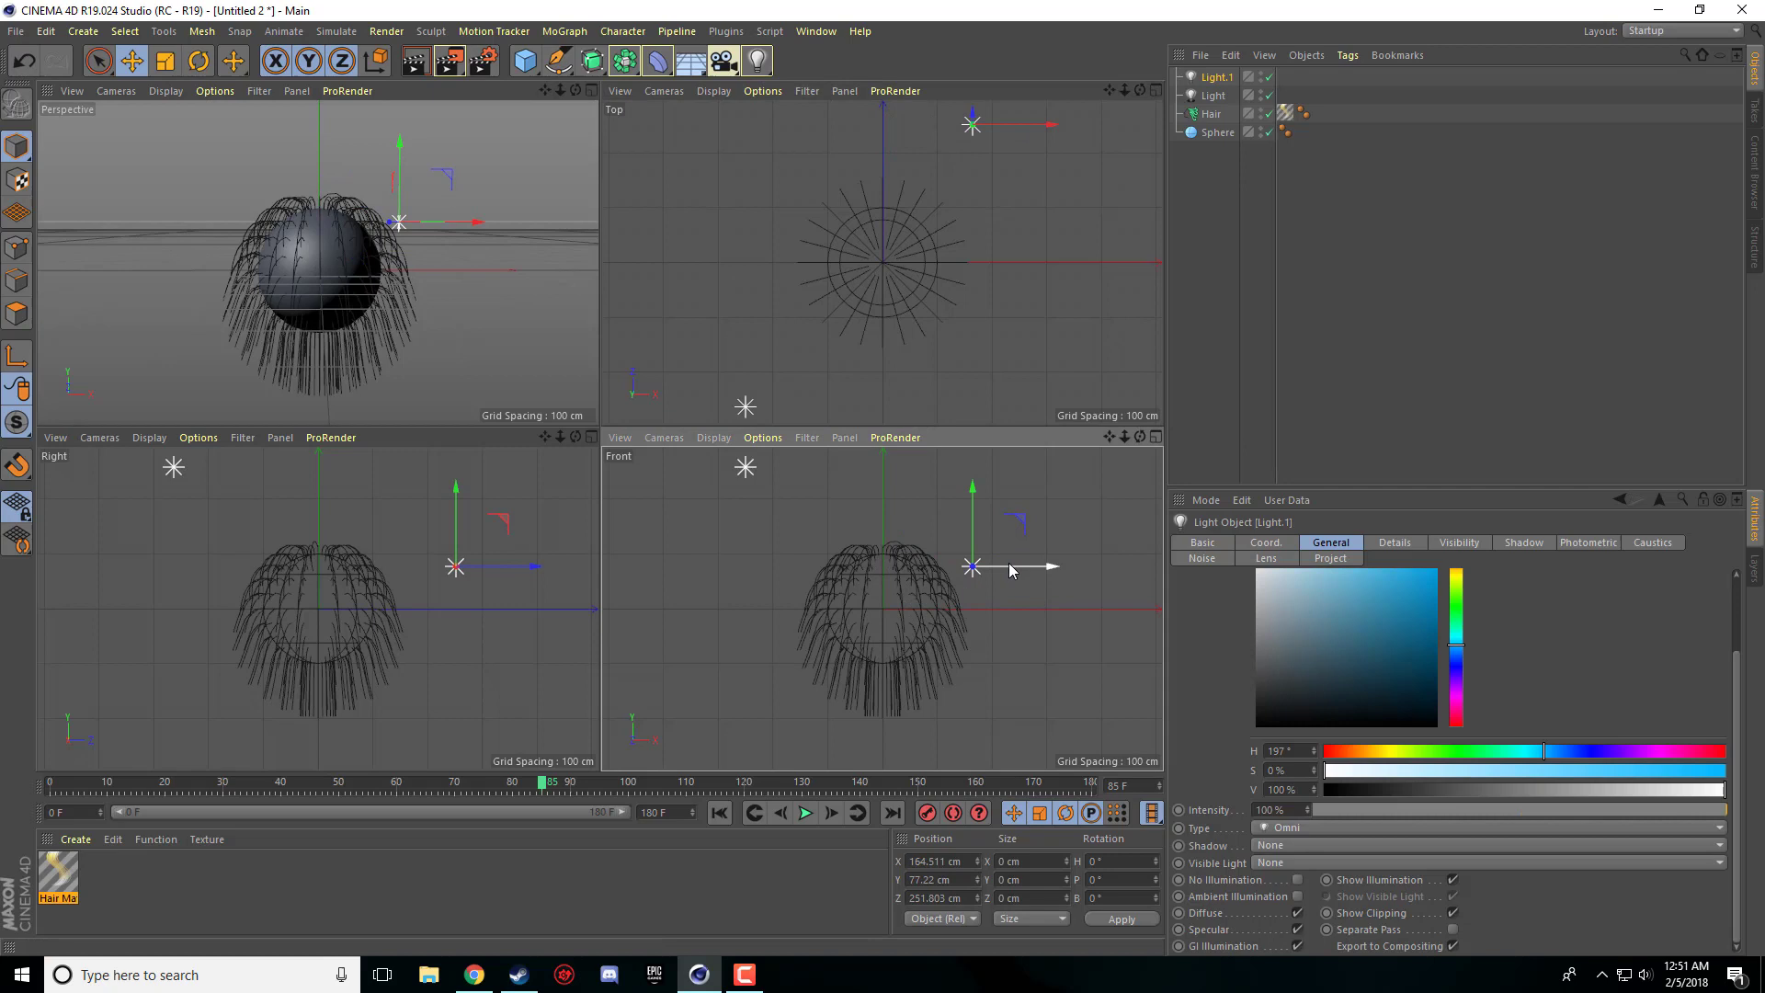
left_click_drag(971, 567, 1047, 566)
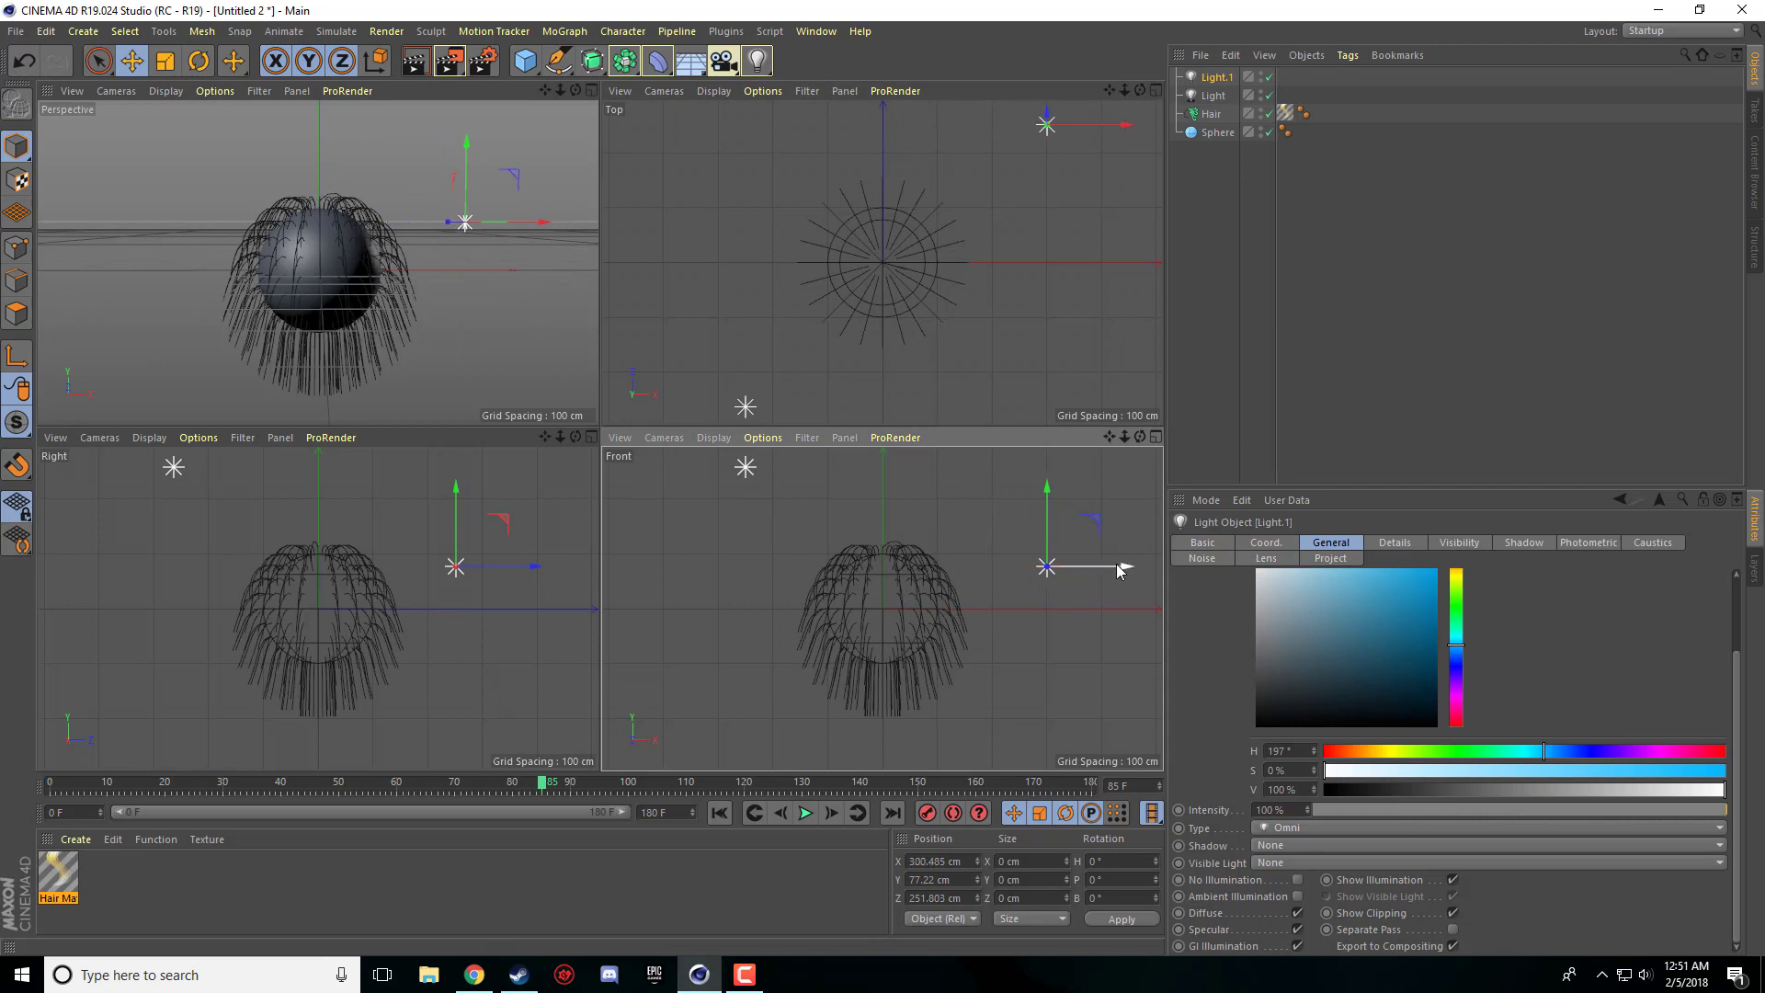
left_click_drag(1047, 568, 1125, 568)
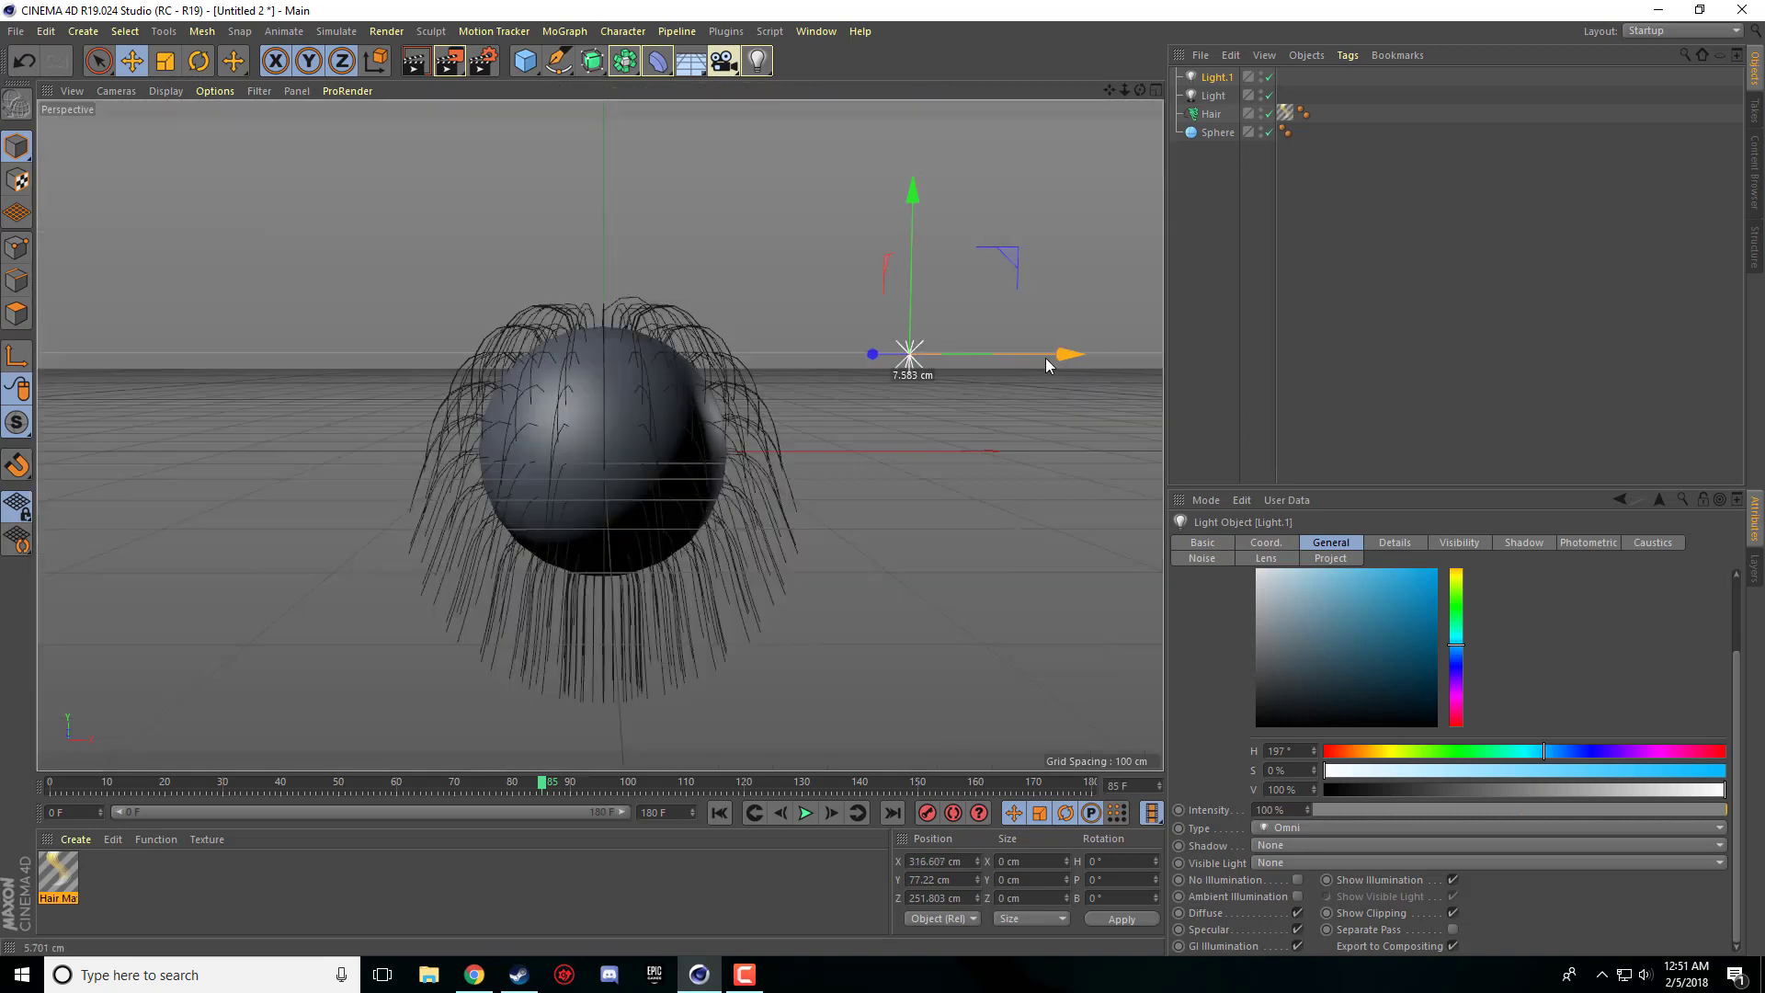
left_click_drag(1047, 366, 1075, 355)
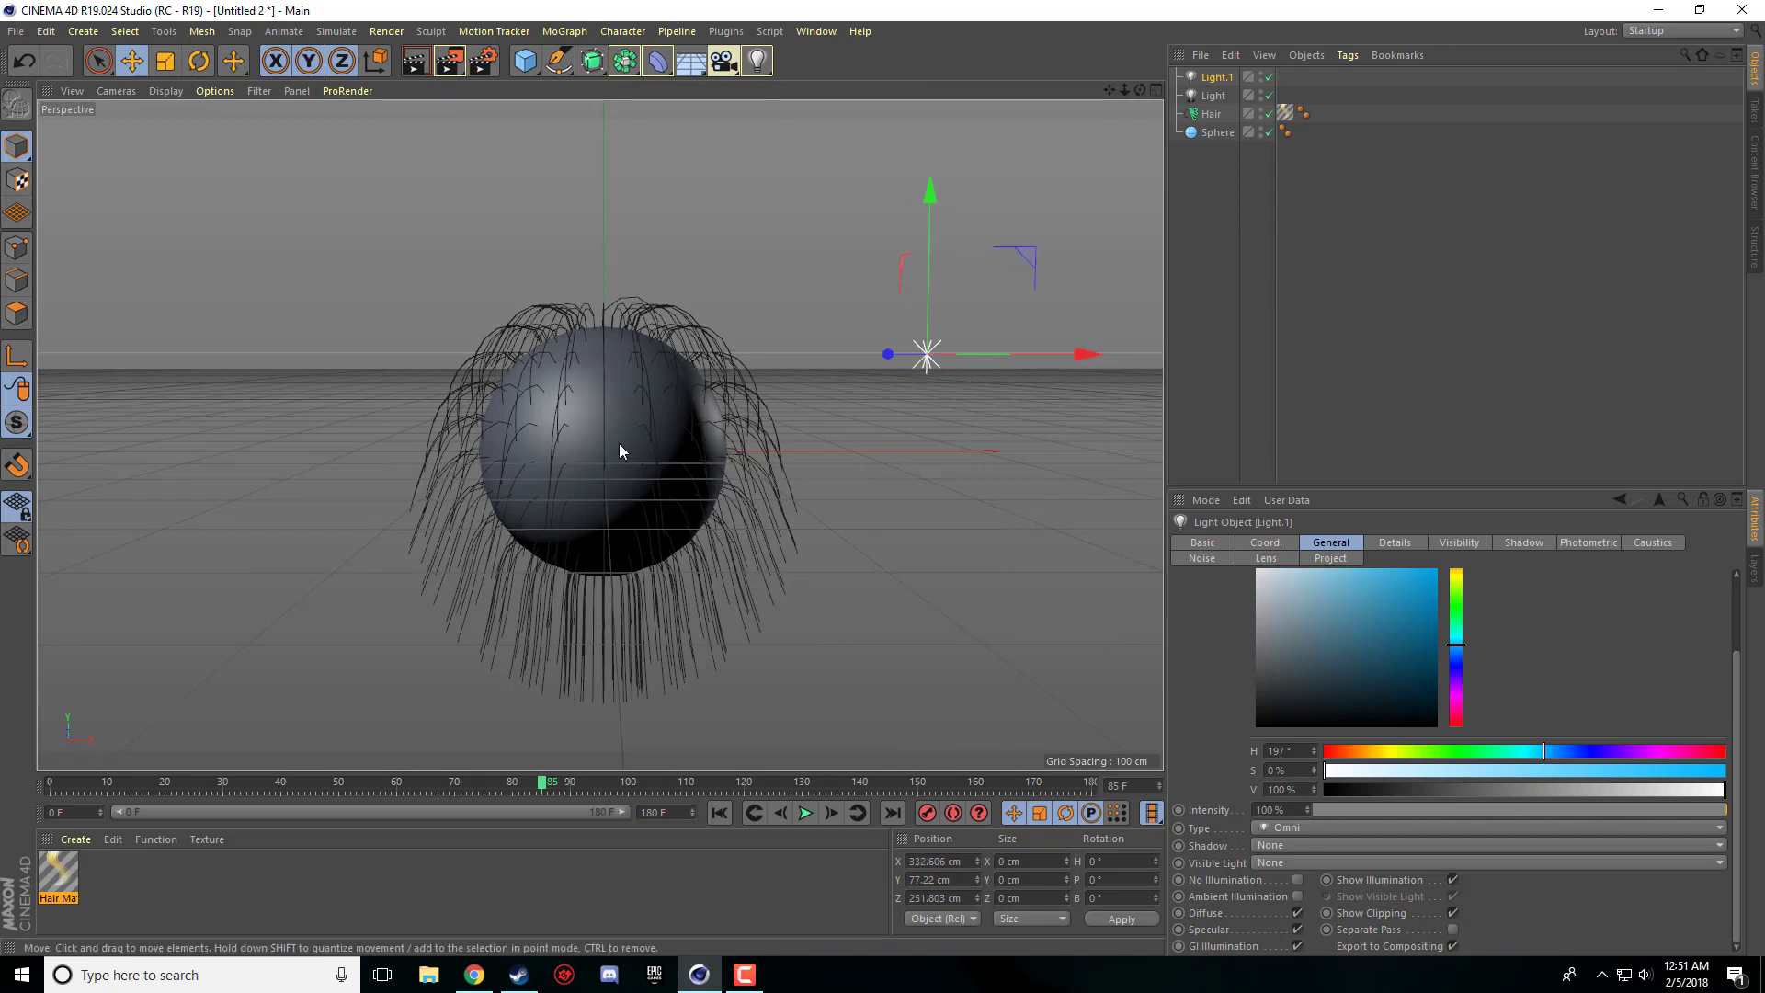
mouse_move(958, 663)
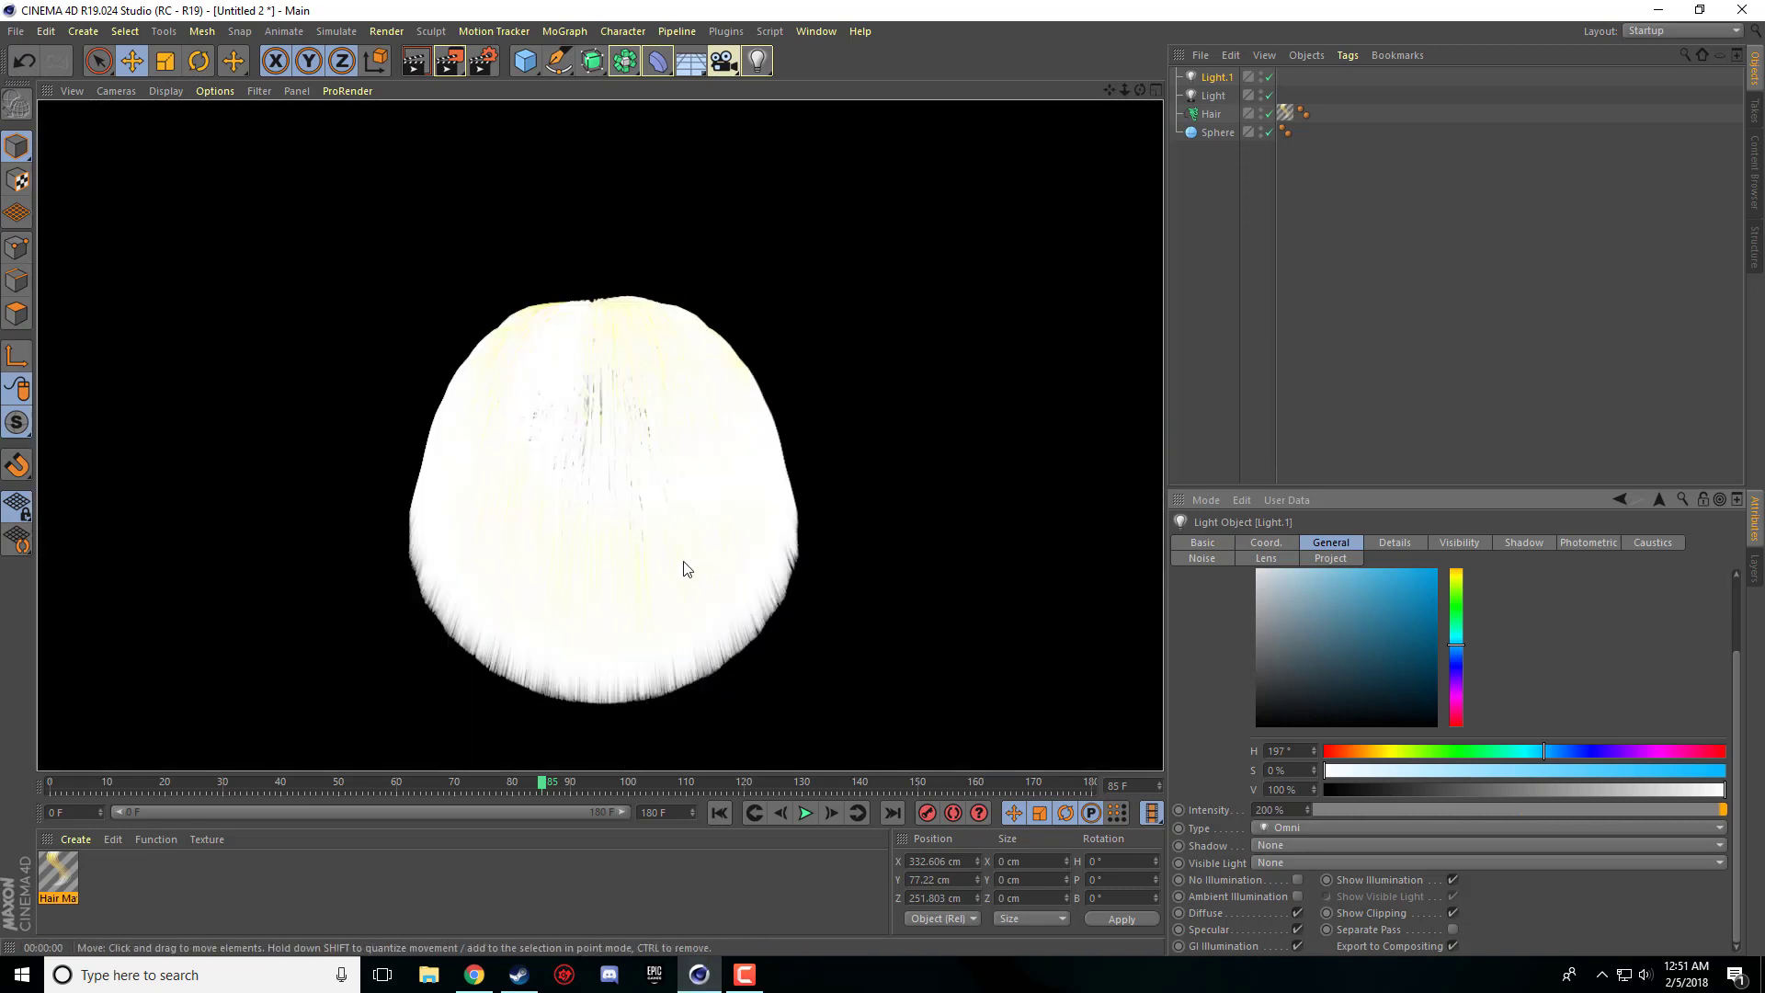
- Give Light.1 soft shadow maps and move it closer to the sphere along X
left_click(1494, 844)
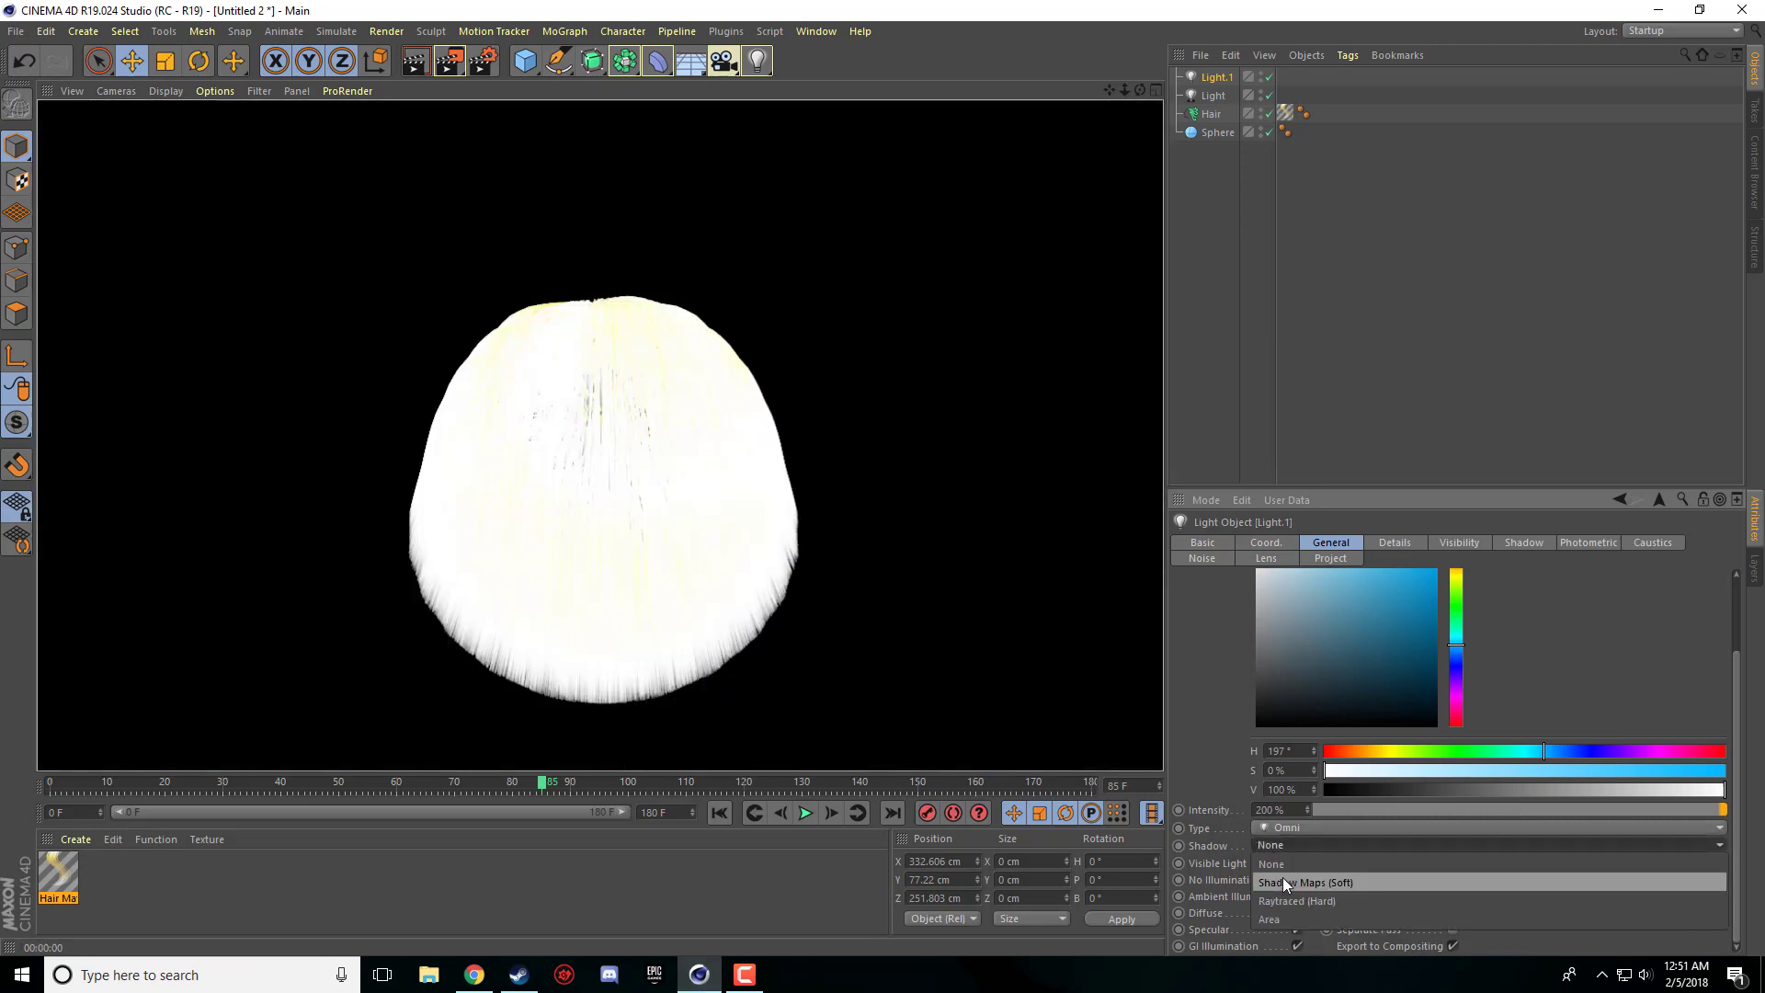
left_click(1307, 883)
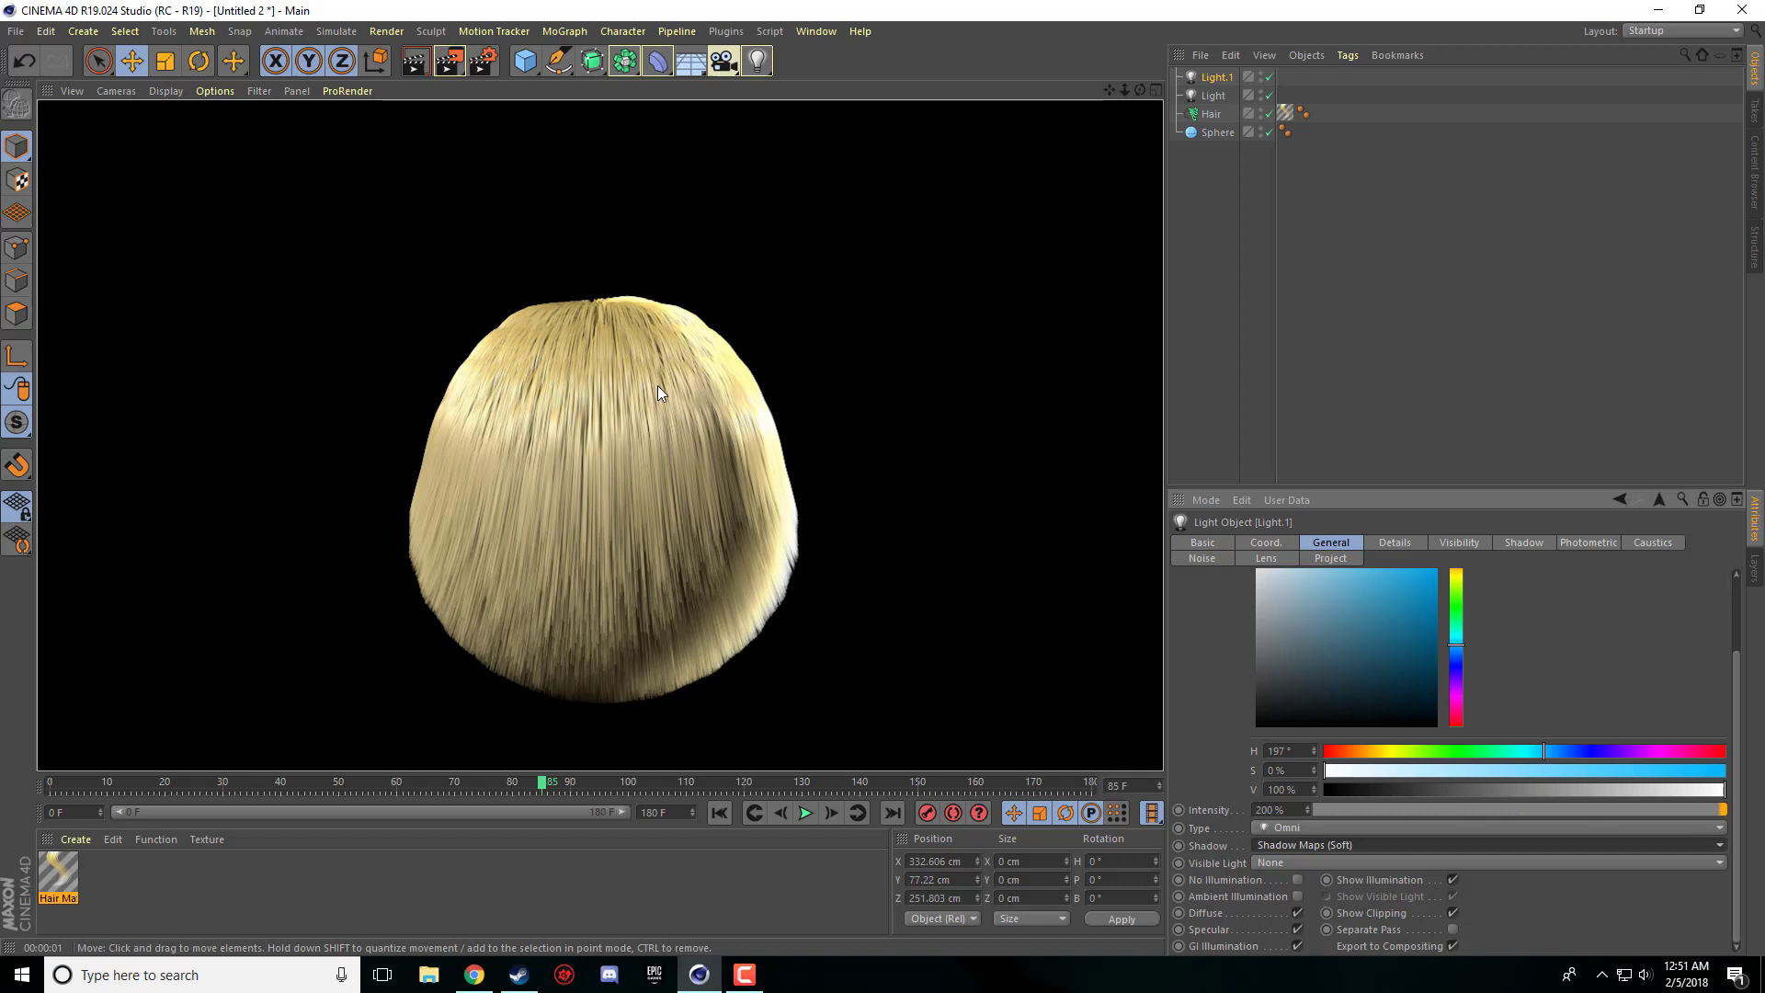
mouse_move(805, 617)
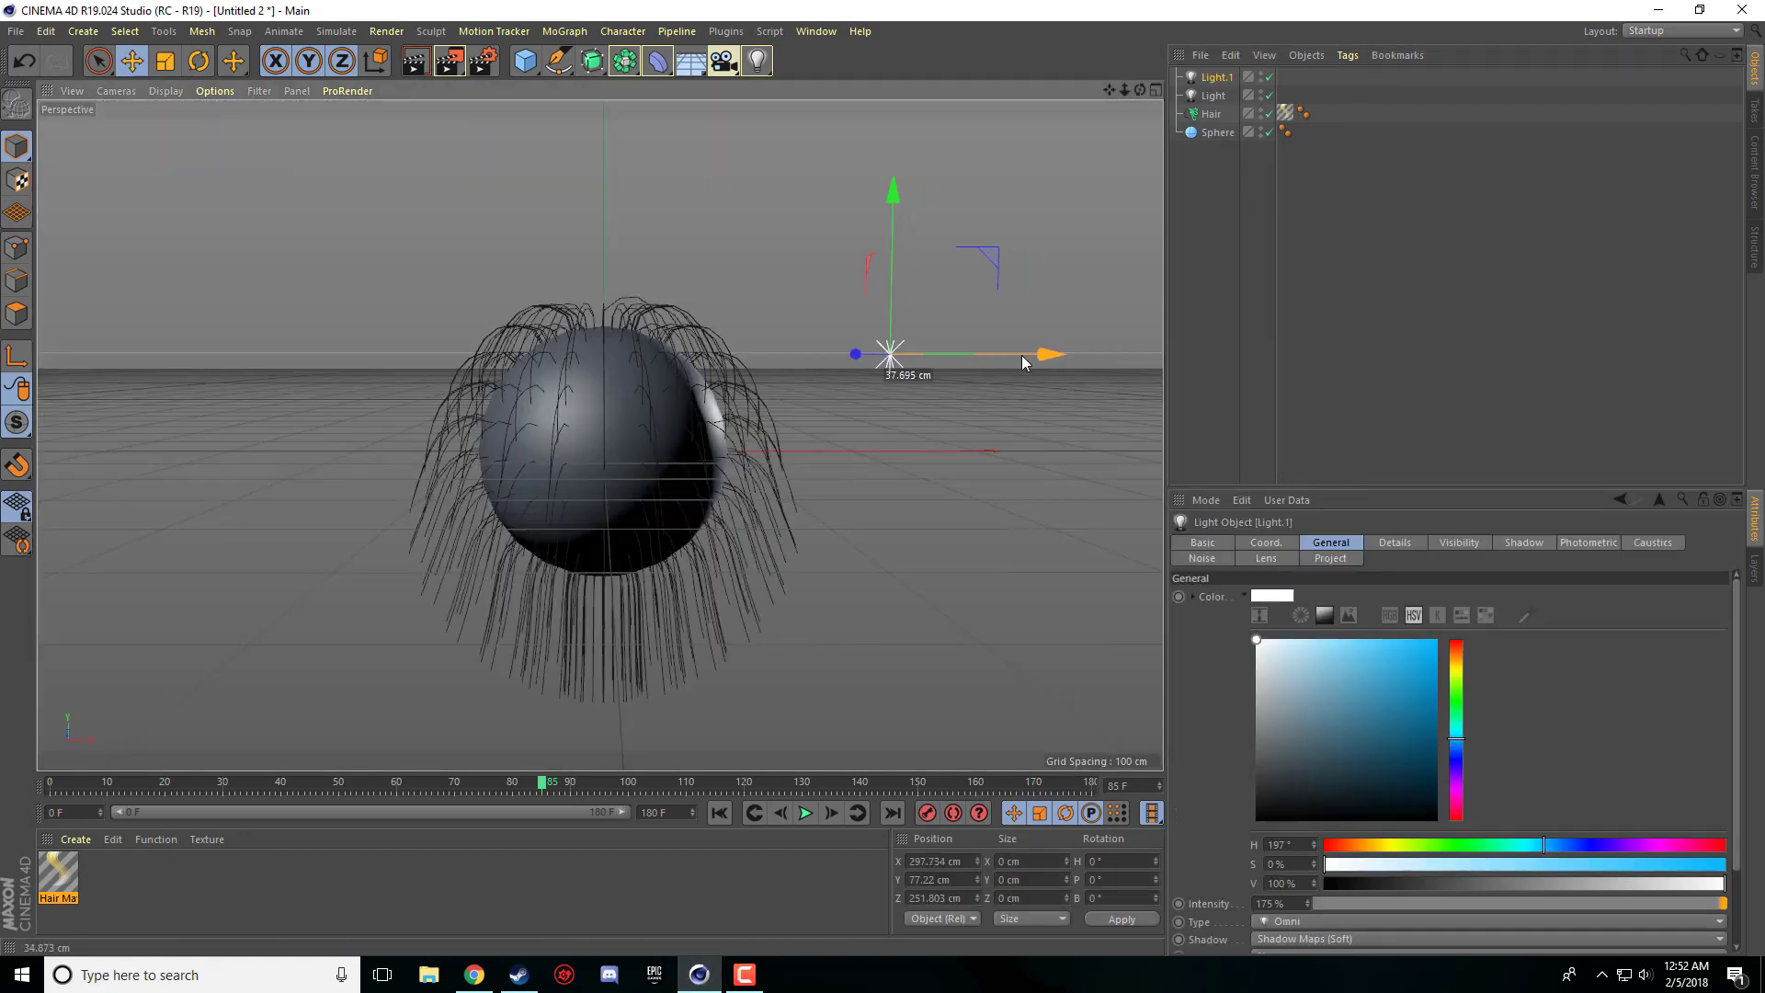
left_click_drag(1053, 355, 1013, 354)
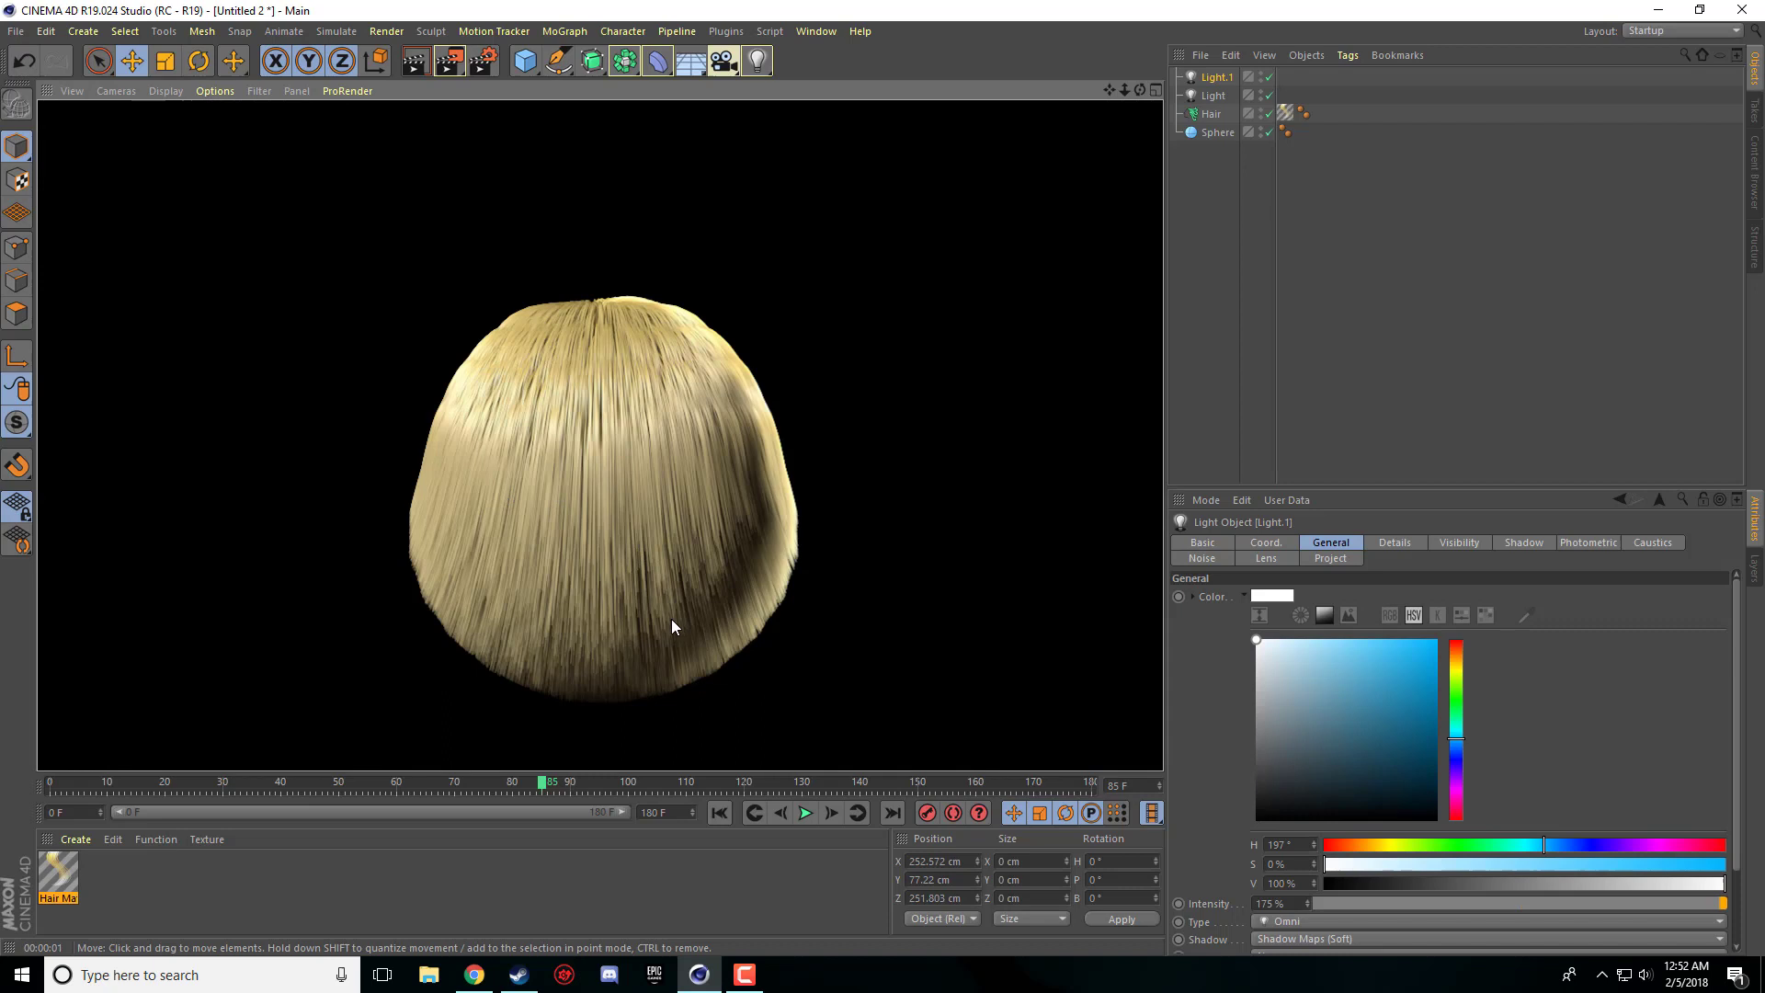
mouse_move(827, 537)
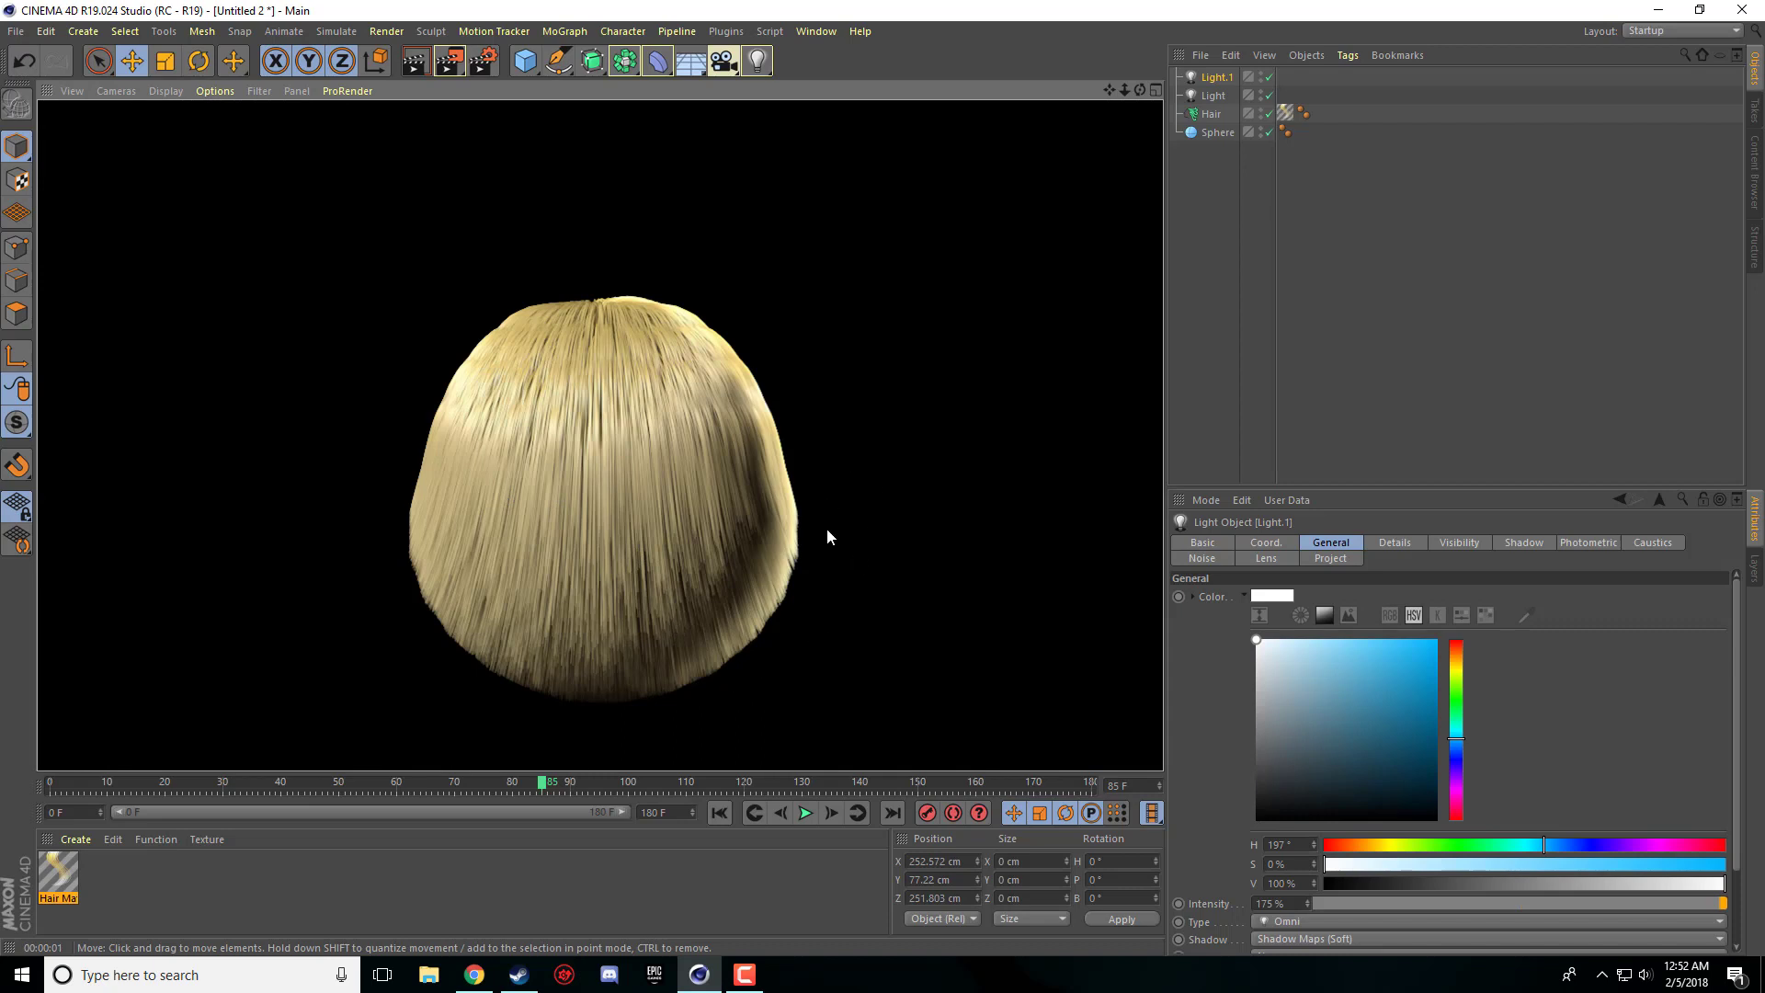
mouse_move(584, 682)
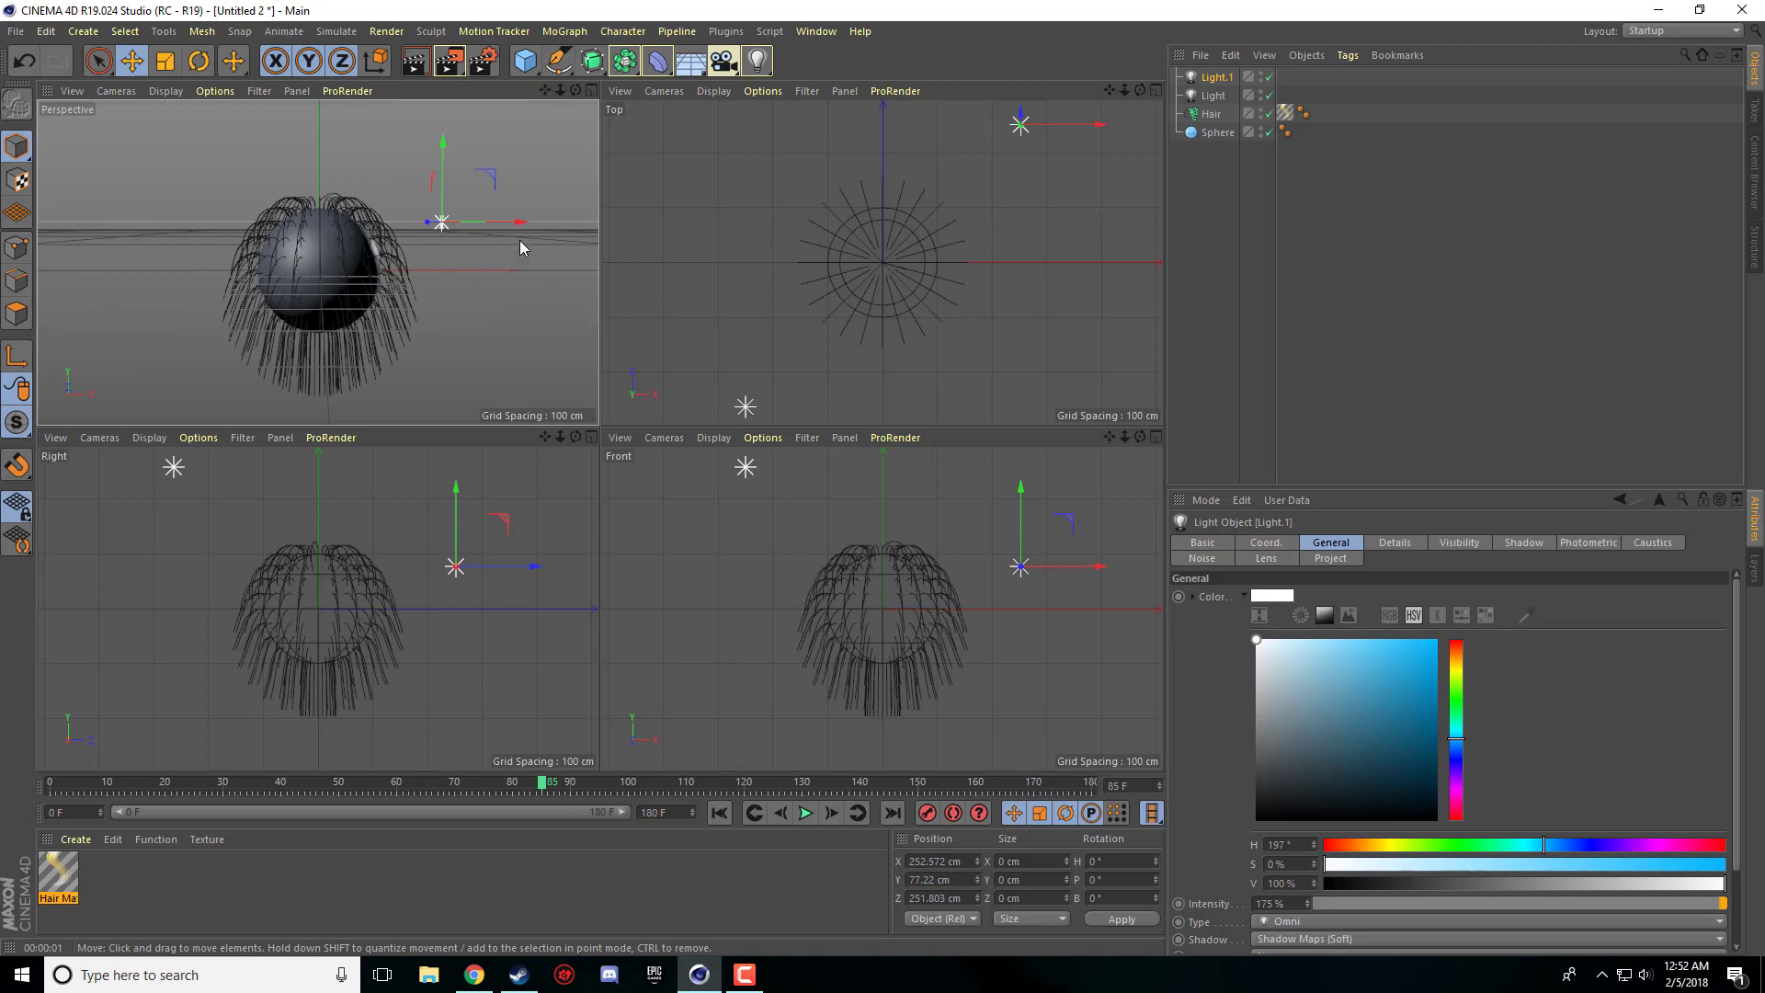
- Add a third light, Light.2, below the sphere with soft shadow maps
left_click(757, 60)
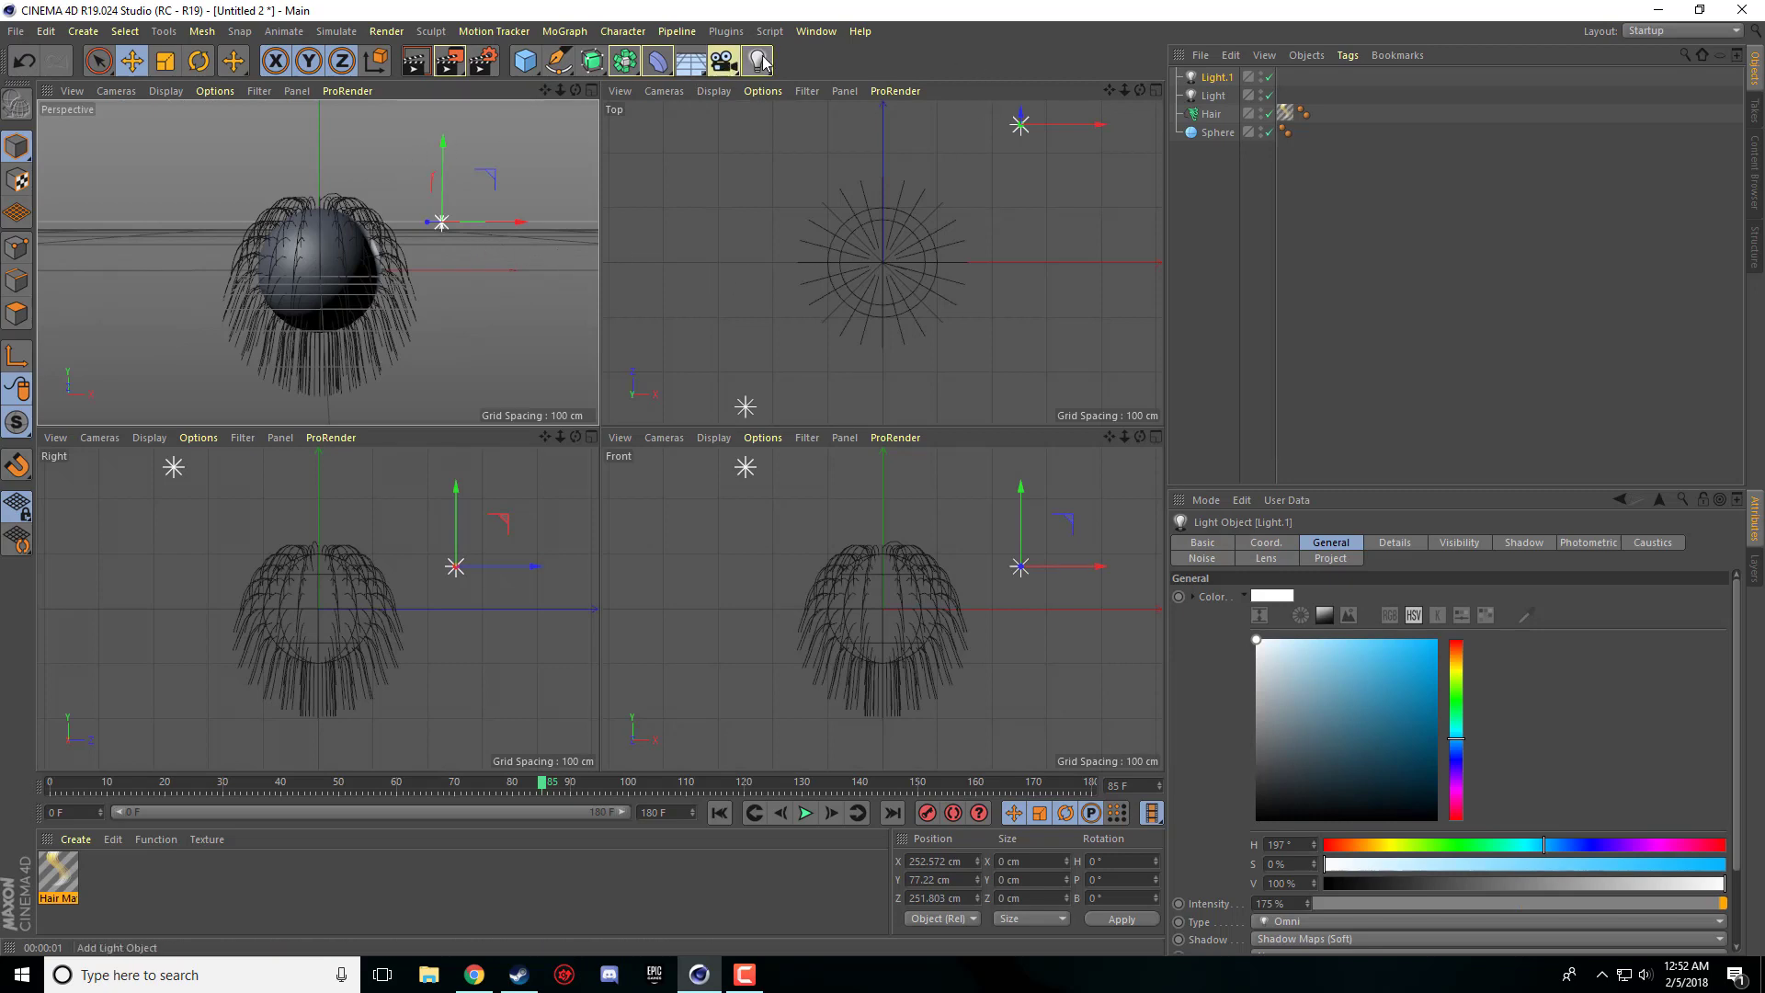
left_click(758, 60)
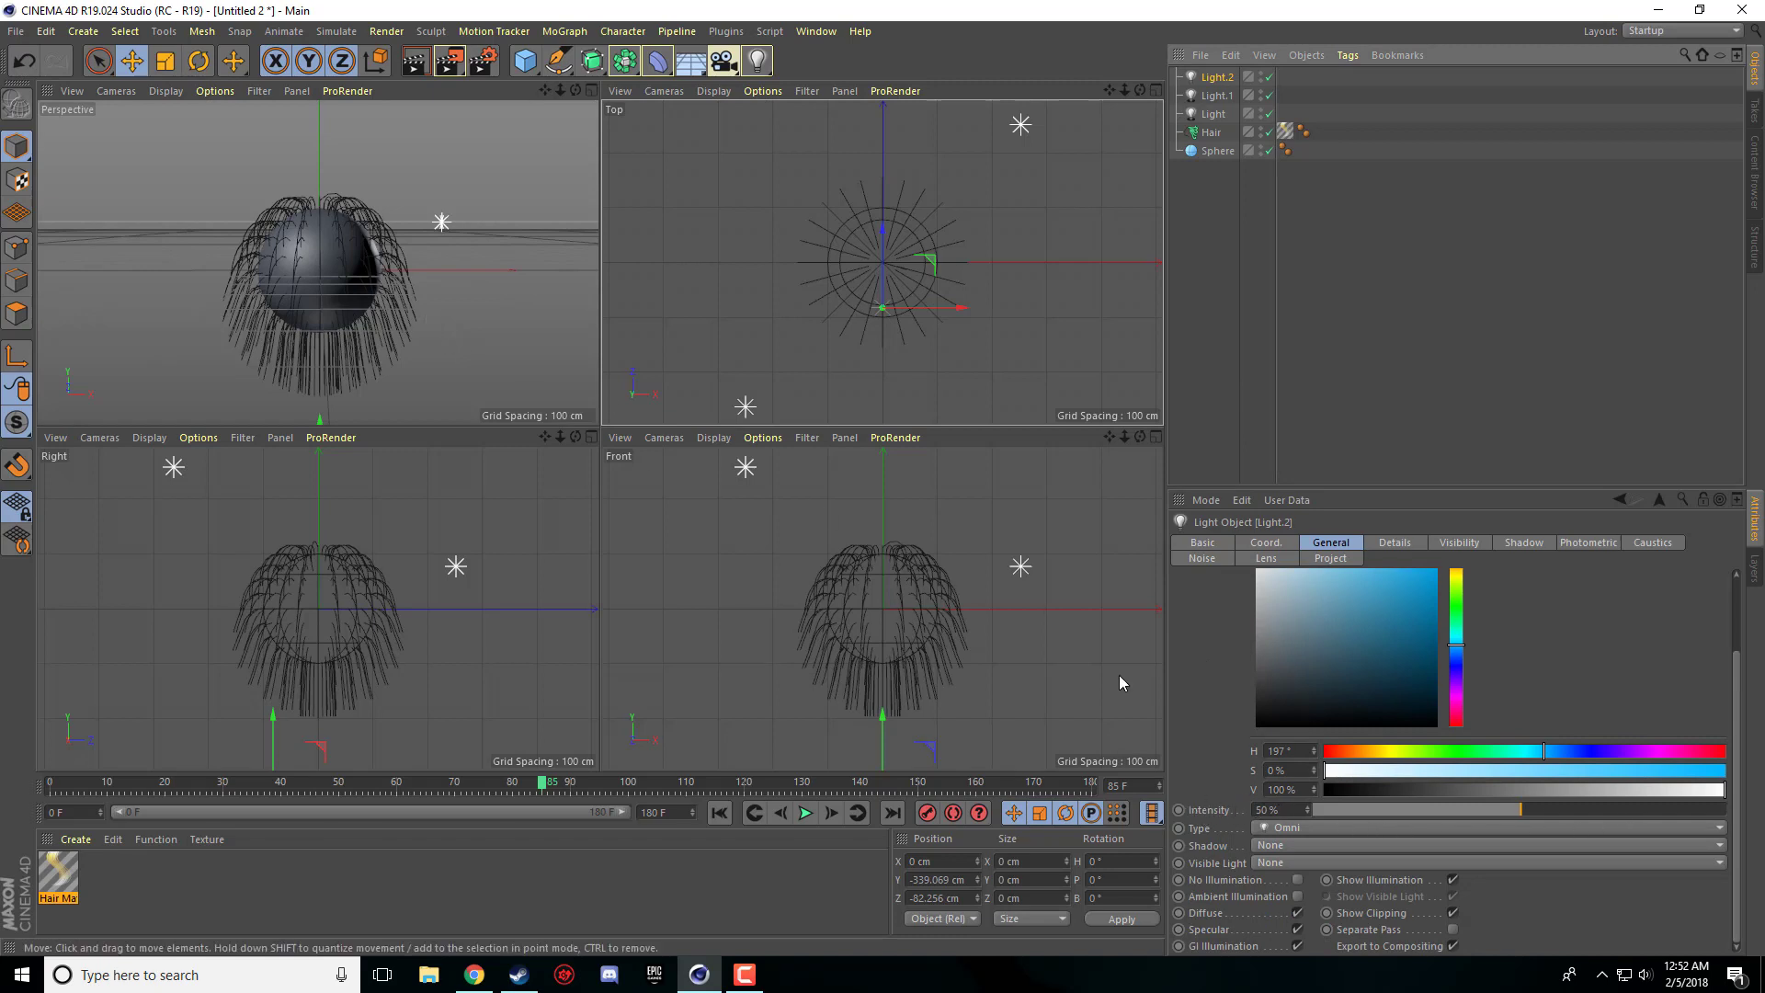
left_click(1486, 844)
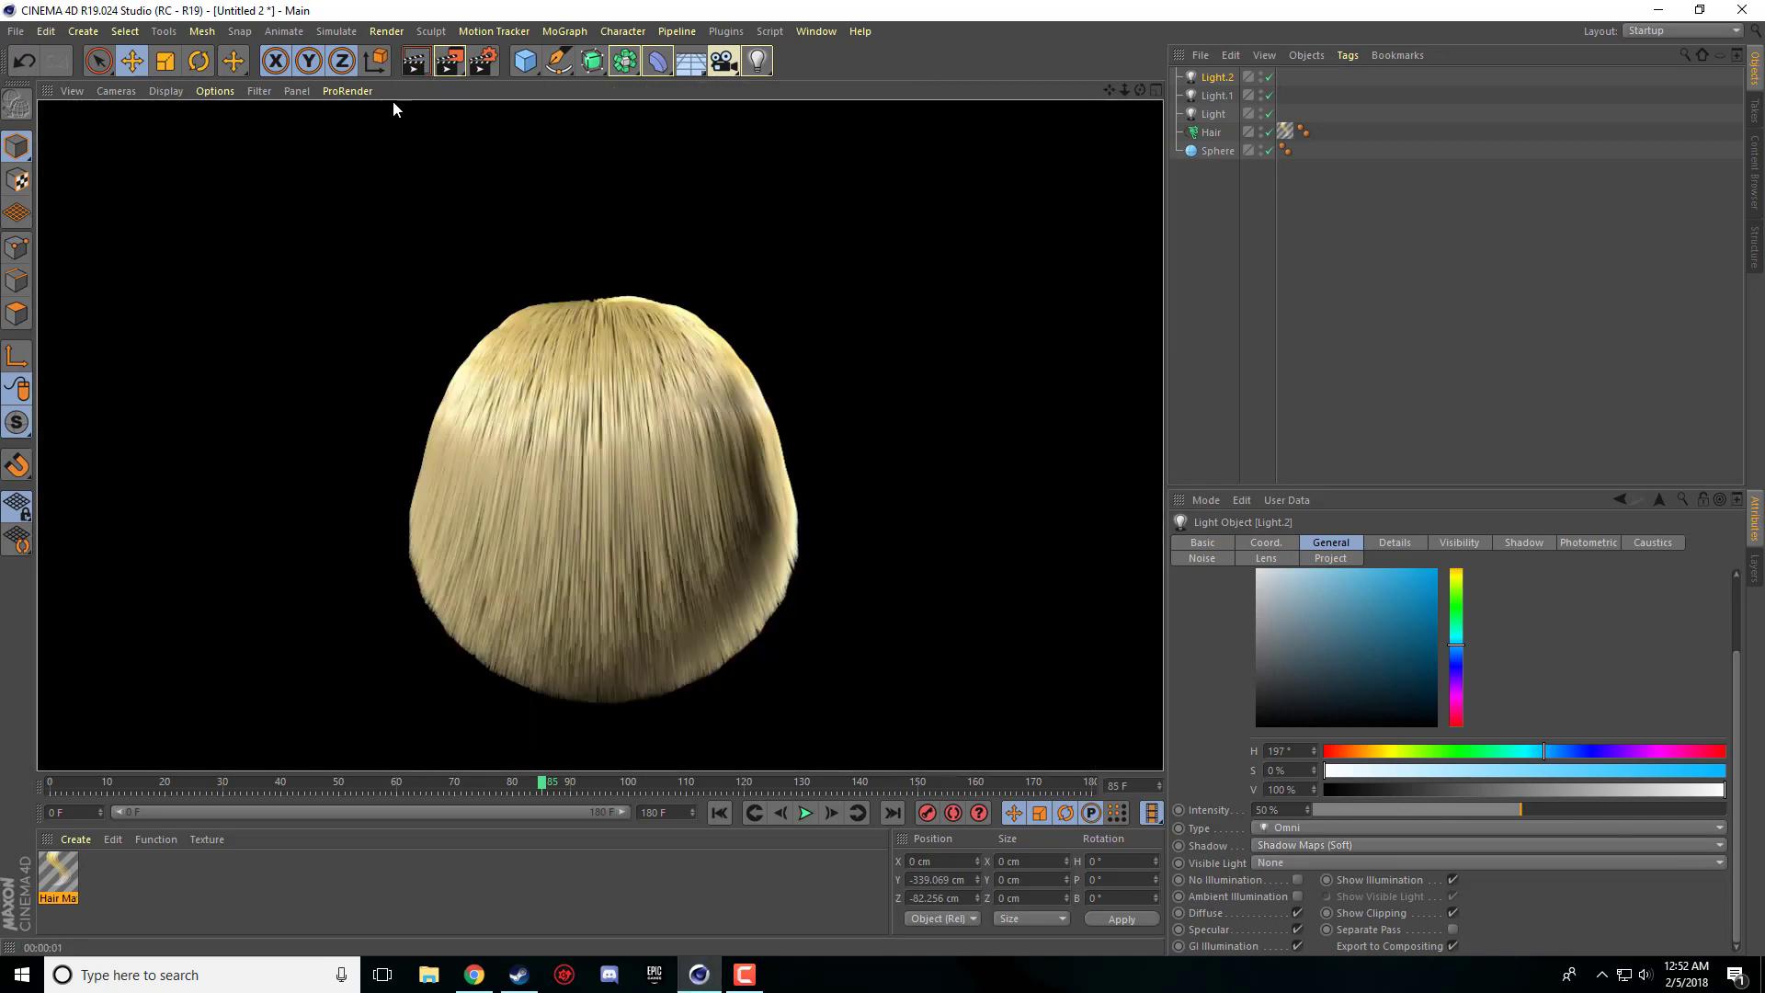
mouse_move(806, 508)
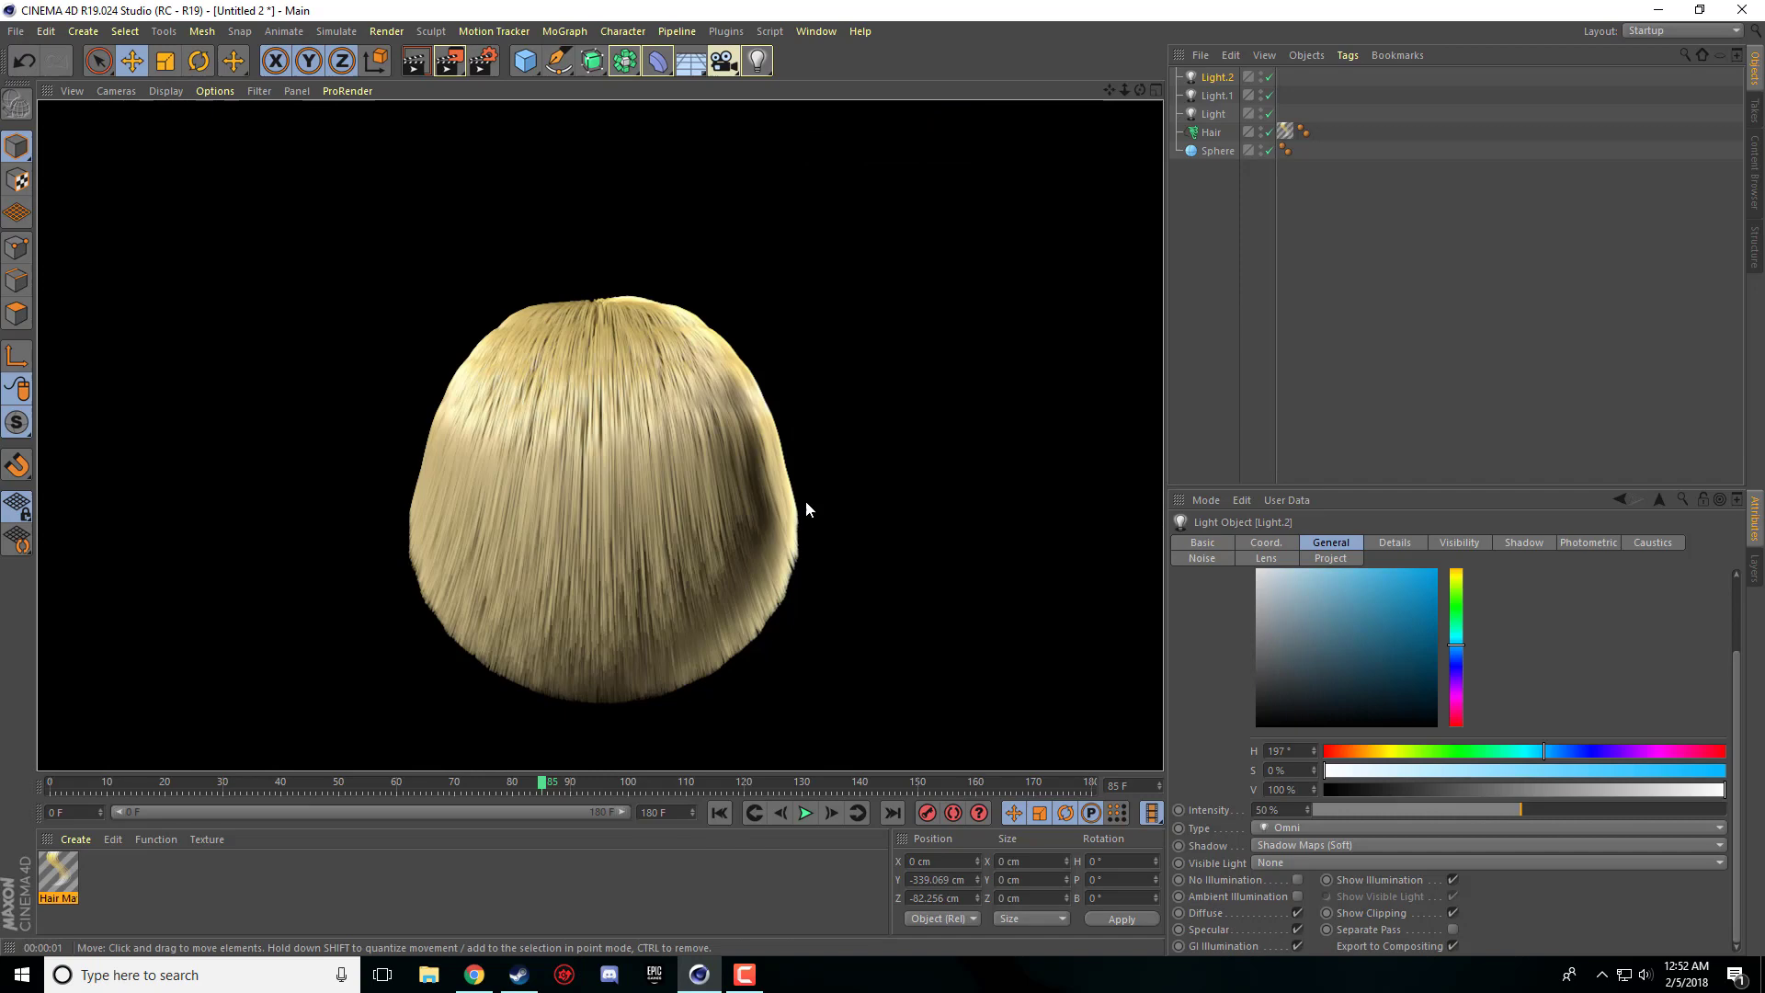
mouse_move(553, 717)
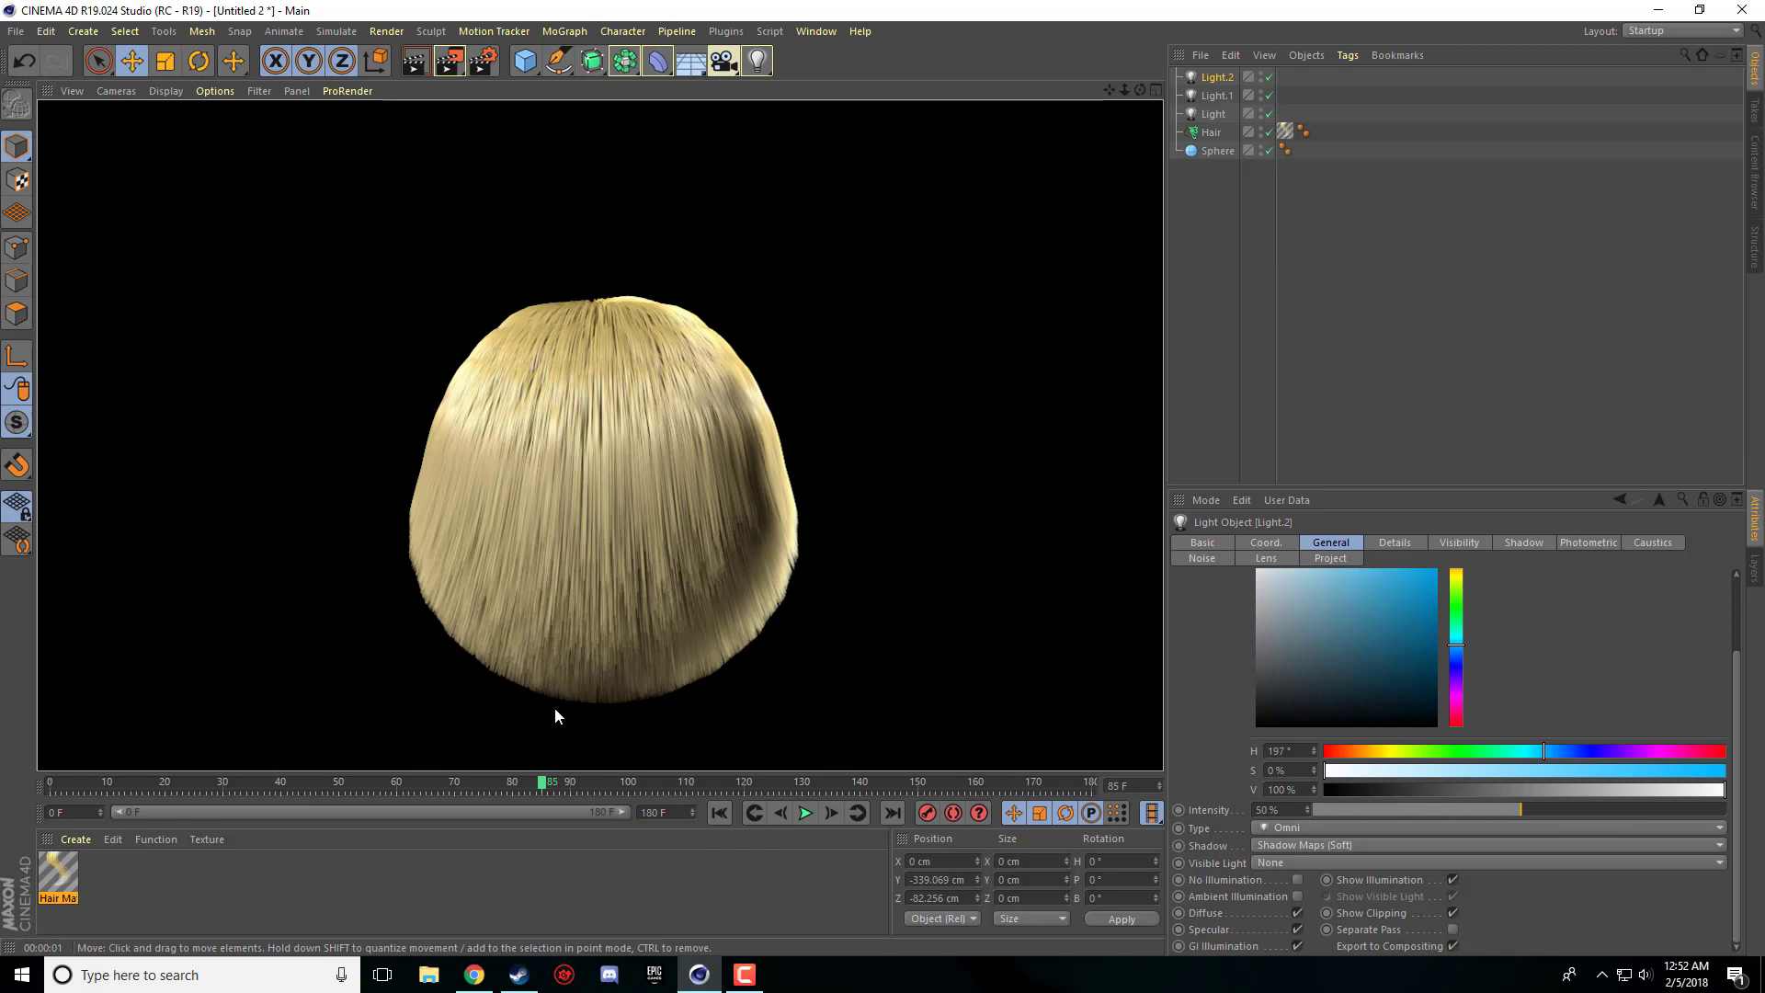
- In Hair Mat, check Thickness, enable the Length channel and set the strand shortening
left_click(57, 877)
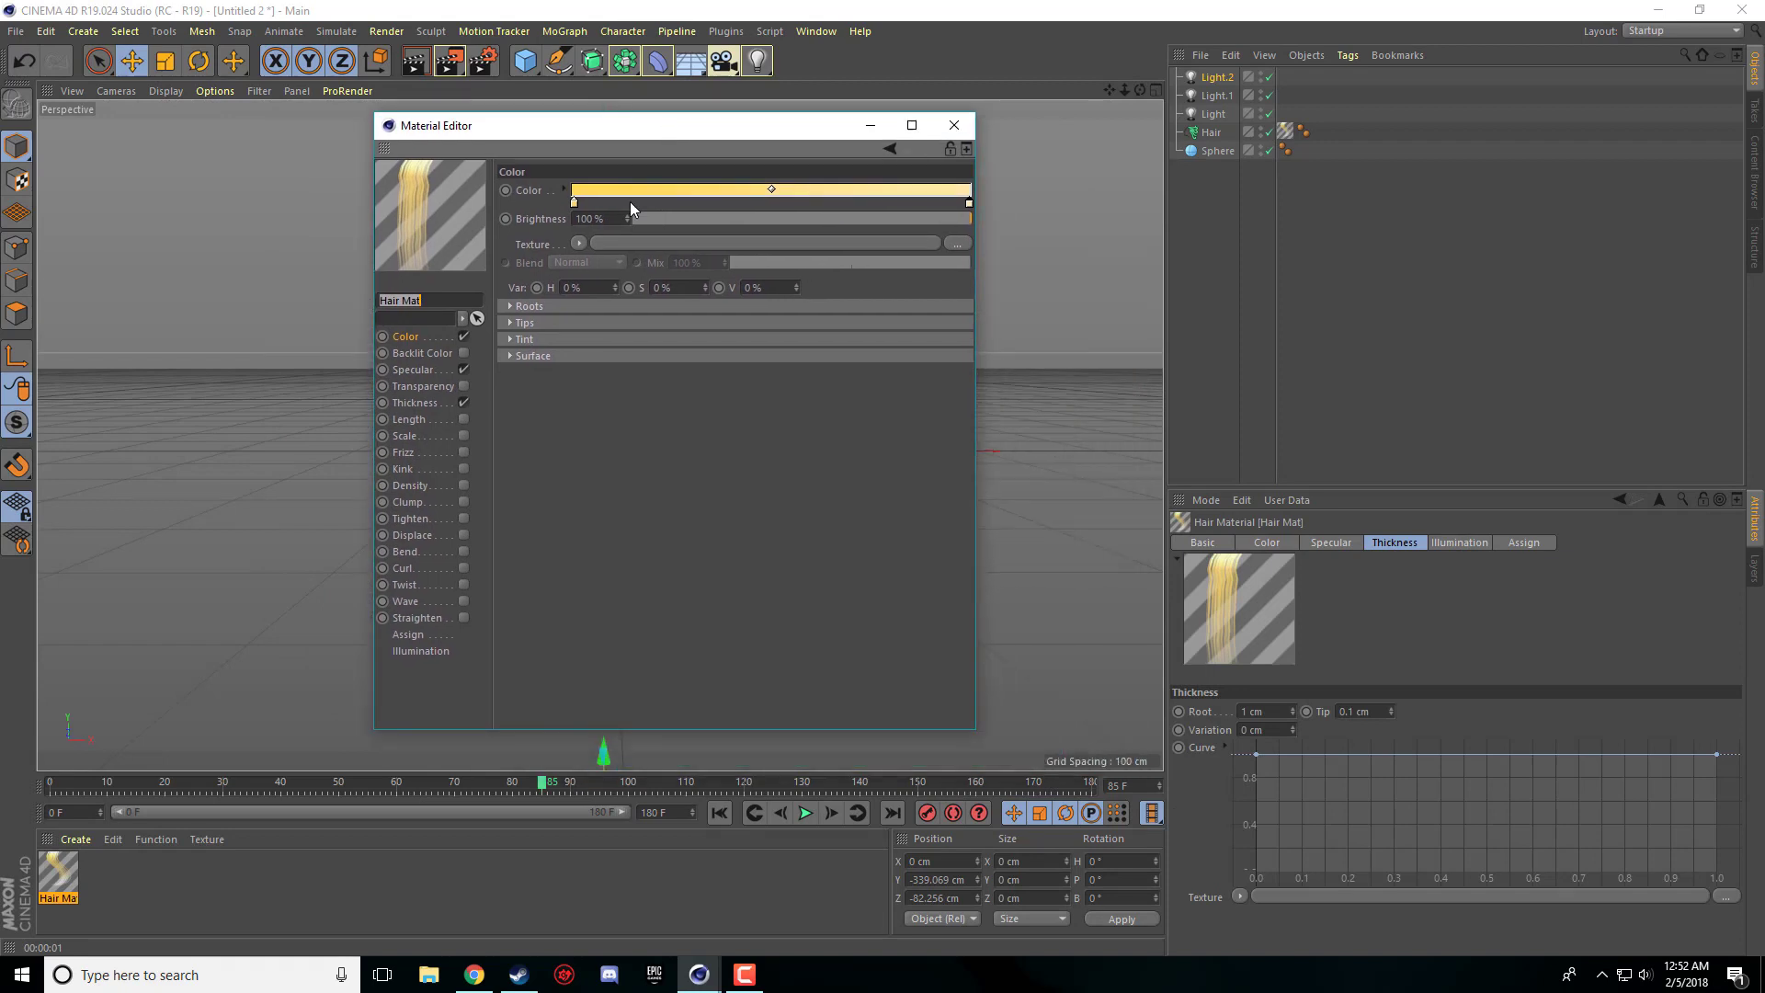
mouse_move(415, 650)
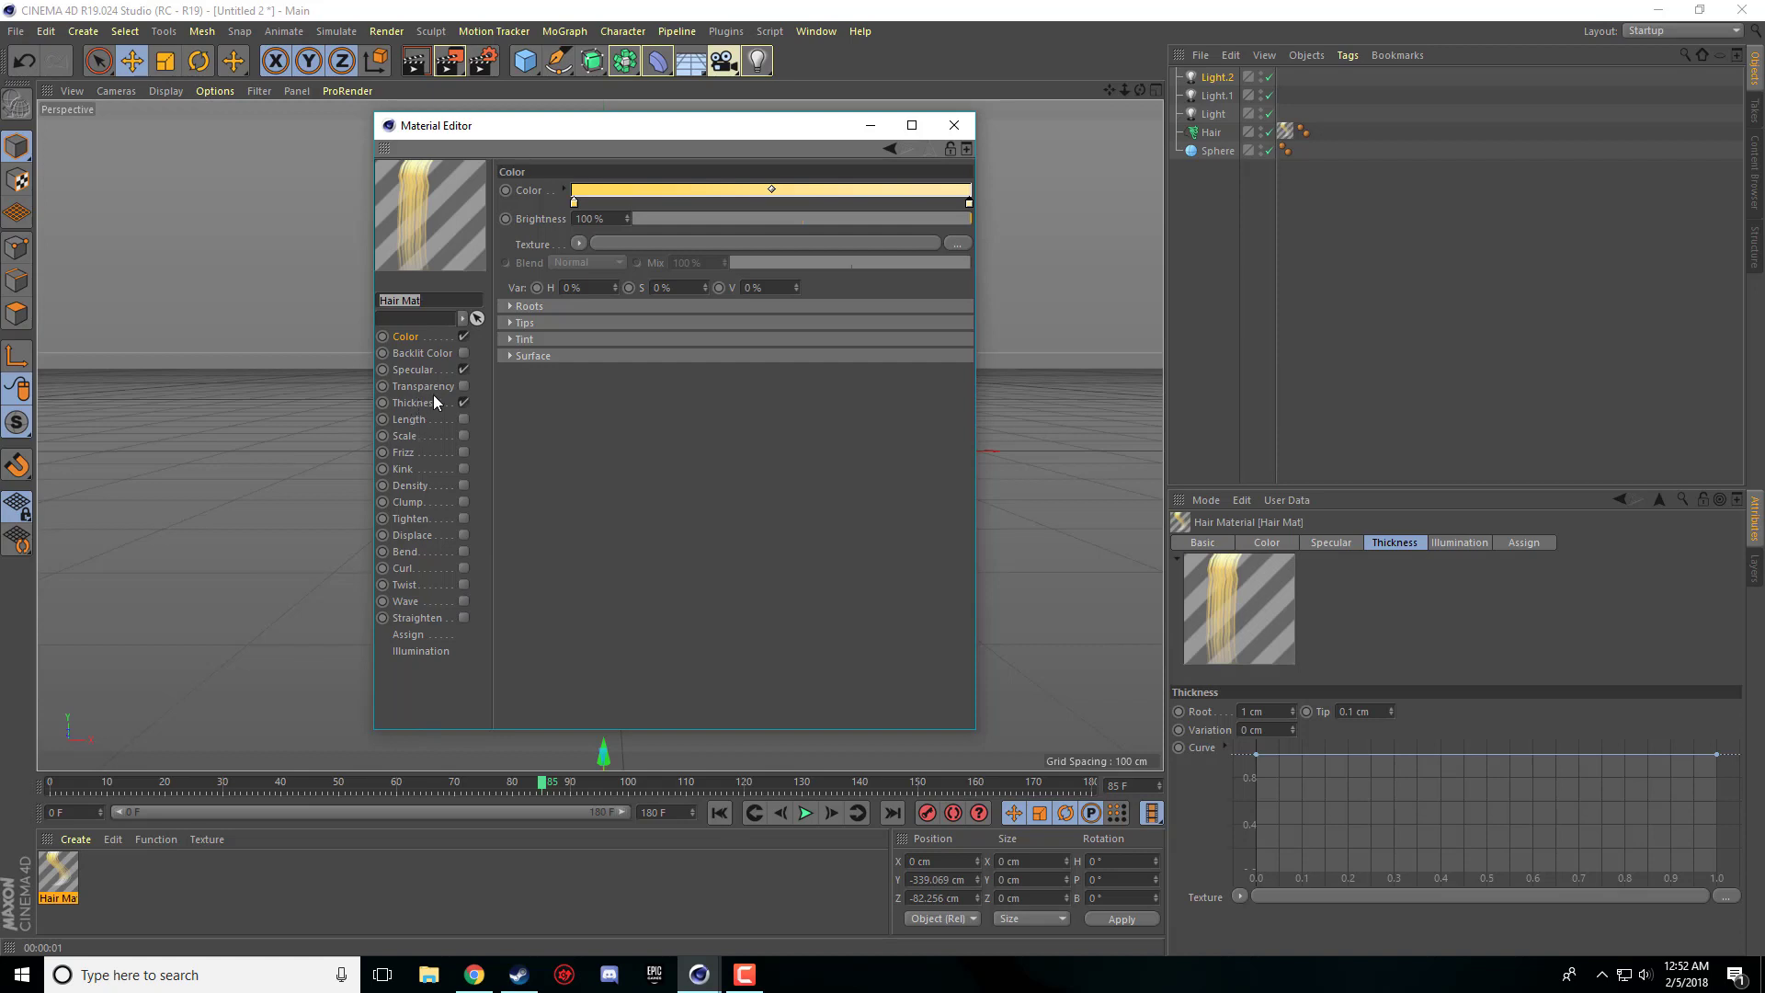
left_click(414, 402)
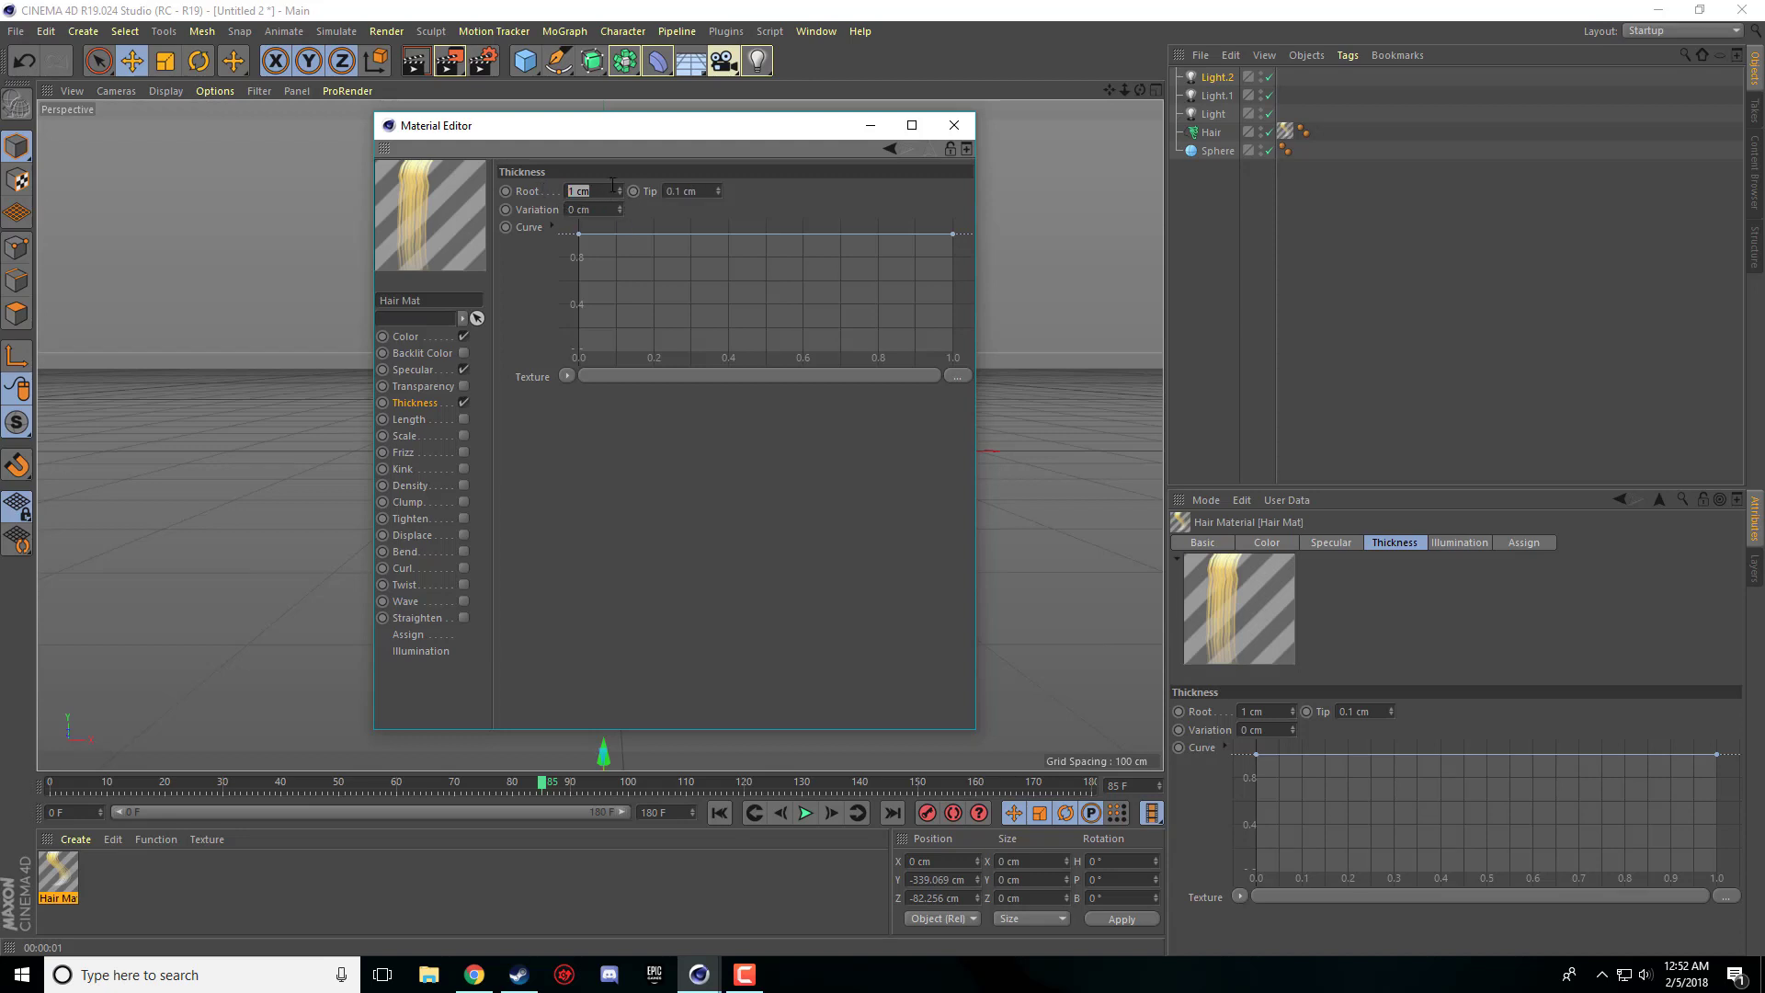
left_click(683, 190)
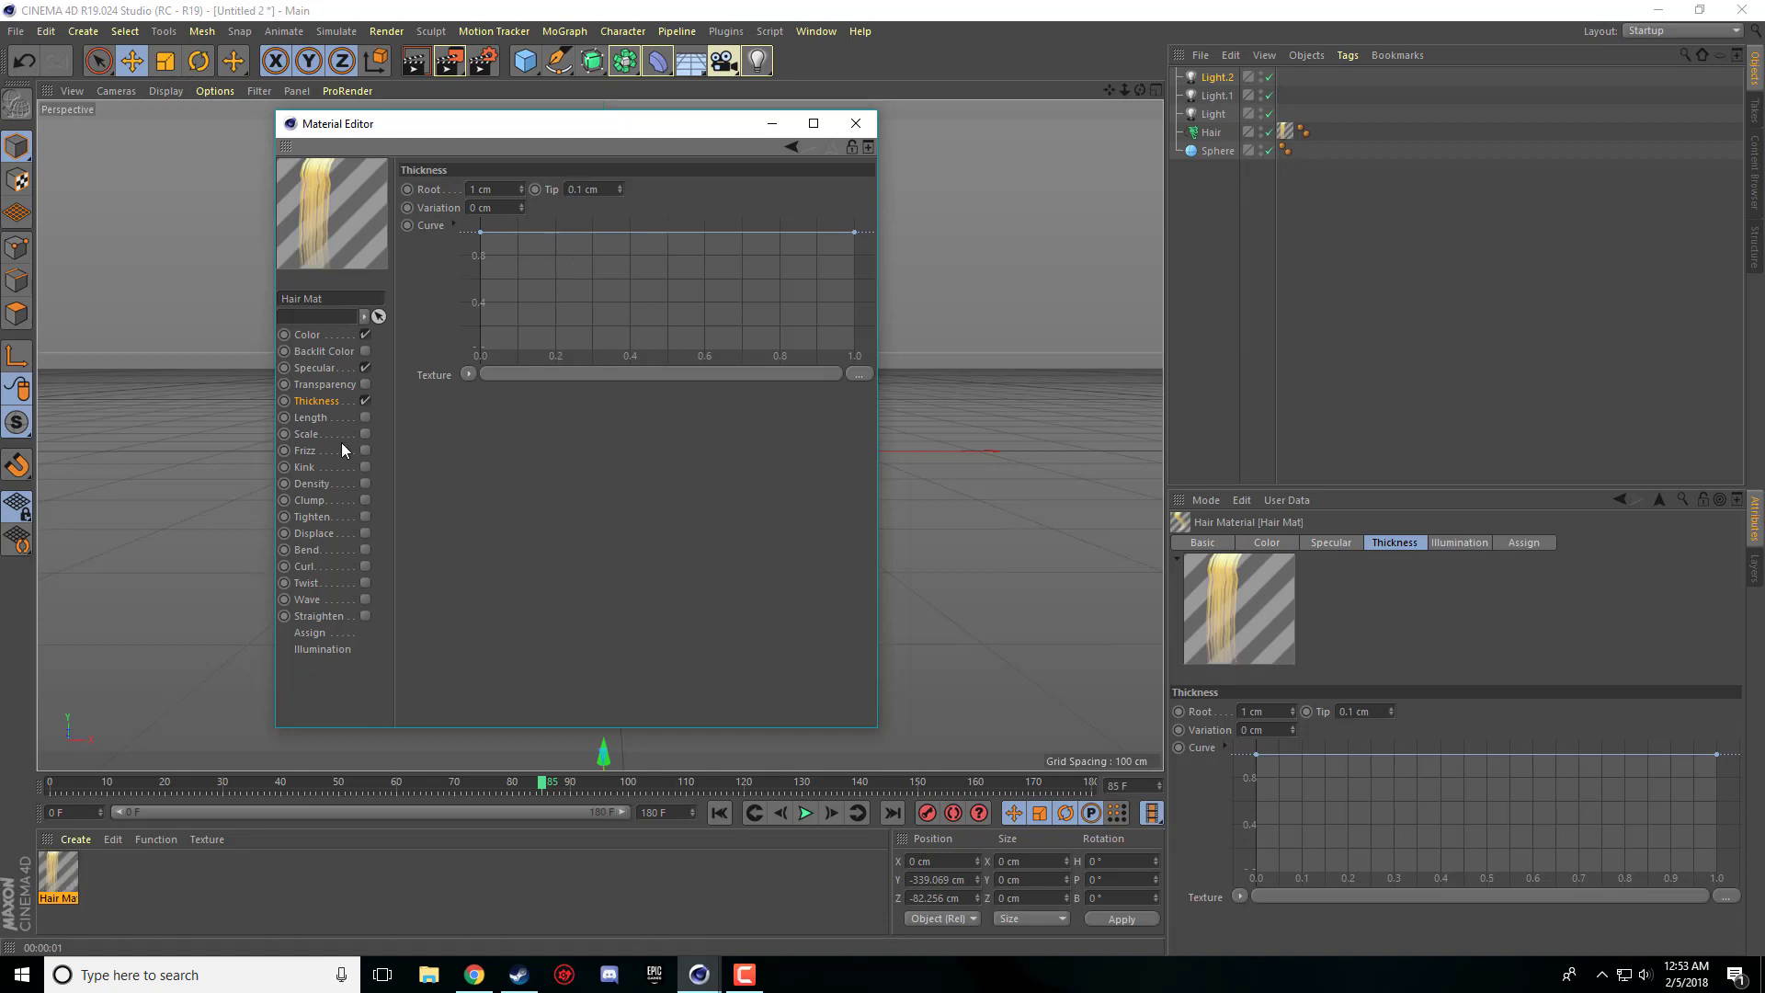
mouse_move(586, 99)
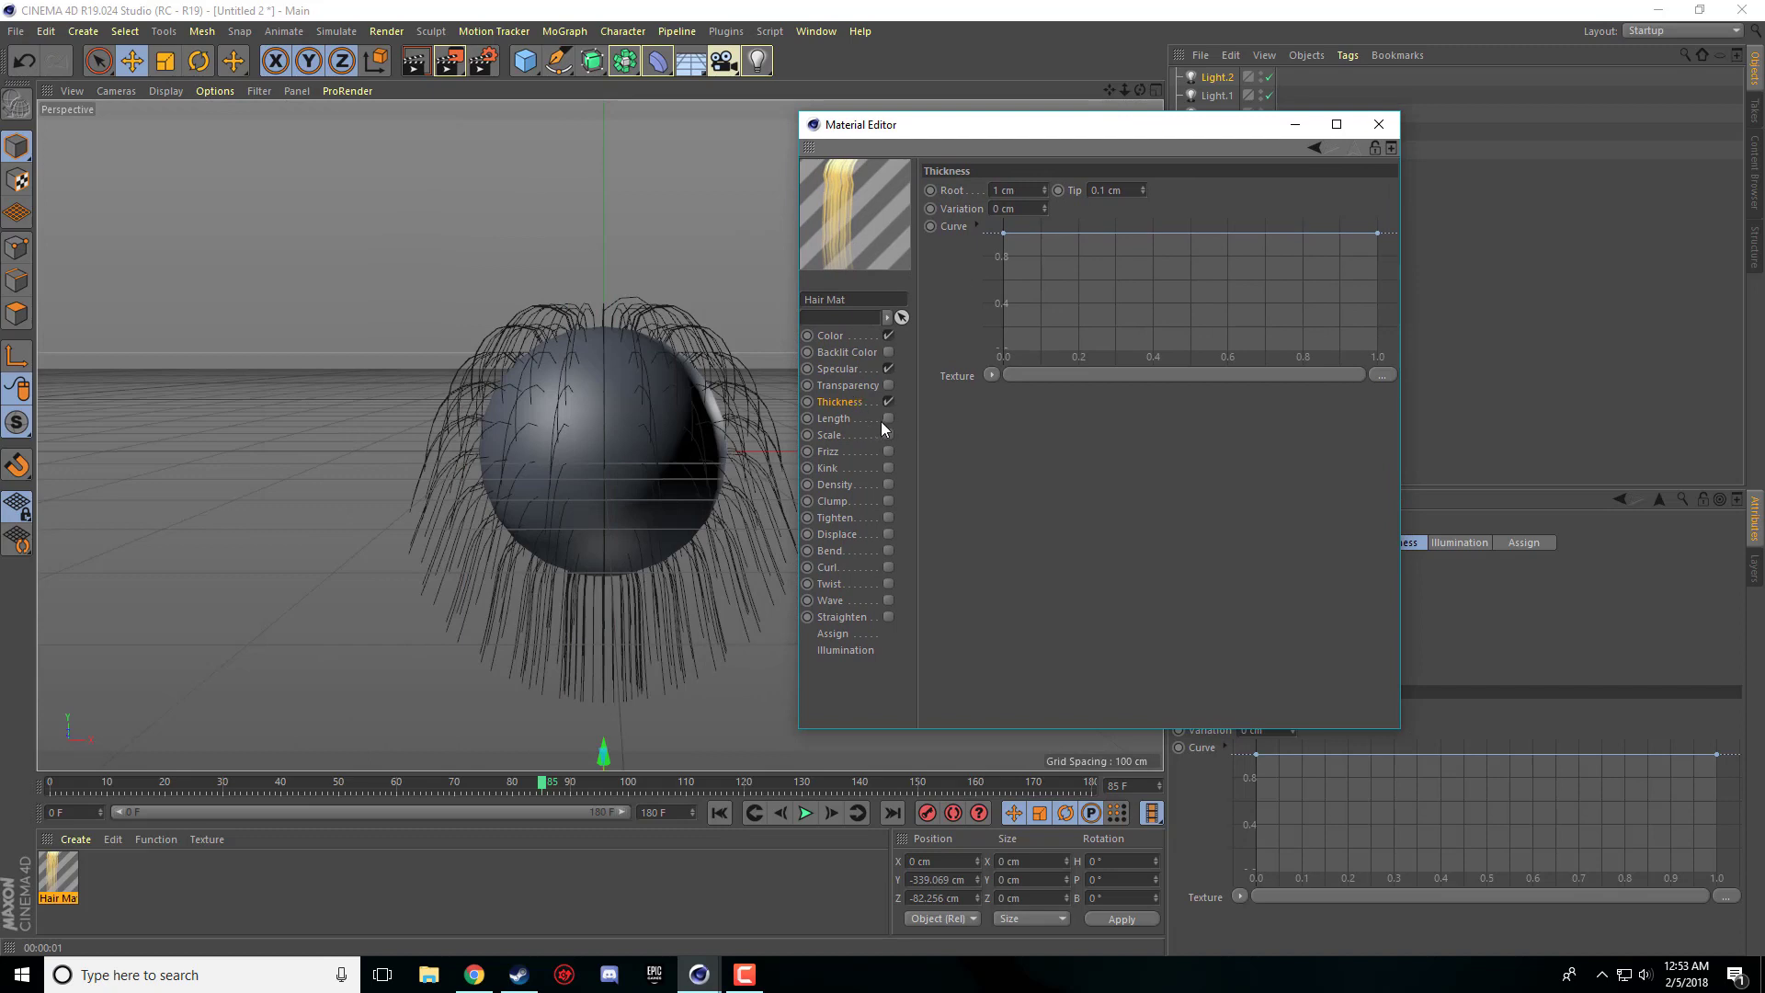
left_click(836, 417)
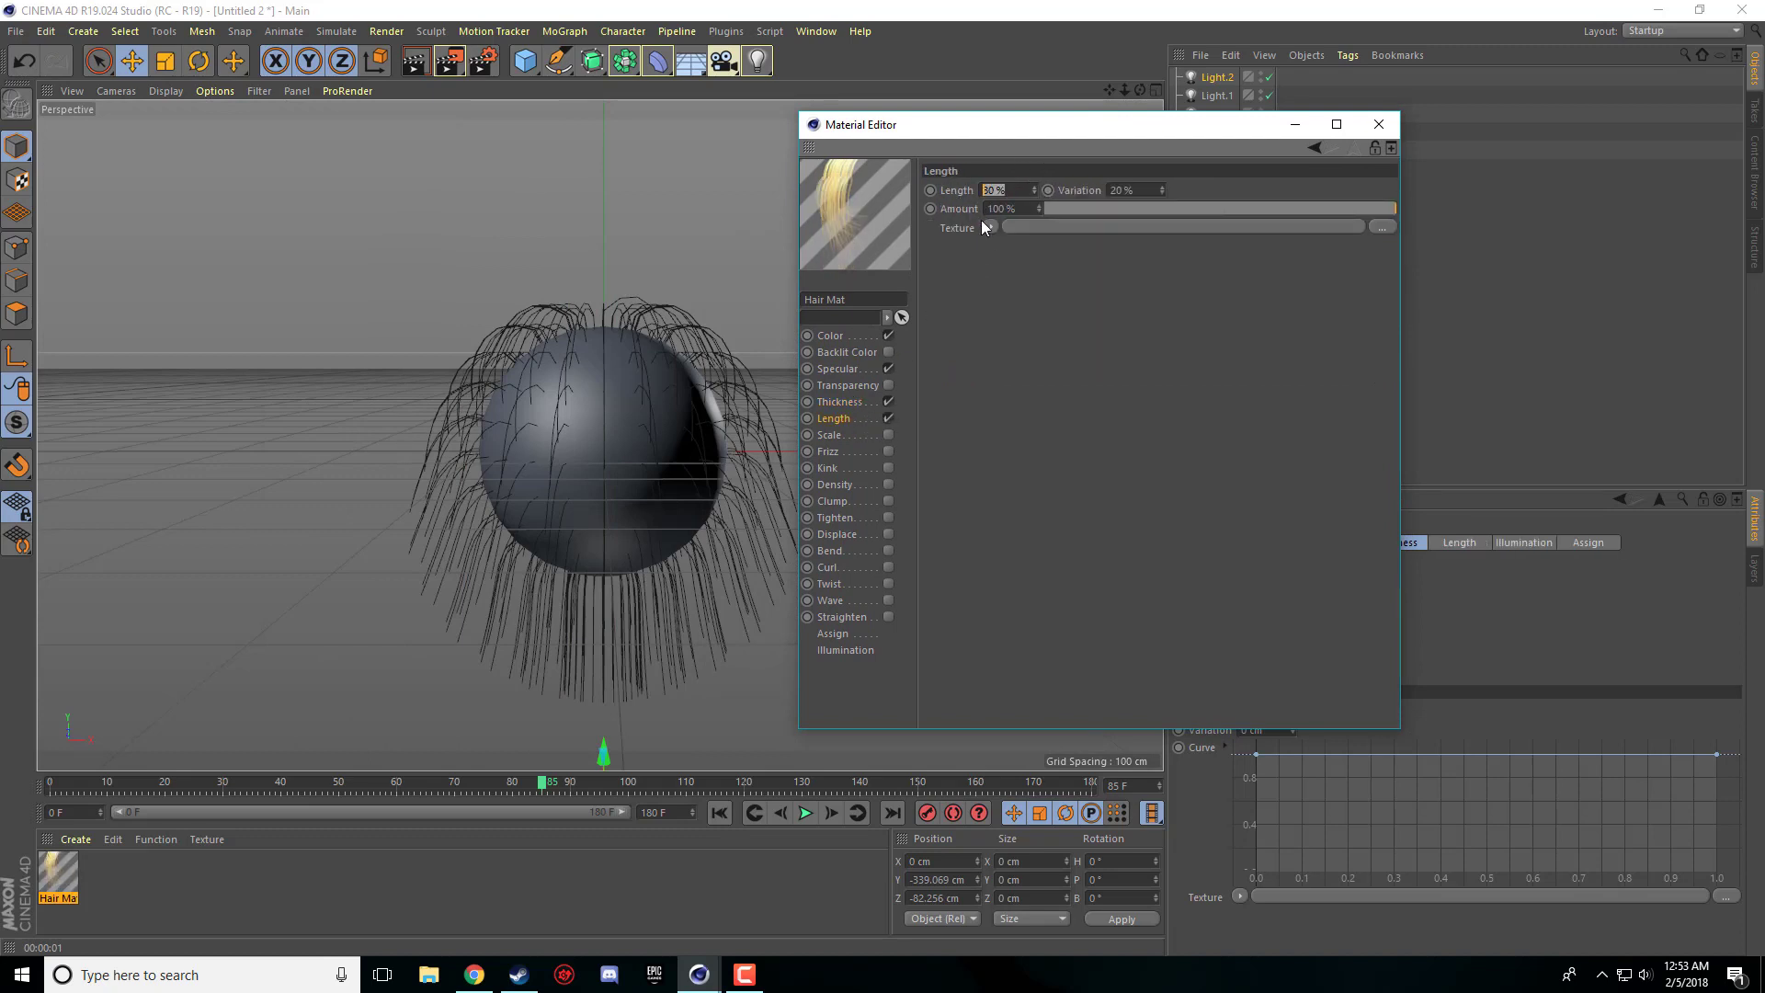
left_click(1378, 124)
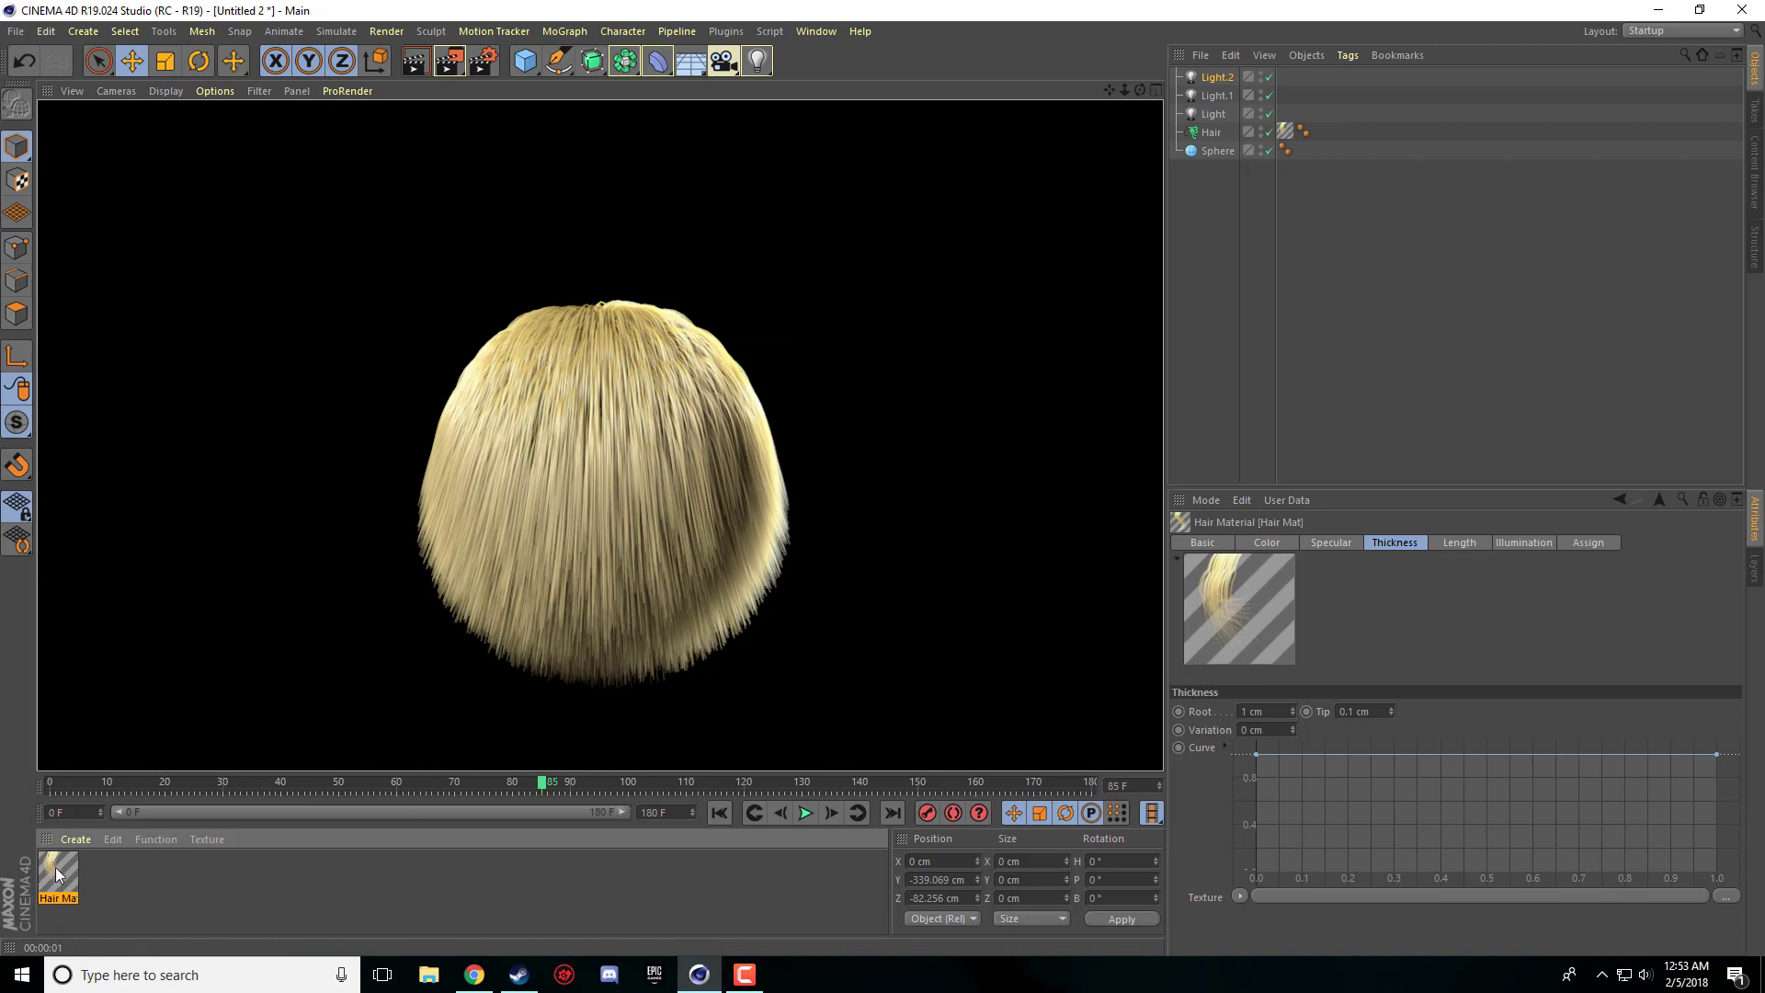
- Enable Frizz at 50% in Hair Mat and render the view to preview it
double_click(57, 877)
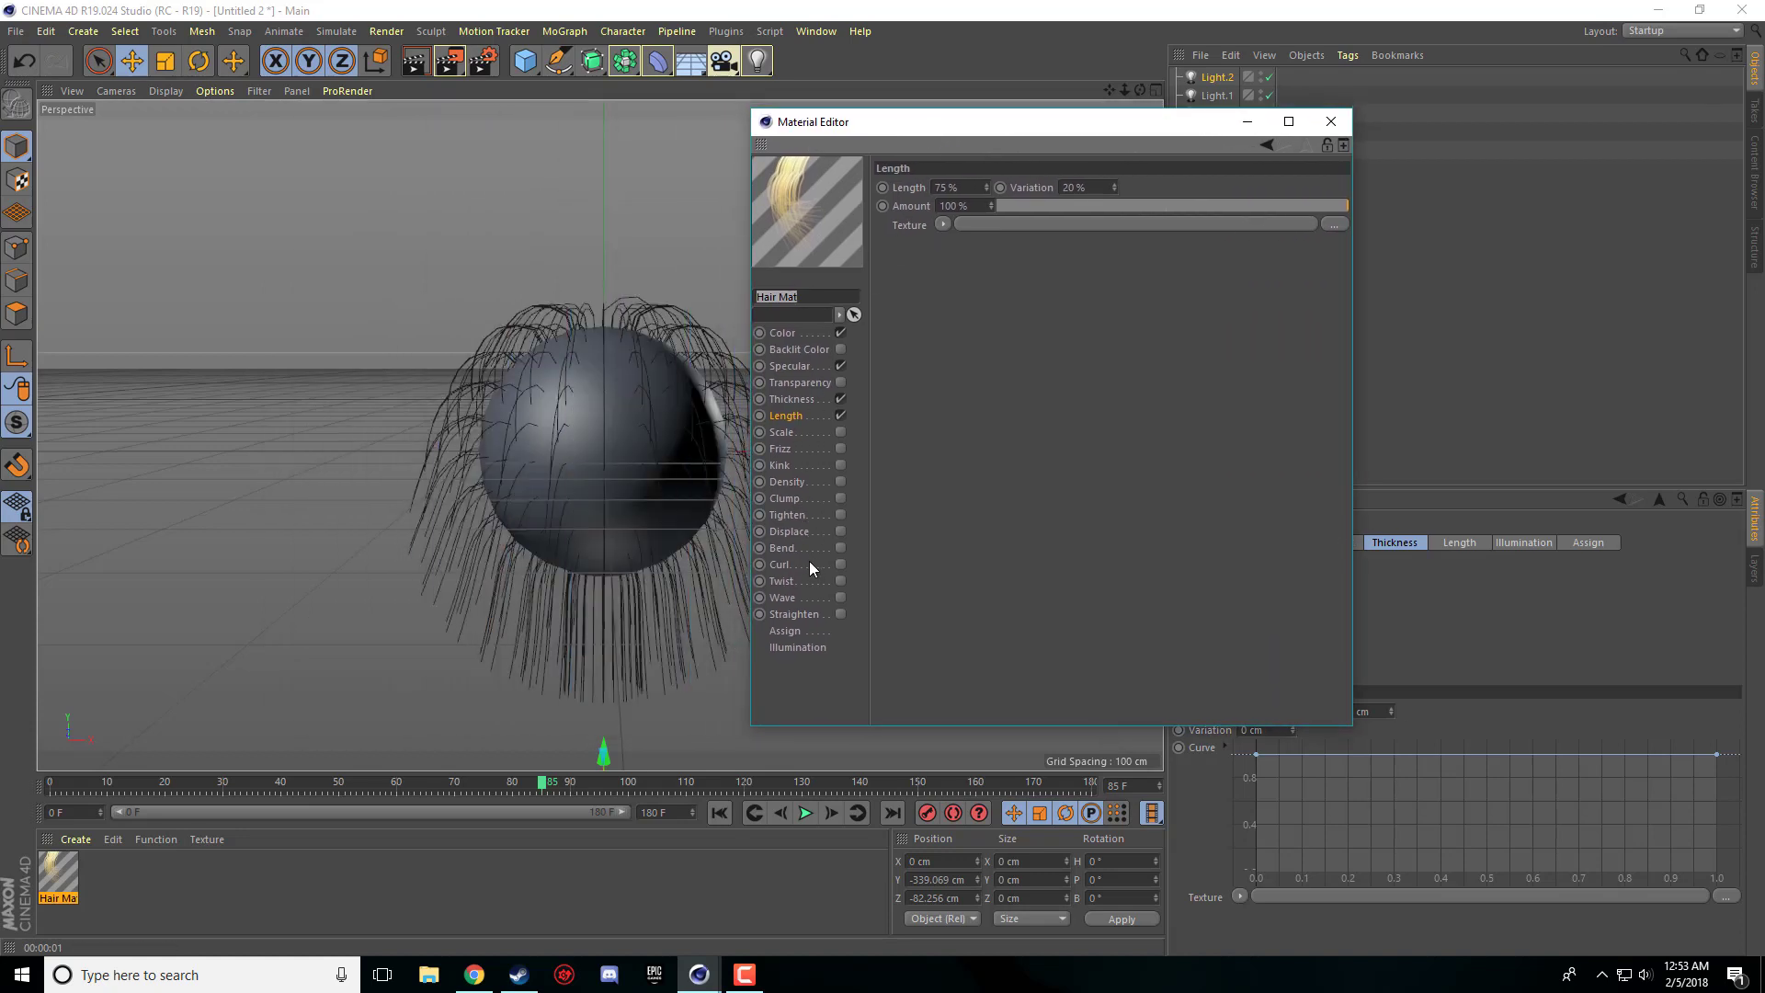
mouse_move(837, 461)
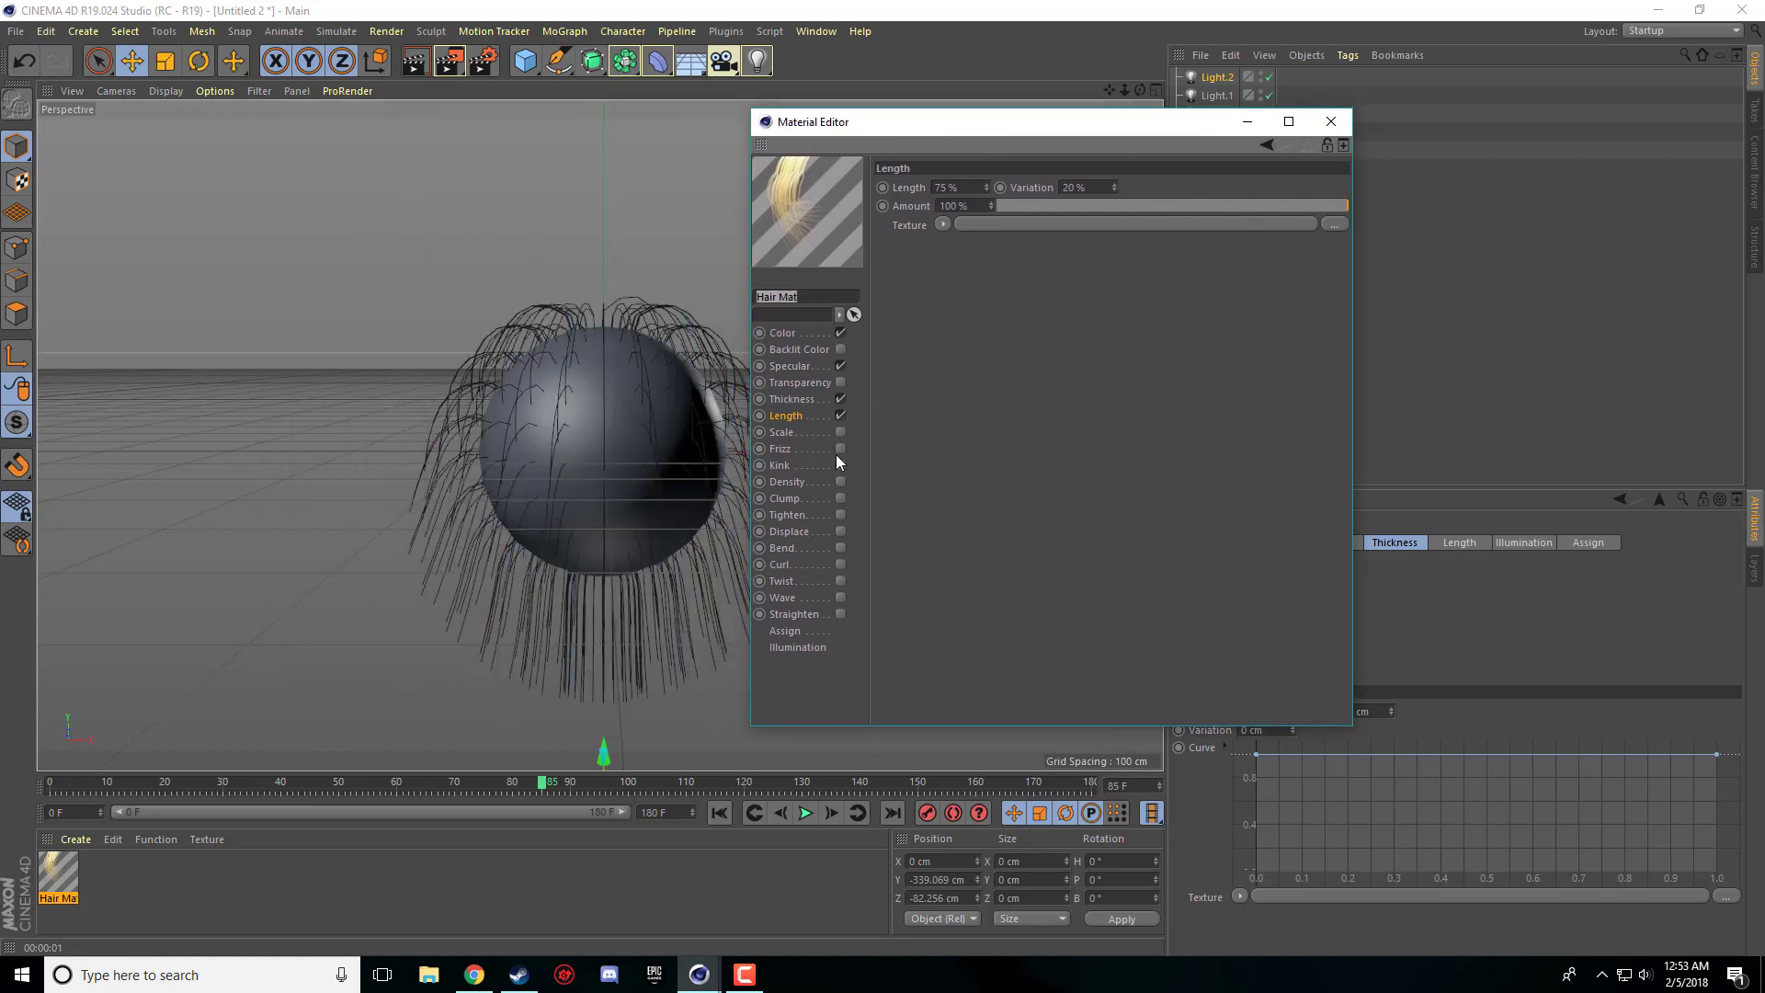
left_click(786, 447)
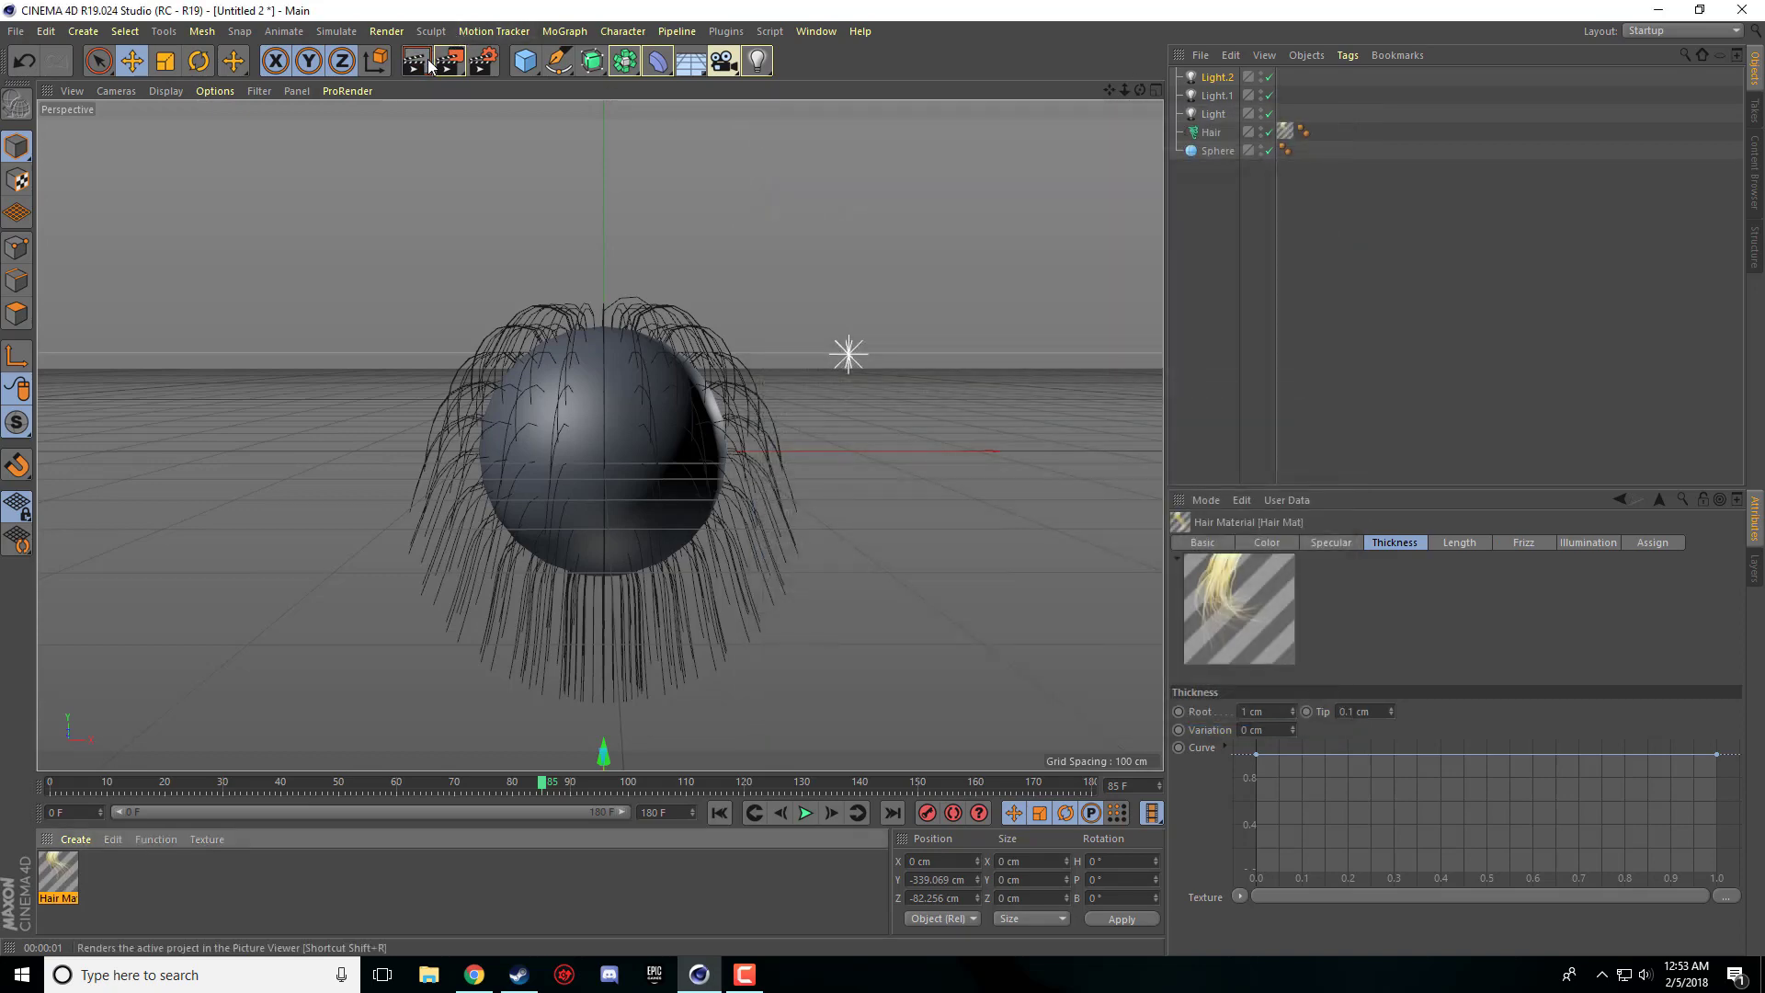
left_click(446, 60)
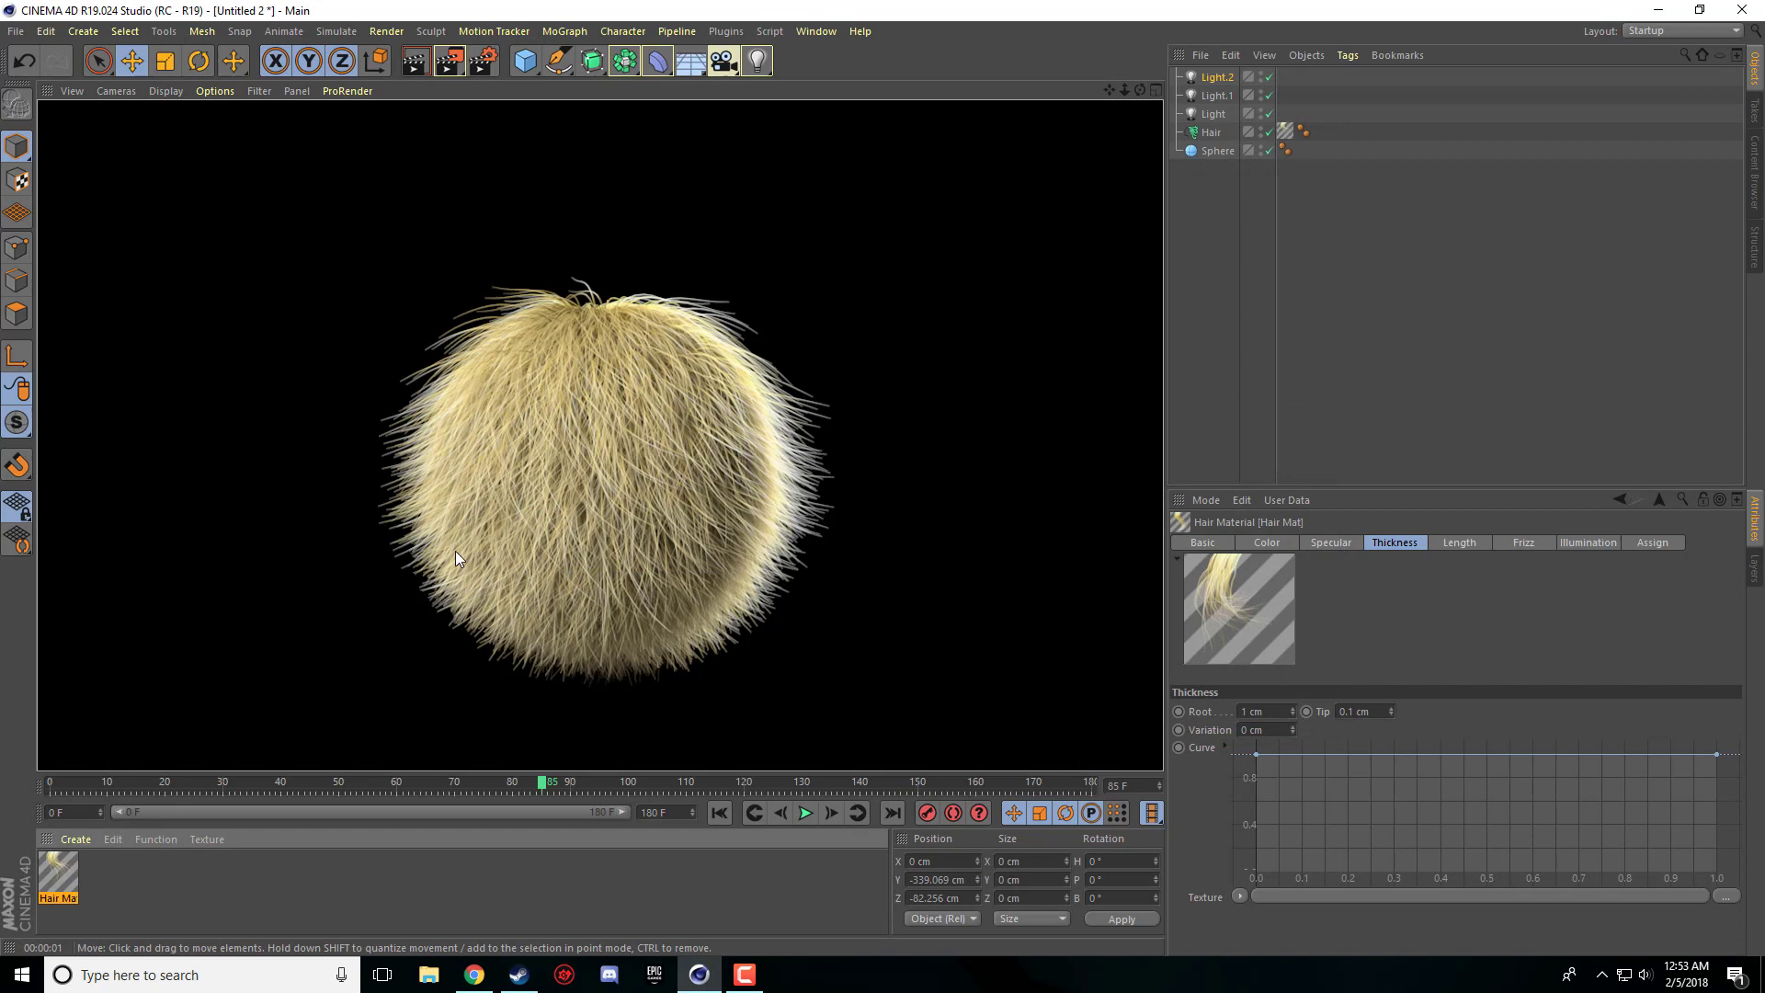
mouse_move(582, 529)
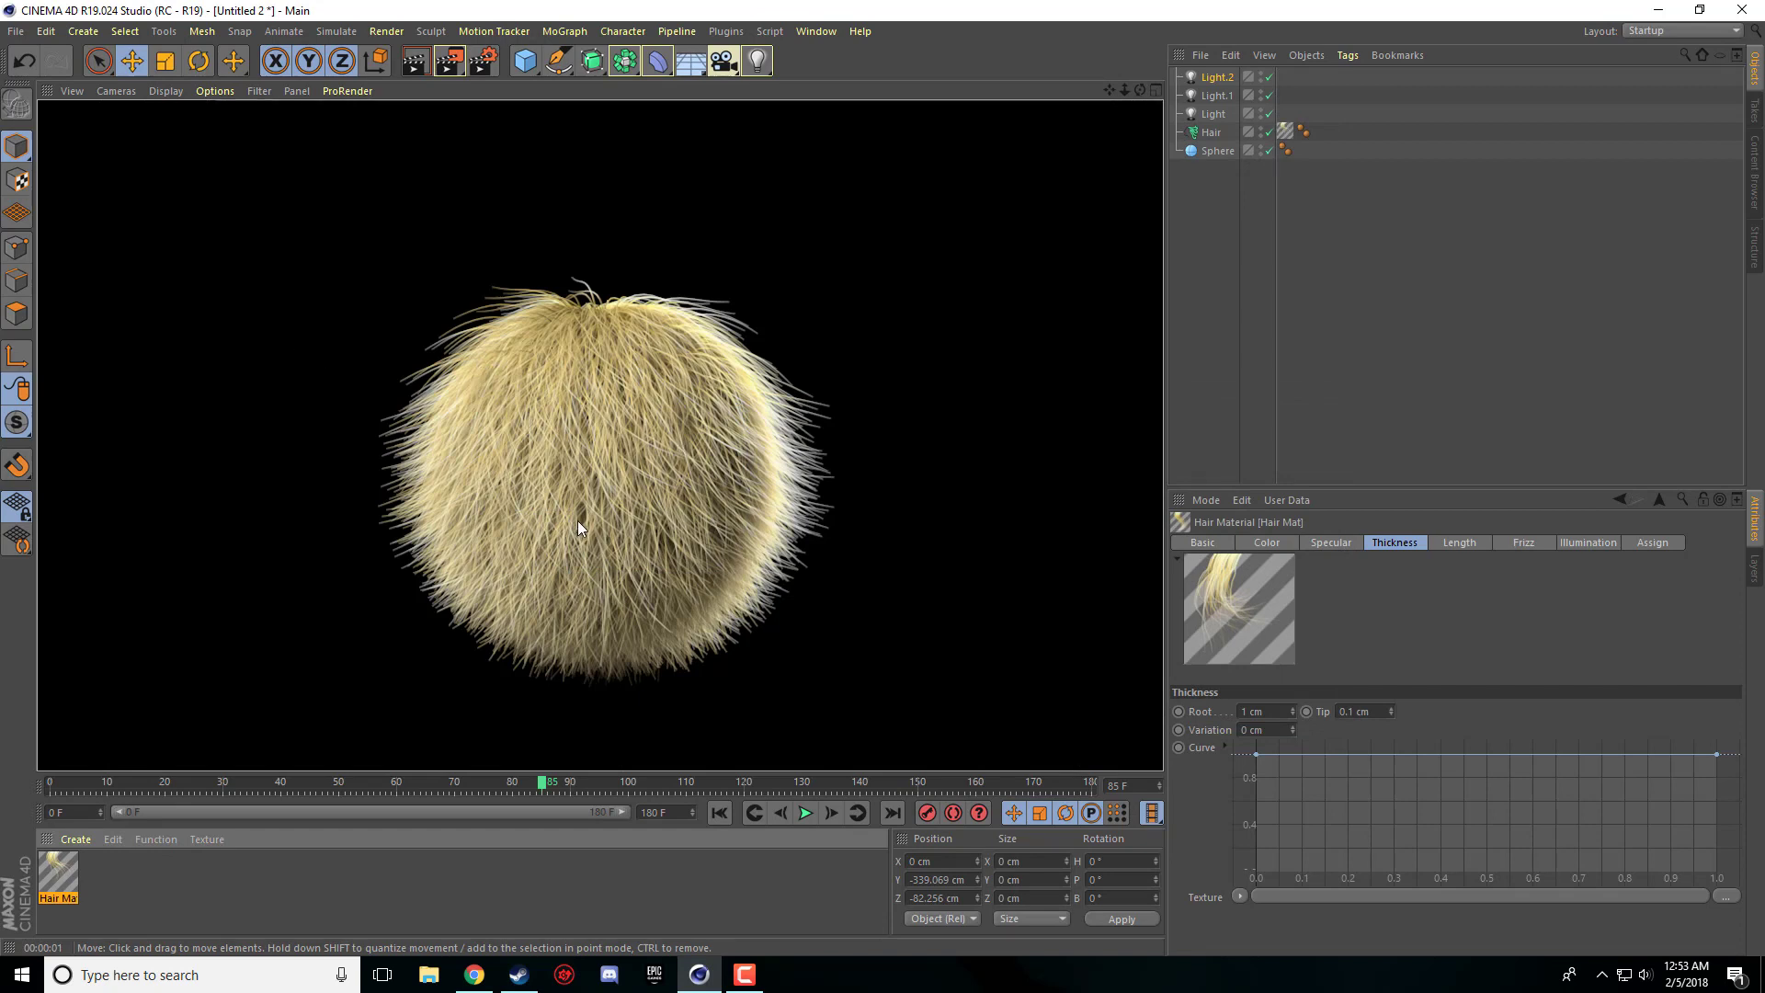
mouse_move(805, 430)
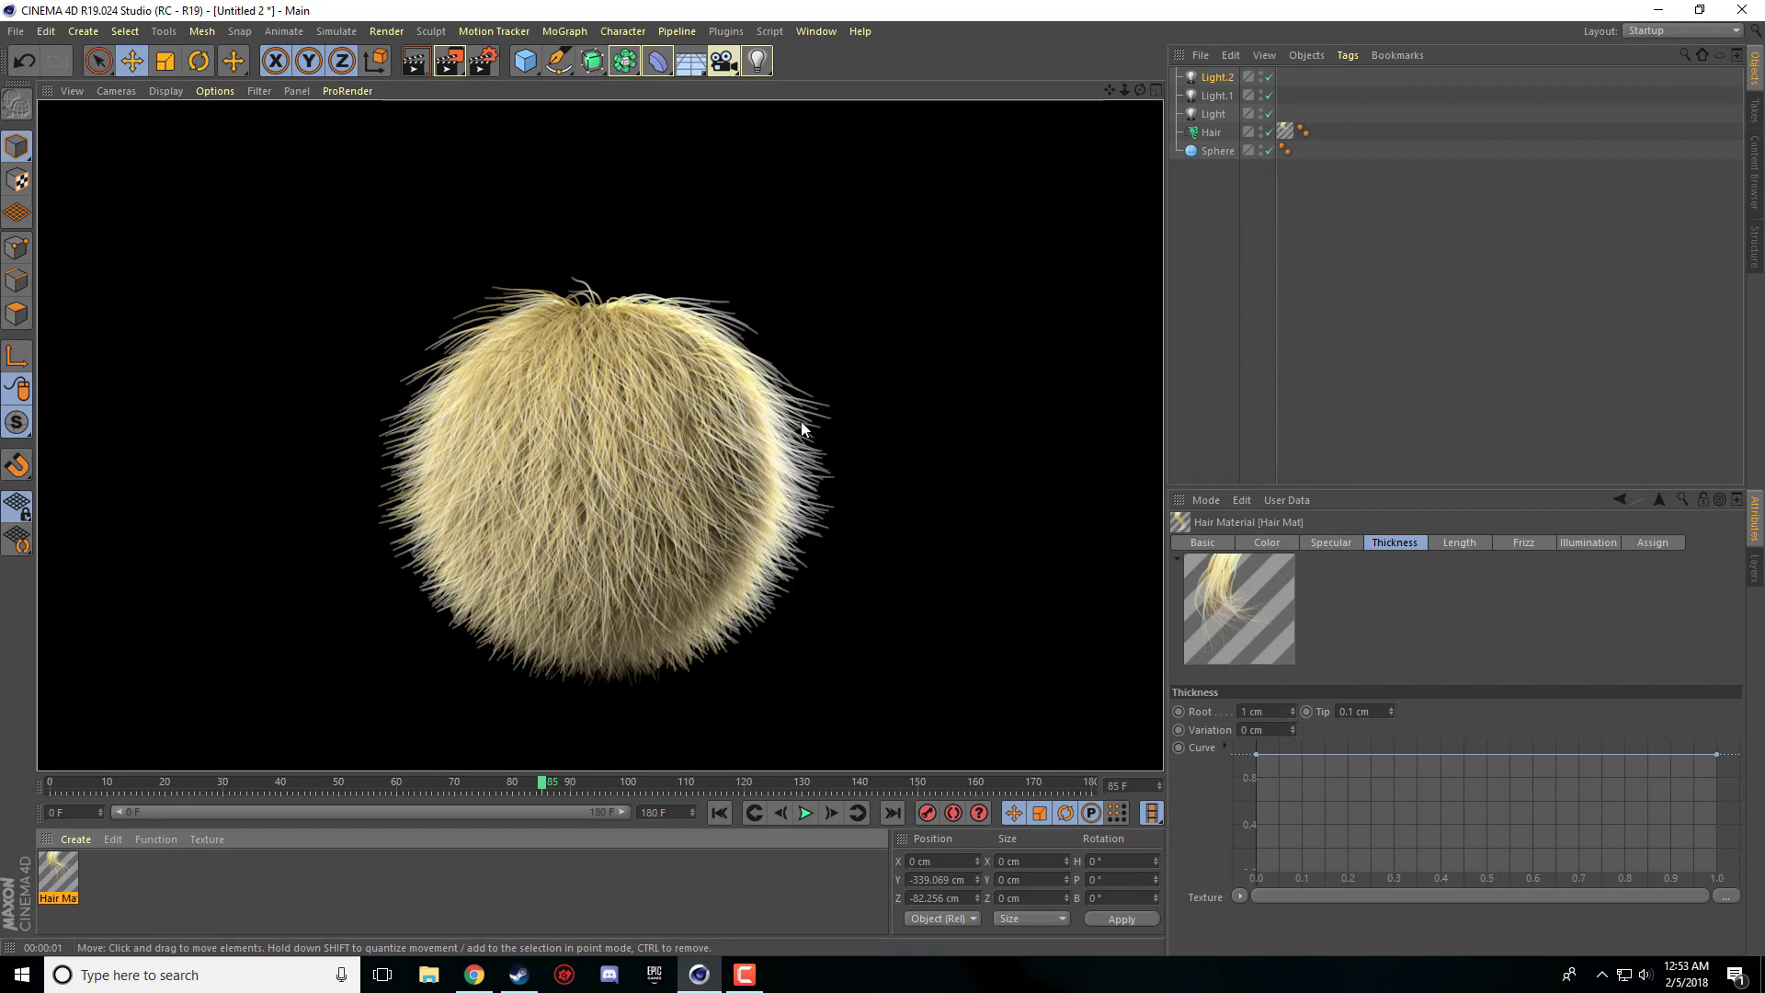
mouse_move(197, 754)
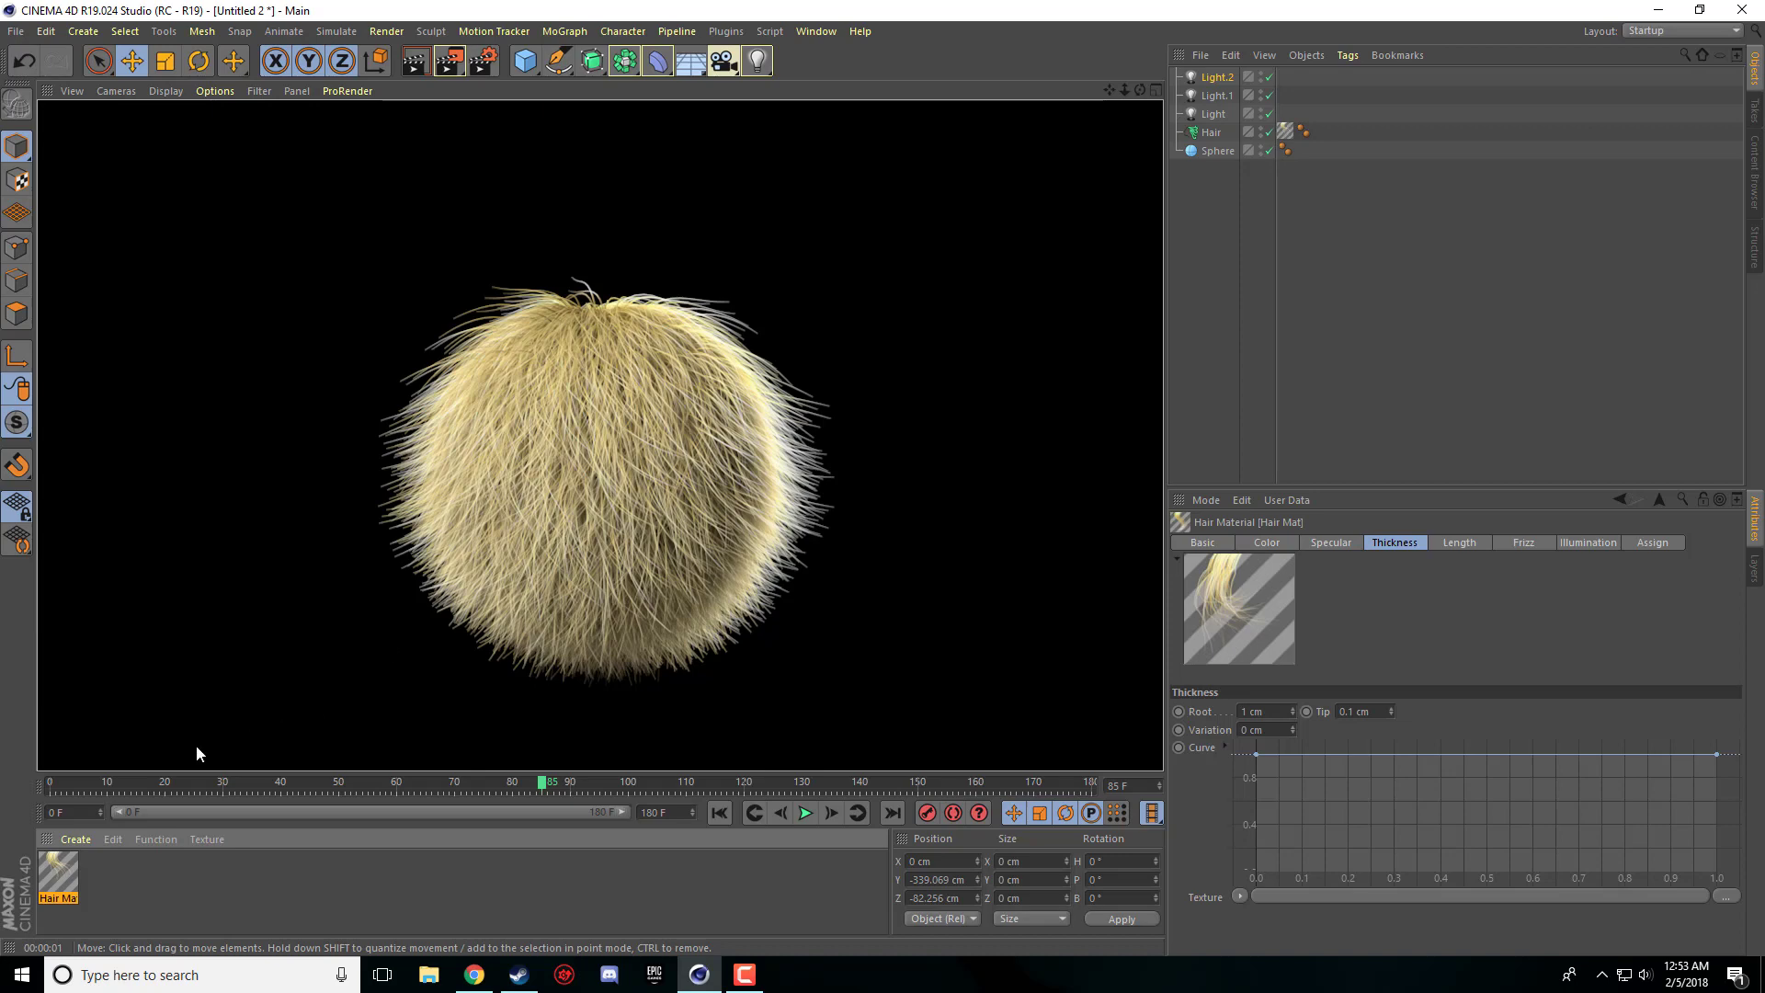
double_click(59, 877)
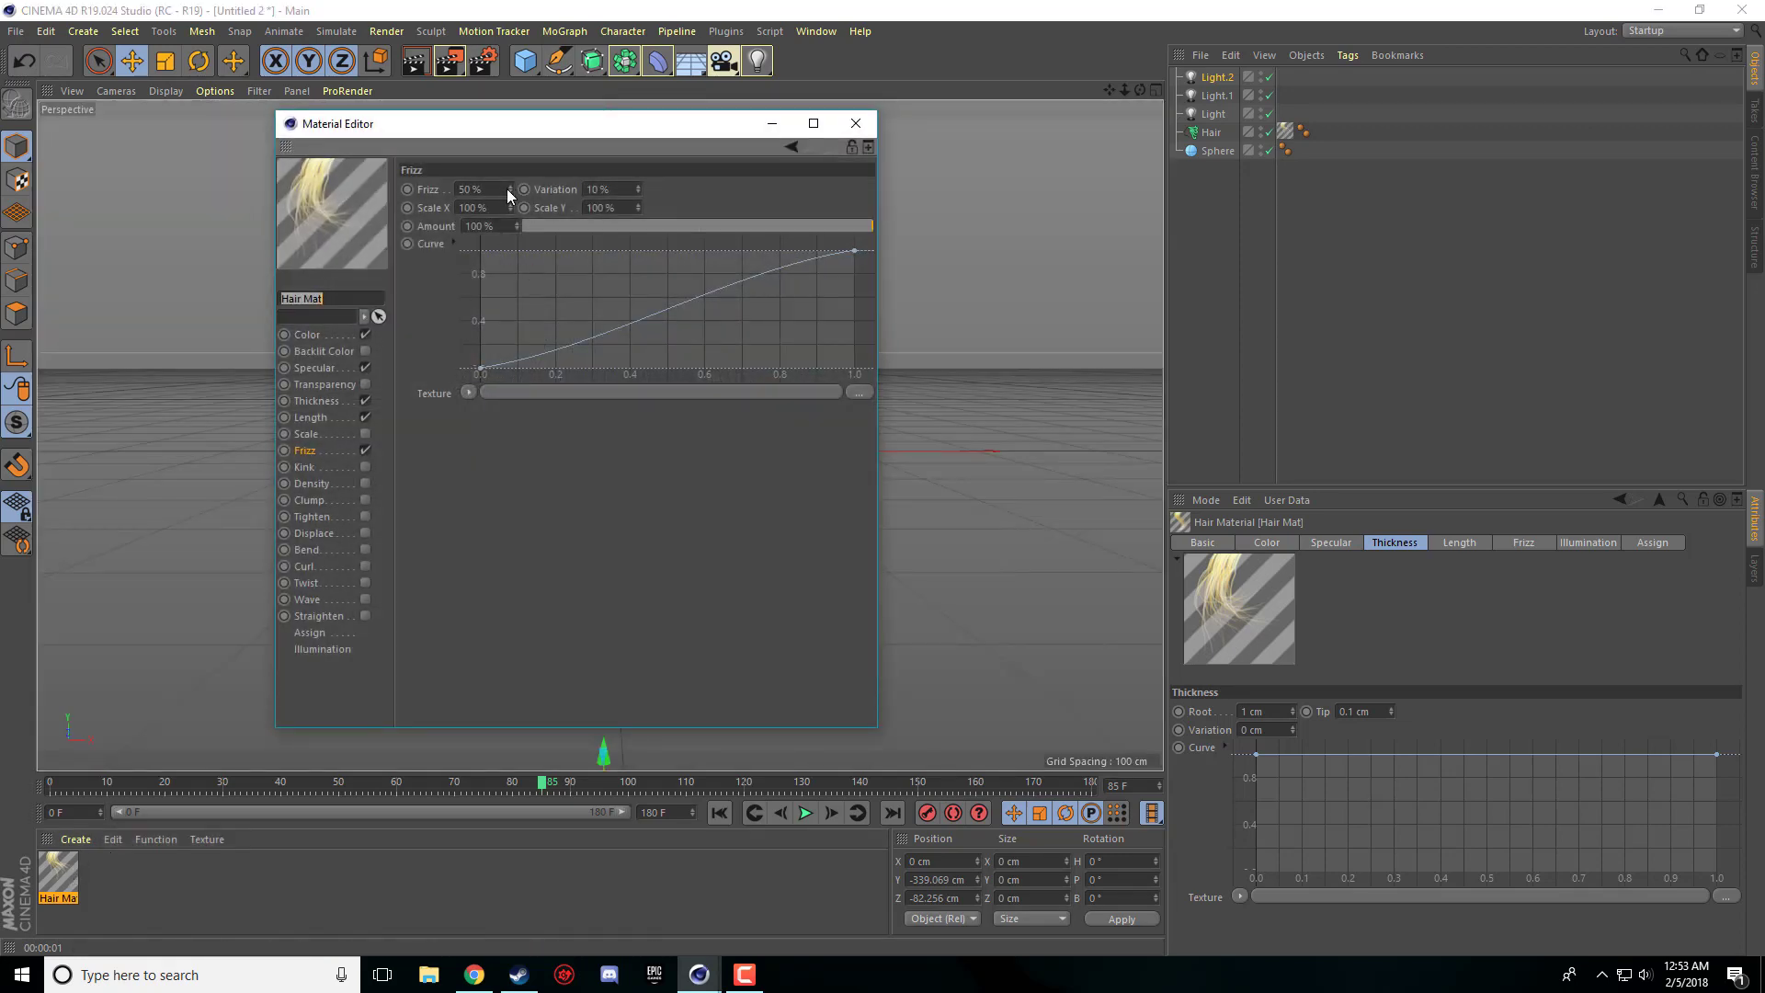
left_click(854, 122)
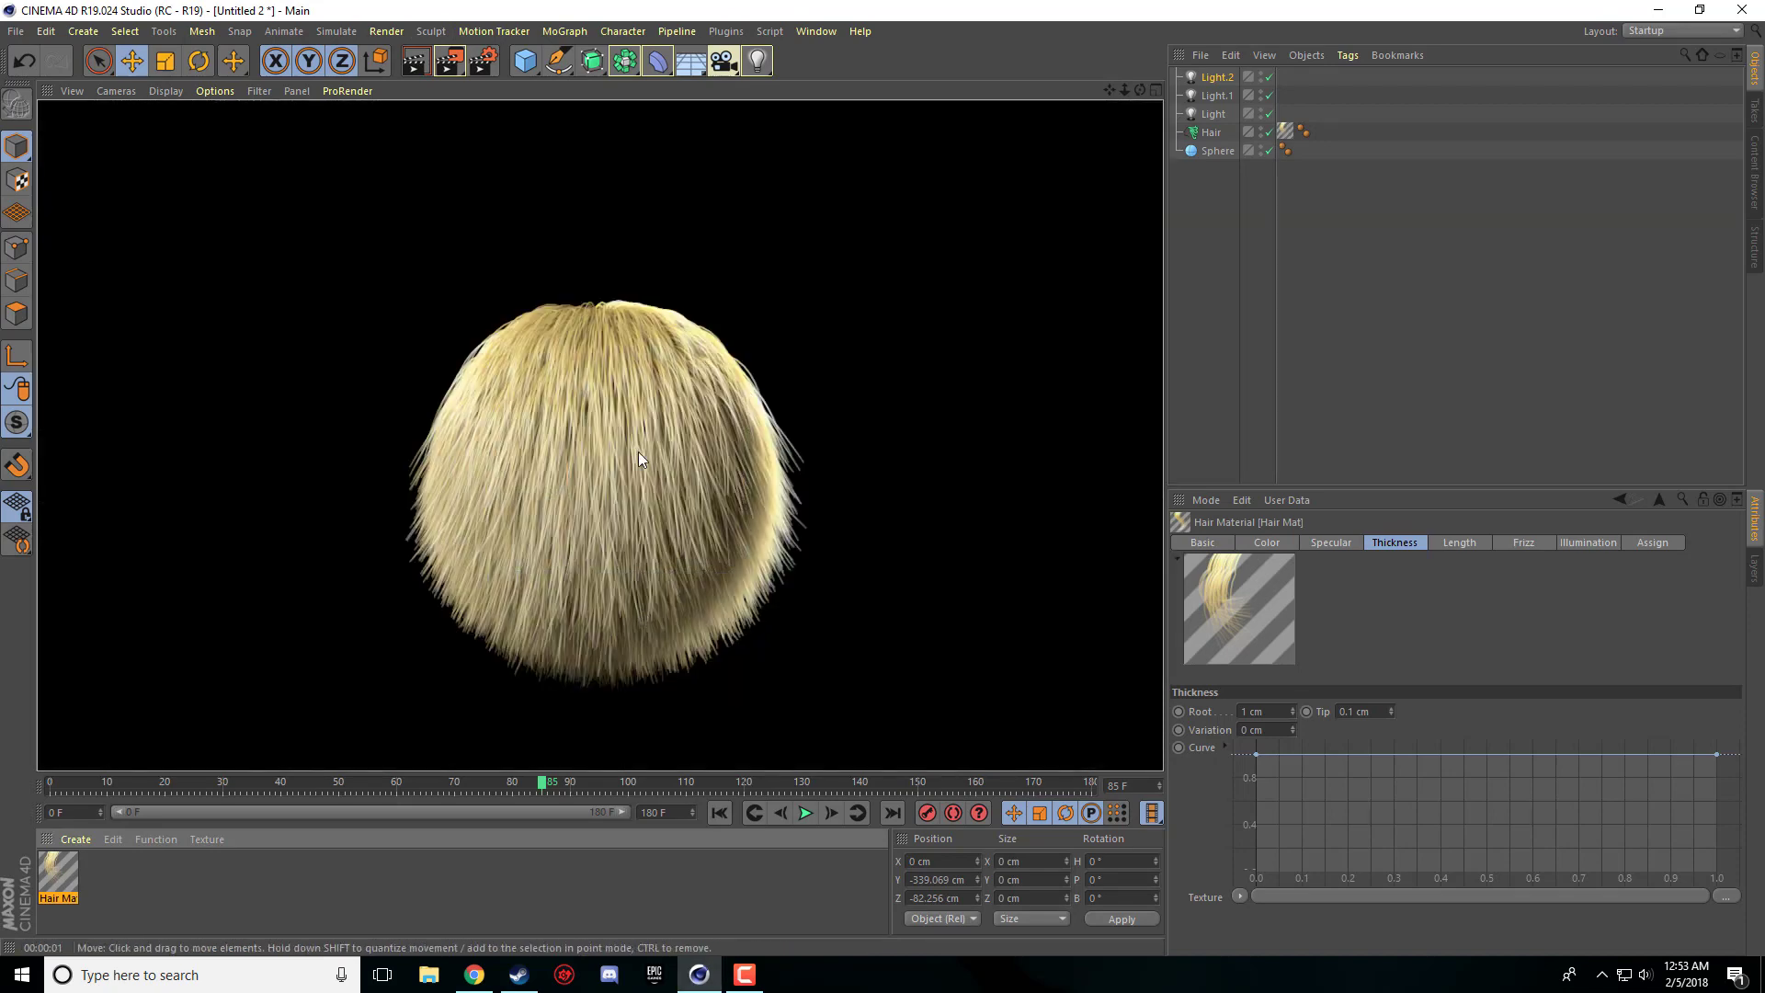
mouse_move(608, 703)
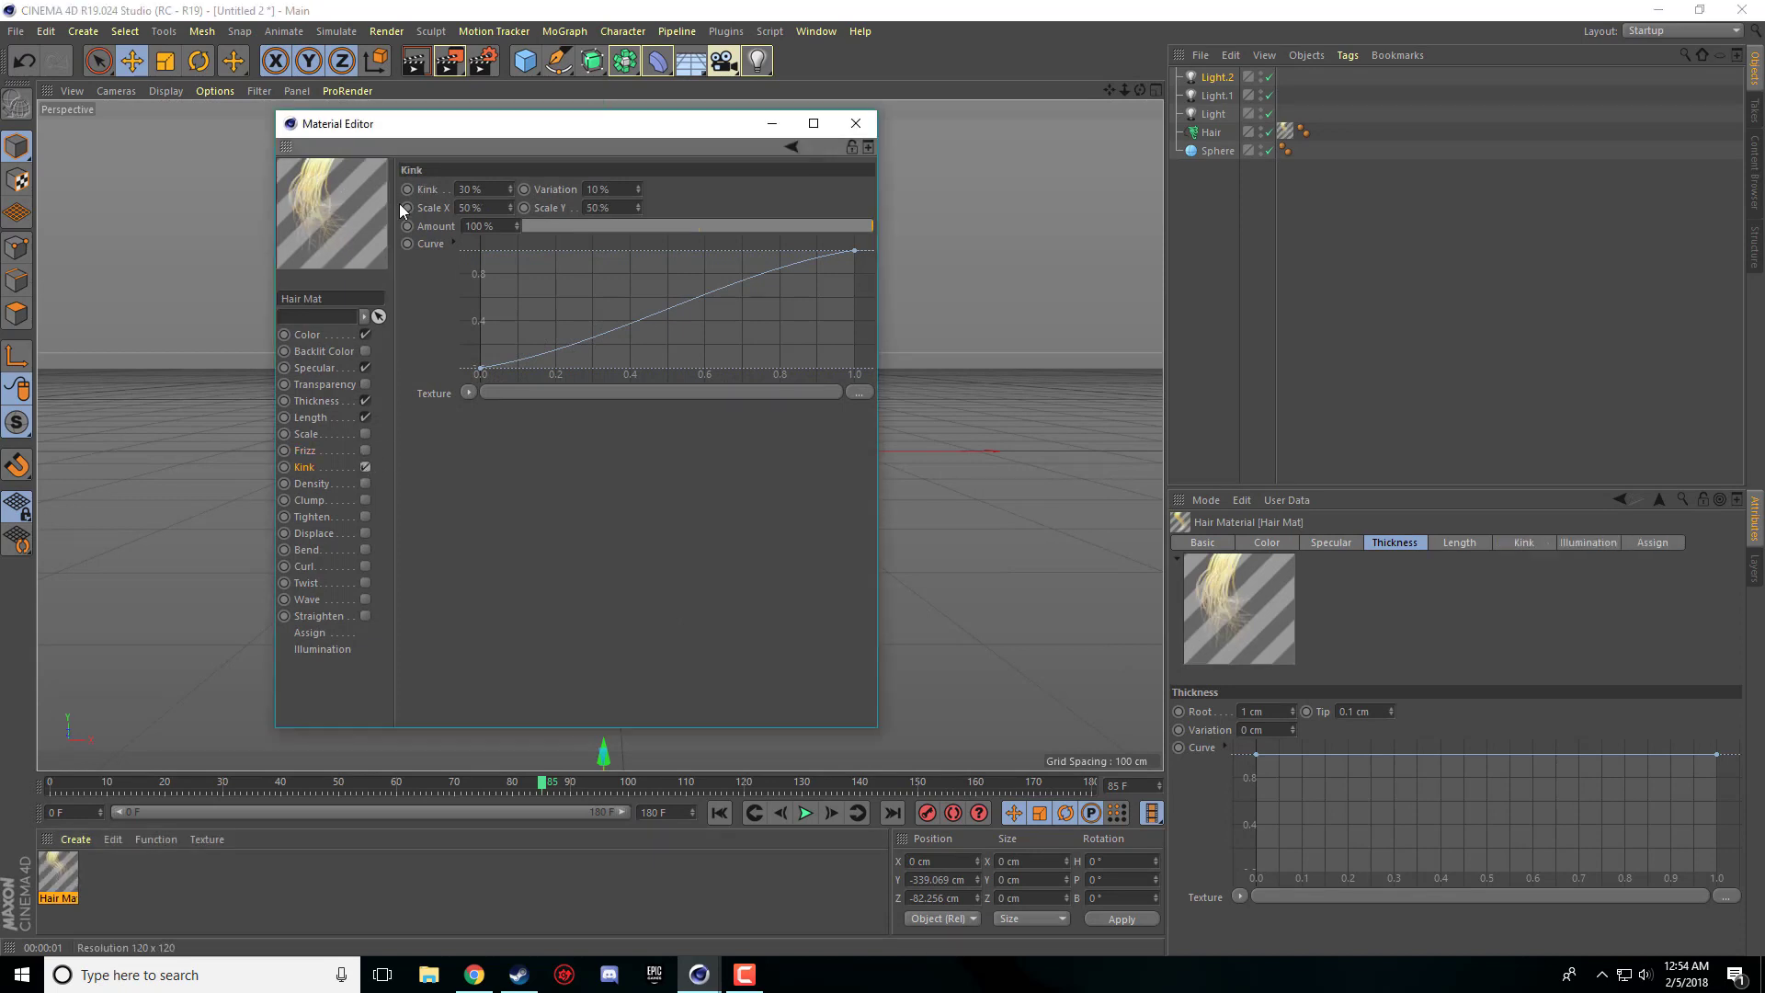
- Close the Material Editor and render the view to preview the kinked hair
left_click(853, 122)
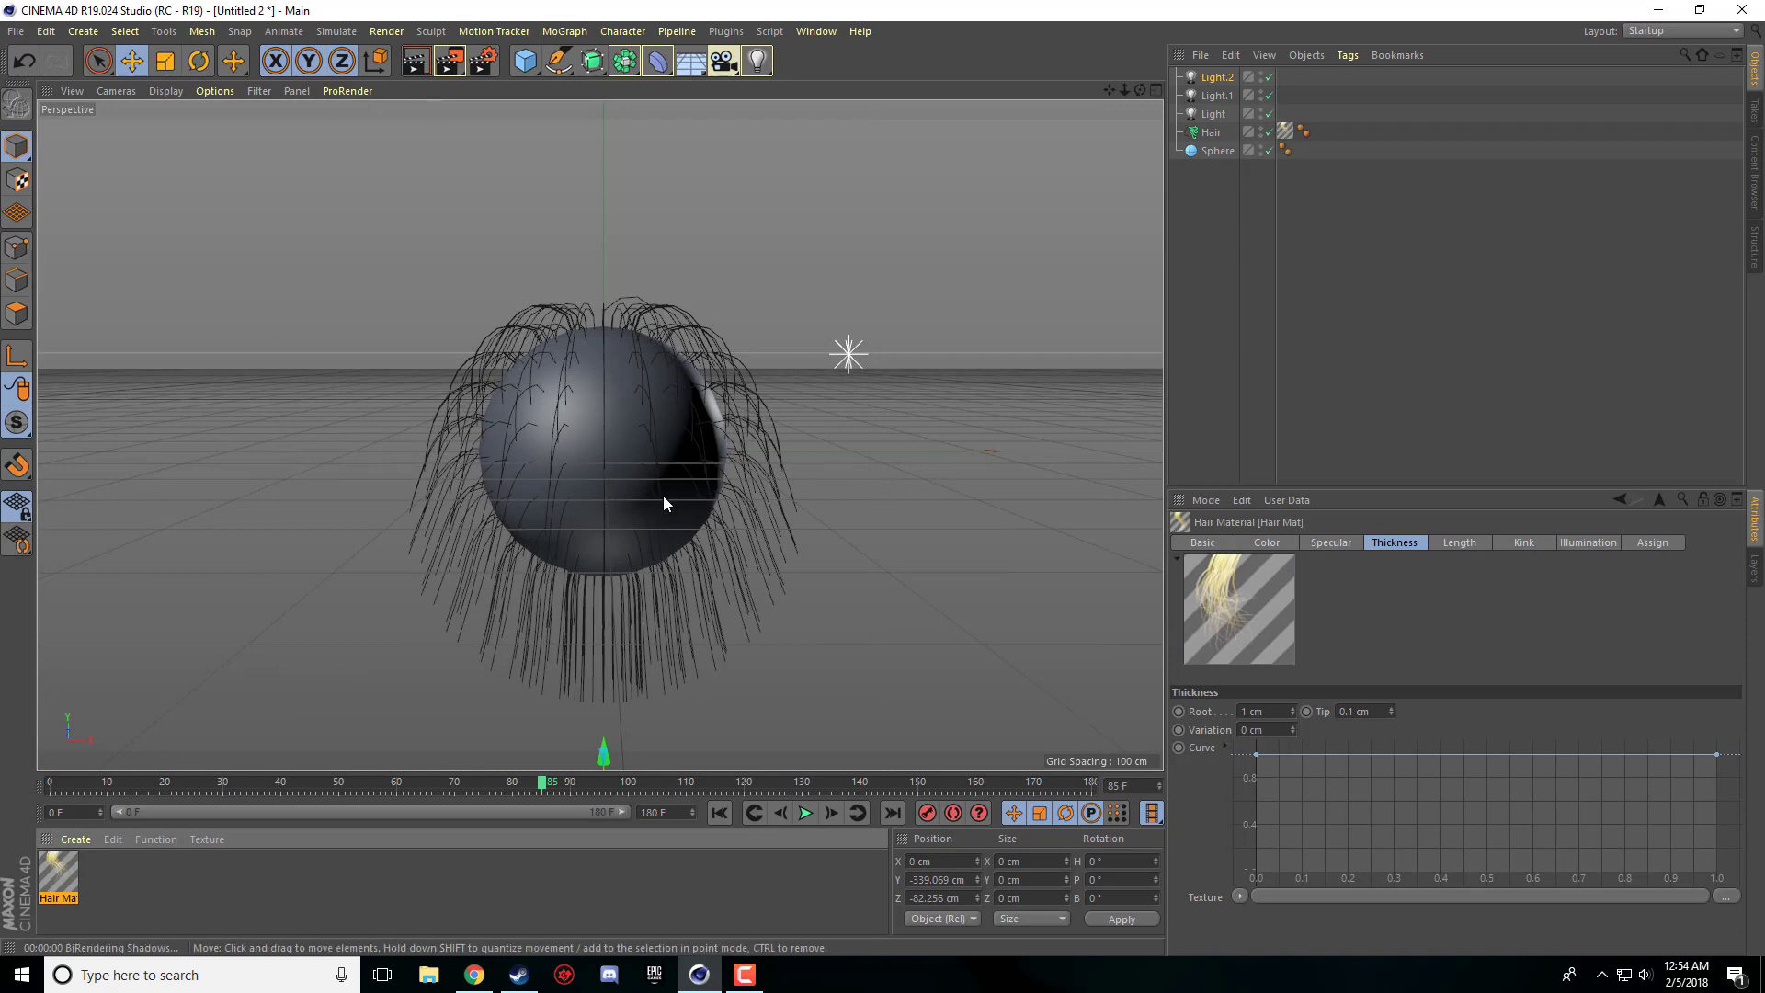
left_click(413, 60)
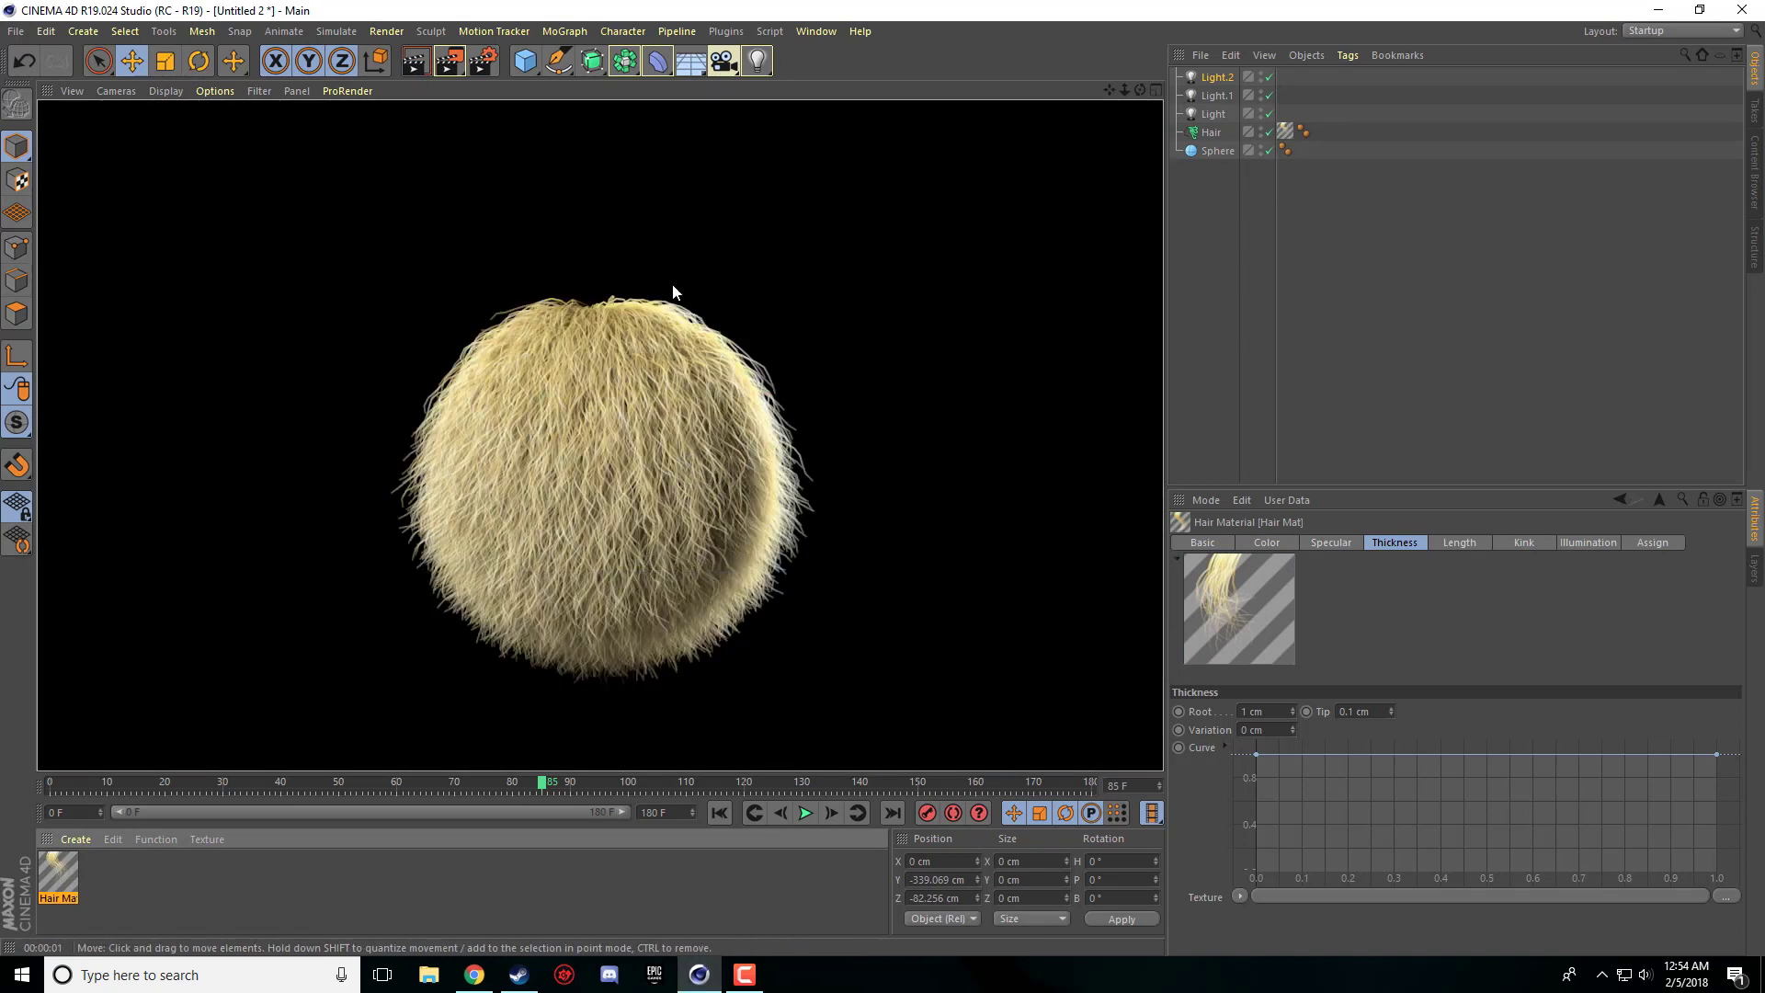
mouse_move(585, 366)
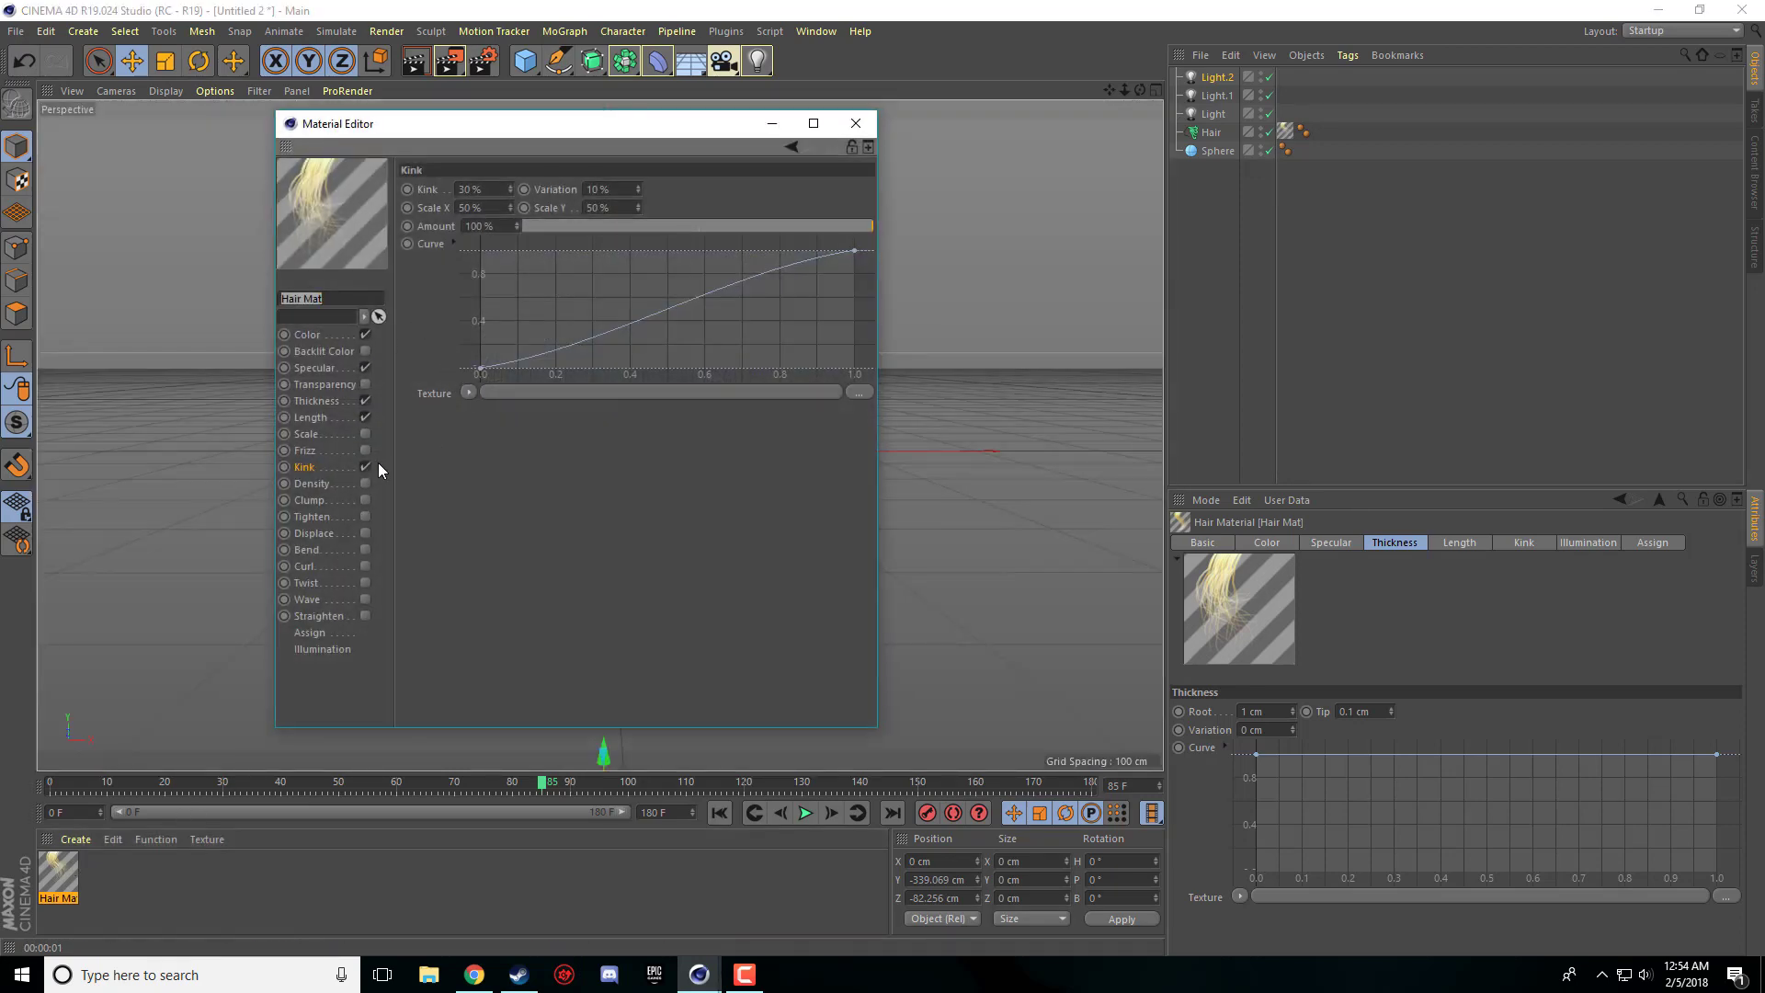
- Switch Hair Mat from Kink to Clump and render the spiky fur to the Picture Viewer
left_click(310, 500)
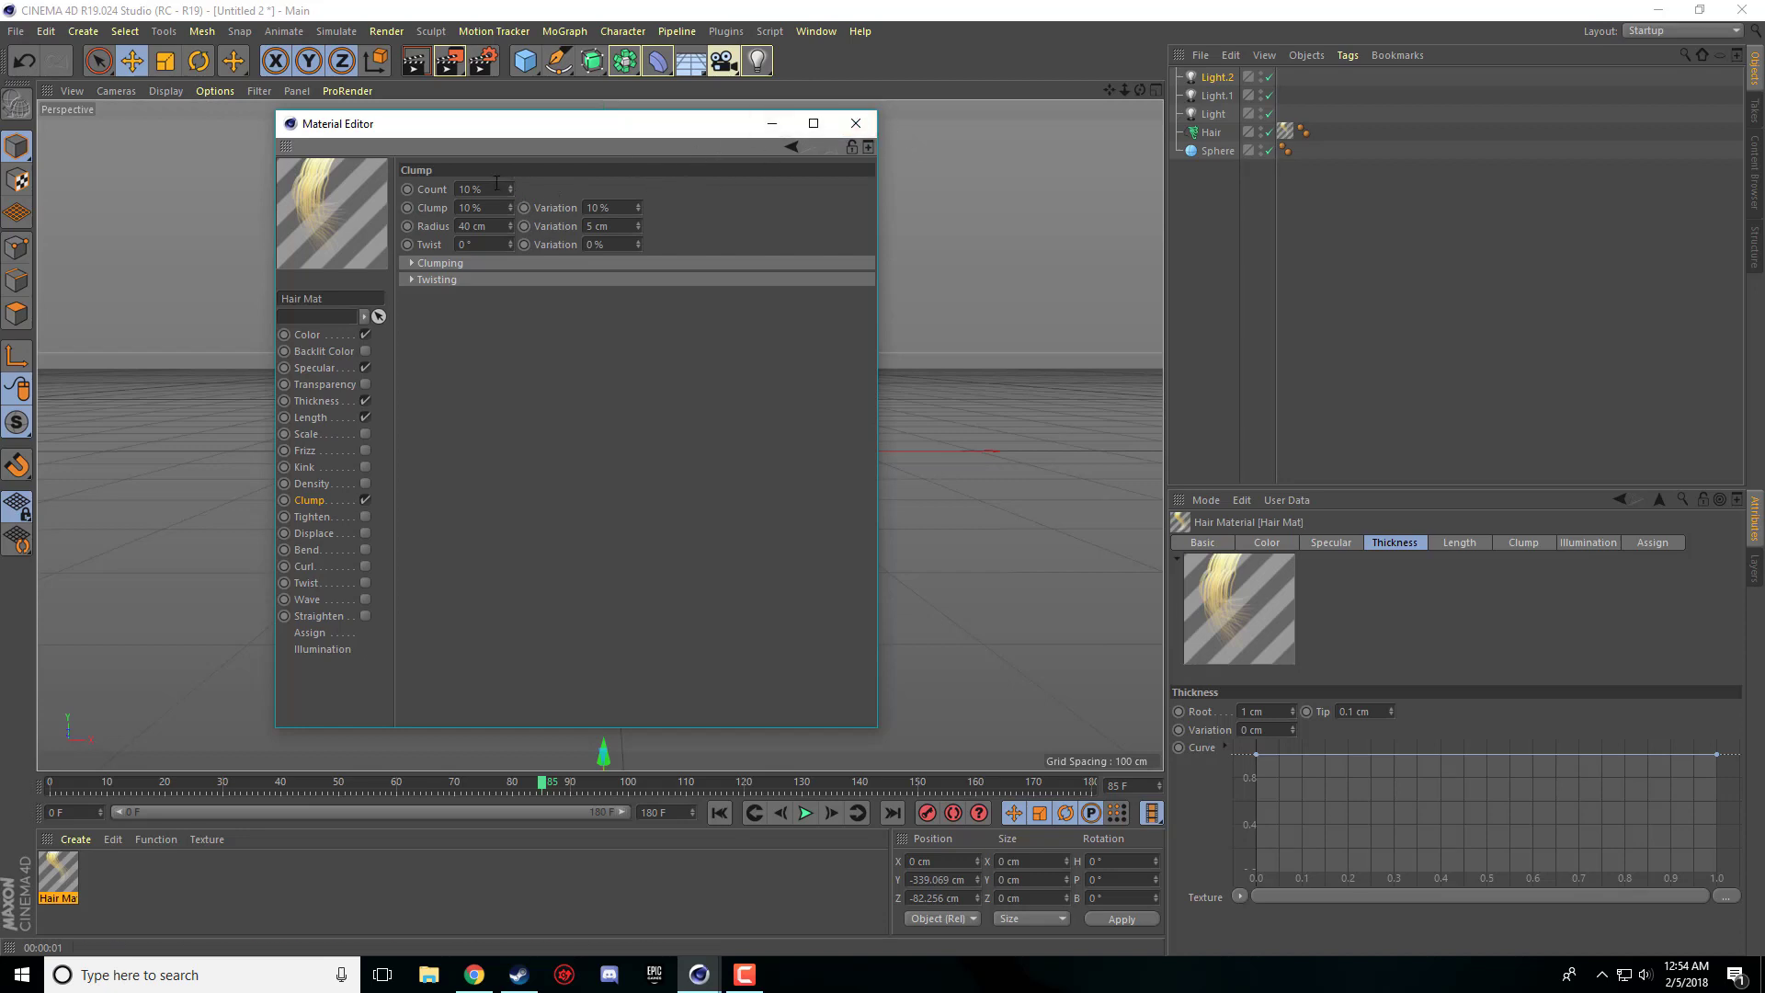
left_click(478, 187)
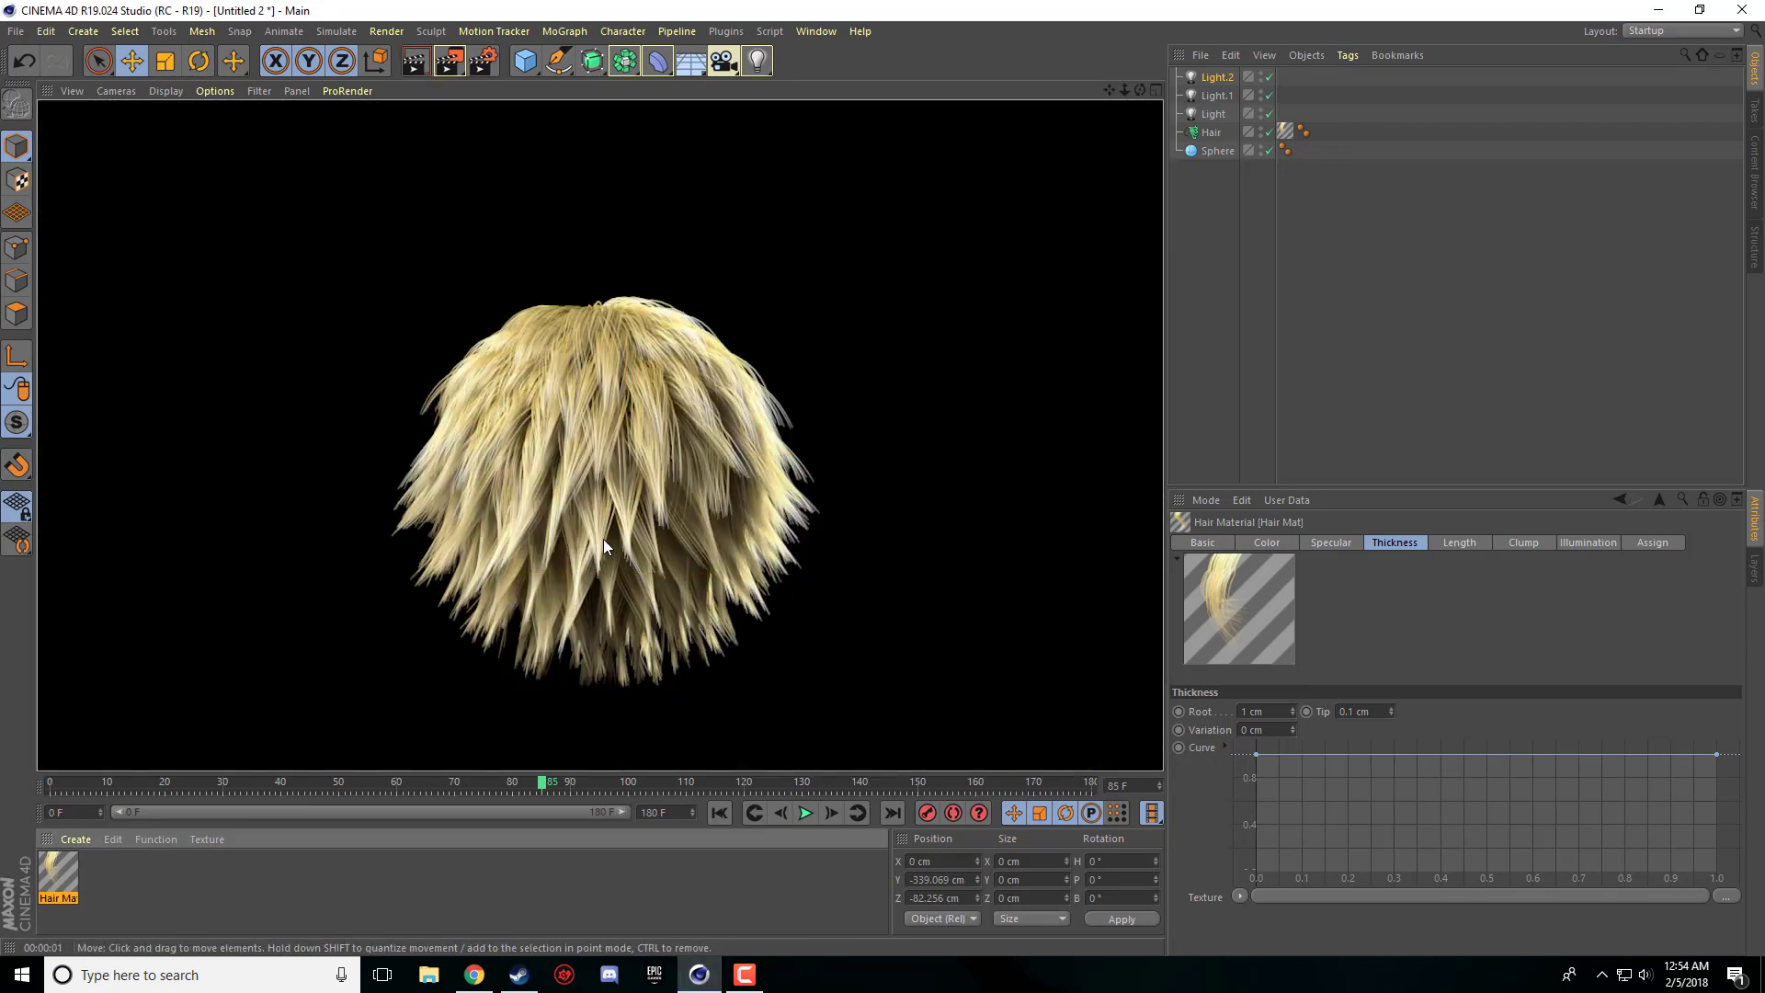
mouse_move(430, 676)
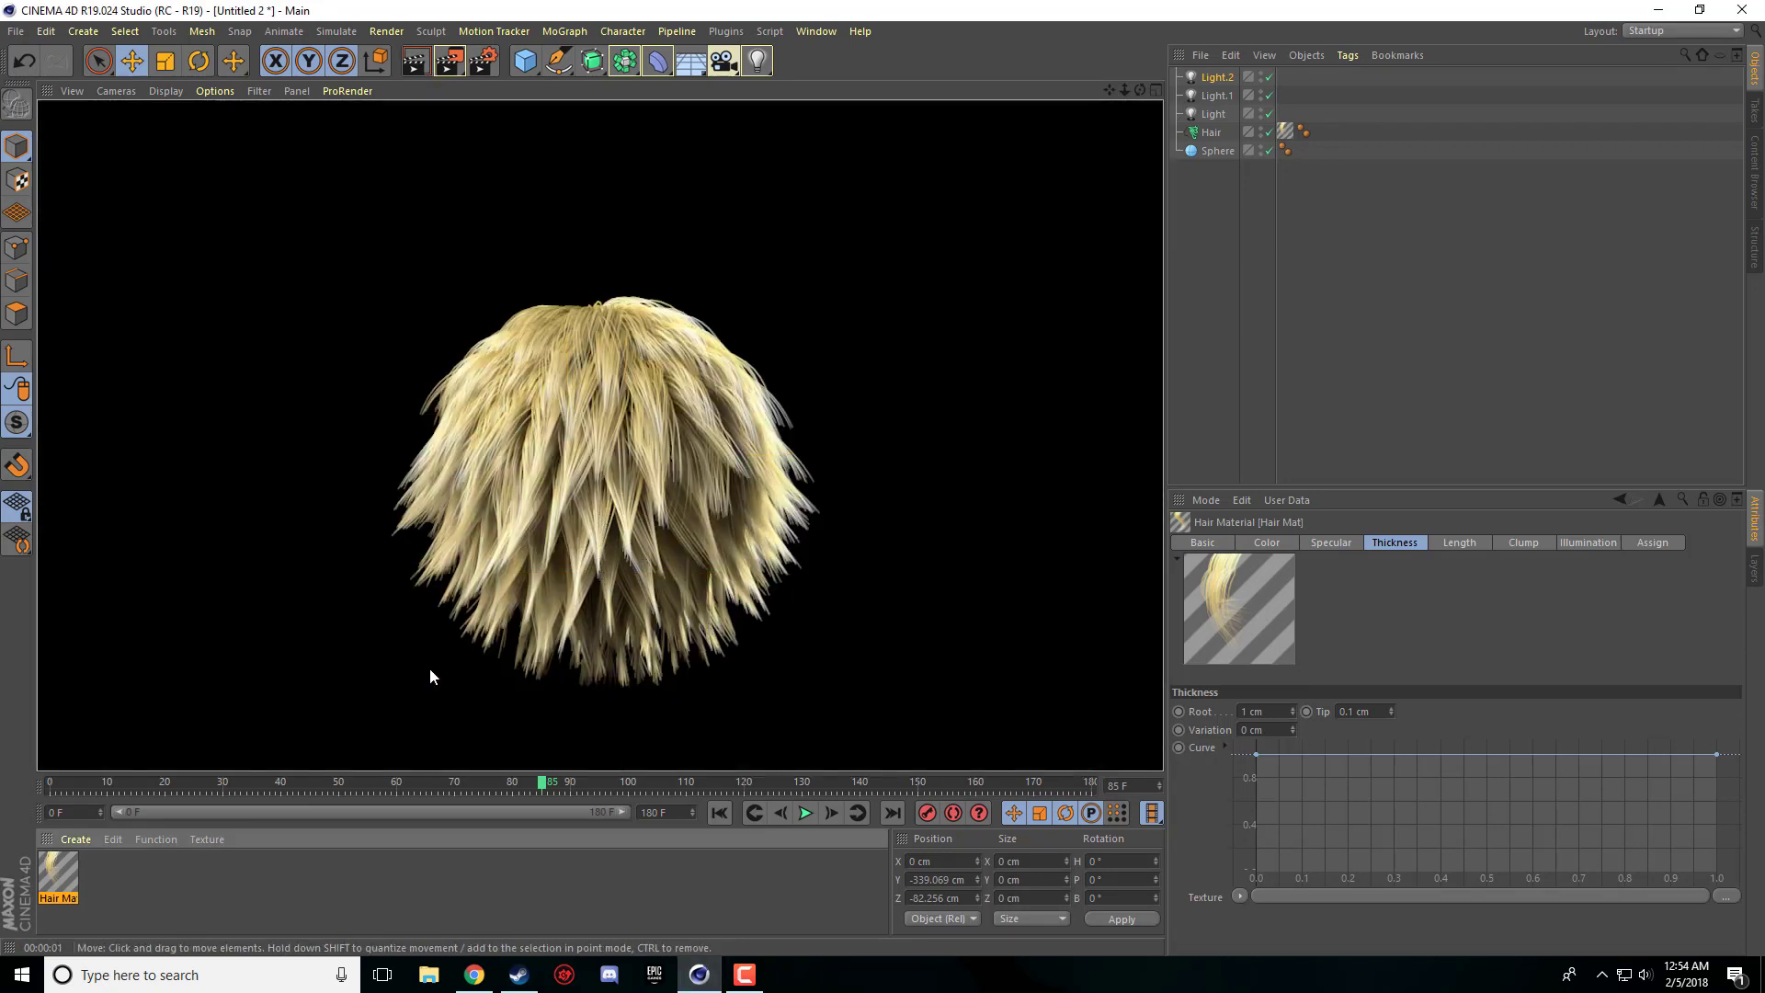
double_click(57, 877)
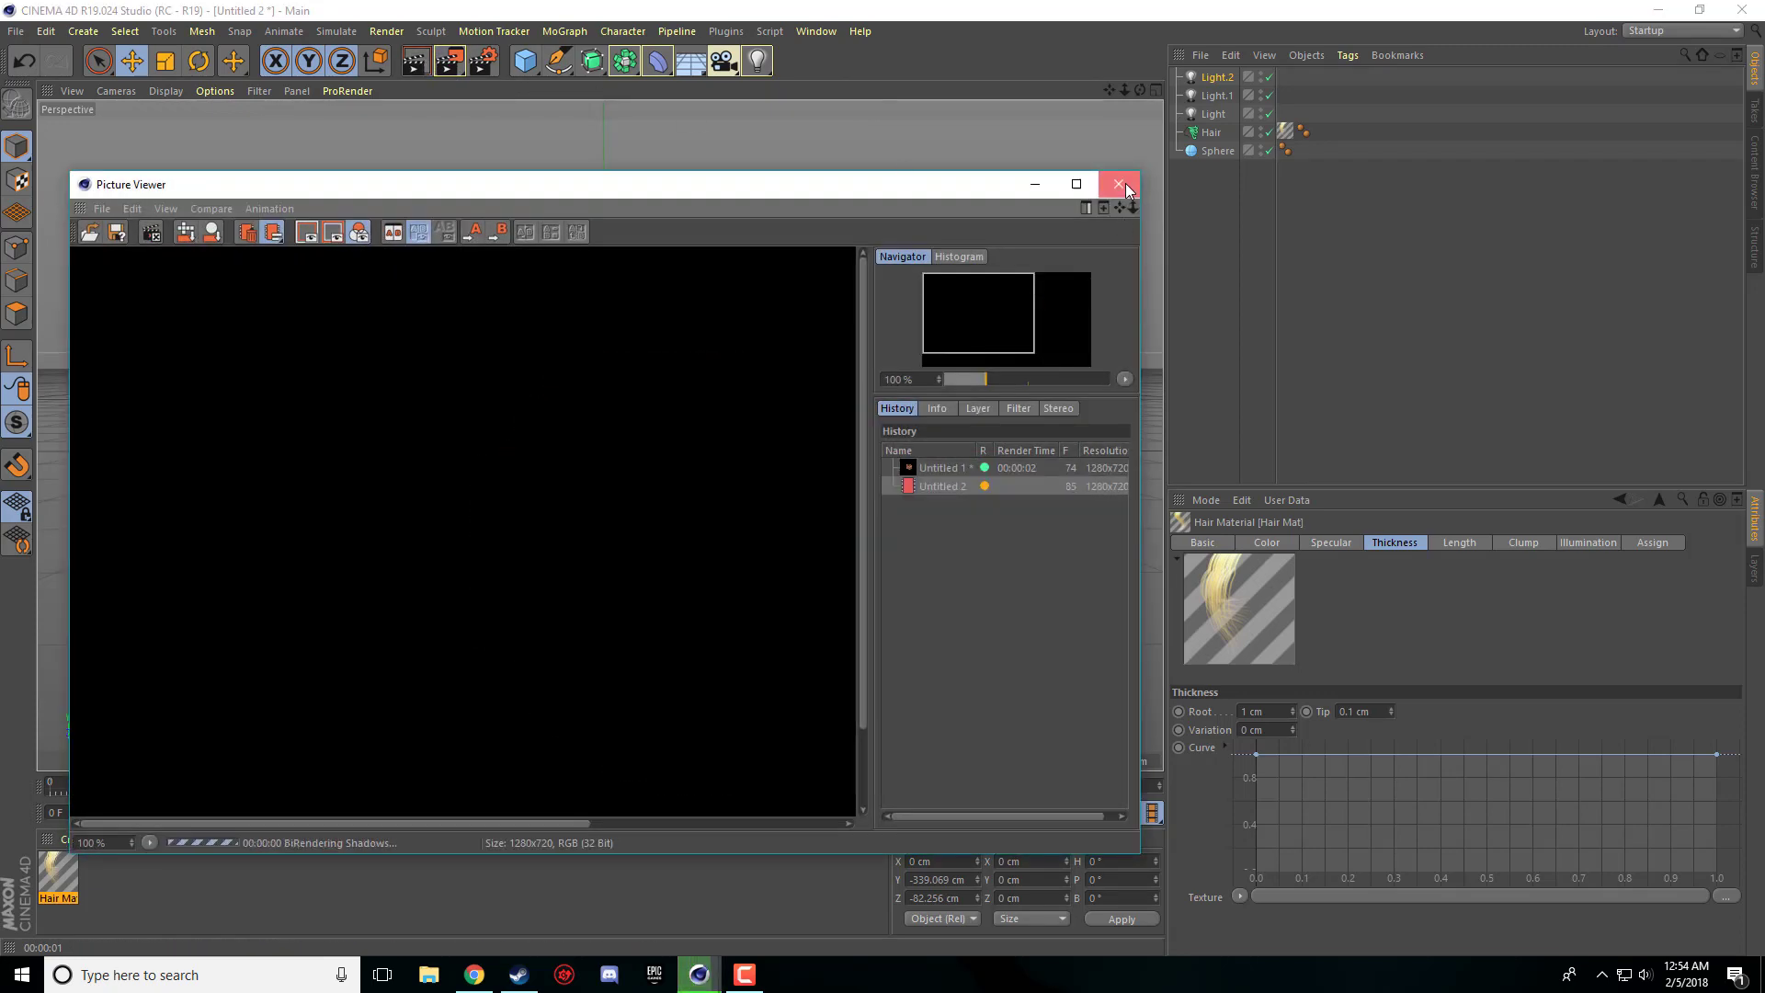
left_click(1119, 184)
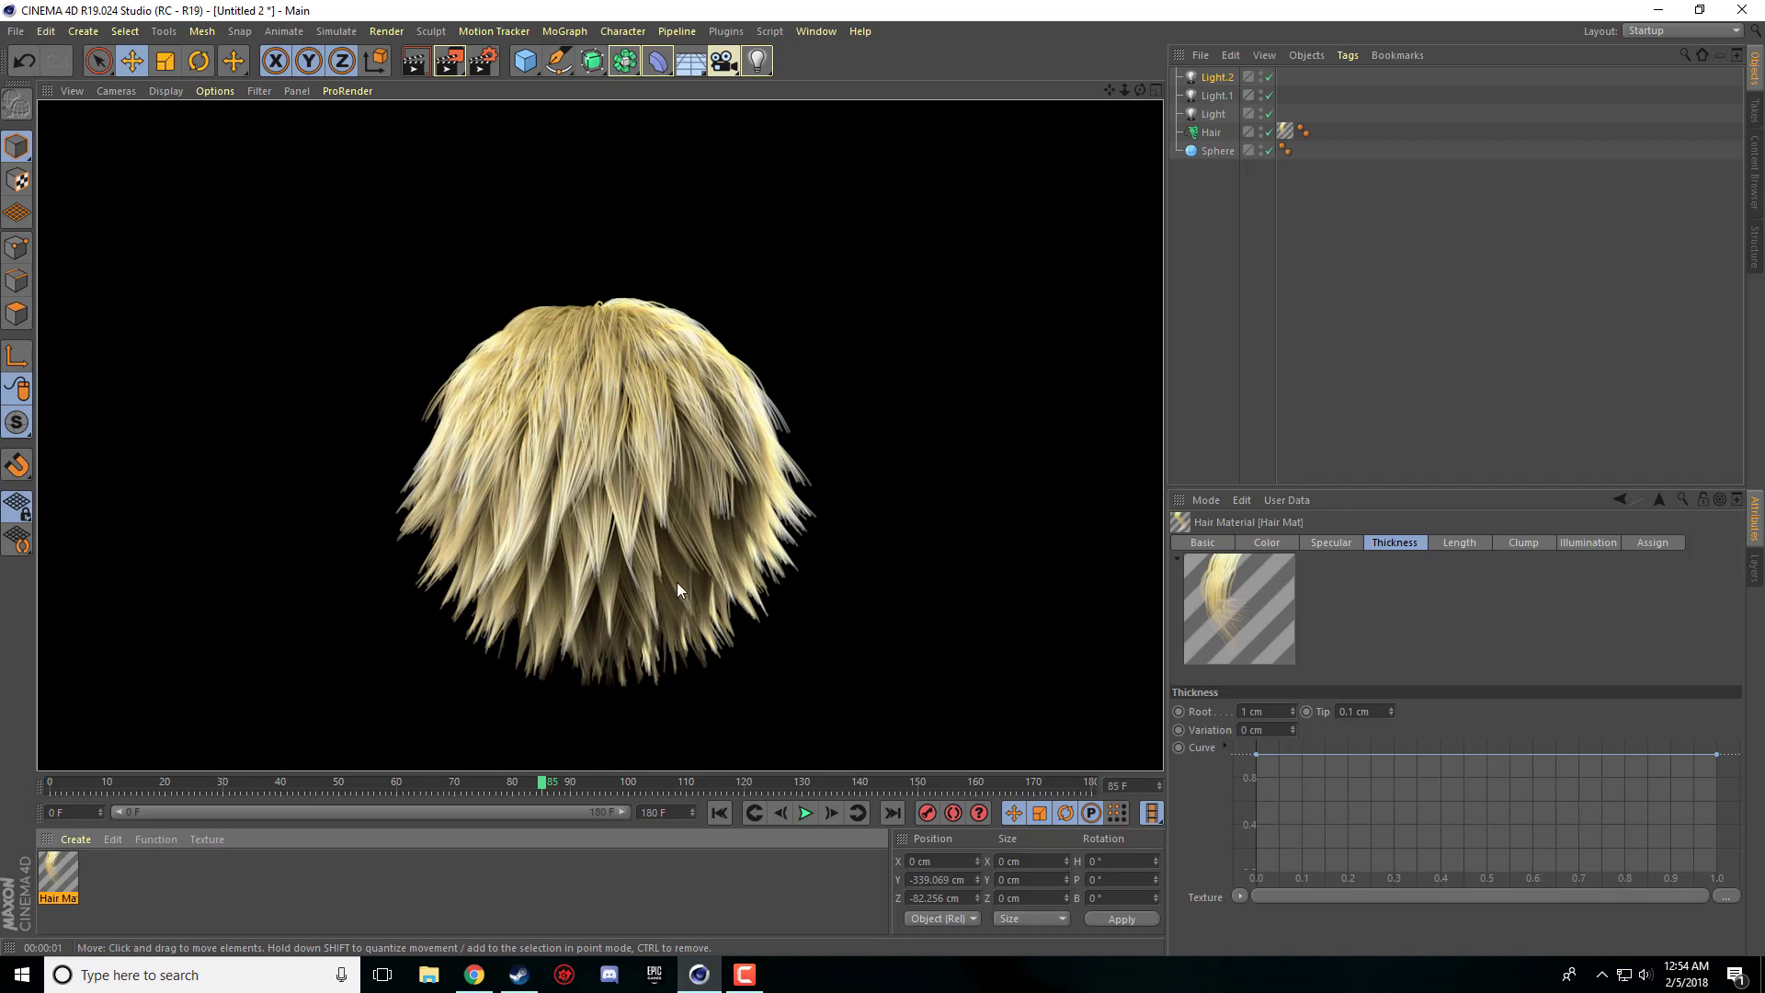
mouse_move(661, 543)
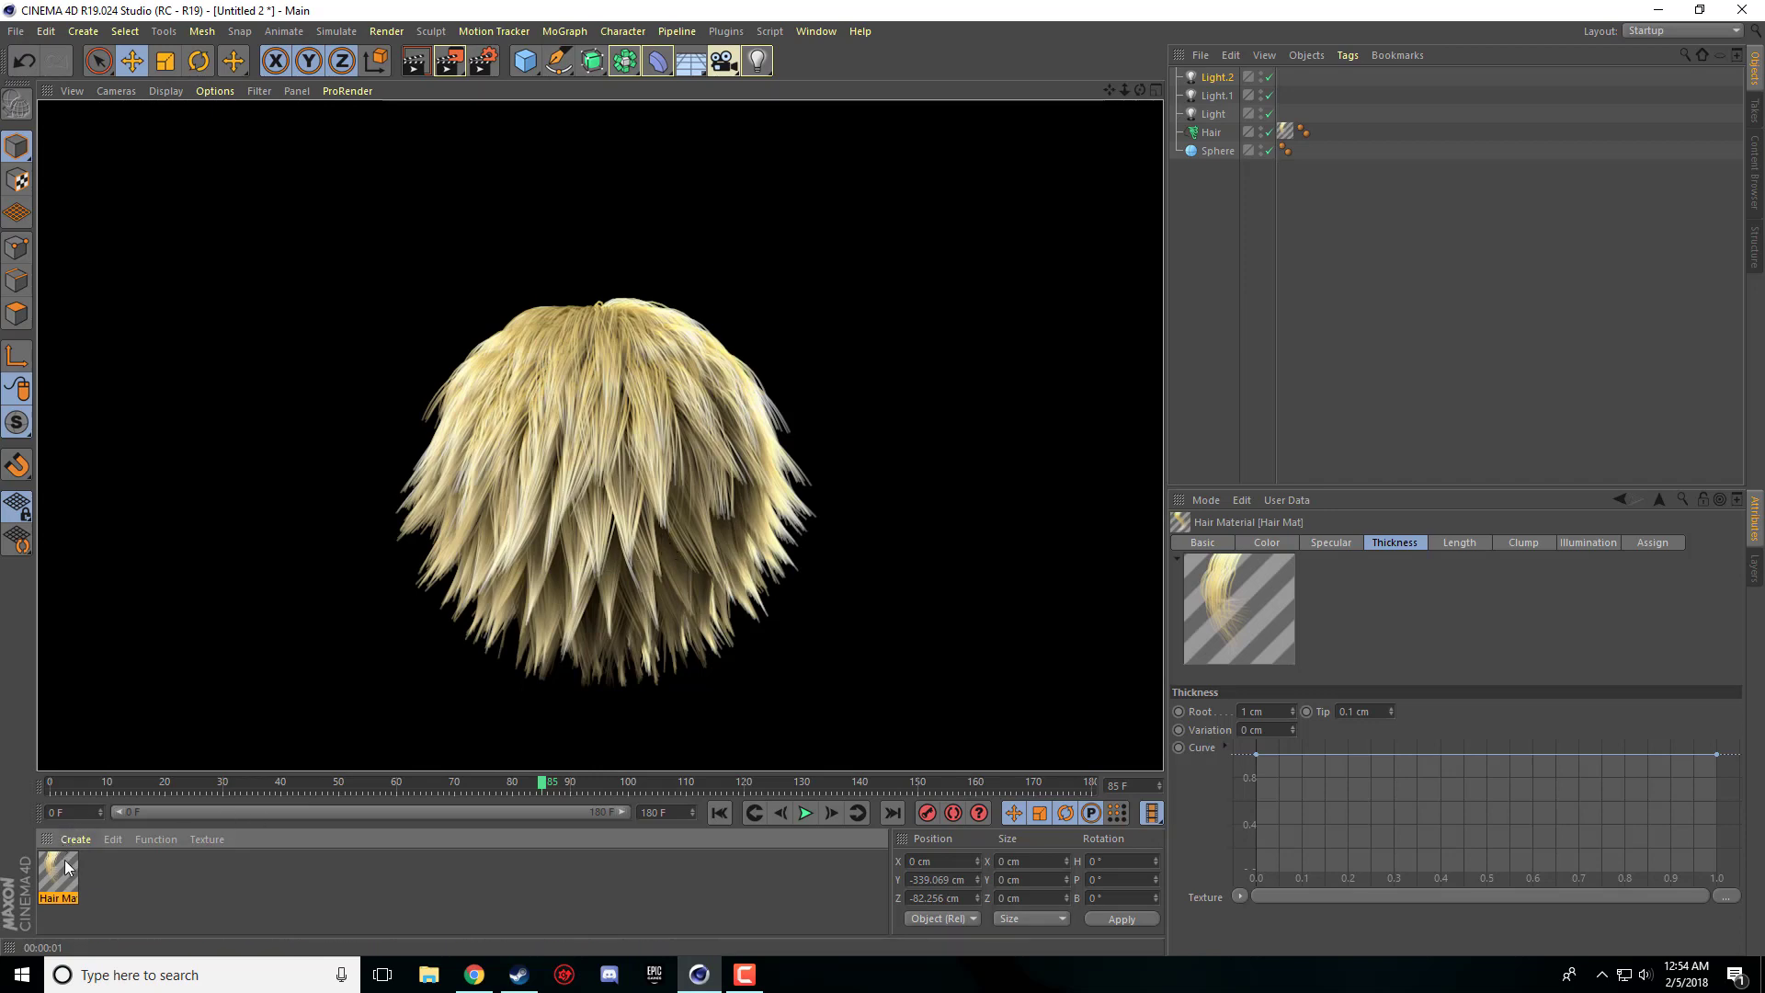
double_click(59, 881)
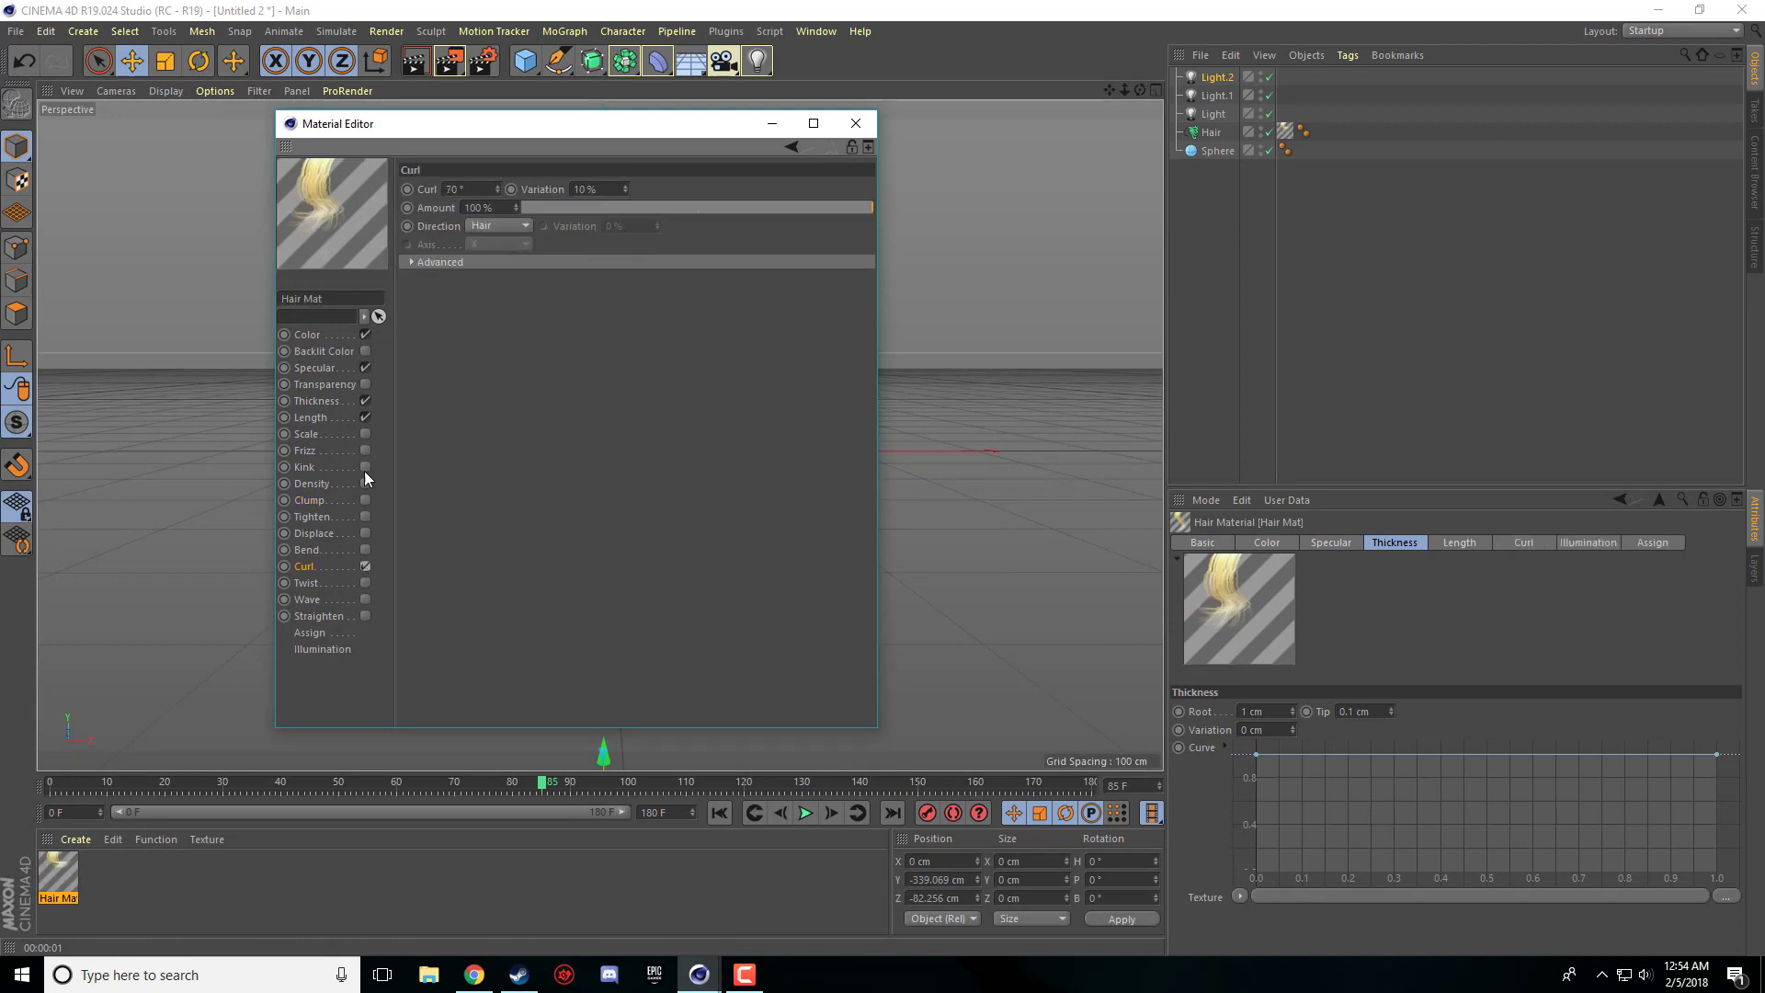
- Test-render the curled hair, then turn Curl off and try the Wave effect
left_click(854, 122)
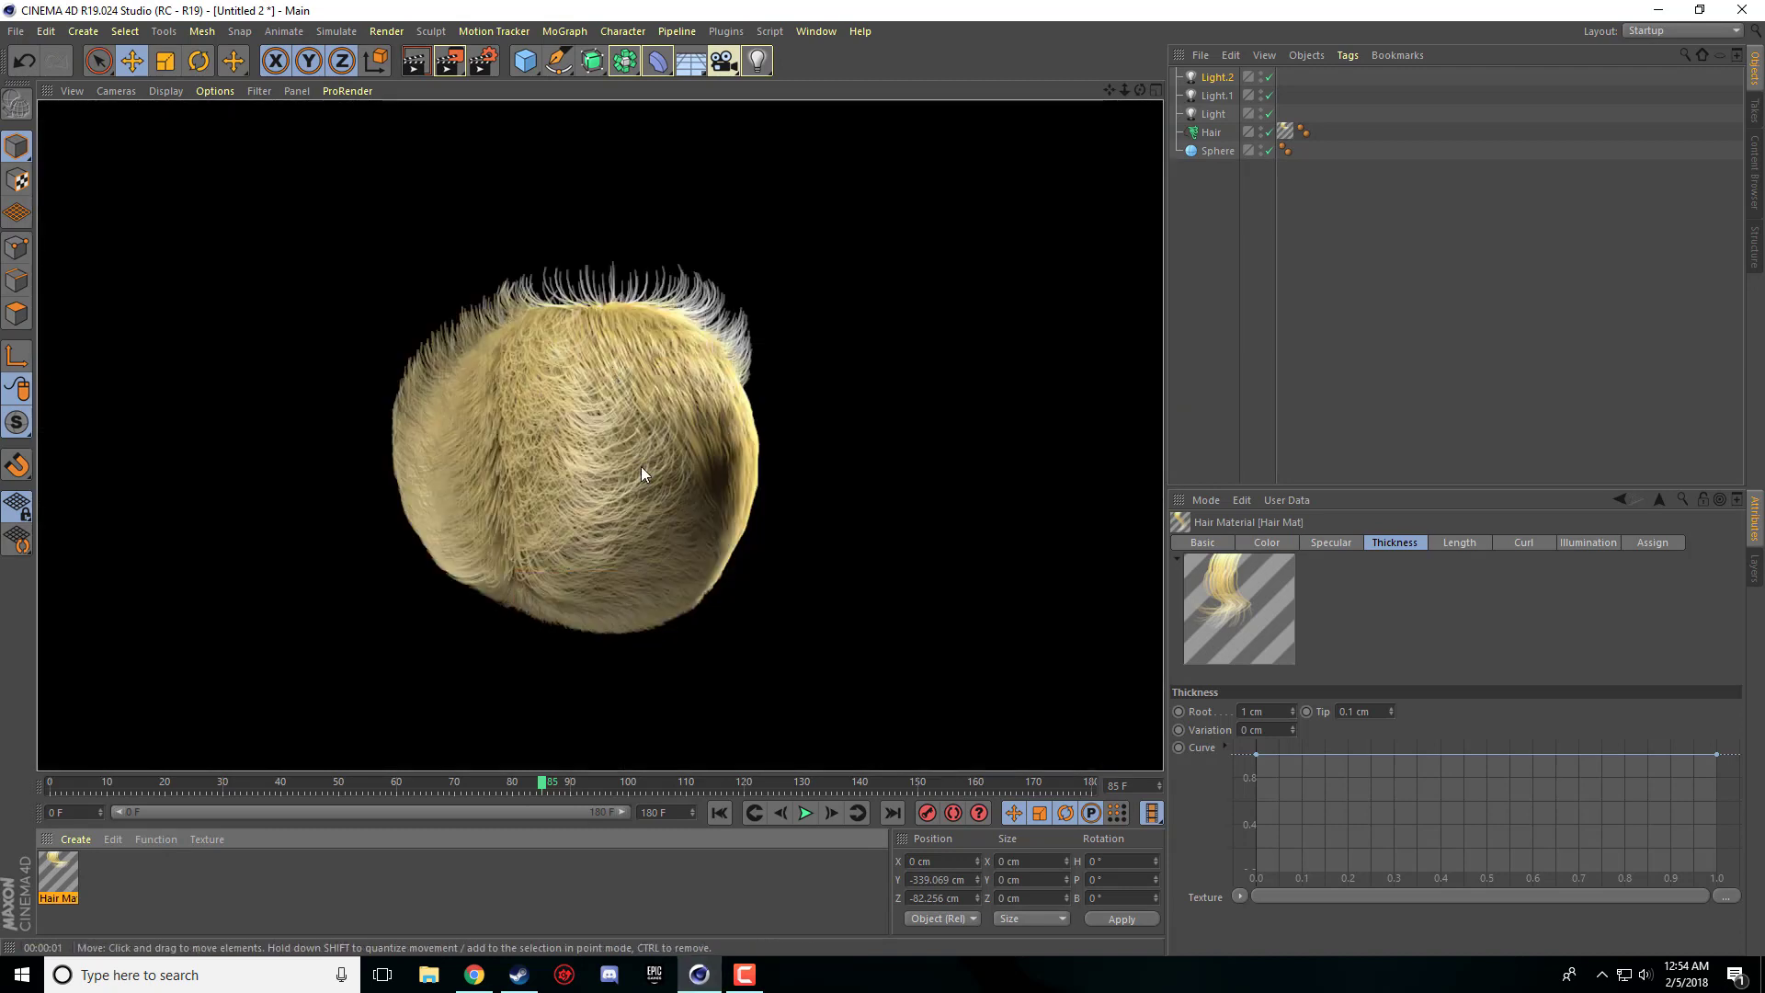
mouse_move(333, 667)
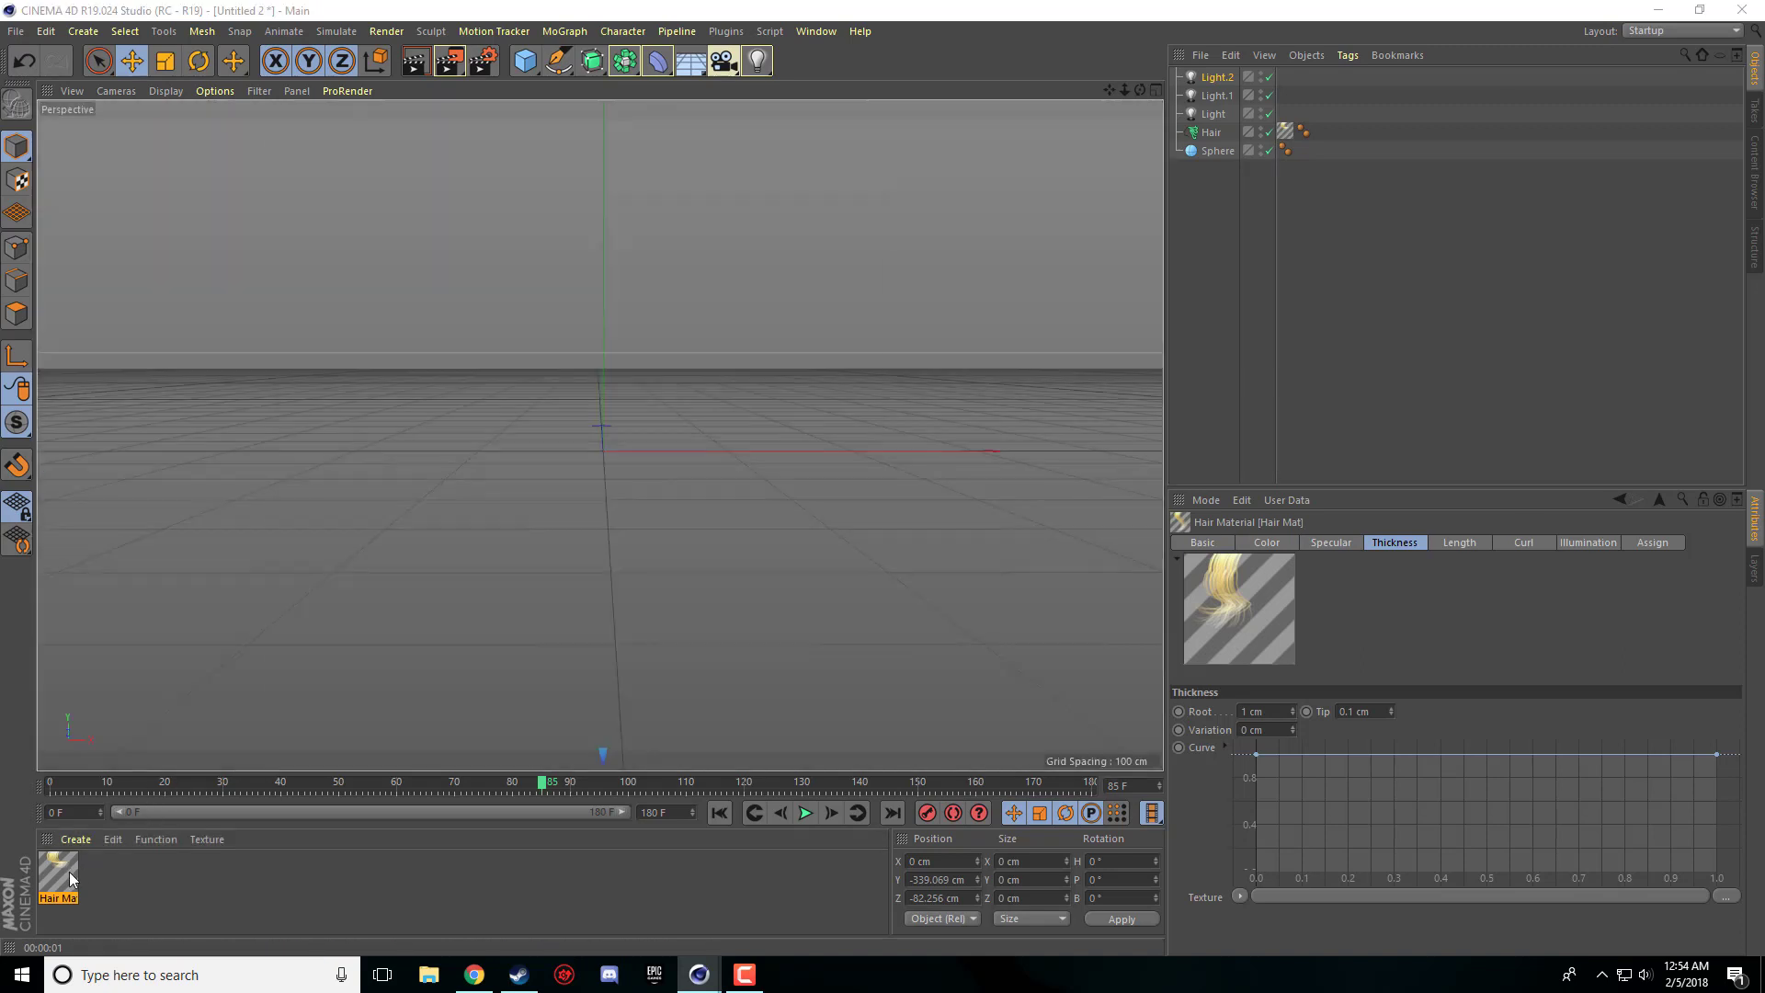
double_click(57, 879)
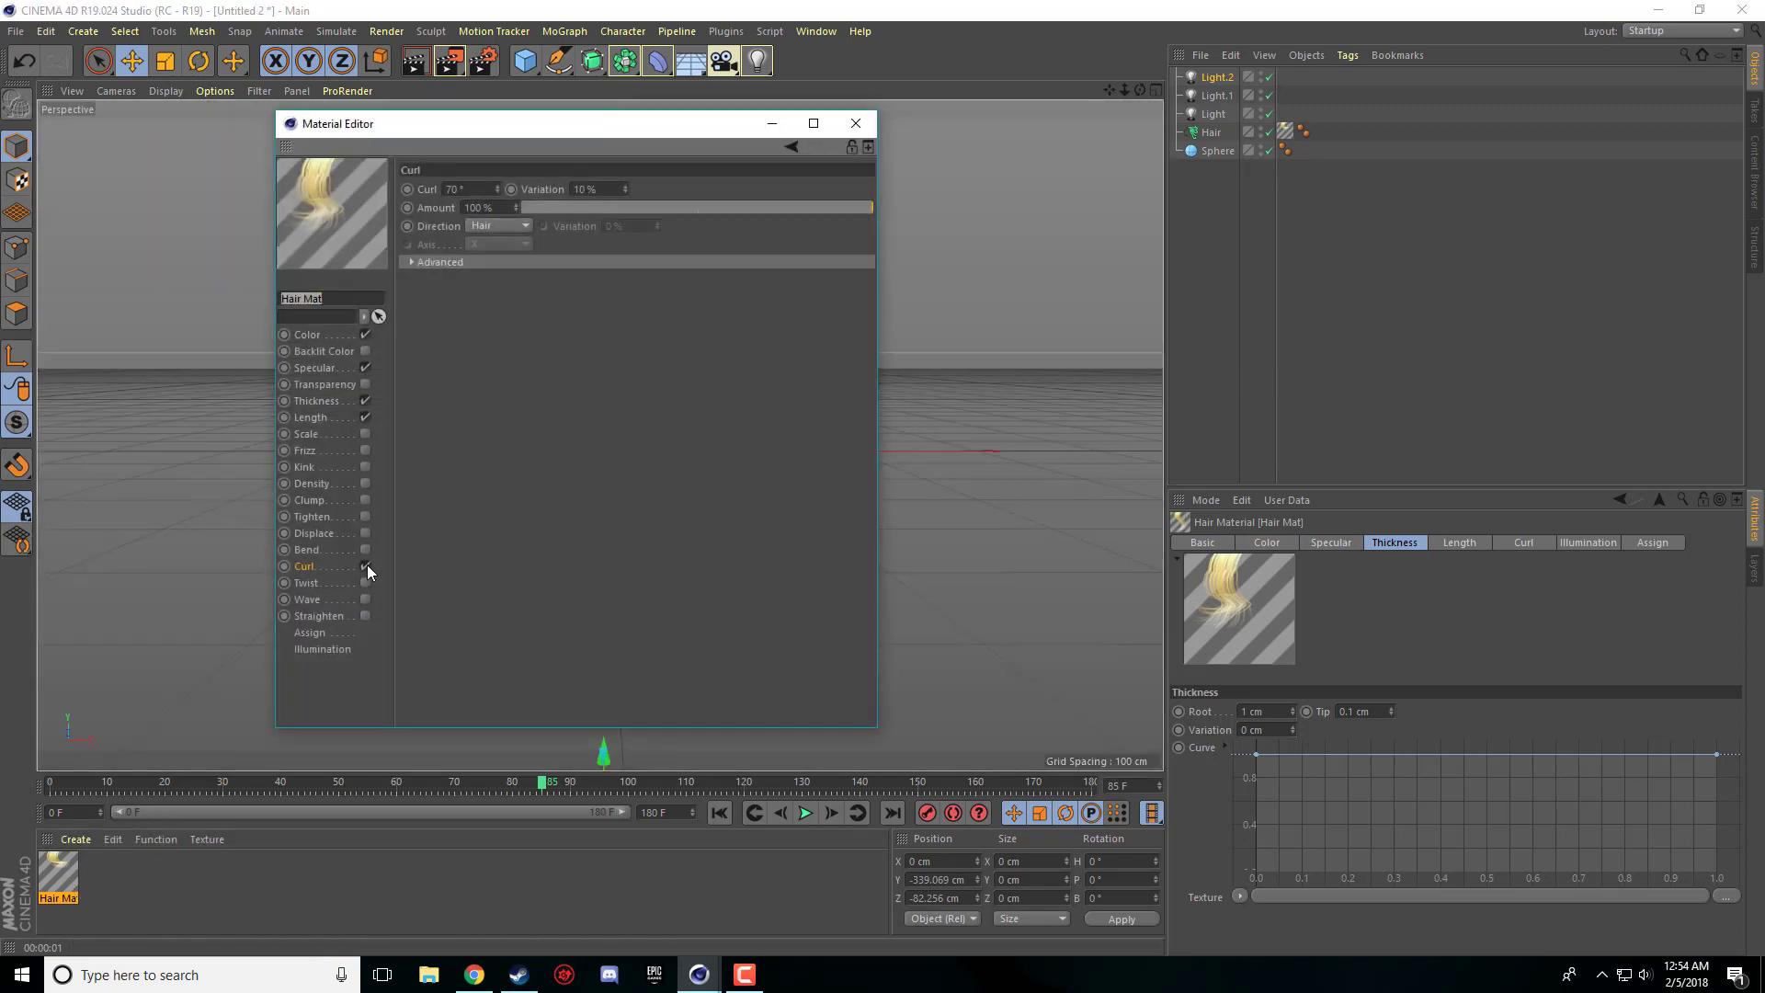
left_click(312, 516)
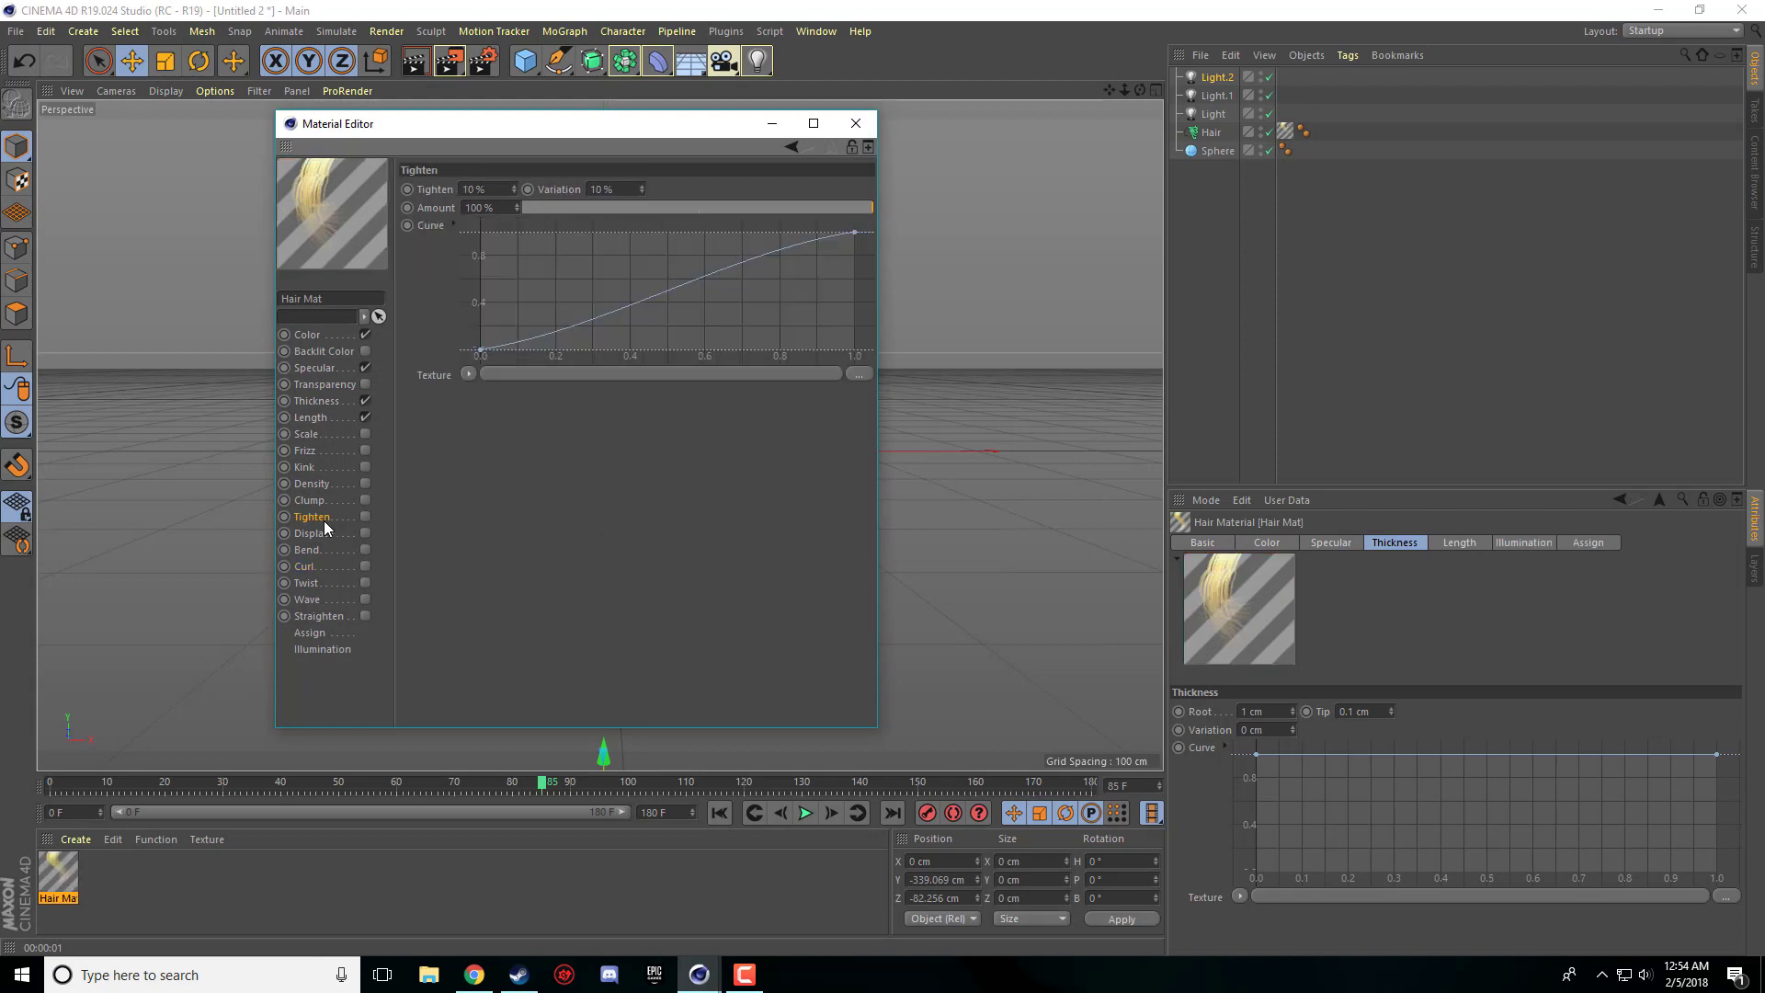
mouse_move(333, 619)
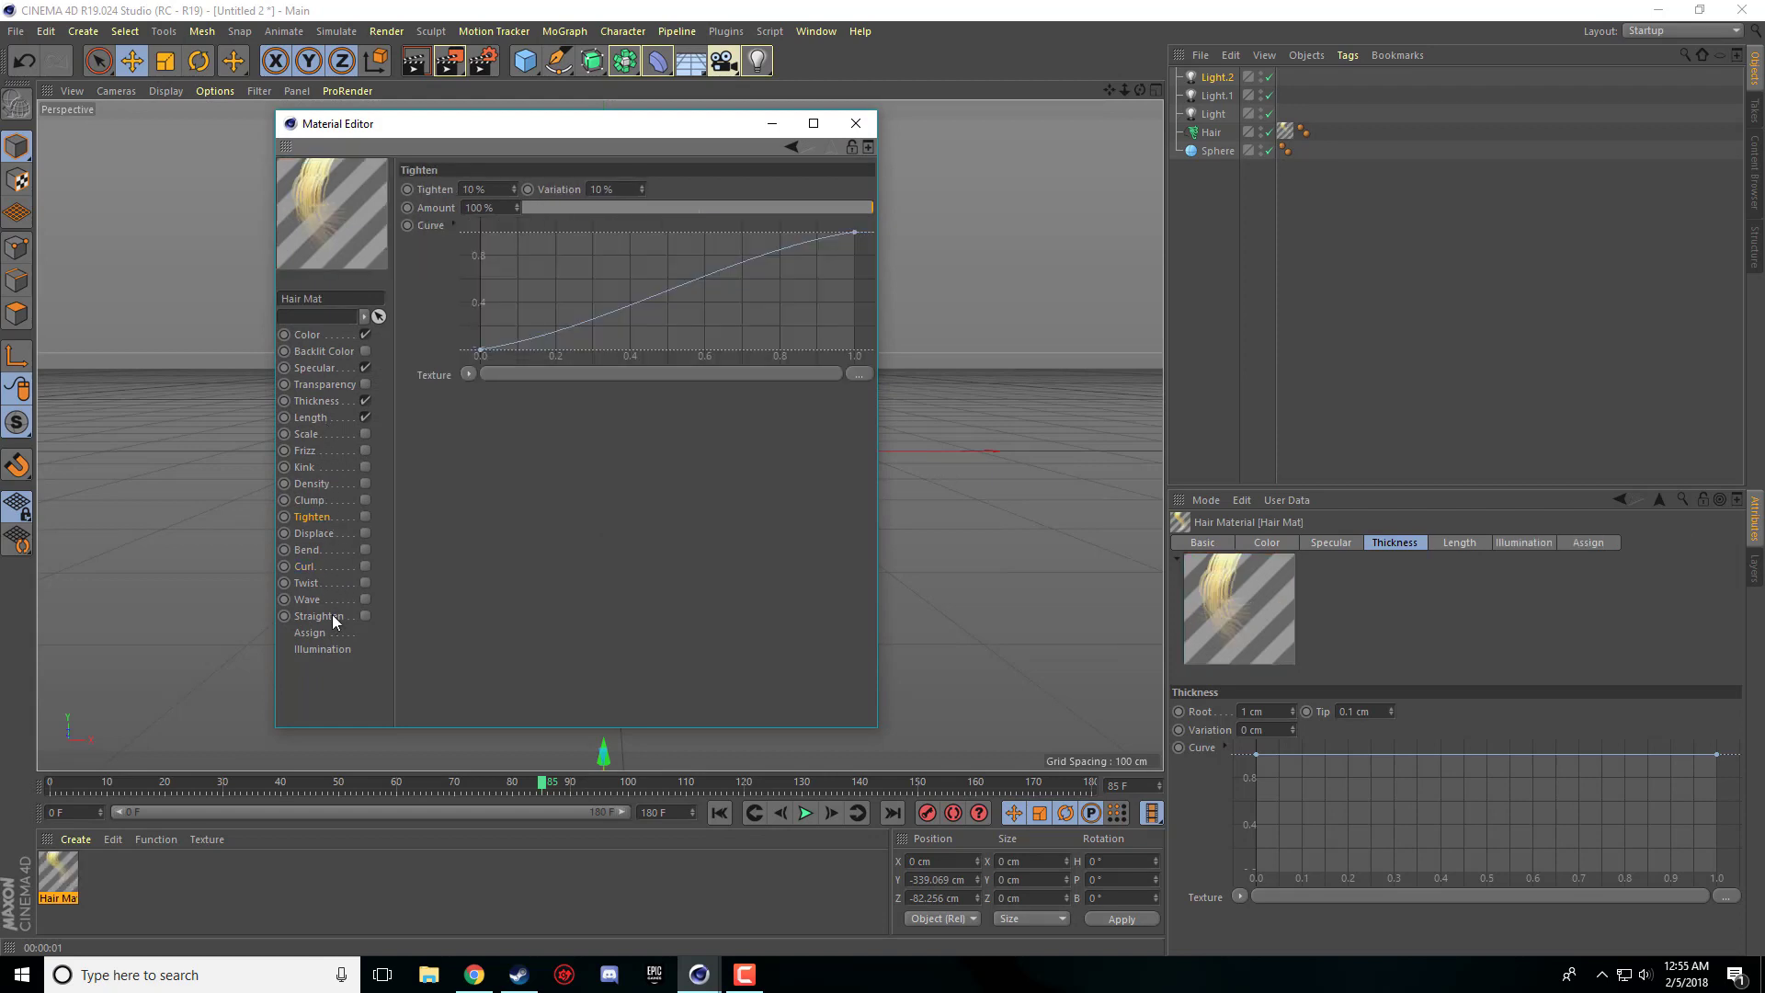
left_click(307, 598)
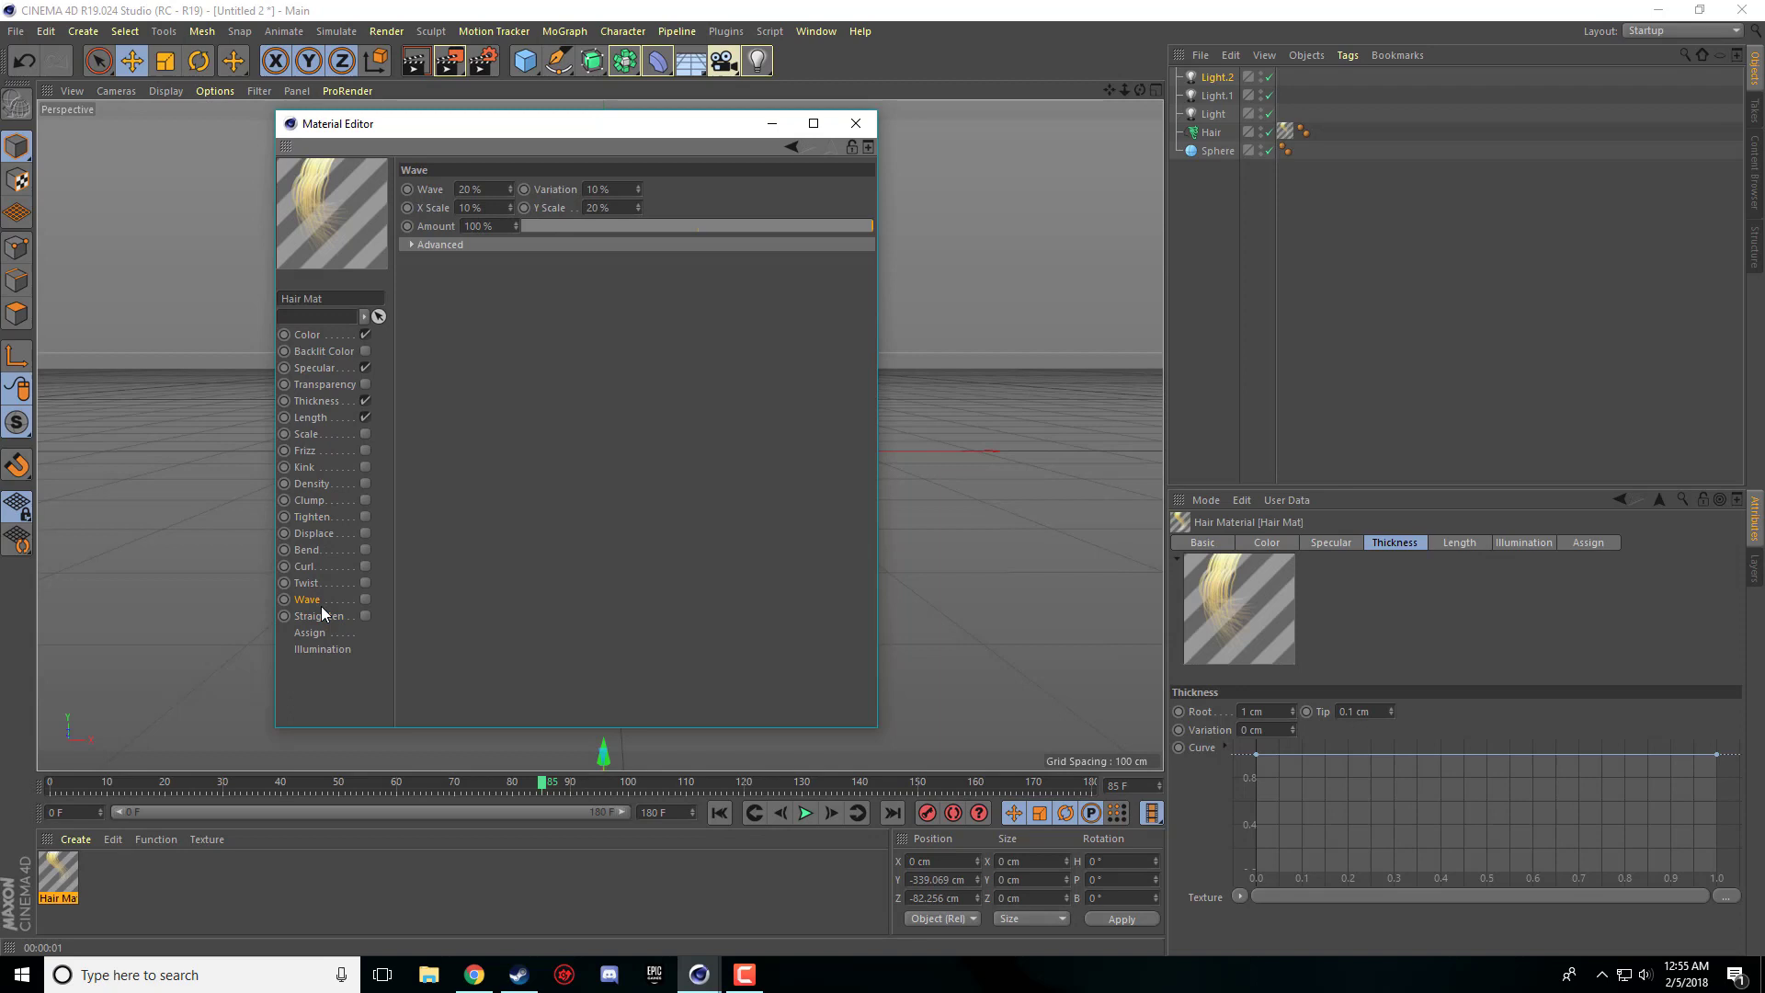
left_click(364, 599)
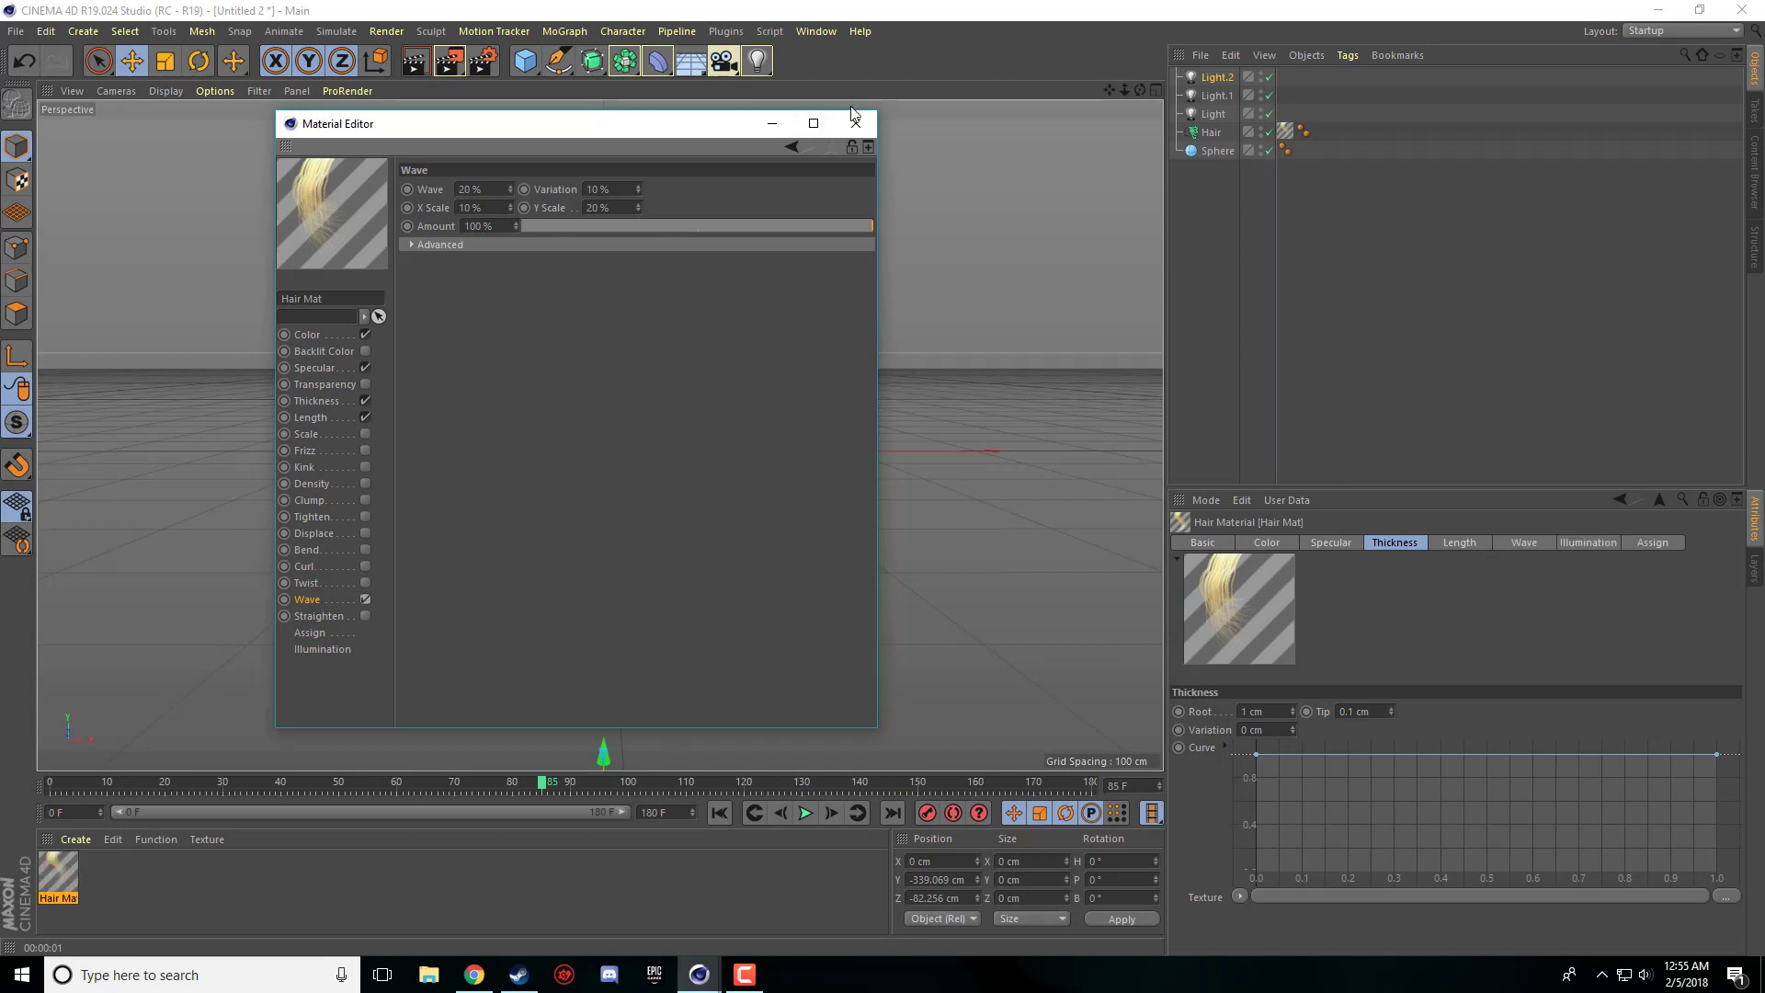
left_click(856, 122)
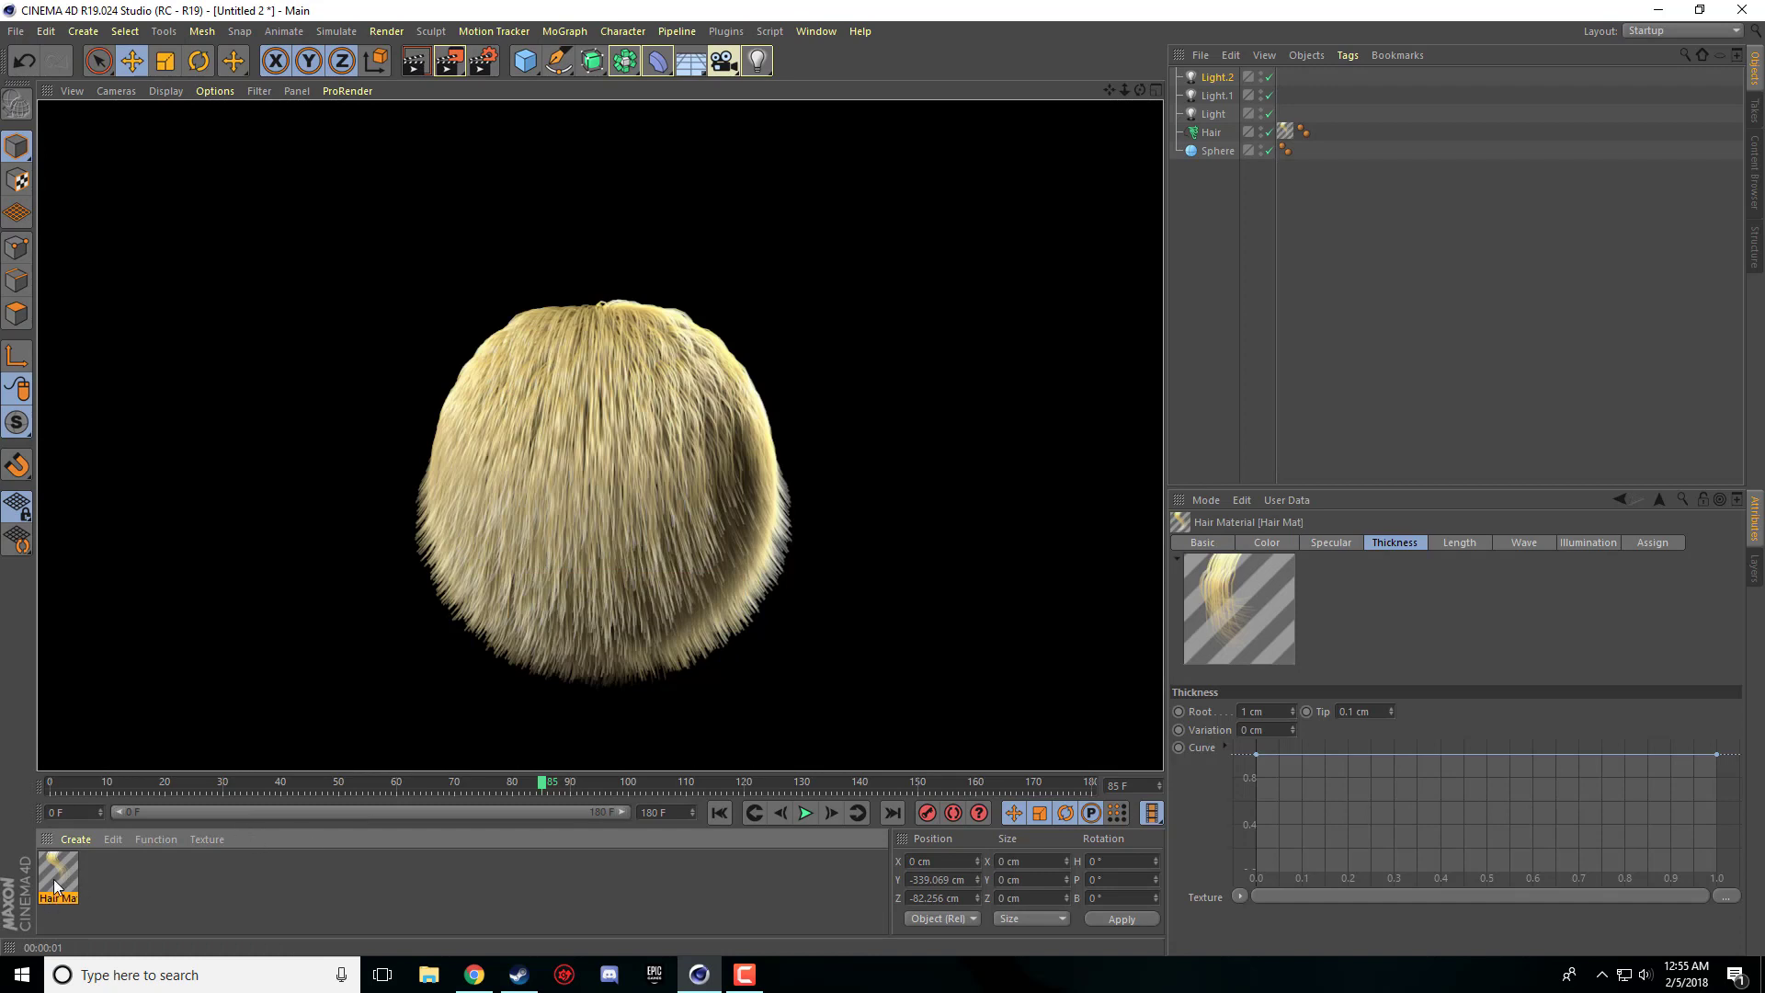
- Enable Frizz and Clump together in Hair Mat, with Clump count 40%
double_click(59, 881)
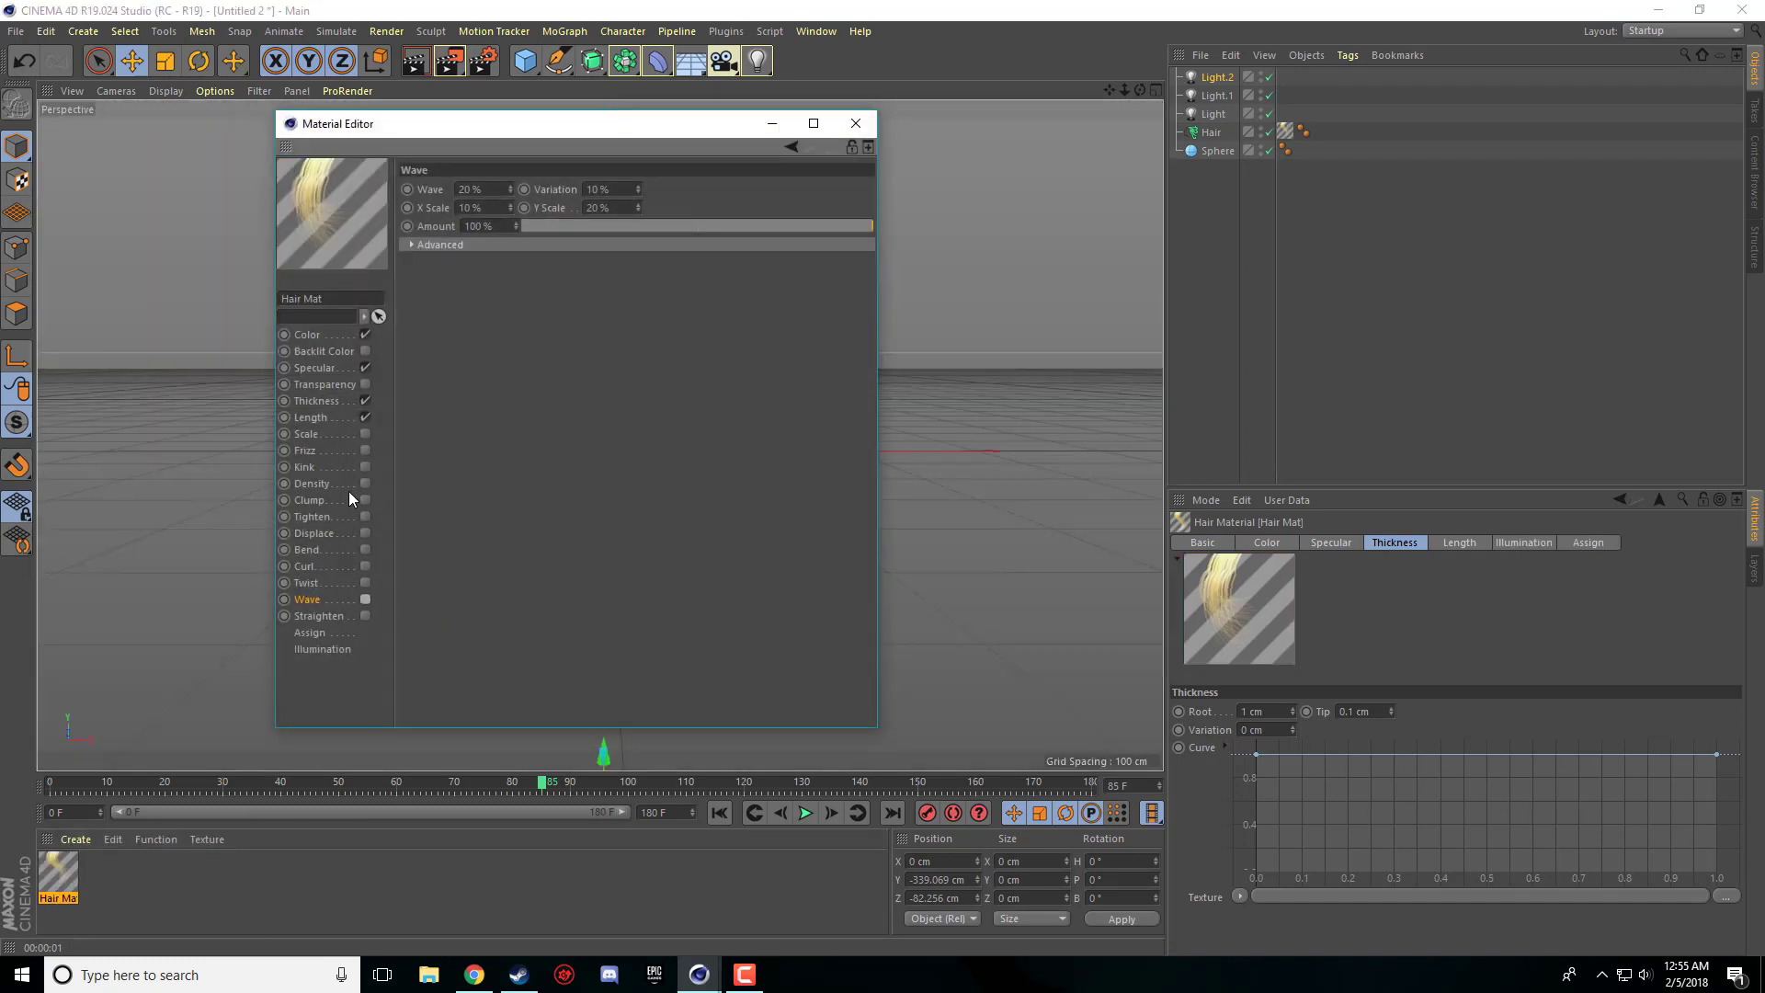
left_click(305, 450)
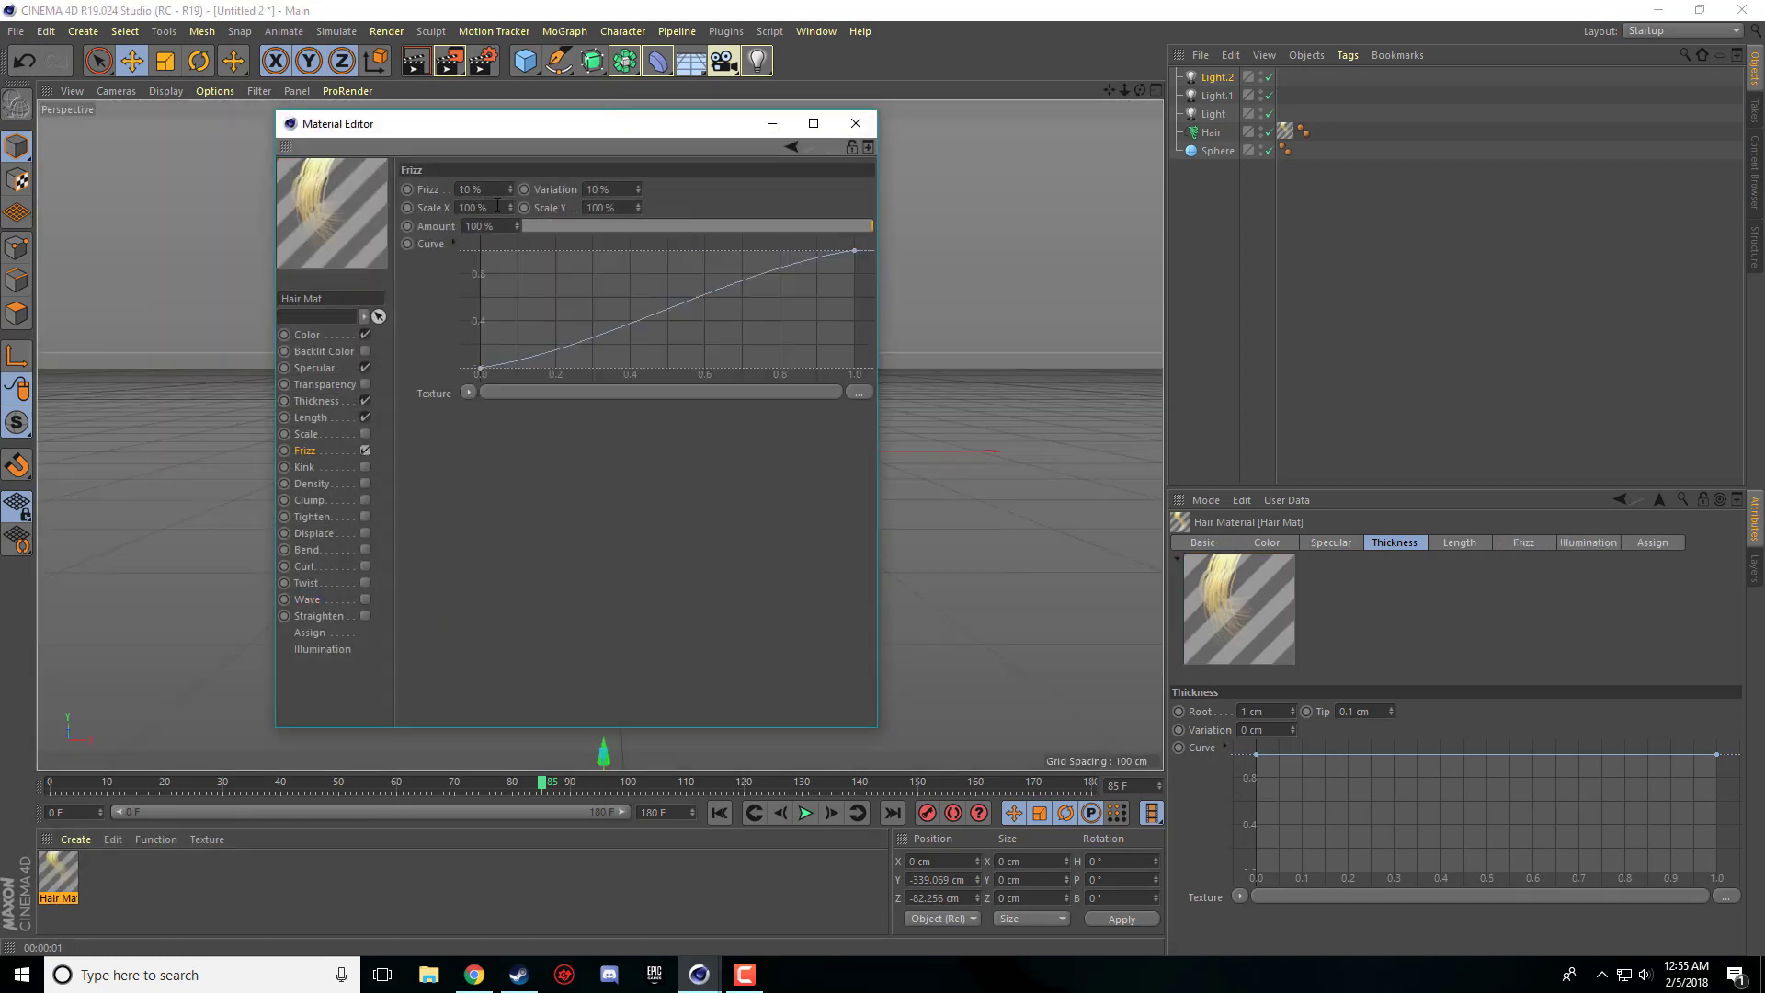
left_click(311, 500)
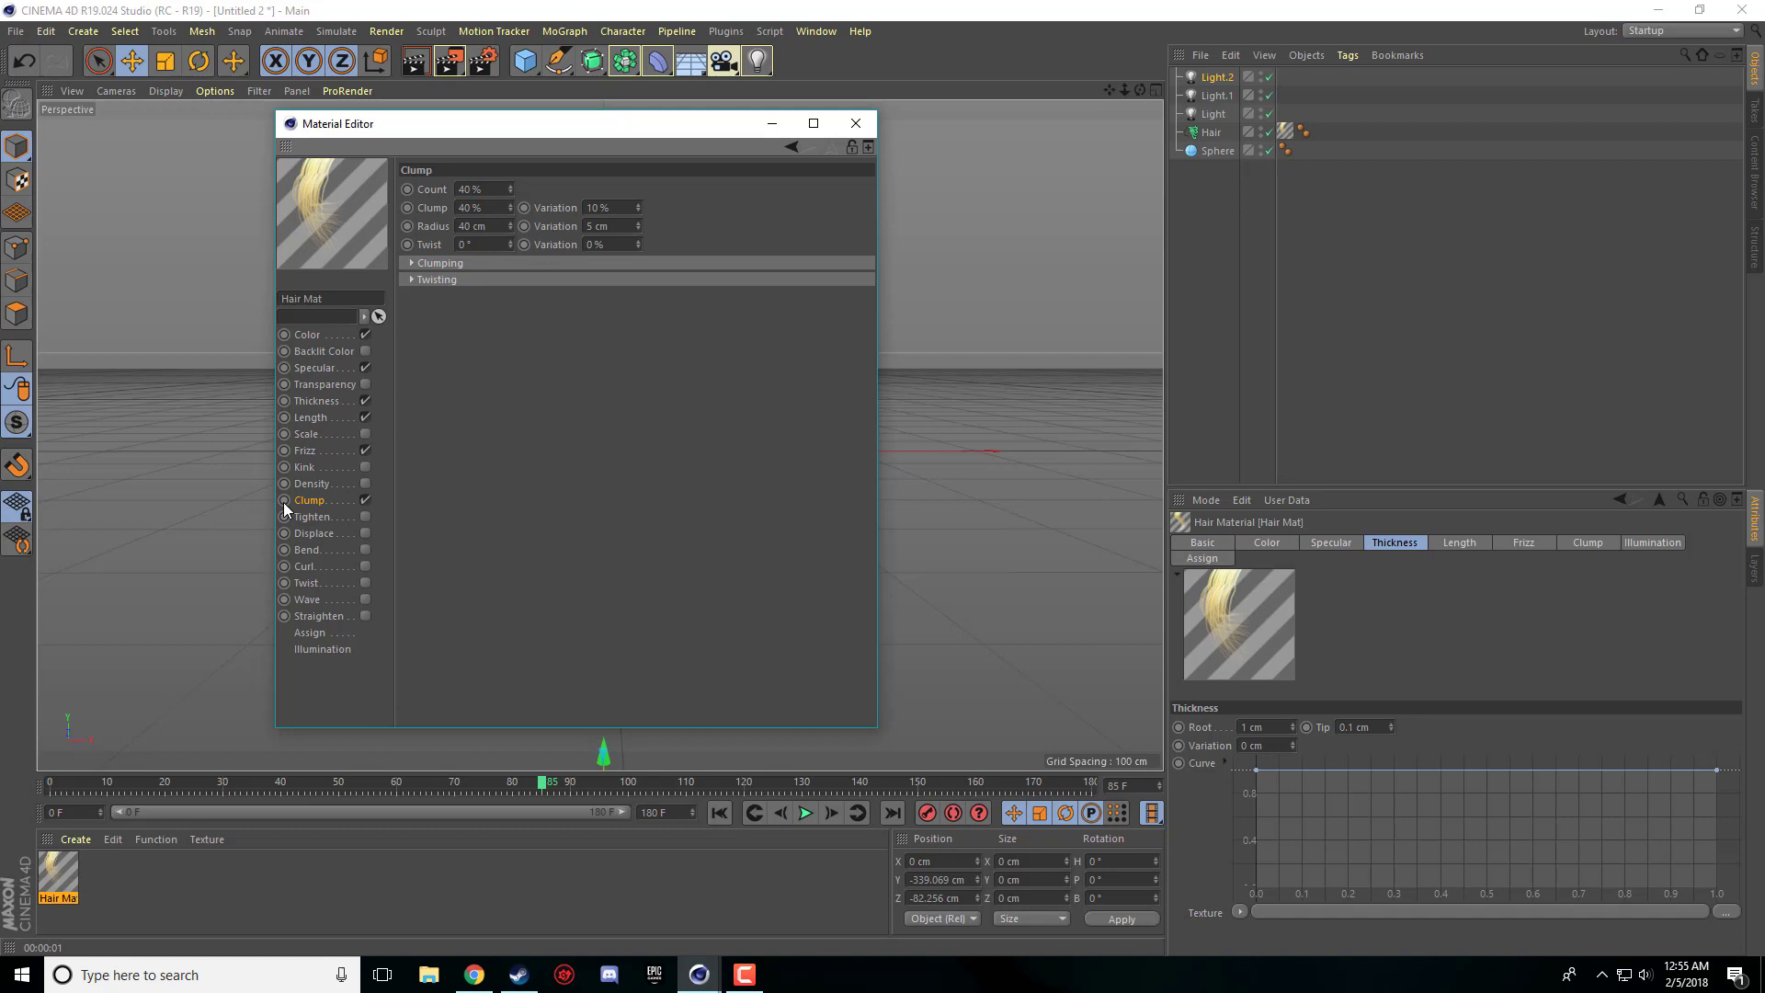
left_click(854, 122)
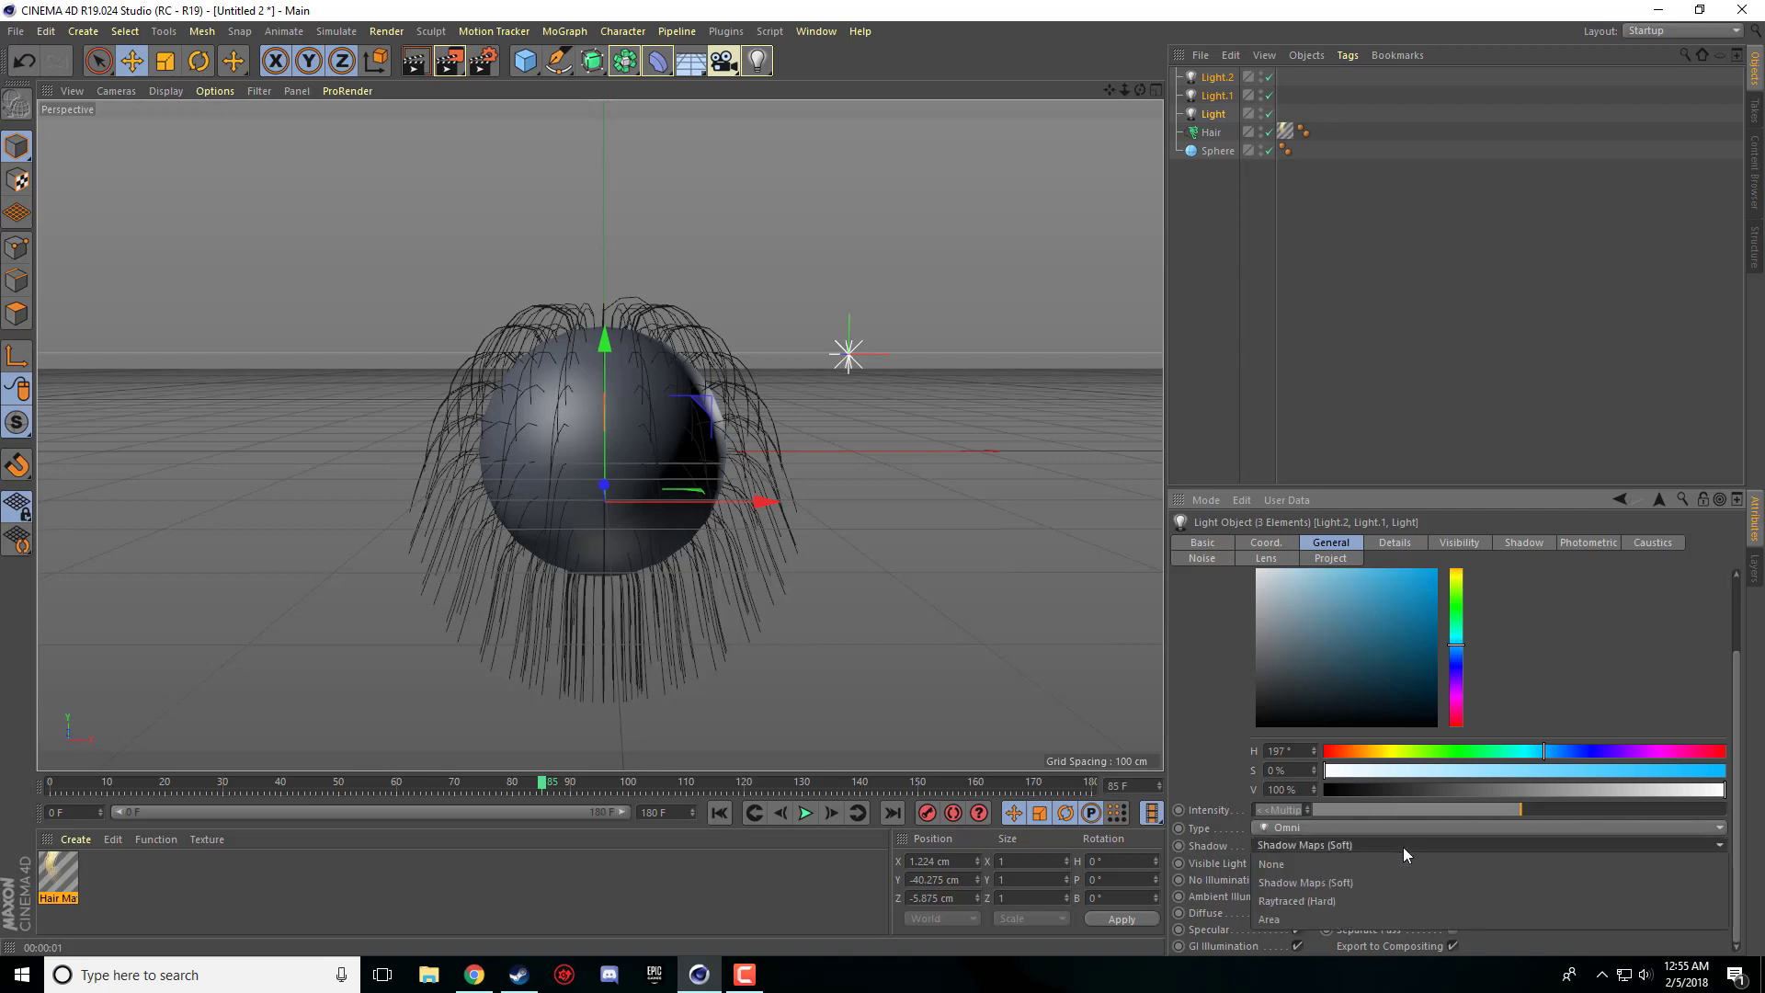
- Test the three lights without shadows, then switch them back to soft shadow maps
left_click(1270, 863)
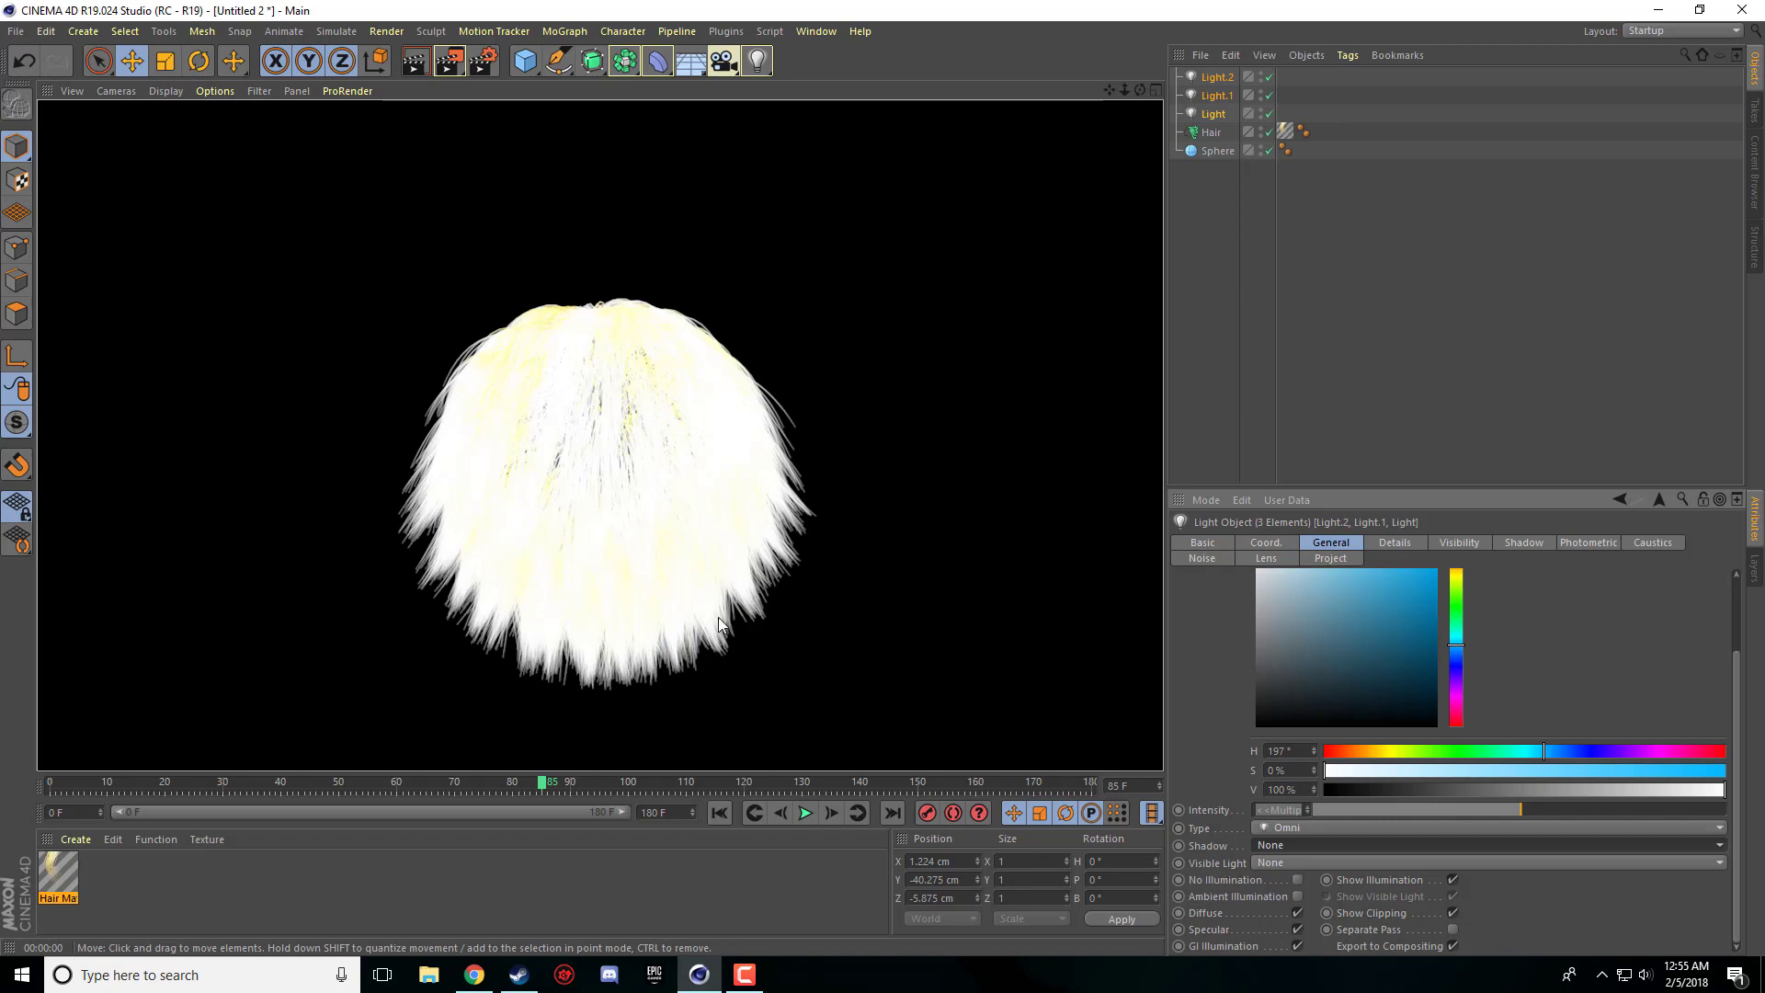
mouse_move(1323, 818)
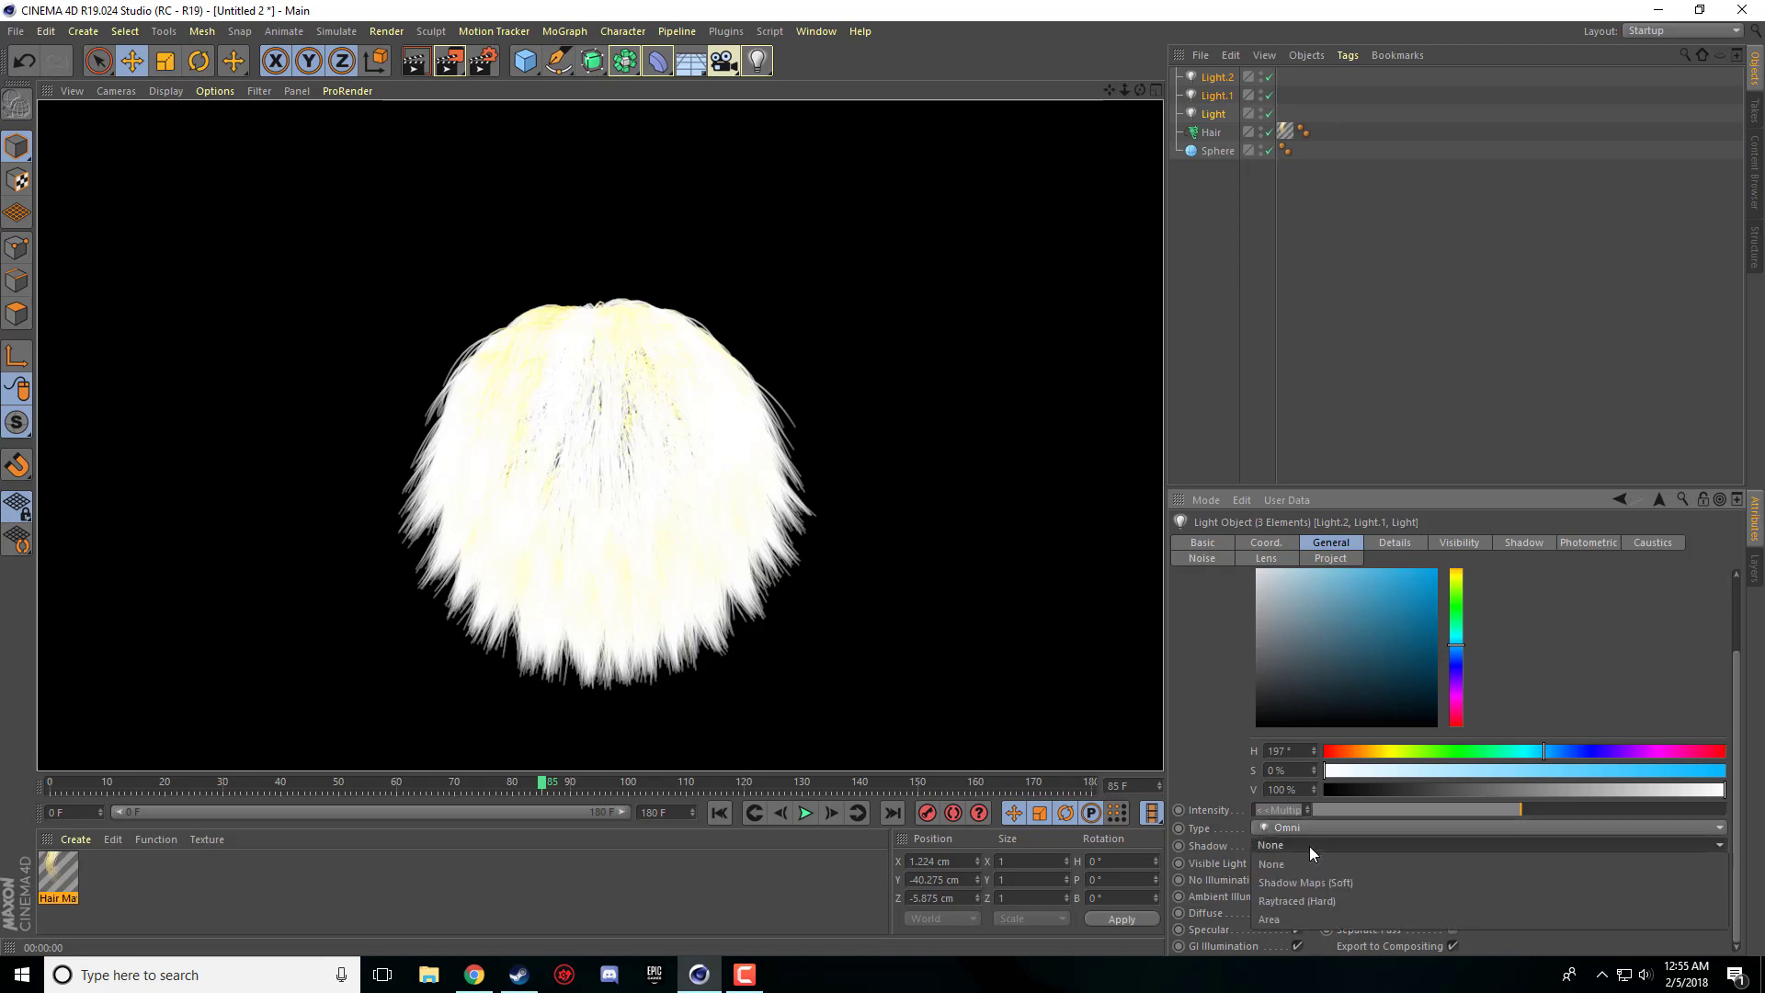
left_click(1307, 883)
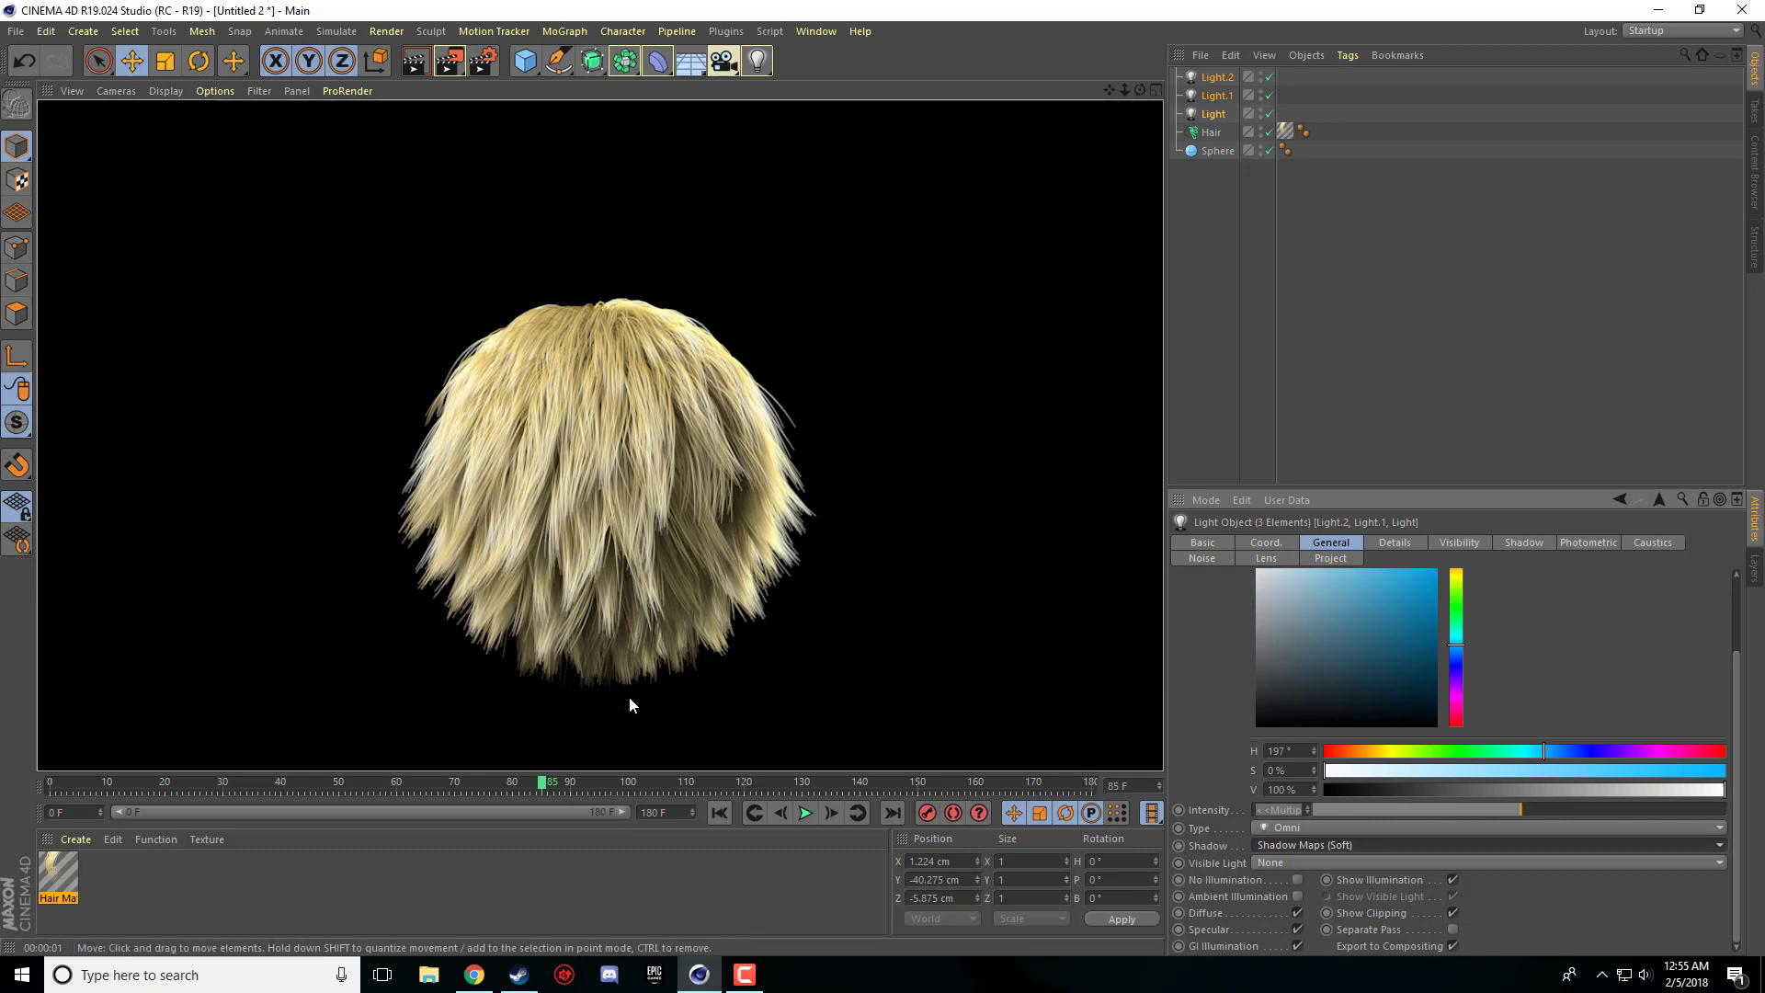
mouse_move(724, 319)
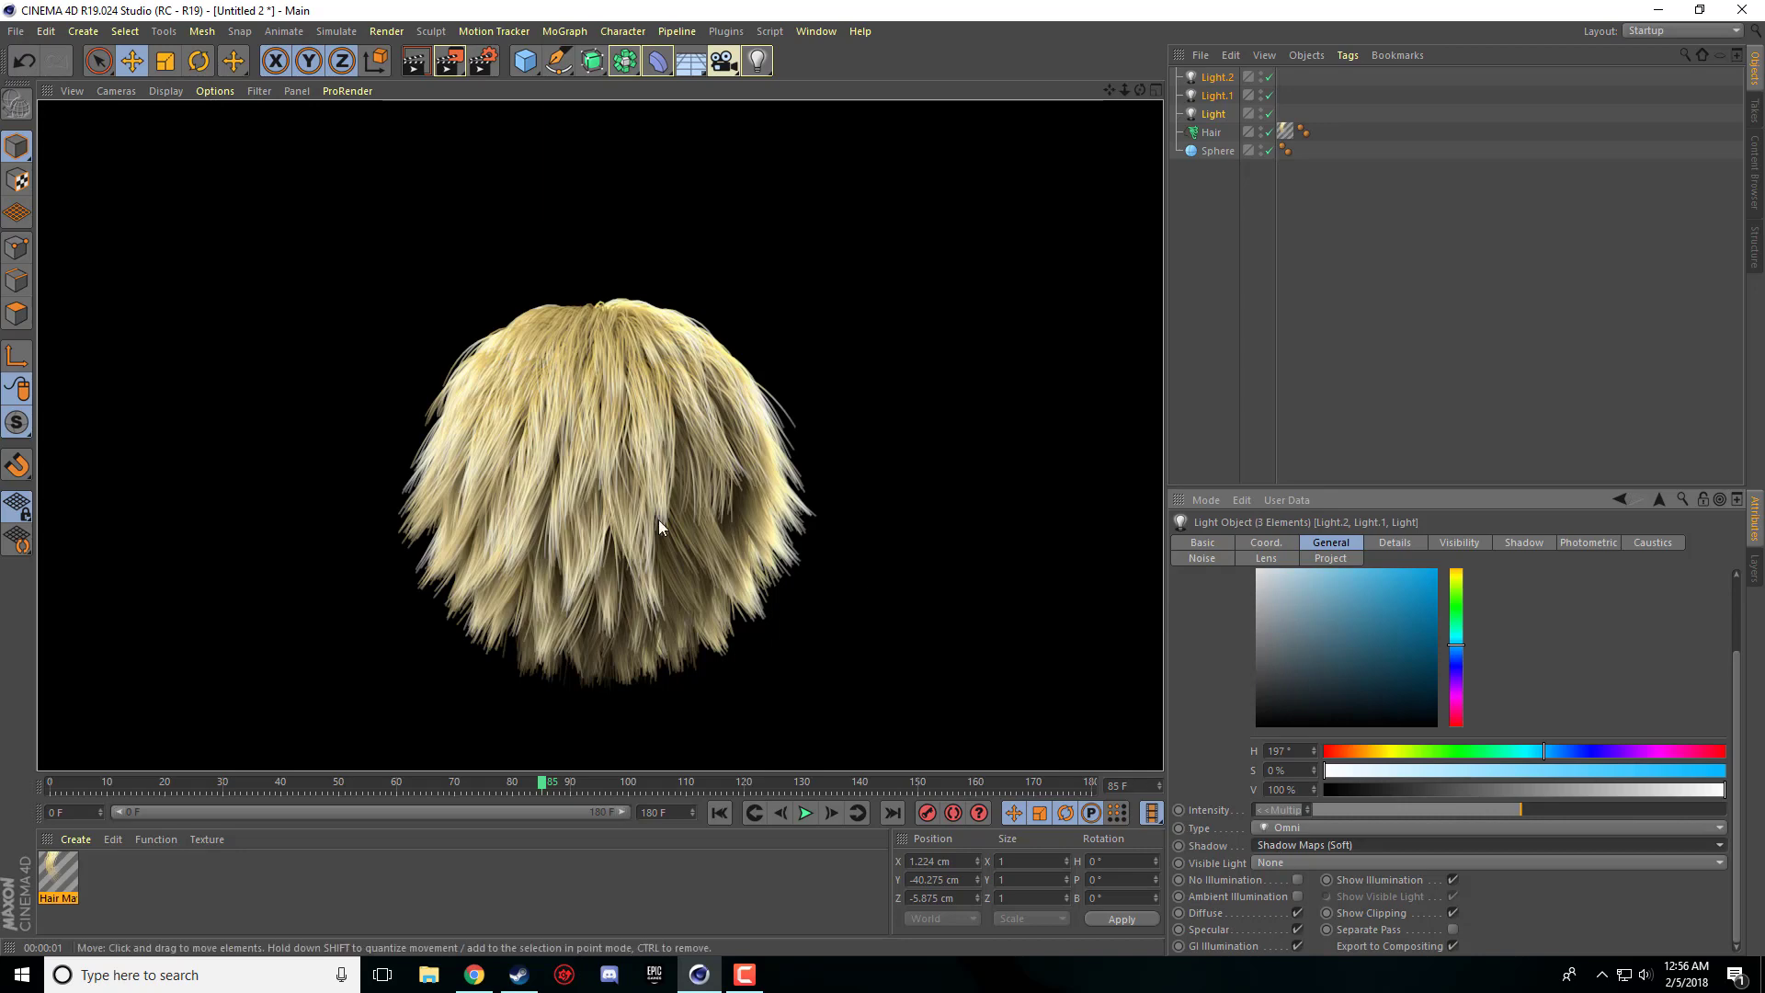
- Test-render the view, then select the Hair object to show its 266 guides at 100 cm
left_click(1219, 76)
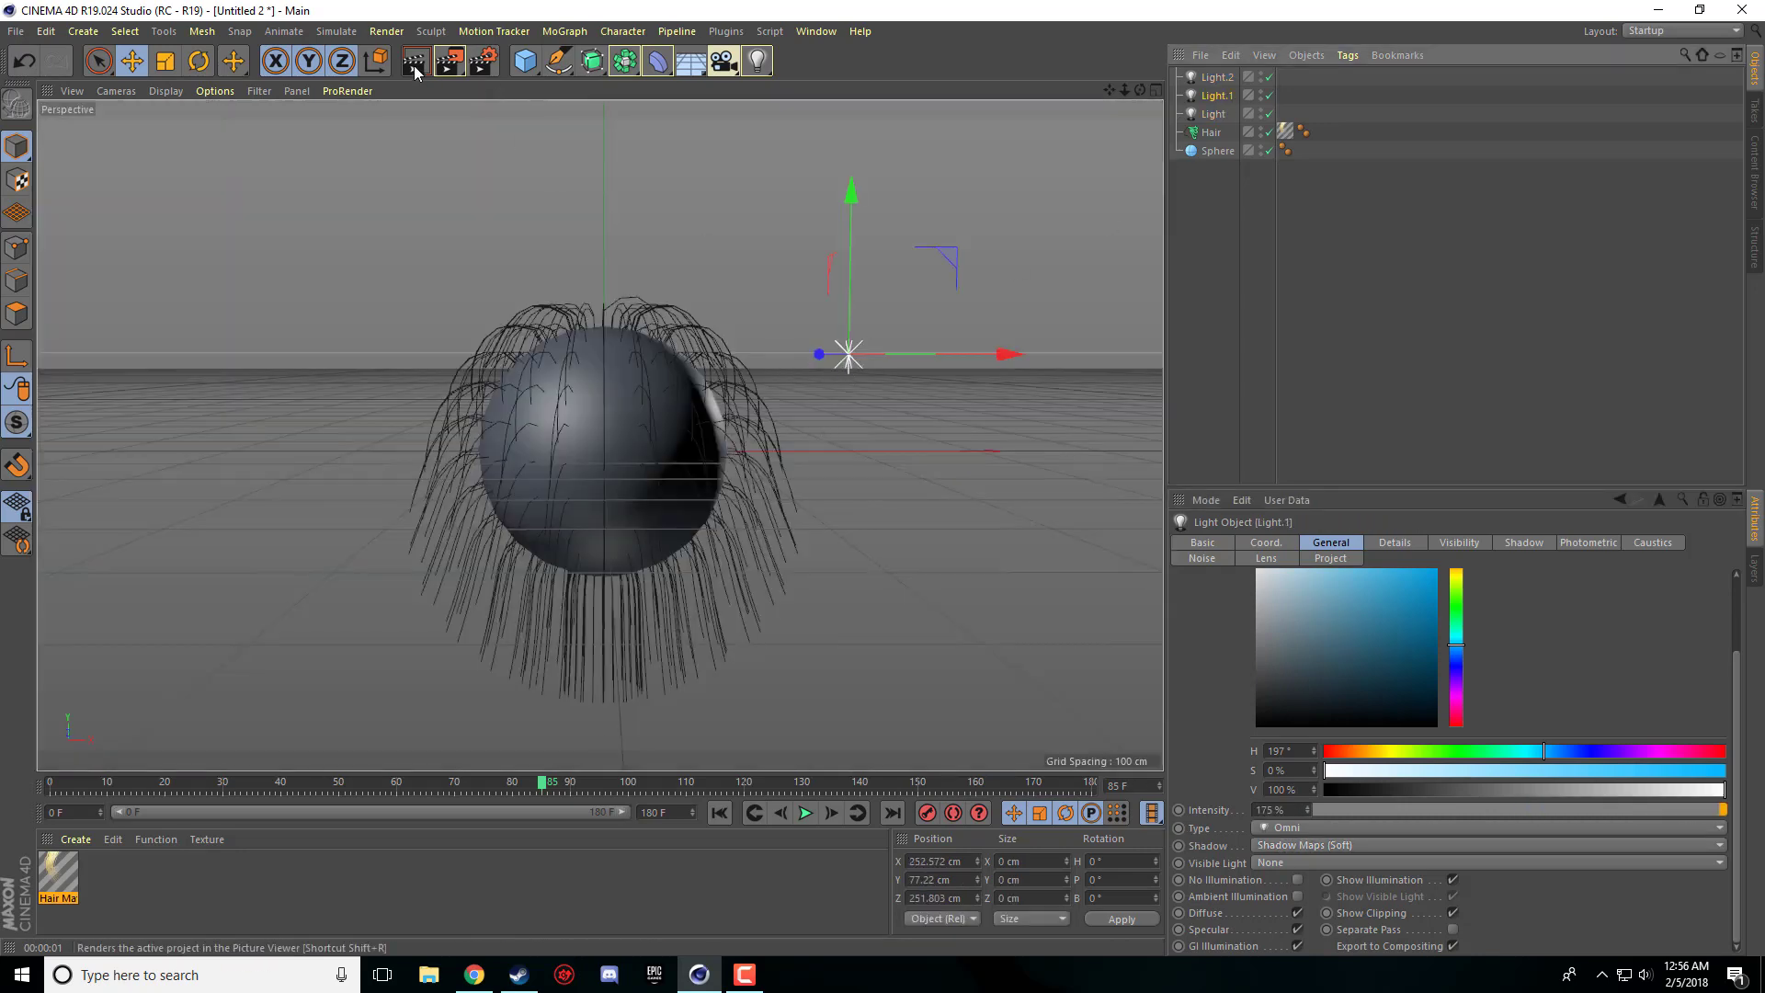
left_click(414, 60)
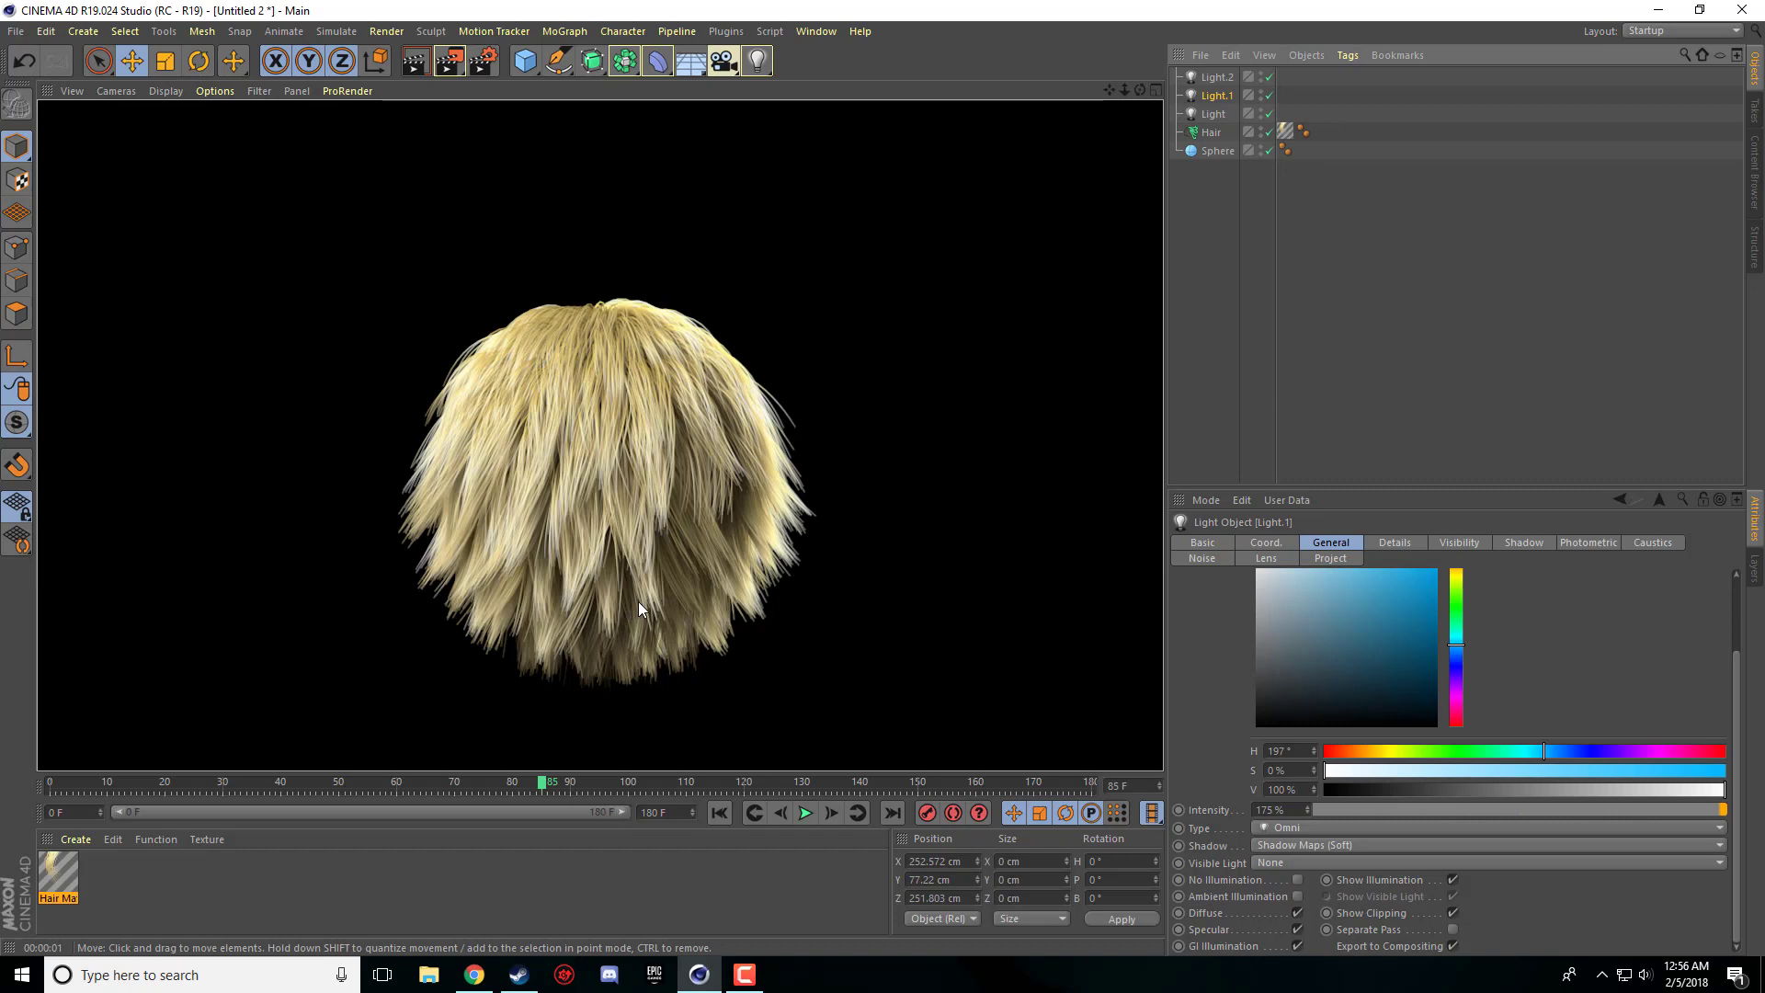
mouse_move(144, 696)
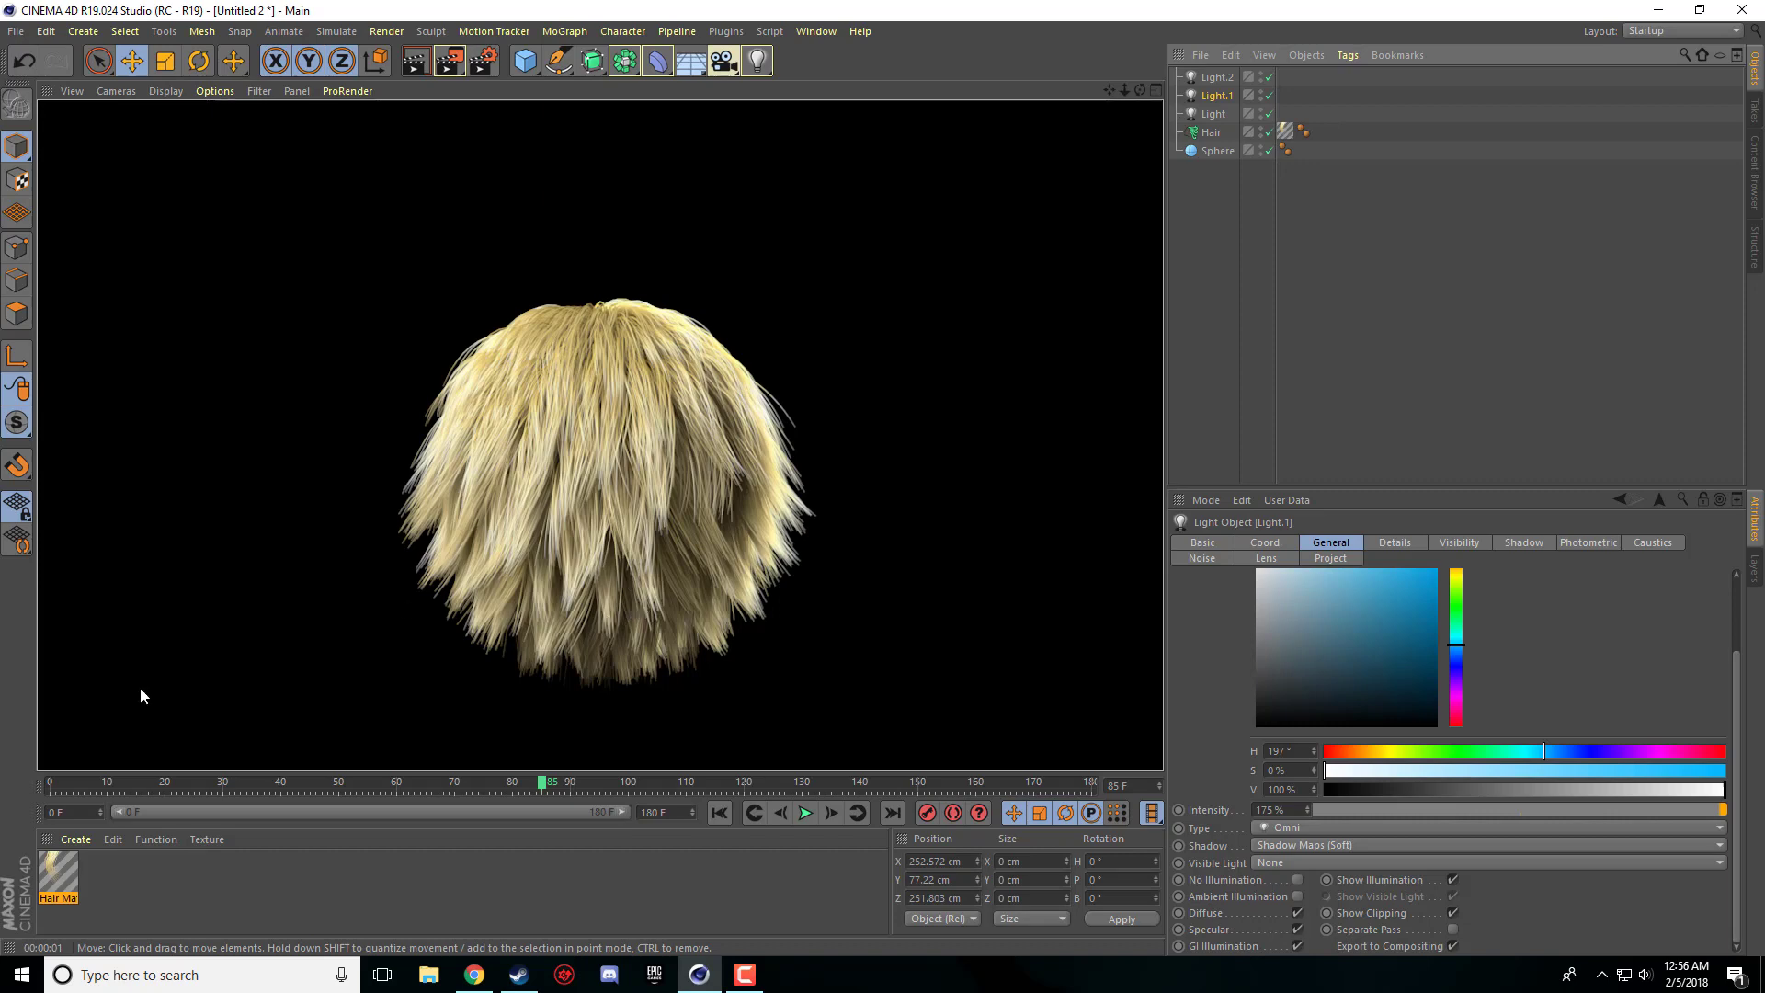
left_click(1213, 131)
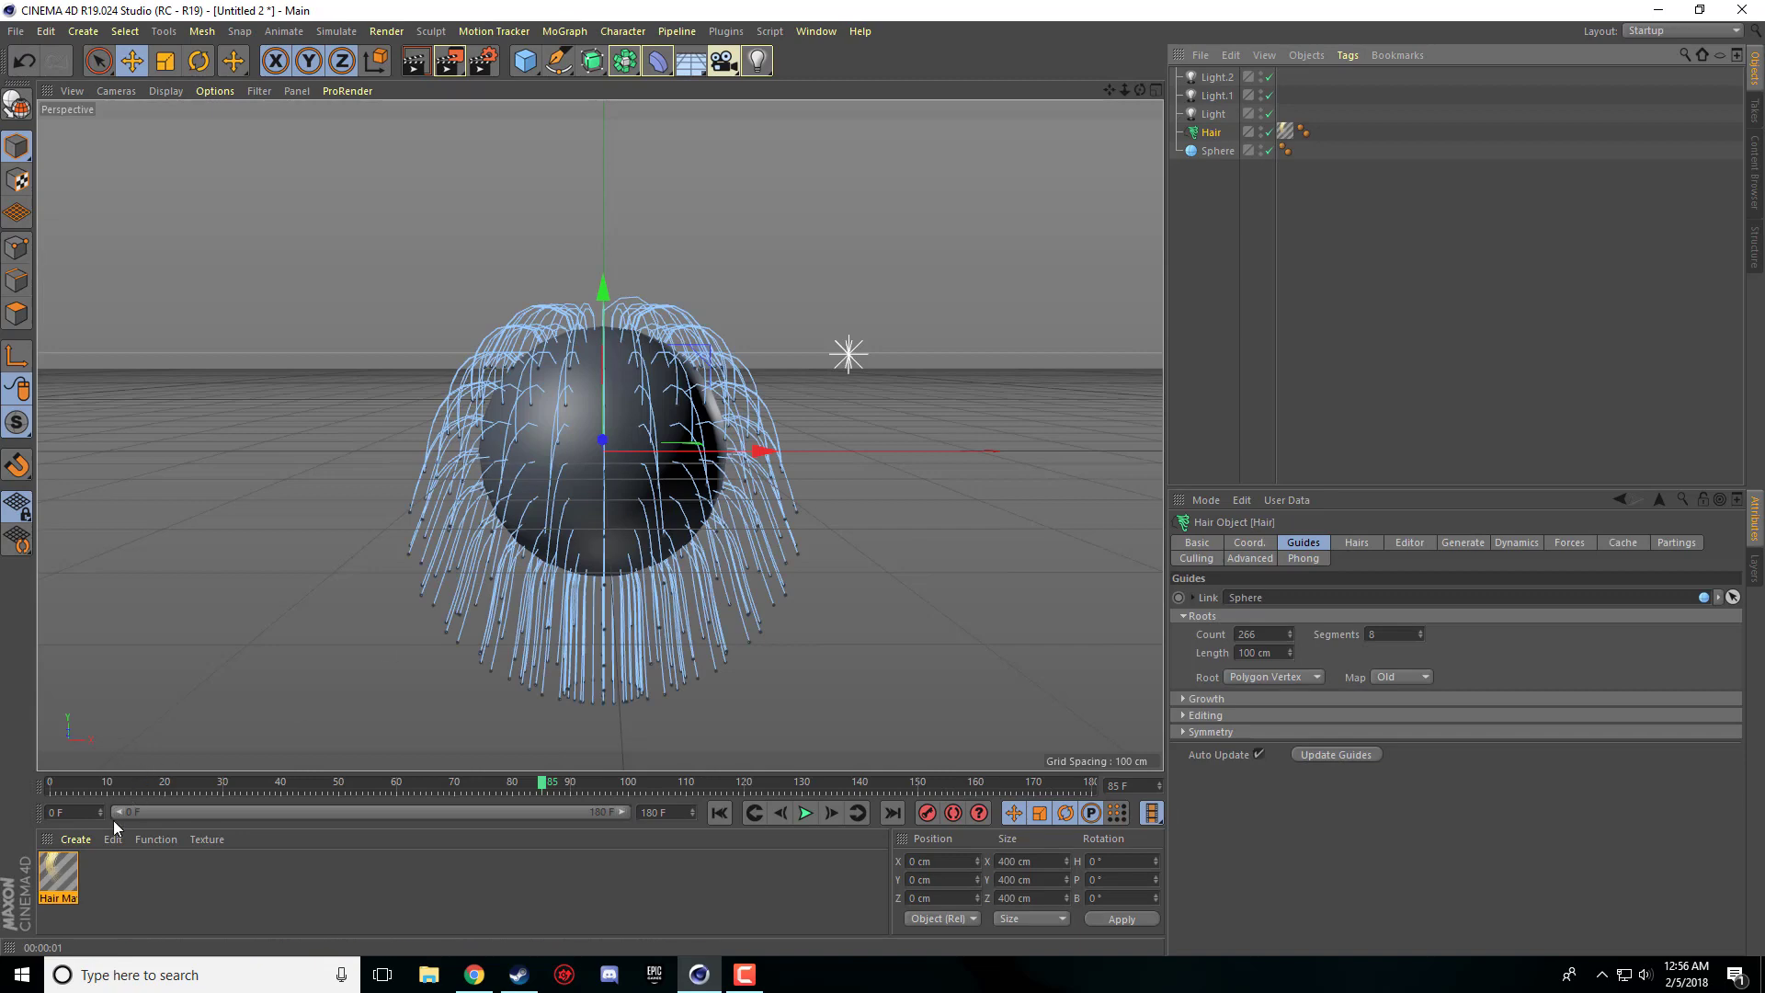
- Lengthen the hair guides to 200 cm, then 500 cm, playing and stopping the simulation
double_click(56, 880)
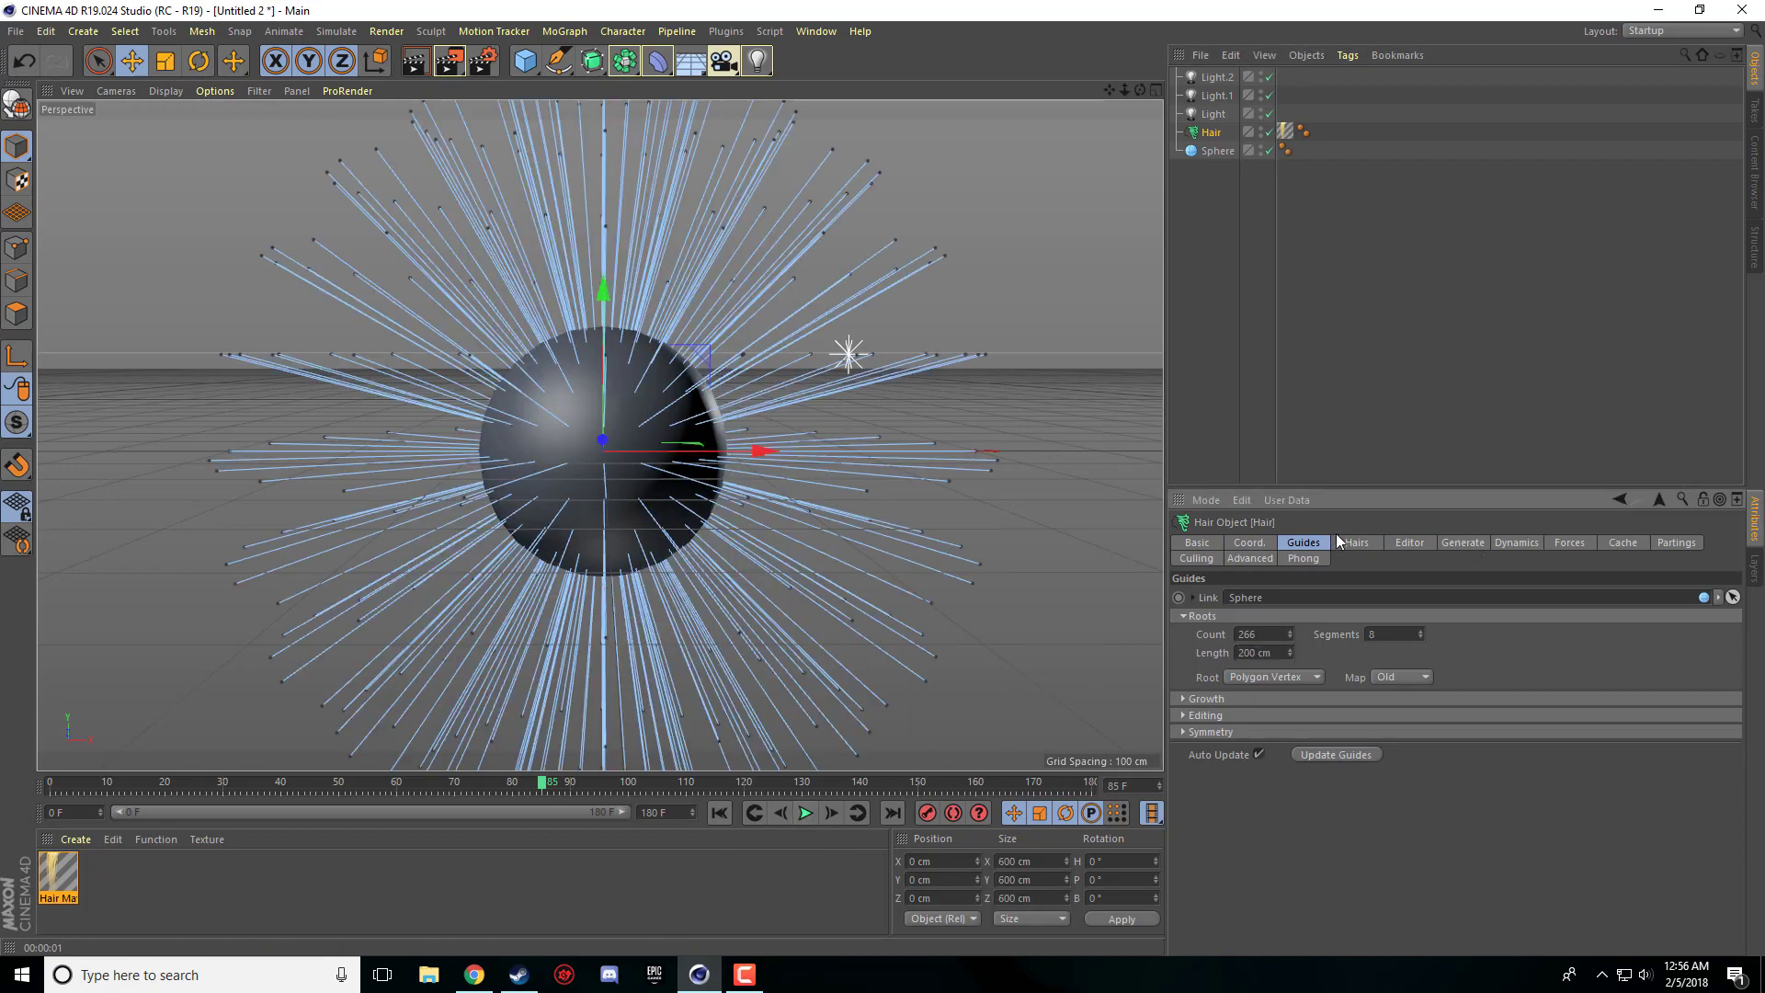
left_click(803, 812)
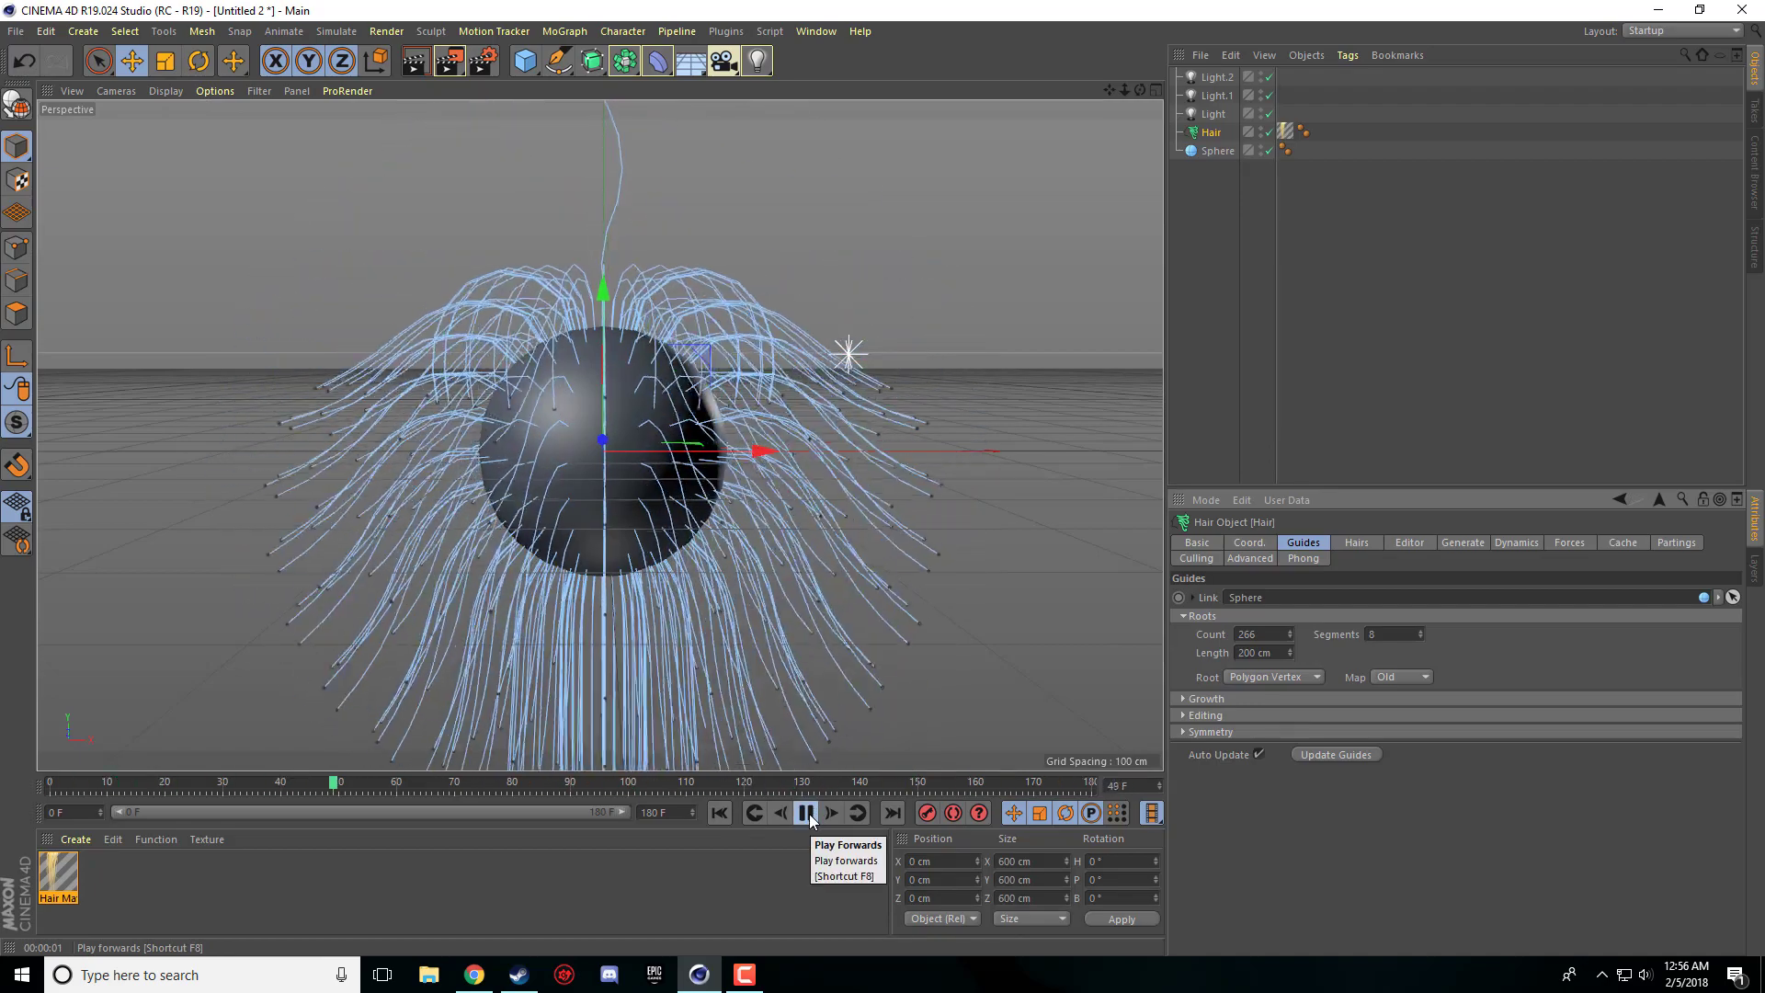
left_click(807, 812)
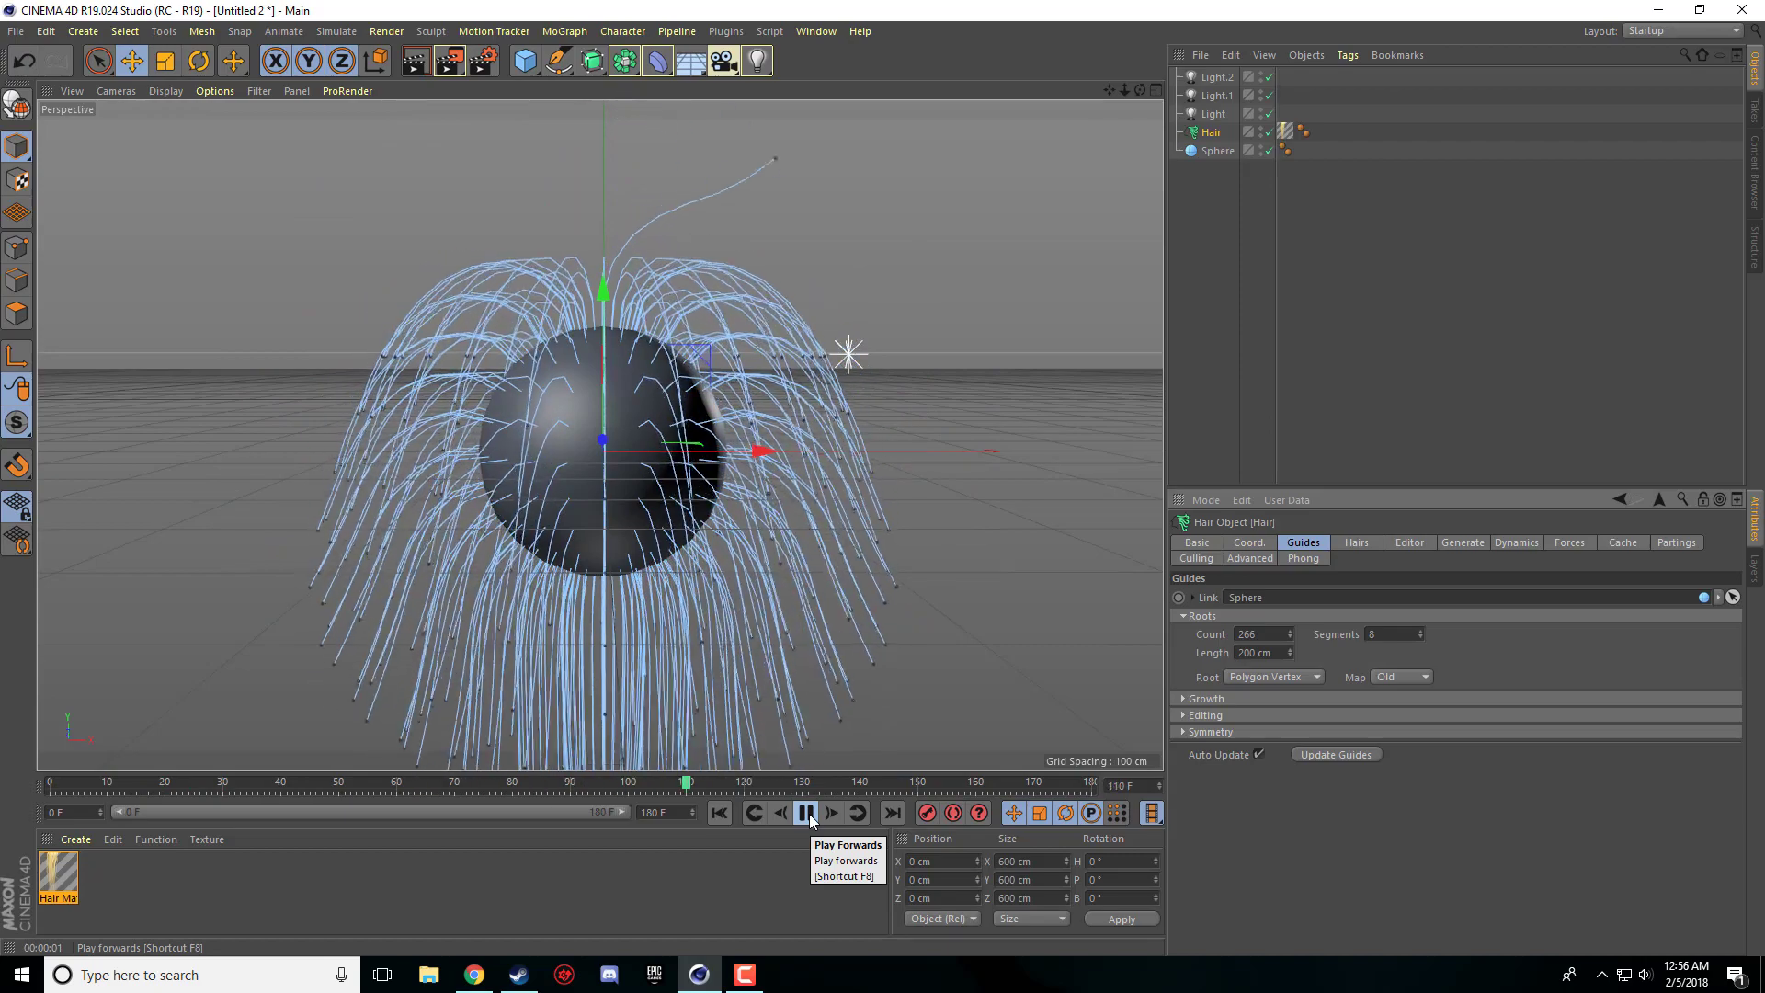
left_click(806, 812)
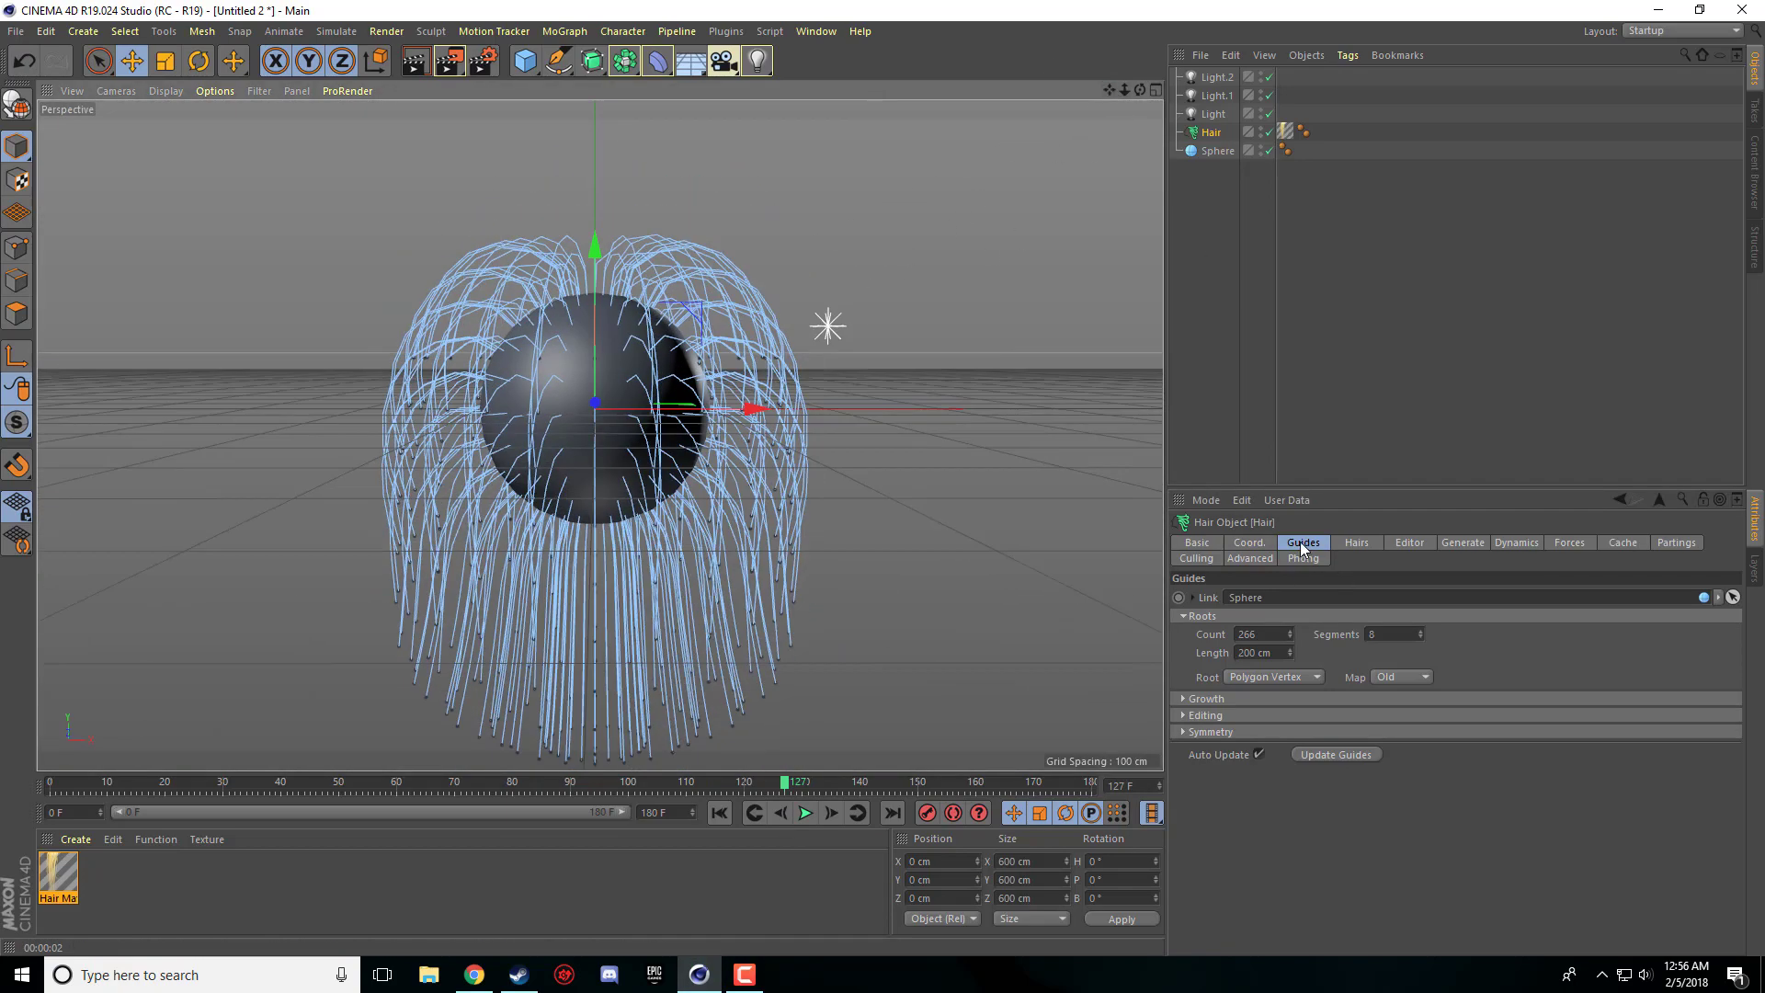
mouse_move(711, 513)
type("500")
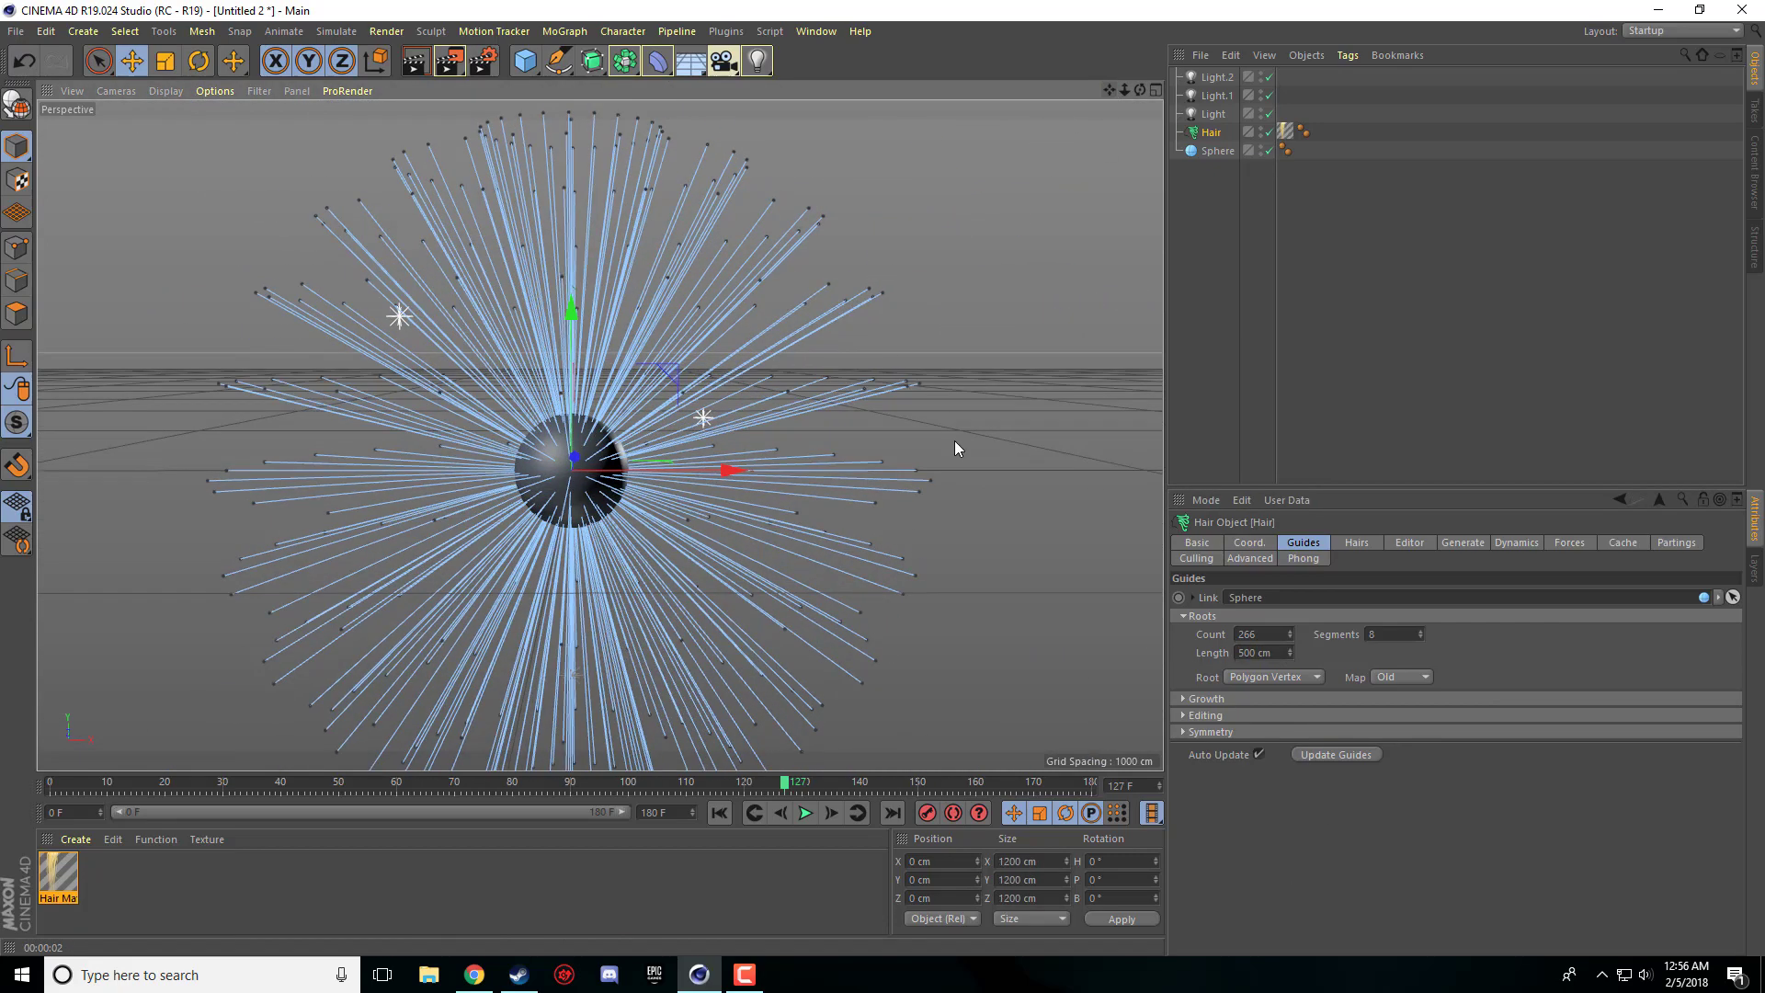
- Extend the timeline to 250 frames, replay the simulation to about frame 204, and reselect Hair
left_click(803, 812)
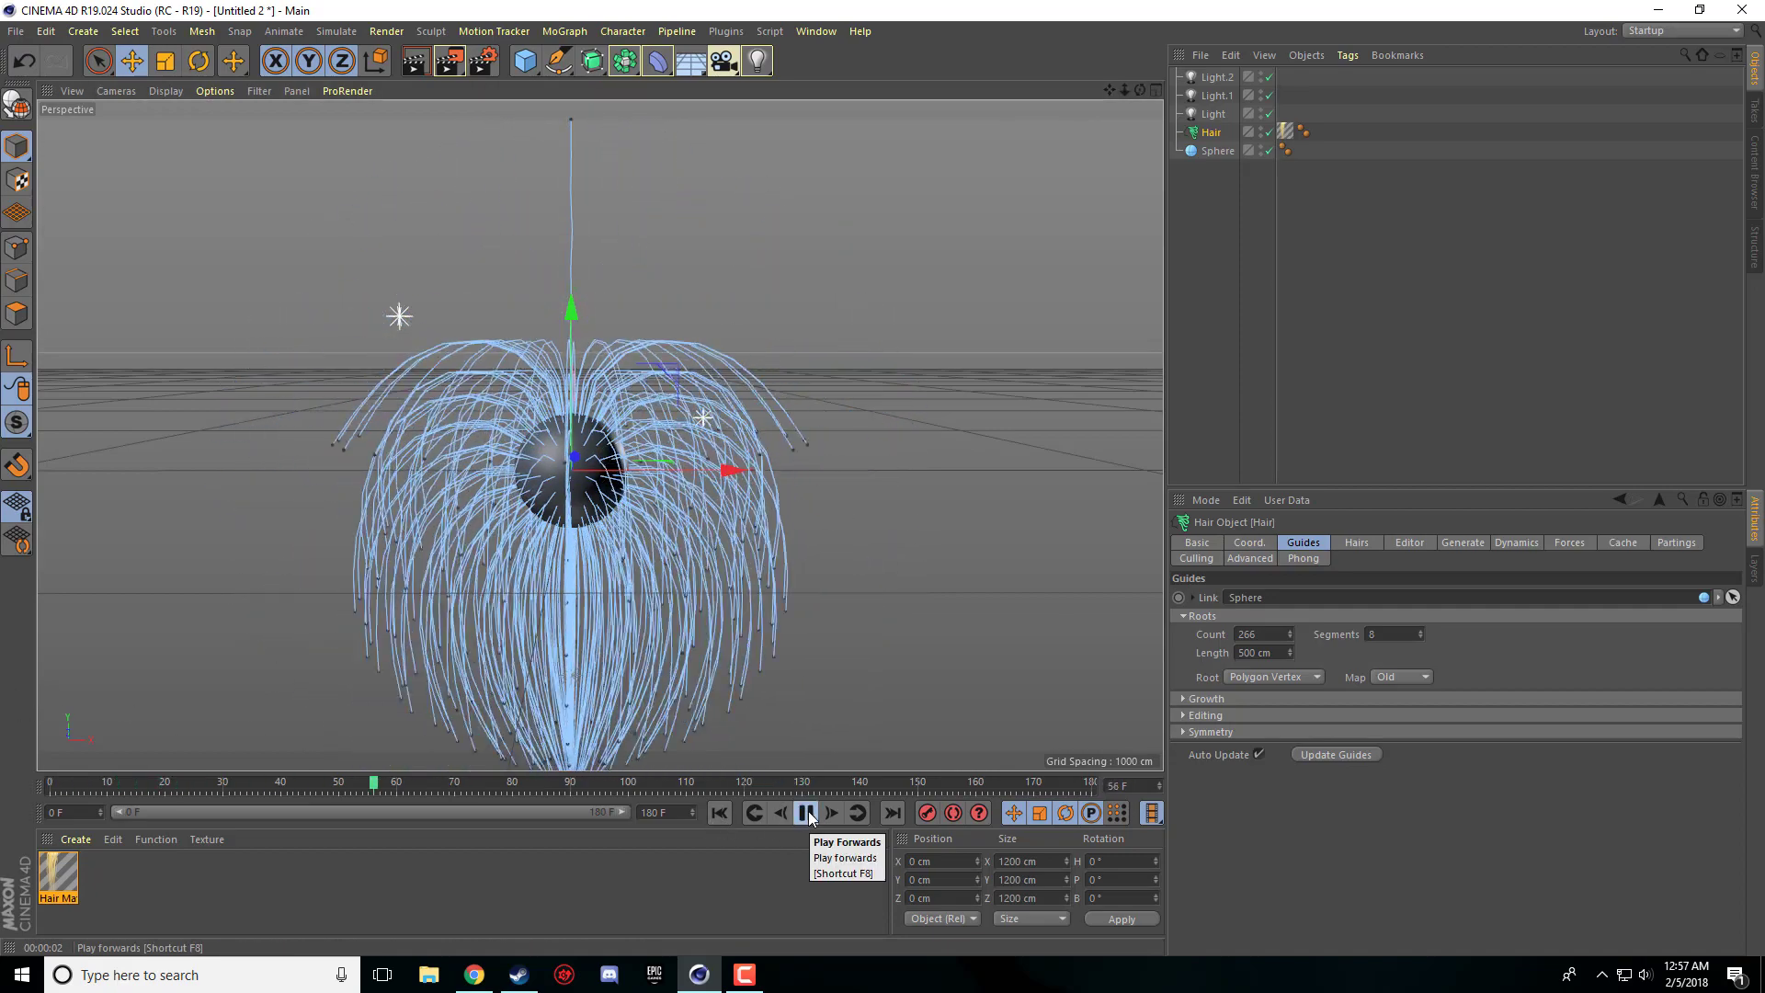
left_click(807, 811)
type("25")
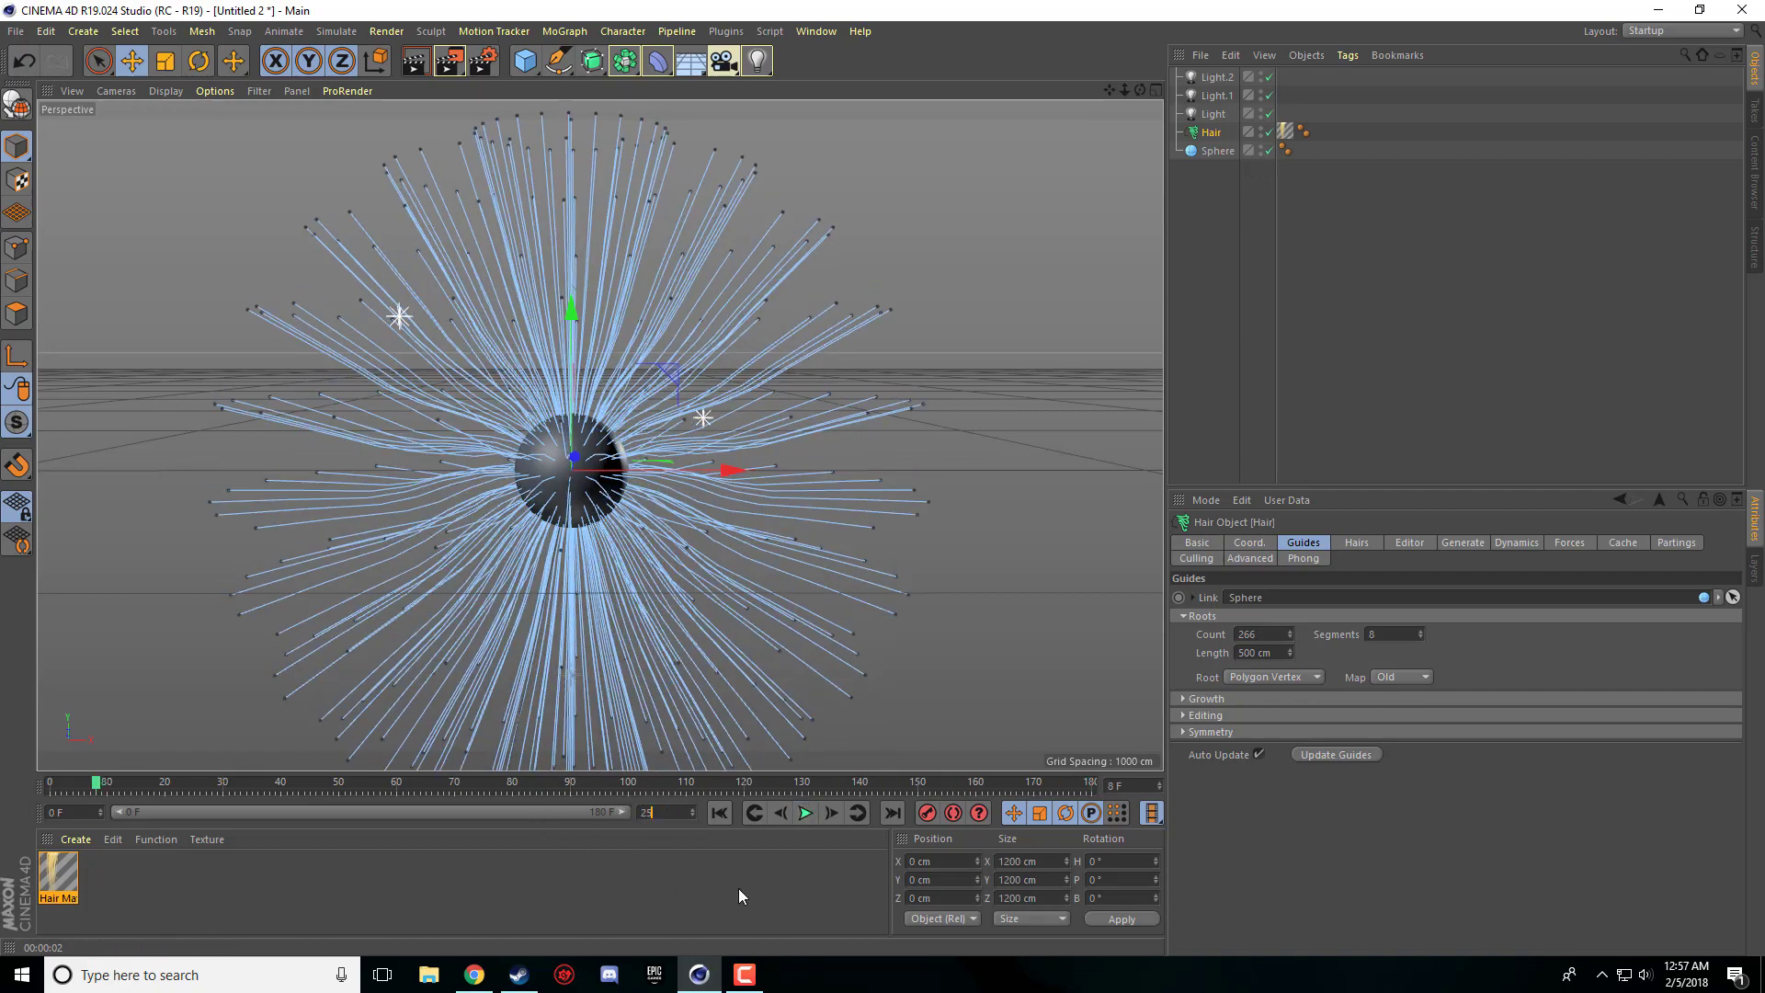
left_click(803, 811)
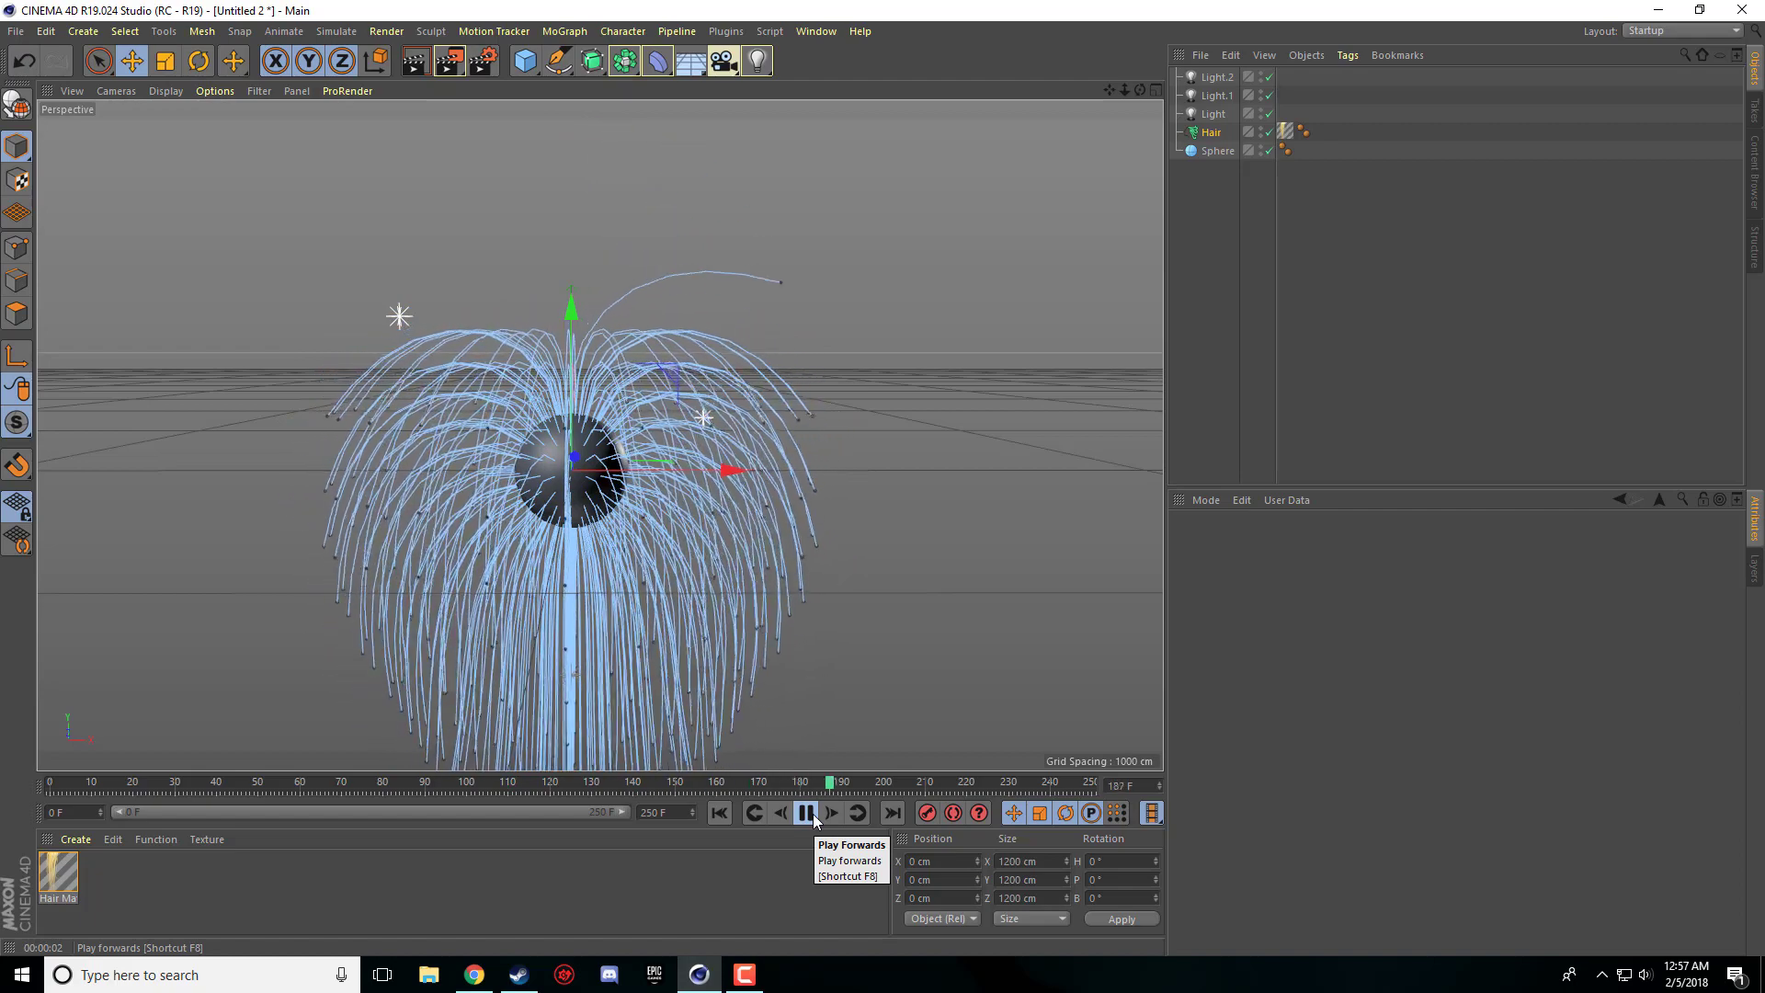
left_click(805, 812)
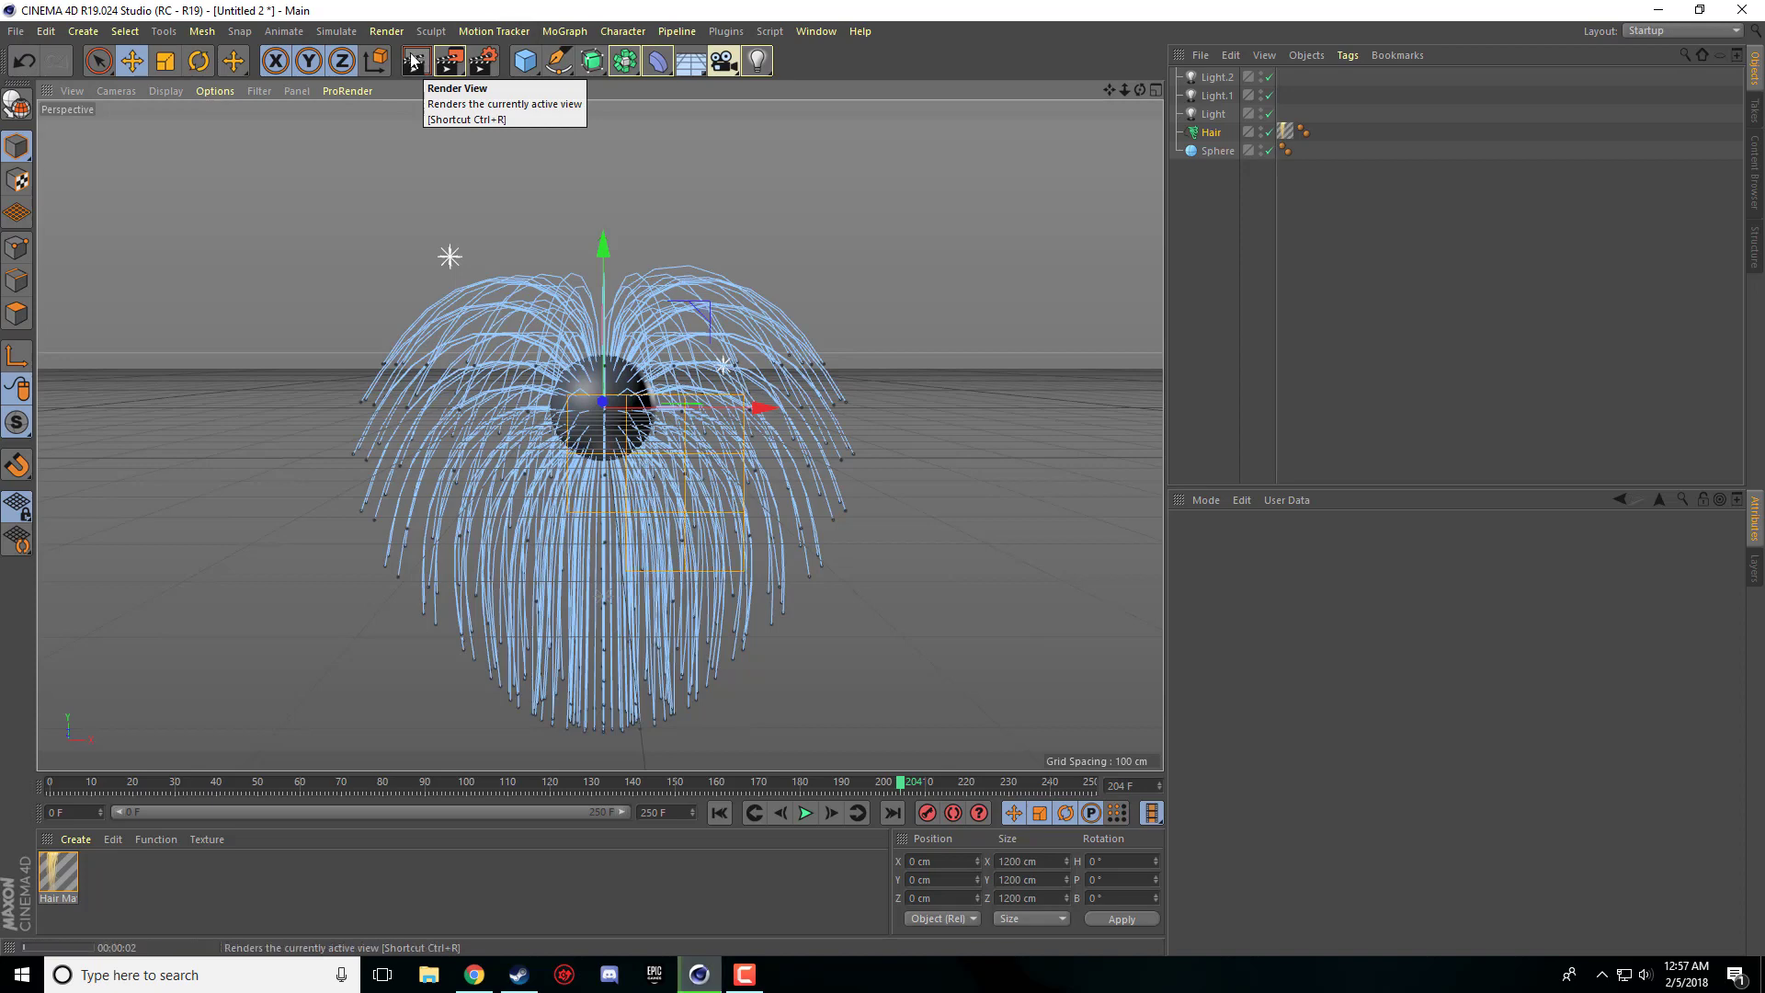
left_click(412, 60)
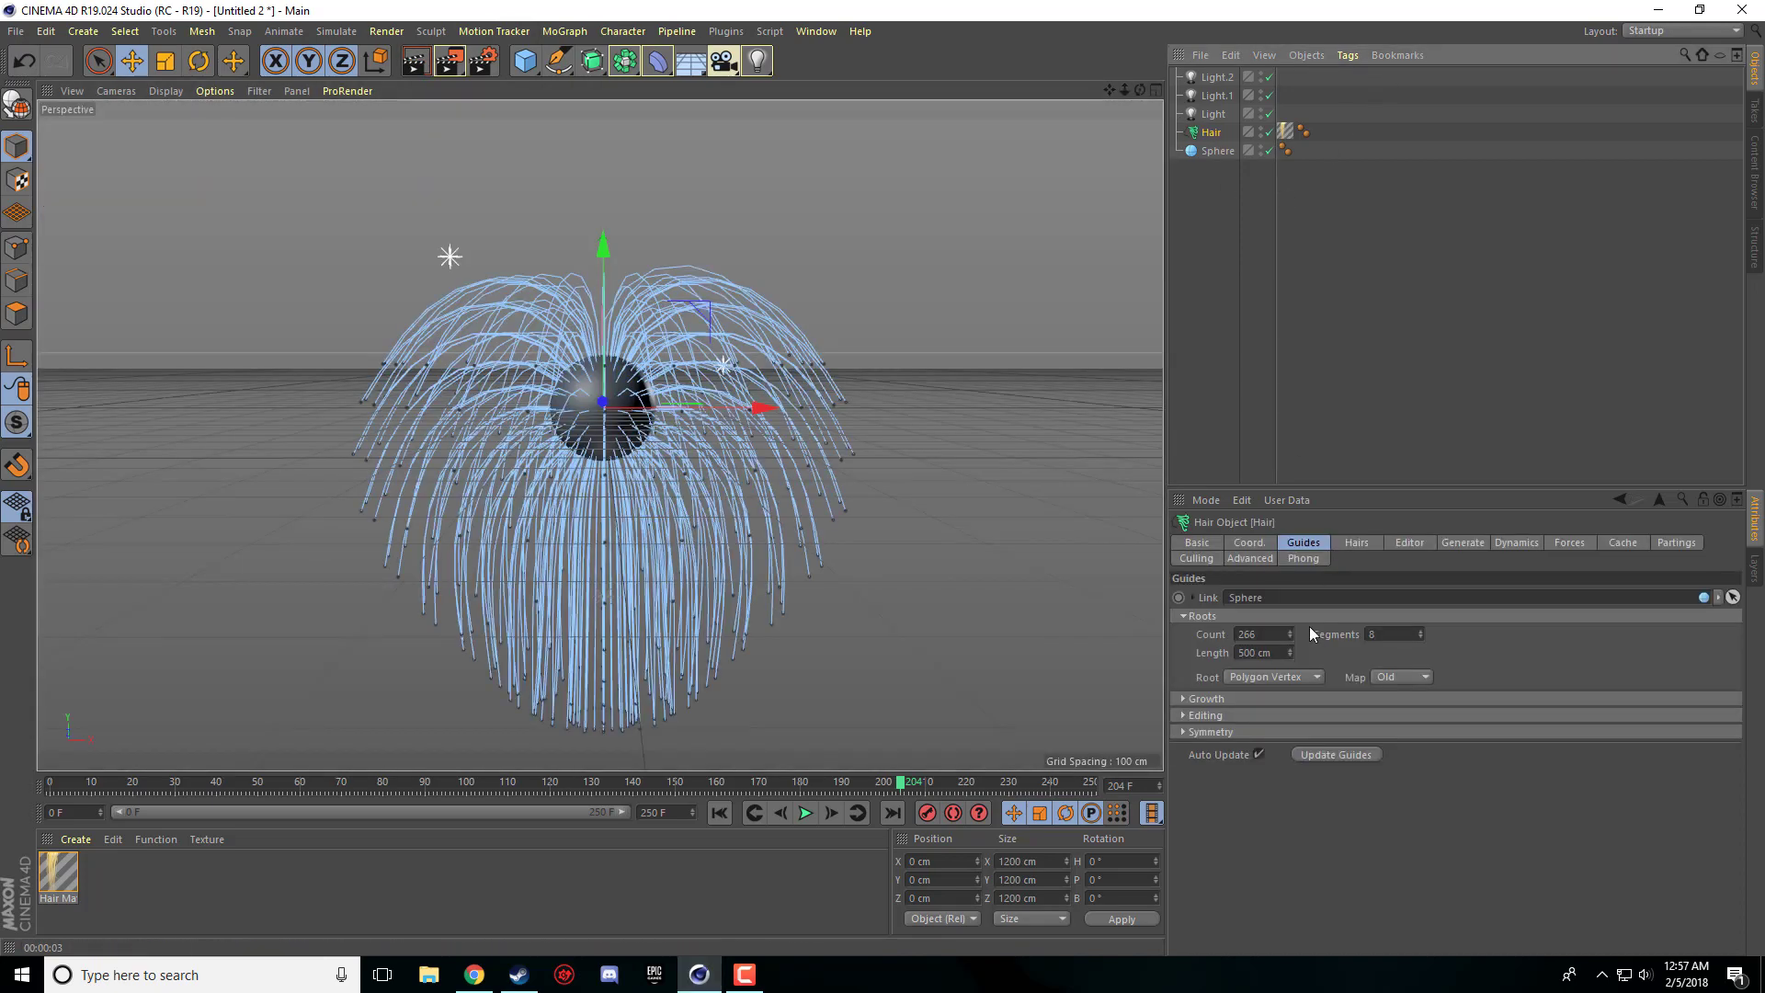
- Review the Hair object's Hairs, Forces and Culling tabs, then open Hair Mat for editing
left_click(1355, 542)
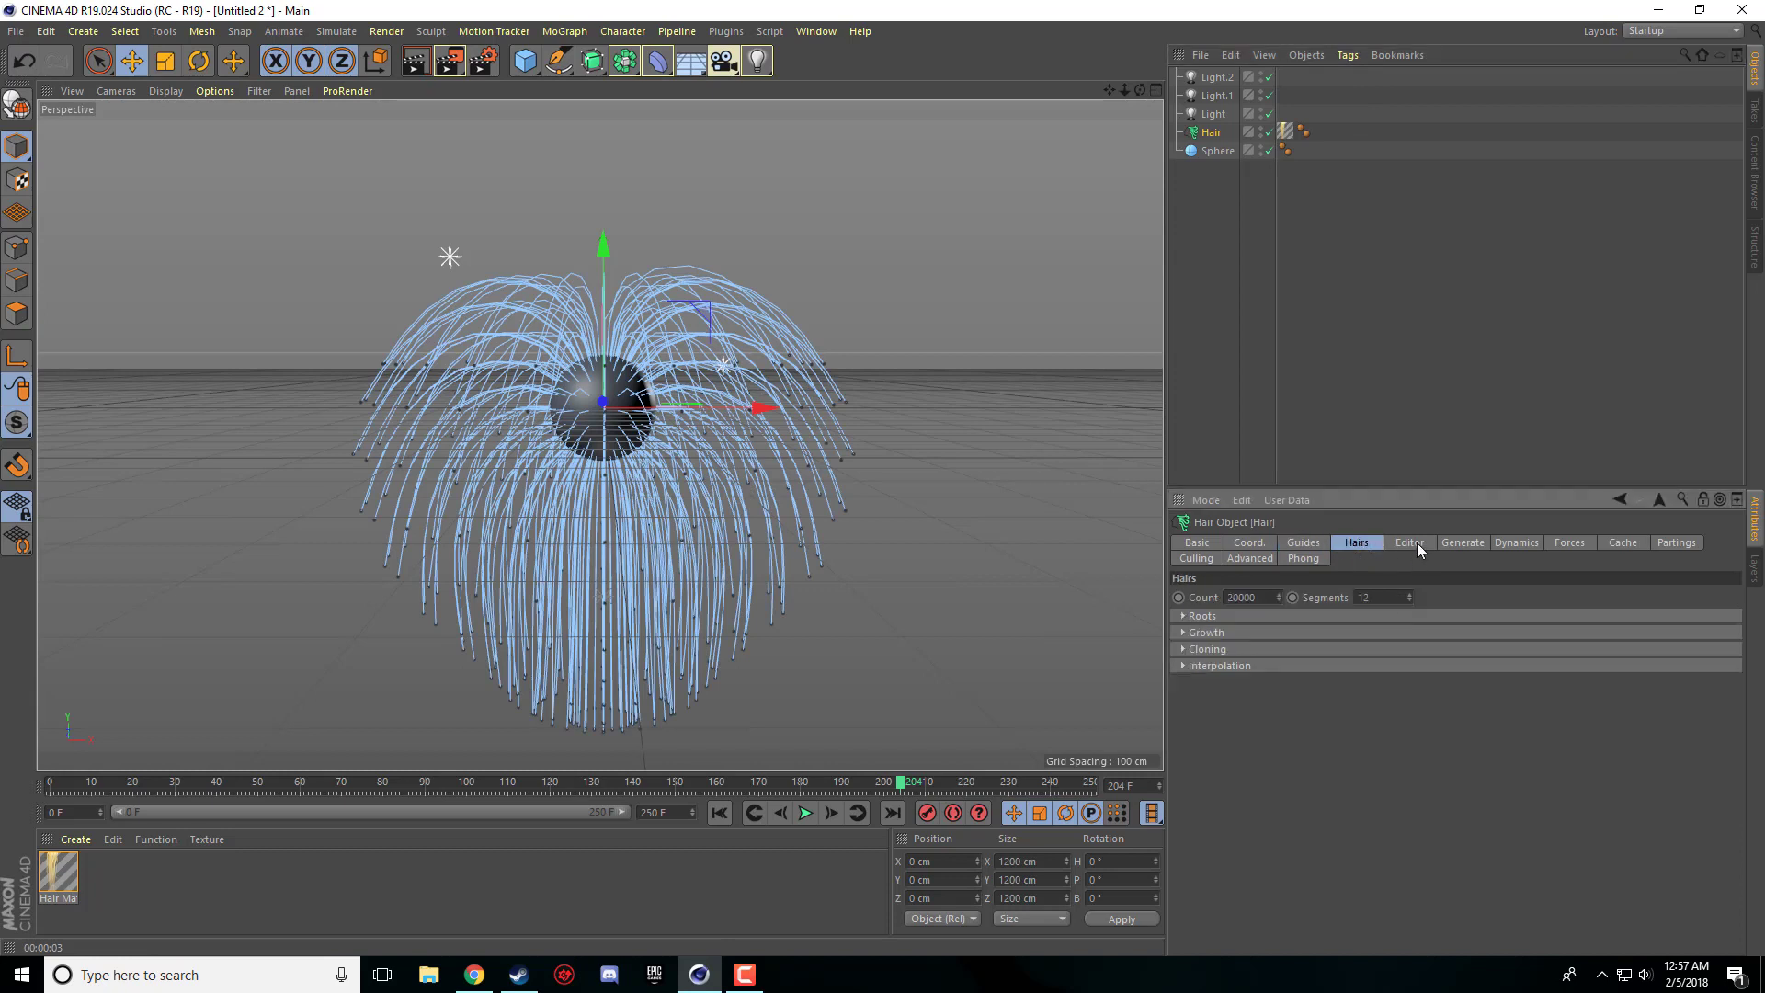
left_click(1568, 543)
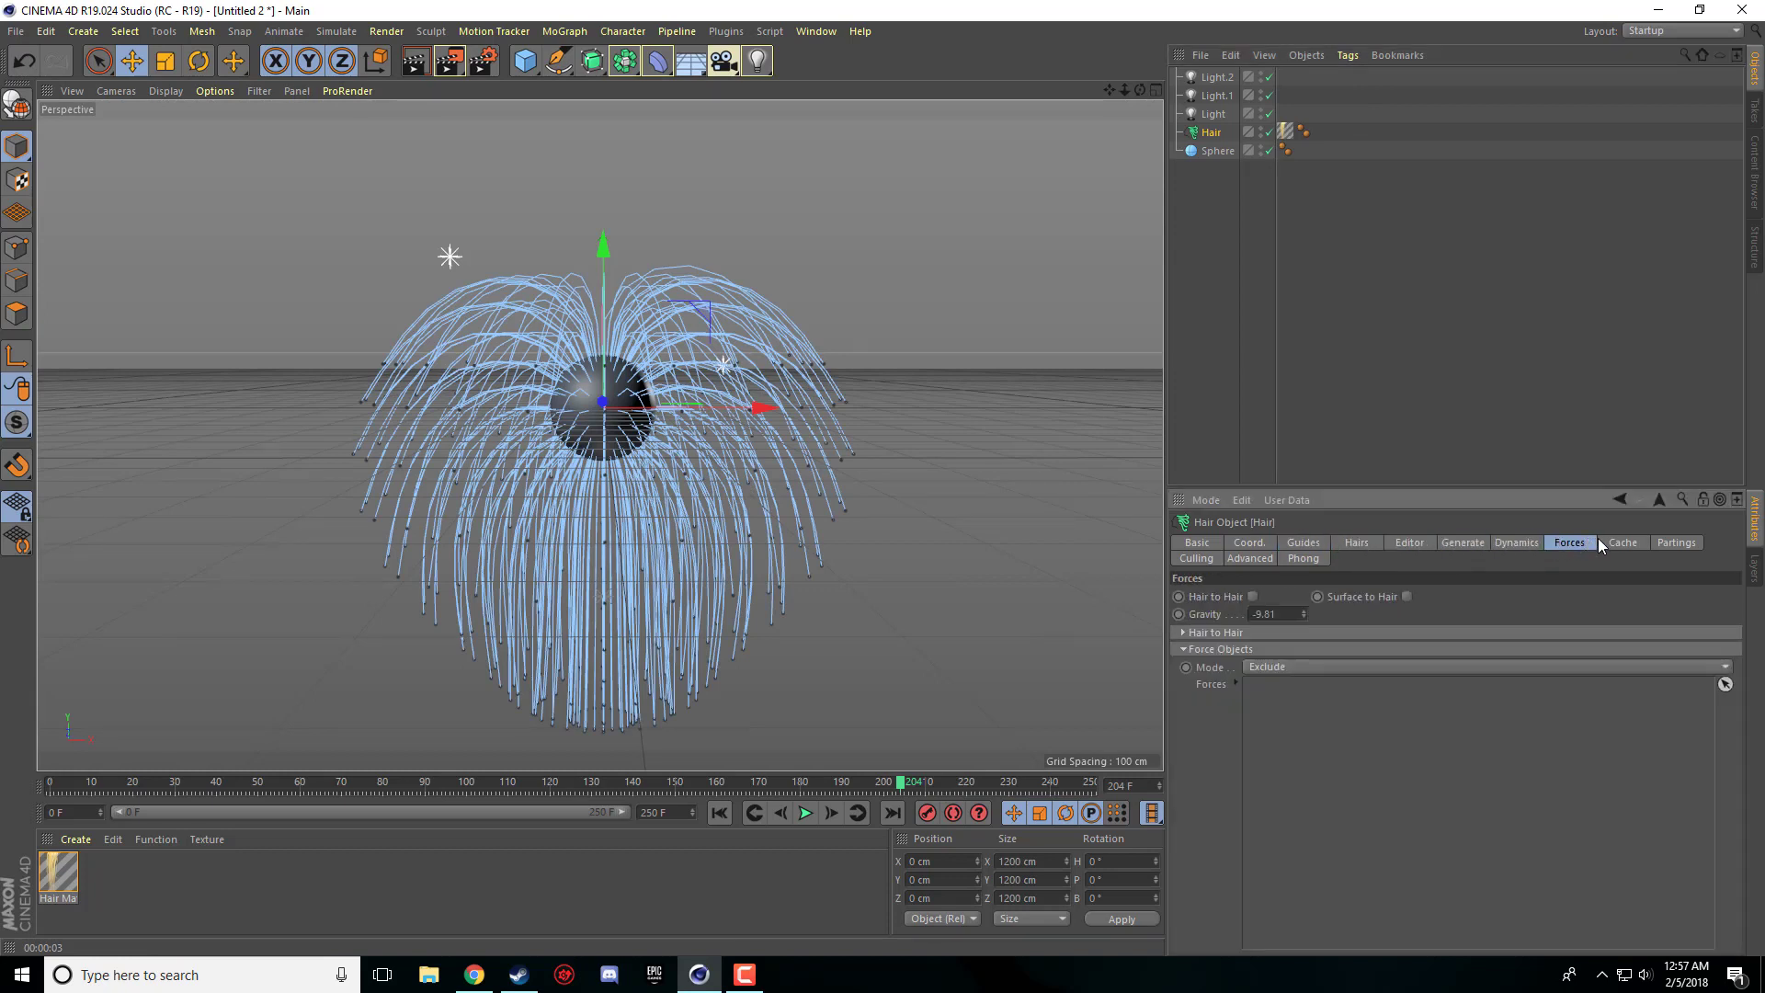
left_click(1195, 558)
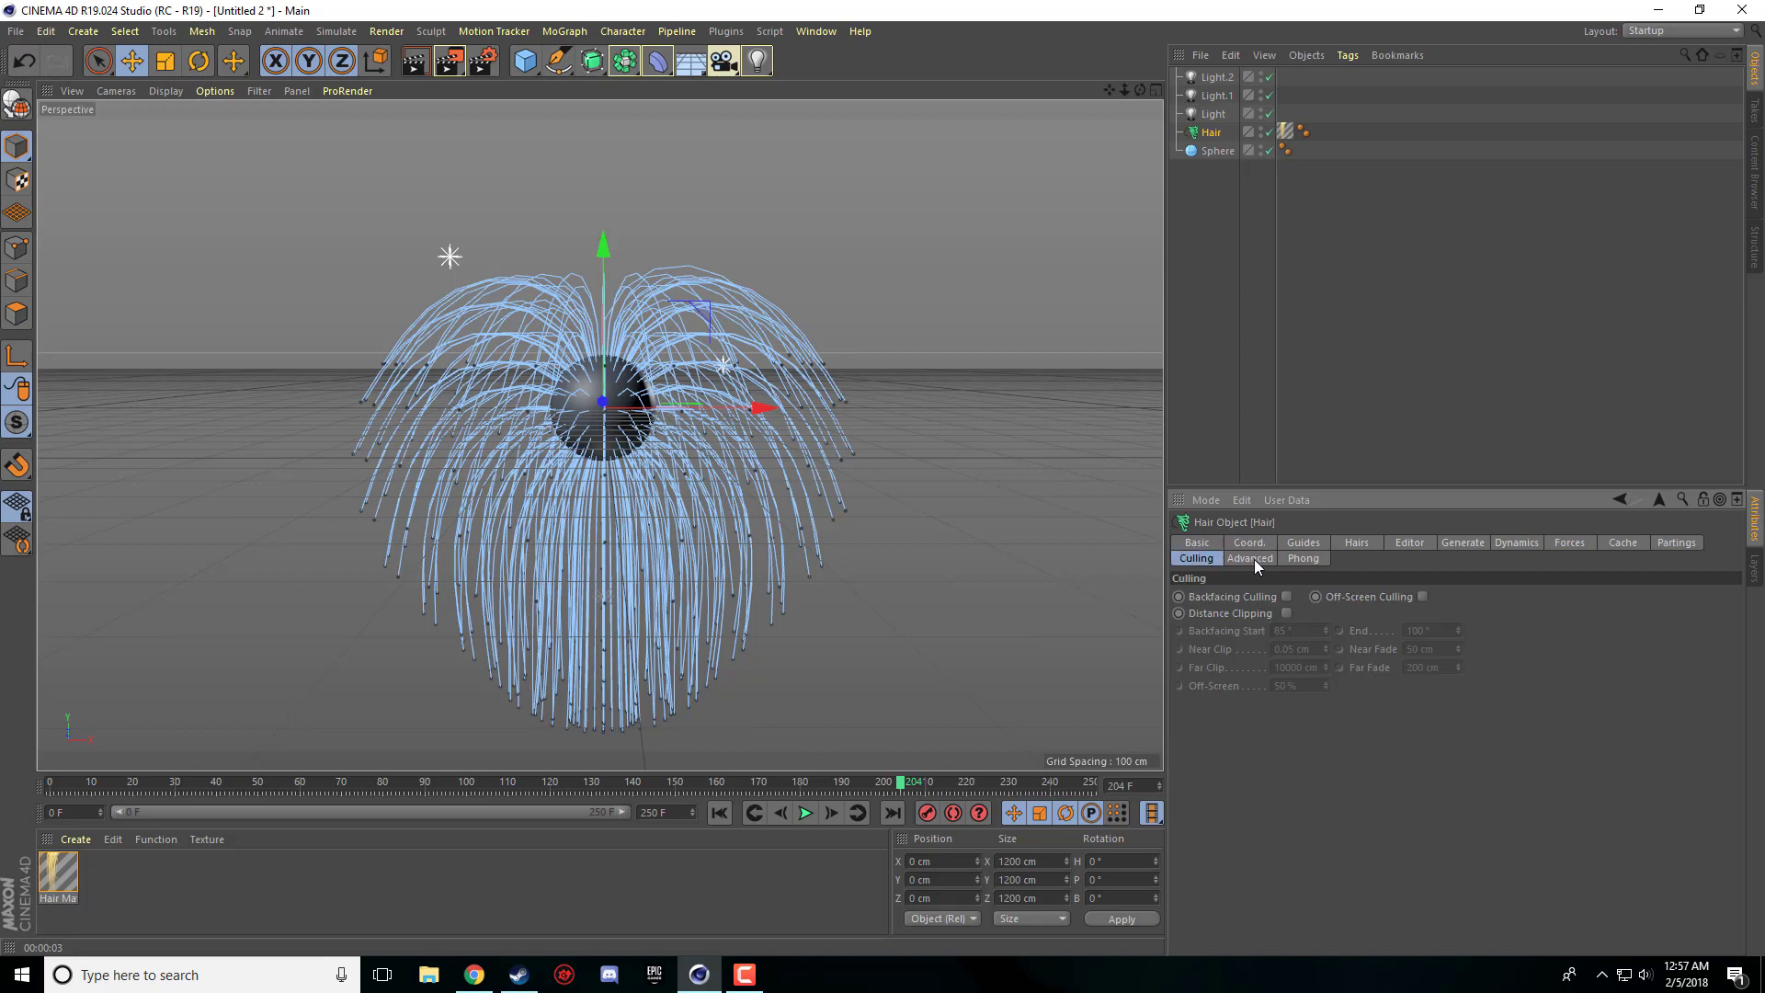
left_click(1355, 543)
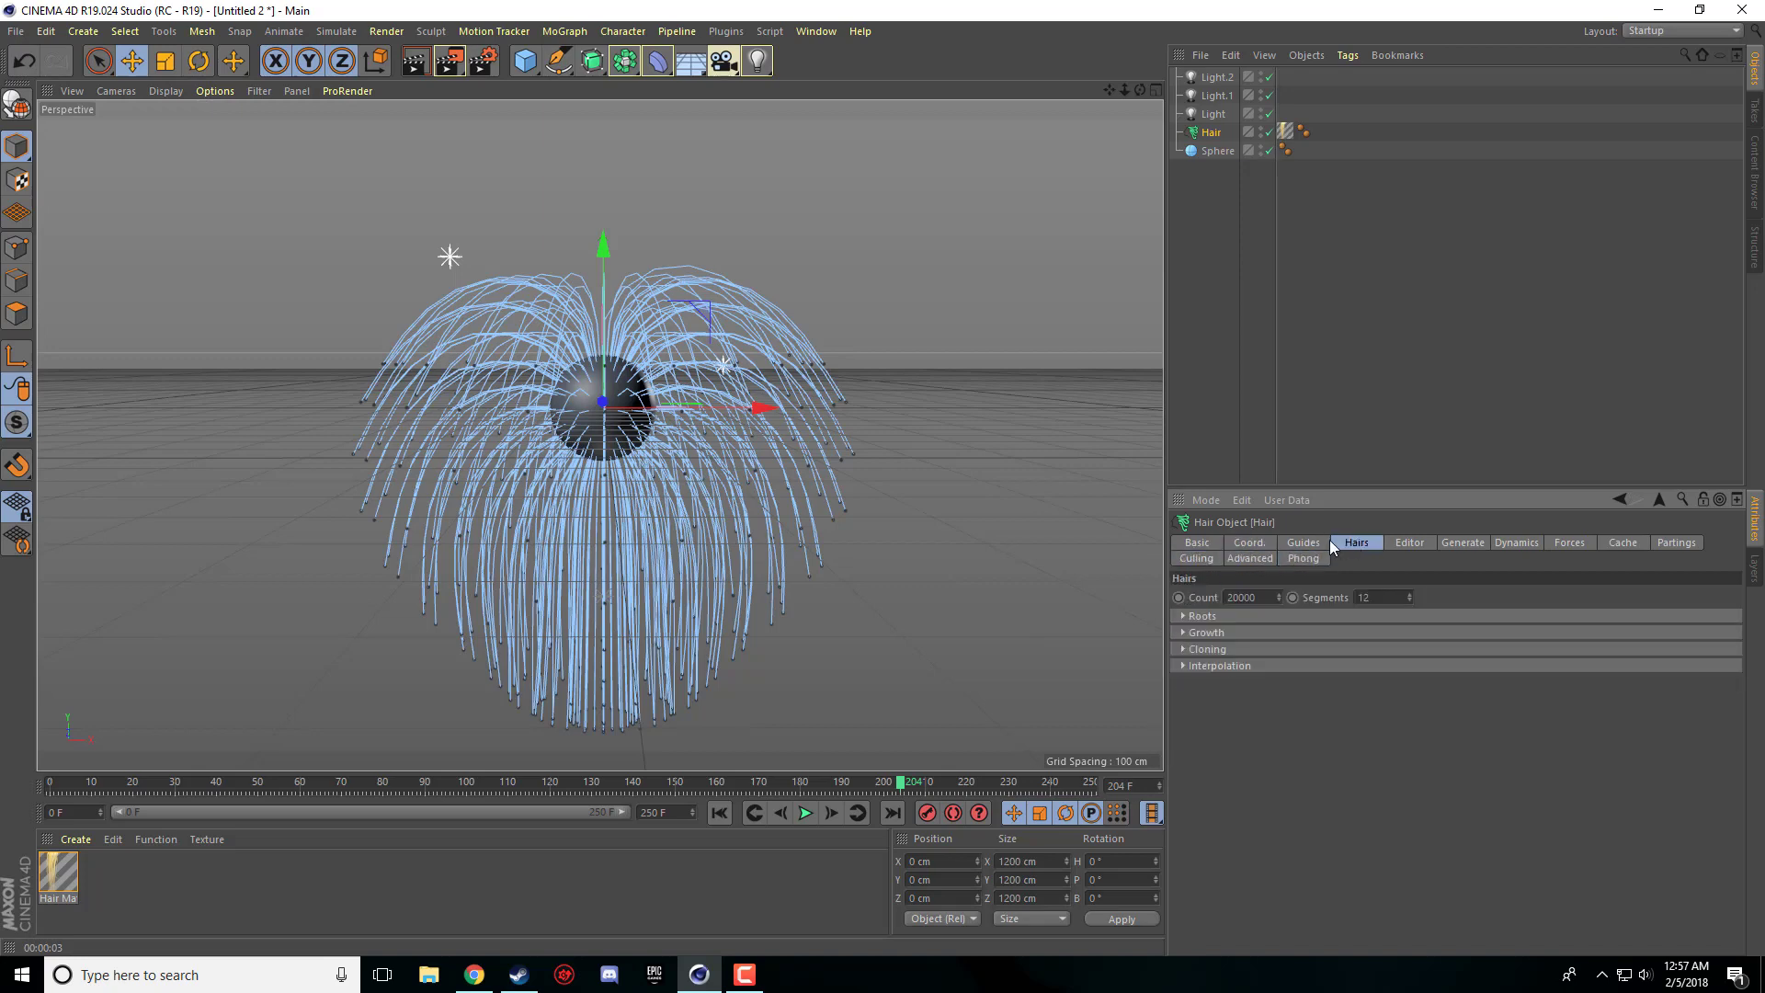
double_click(57, 878)
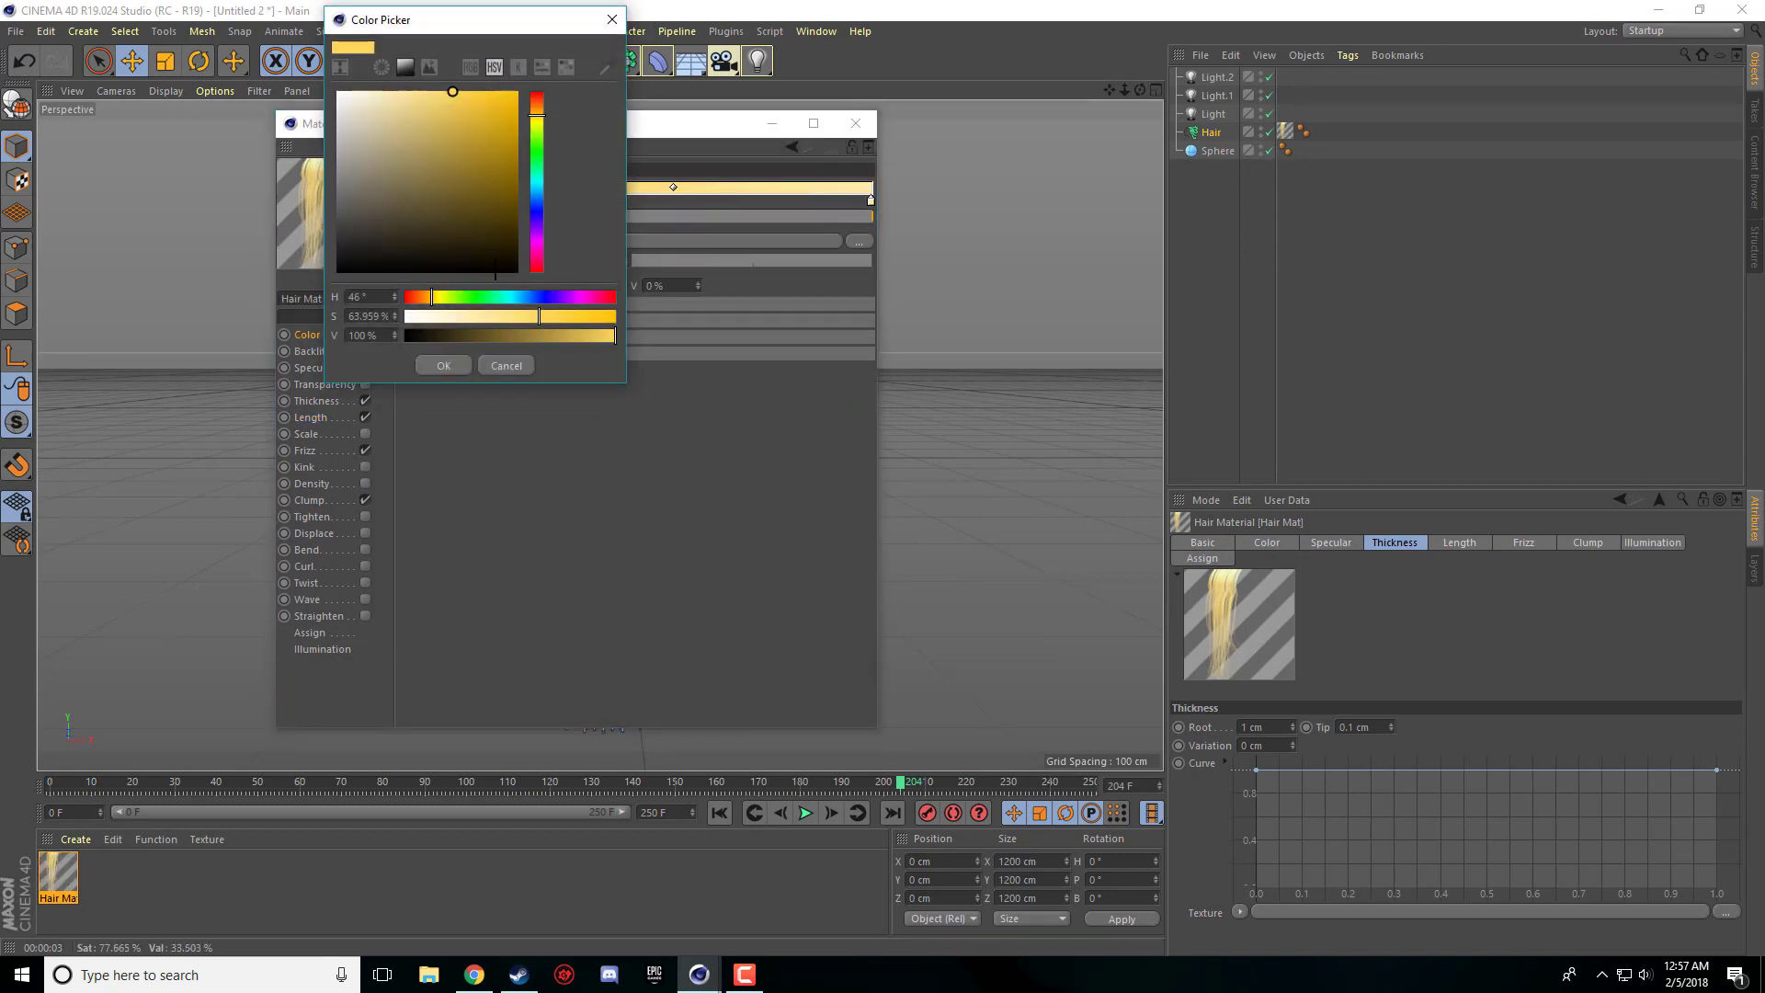
- Pick a blue-violet hue around 242° for the Hair Mat gradient and confirm
left_click(442, 365)
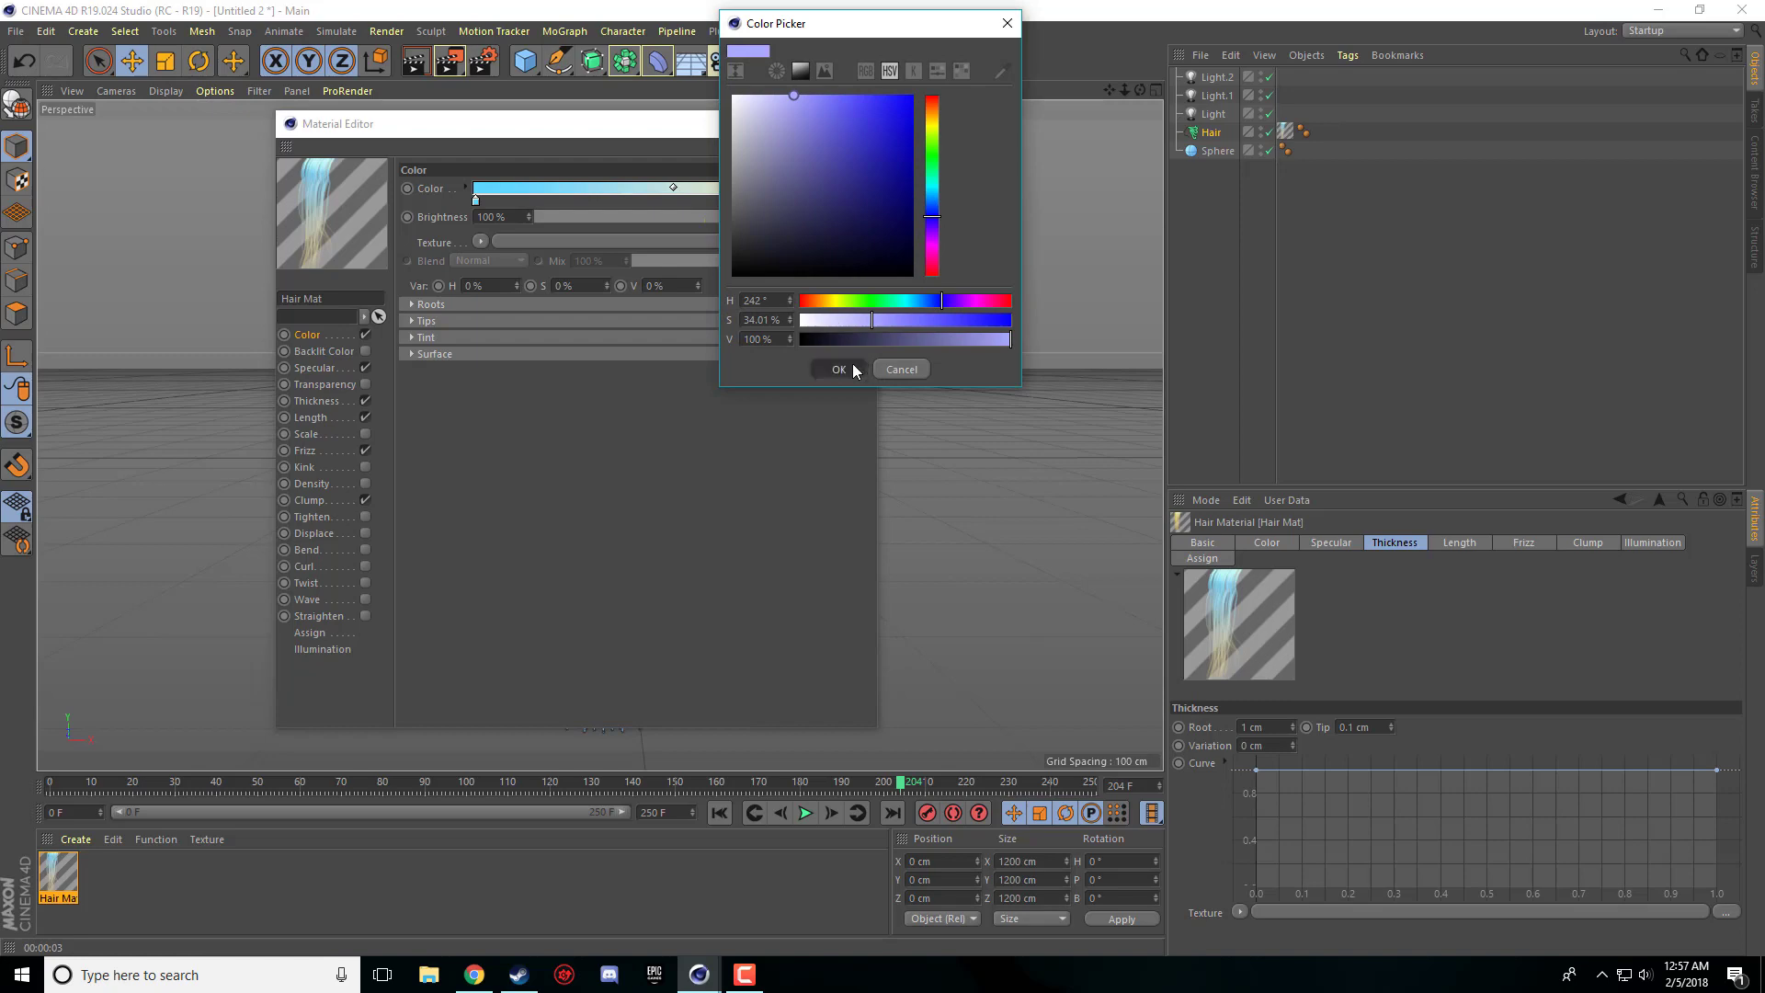
left_click(838, 370)
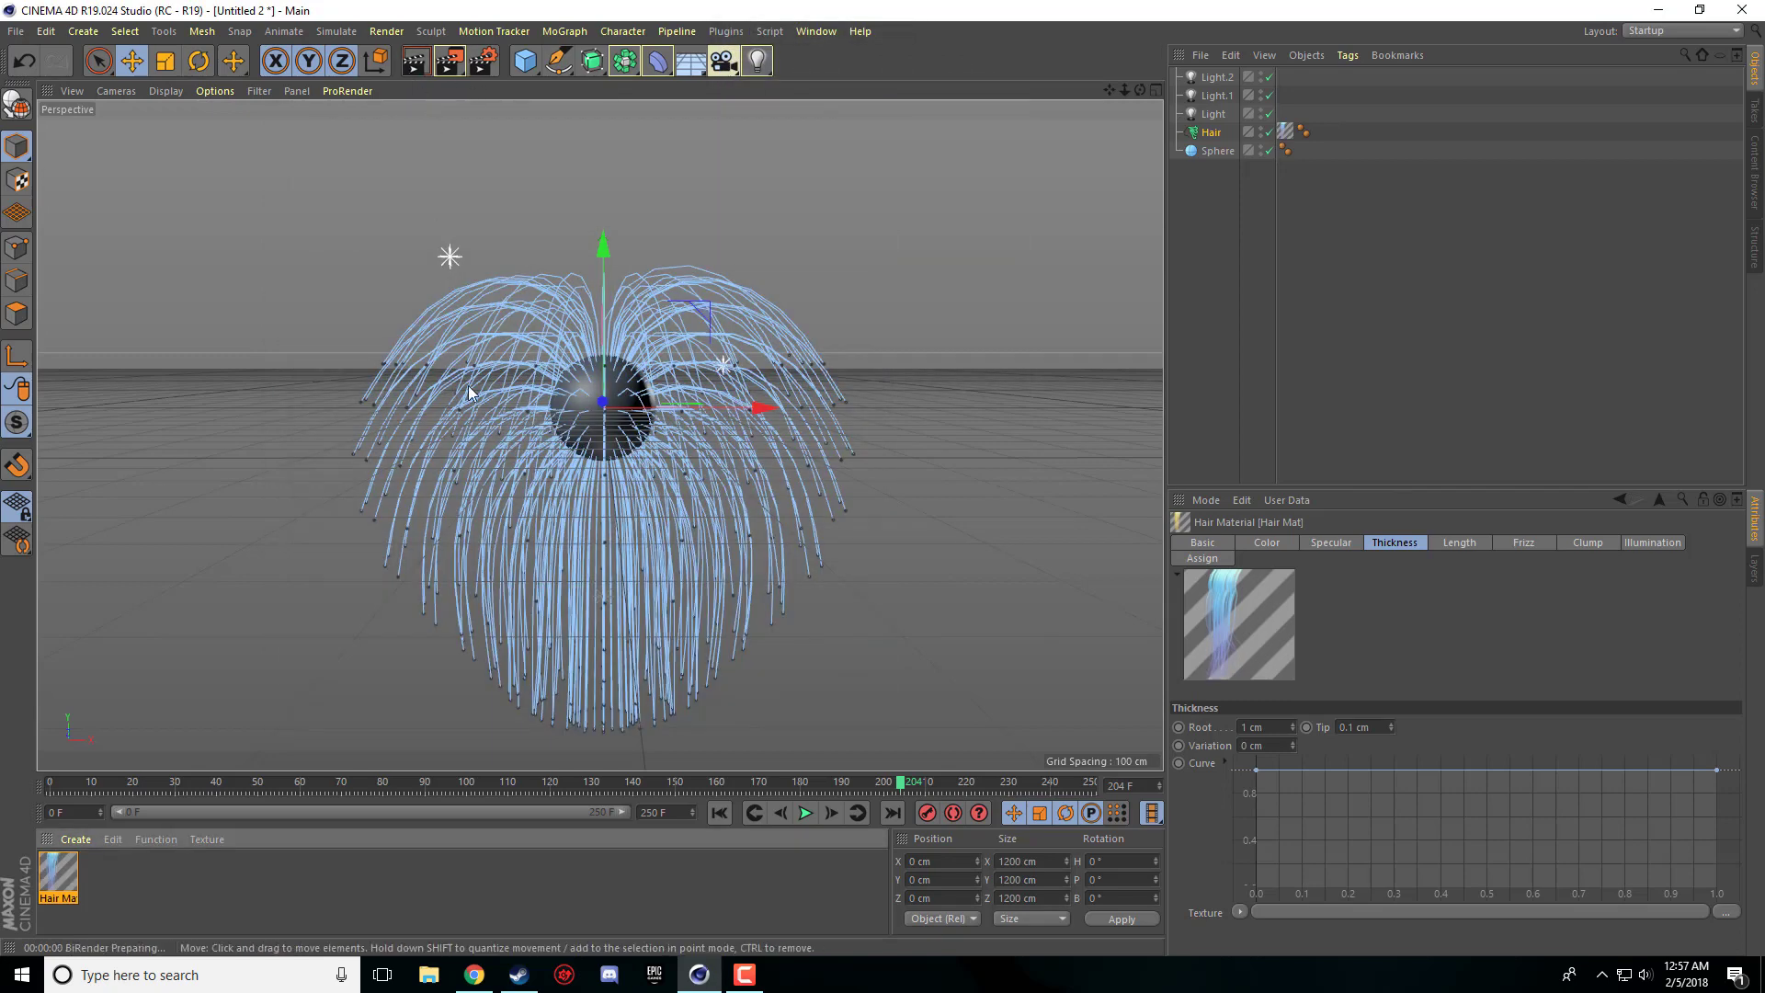
mouse_move(377, 121)
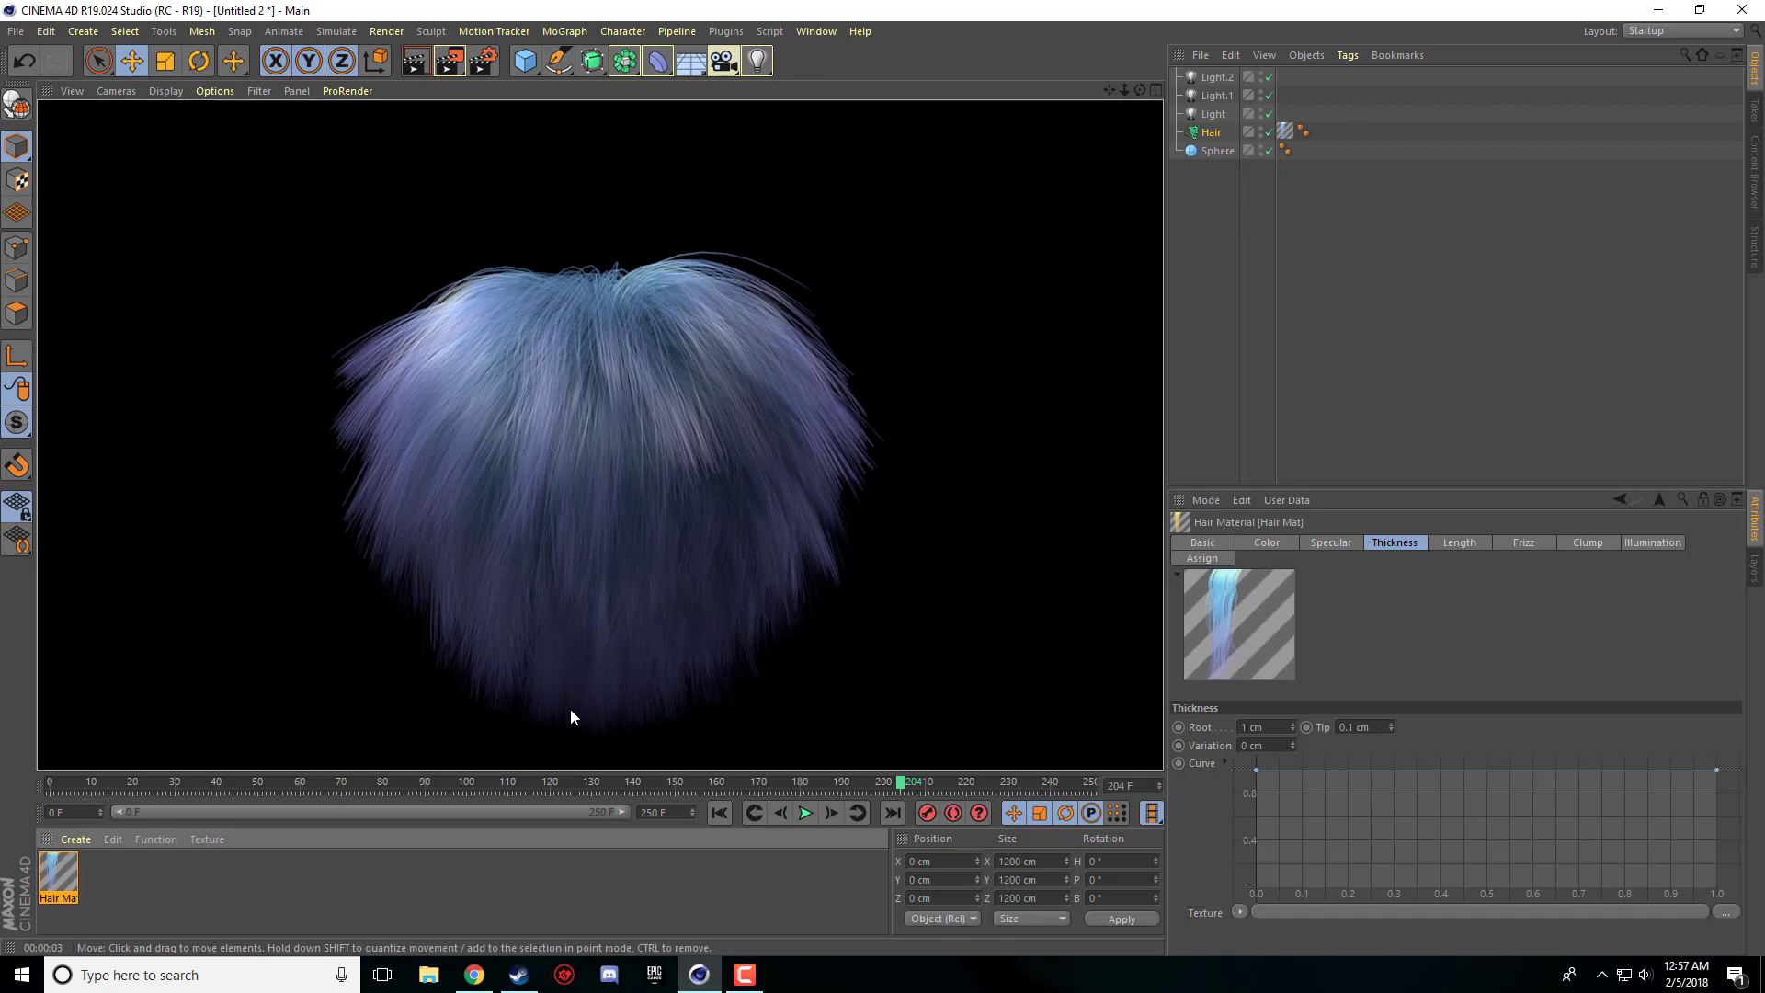
mouse_move(615, 707)
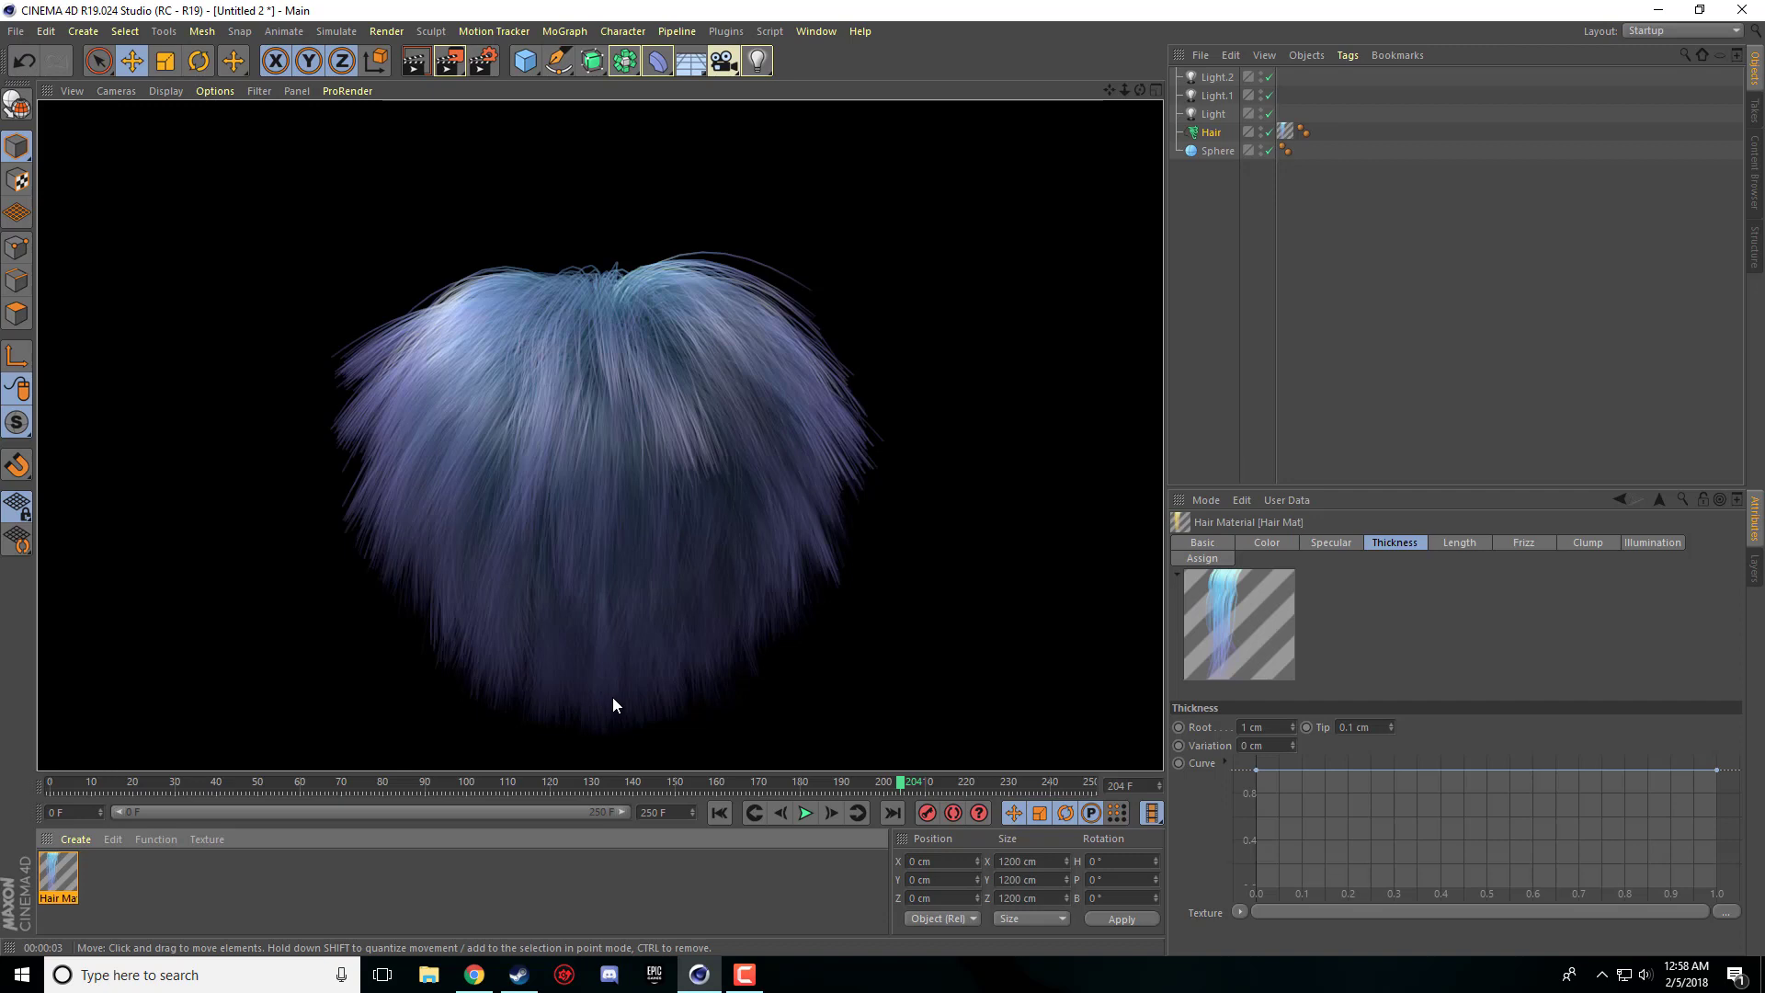
mouse_move(598, 770)
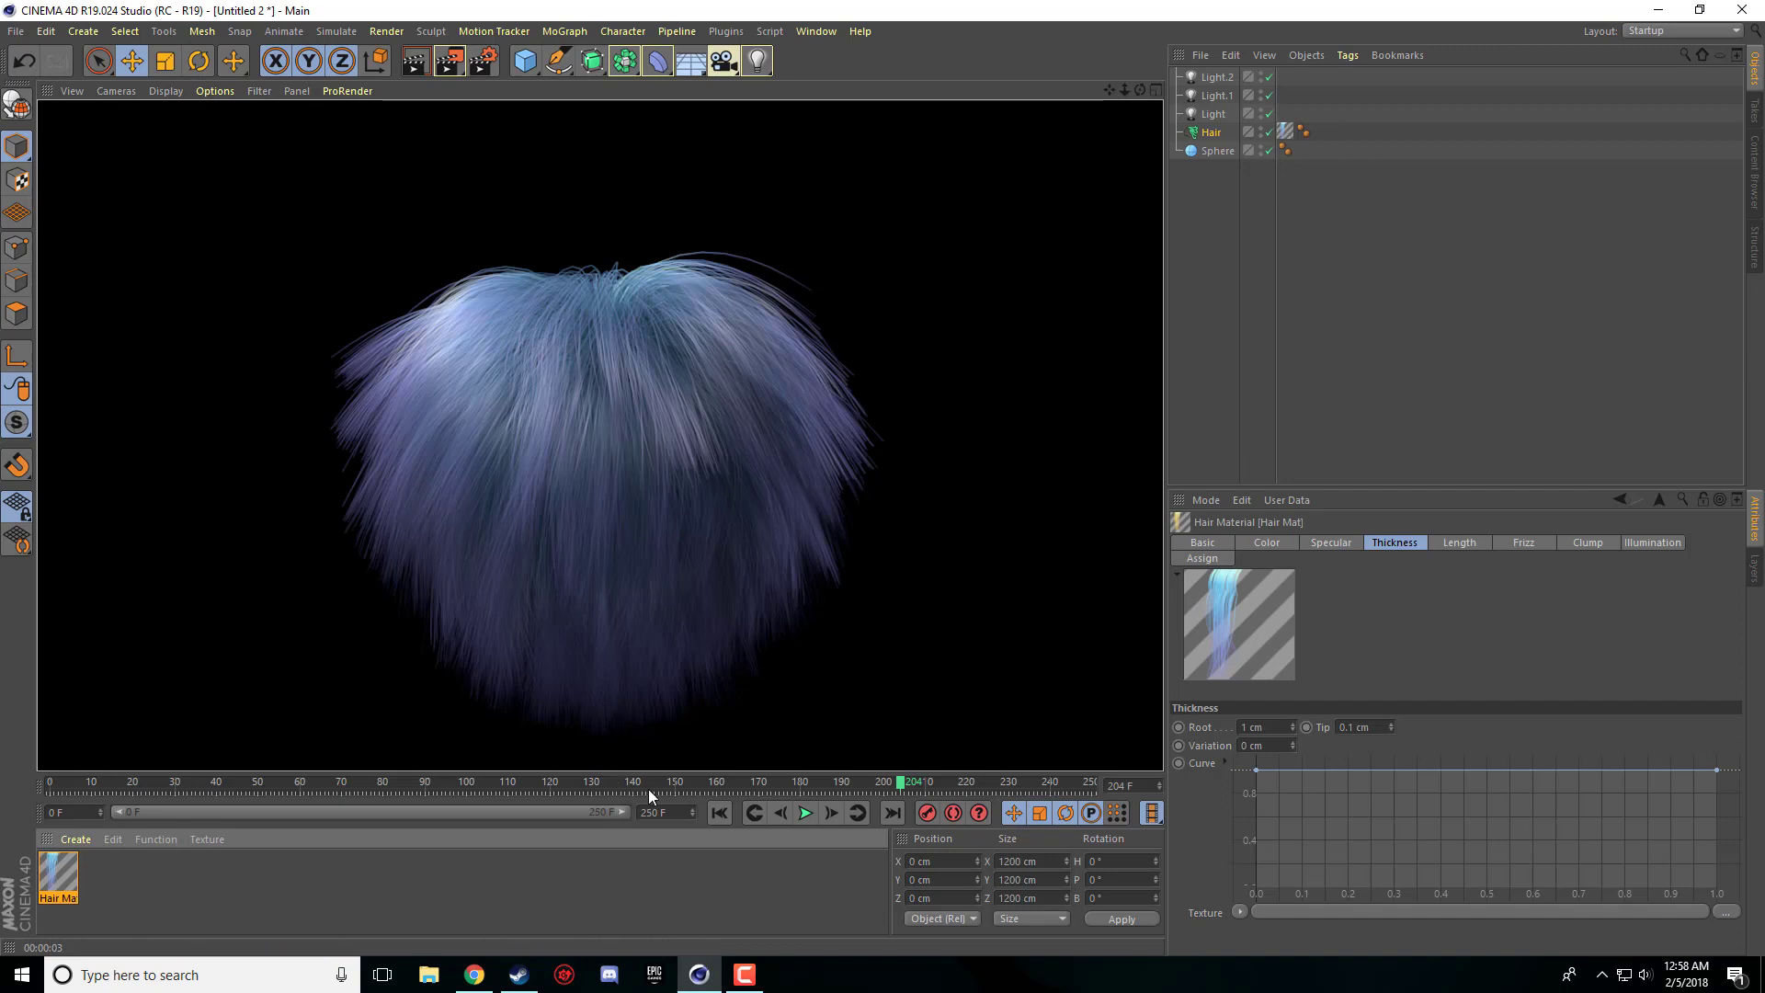
mouse_move(732, 893)
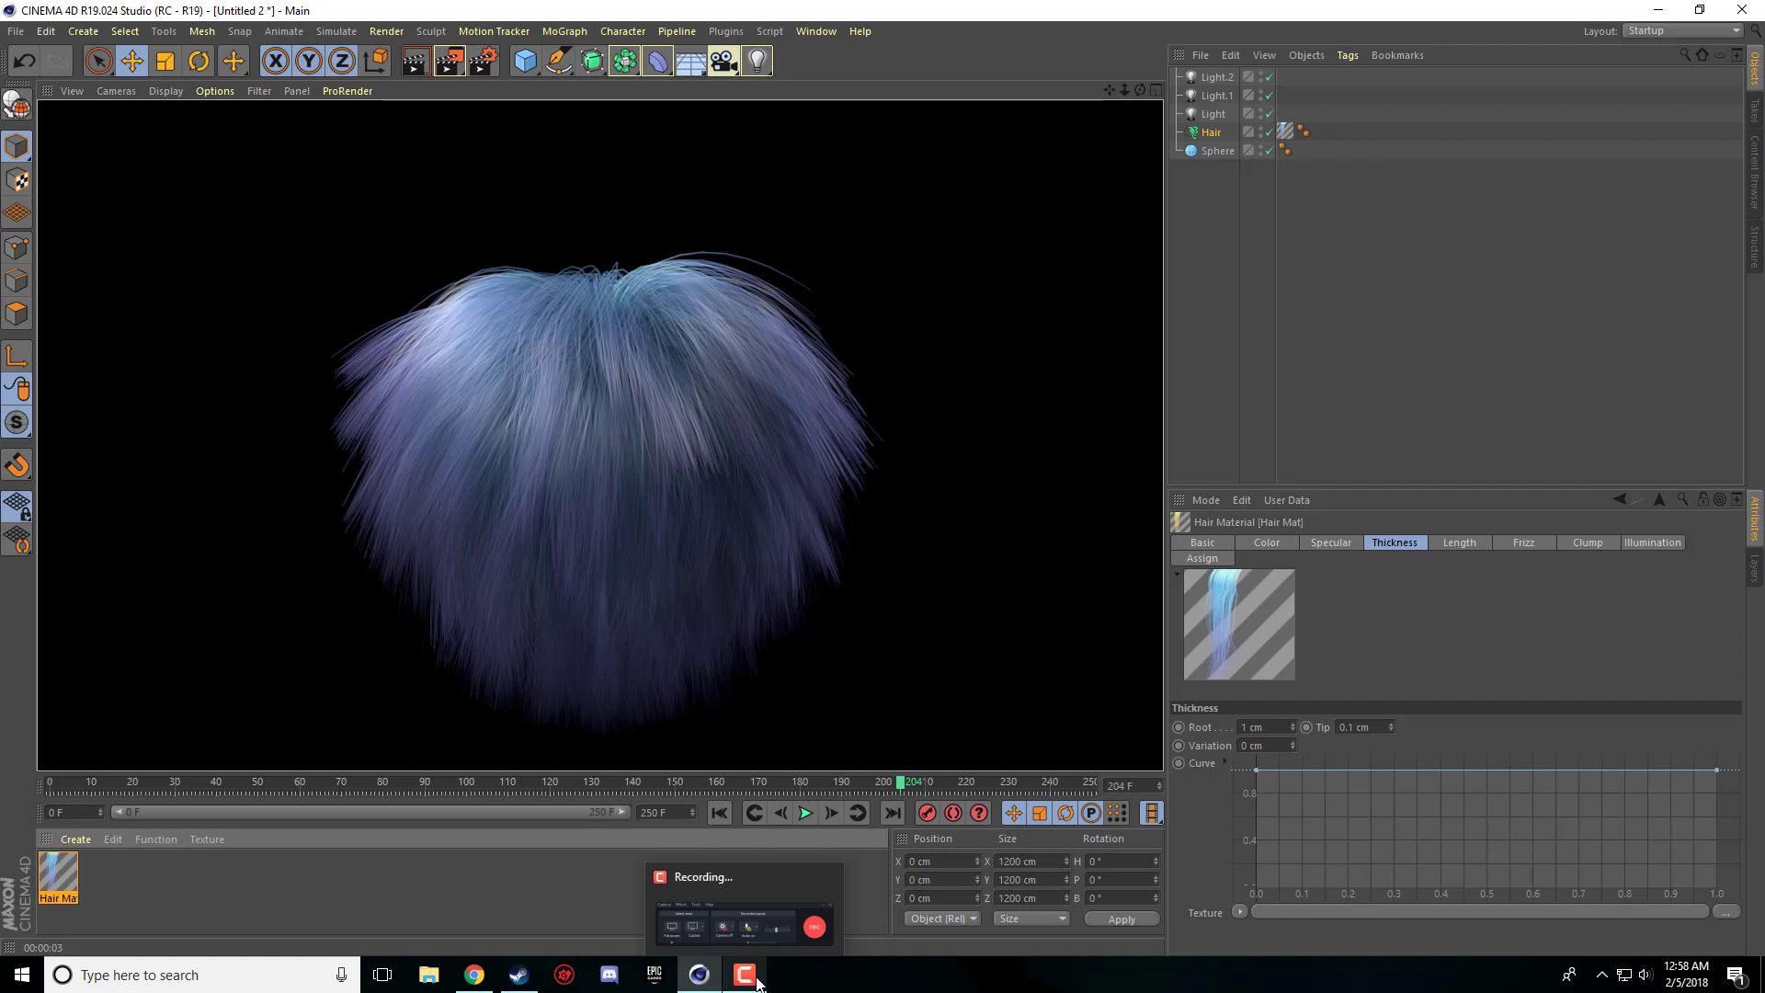
- Render the viewport to see the long blue-violet hair ball against black
left_click(743, 974)
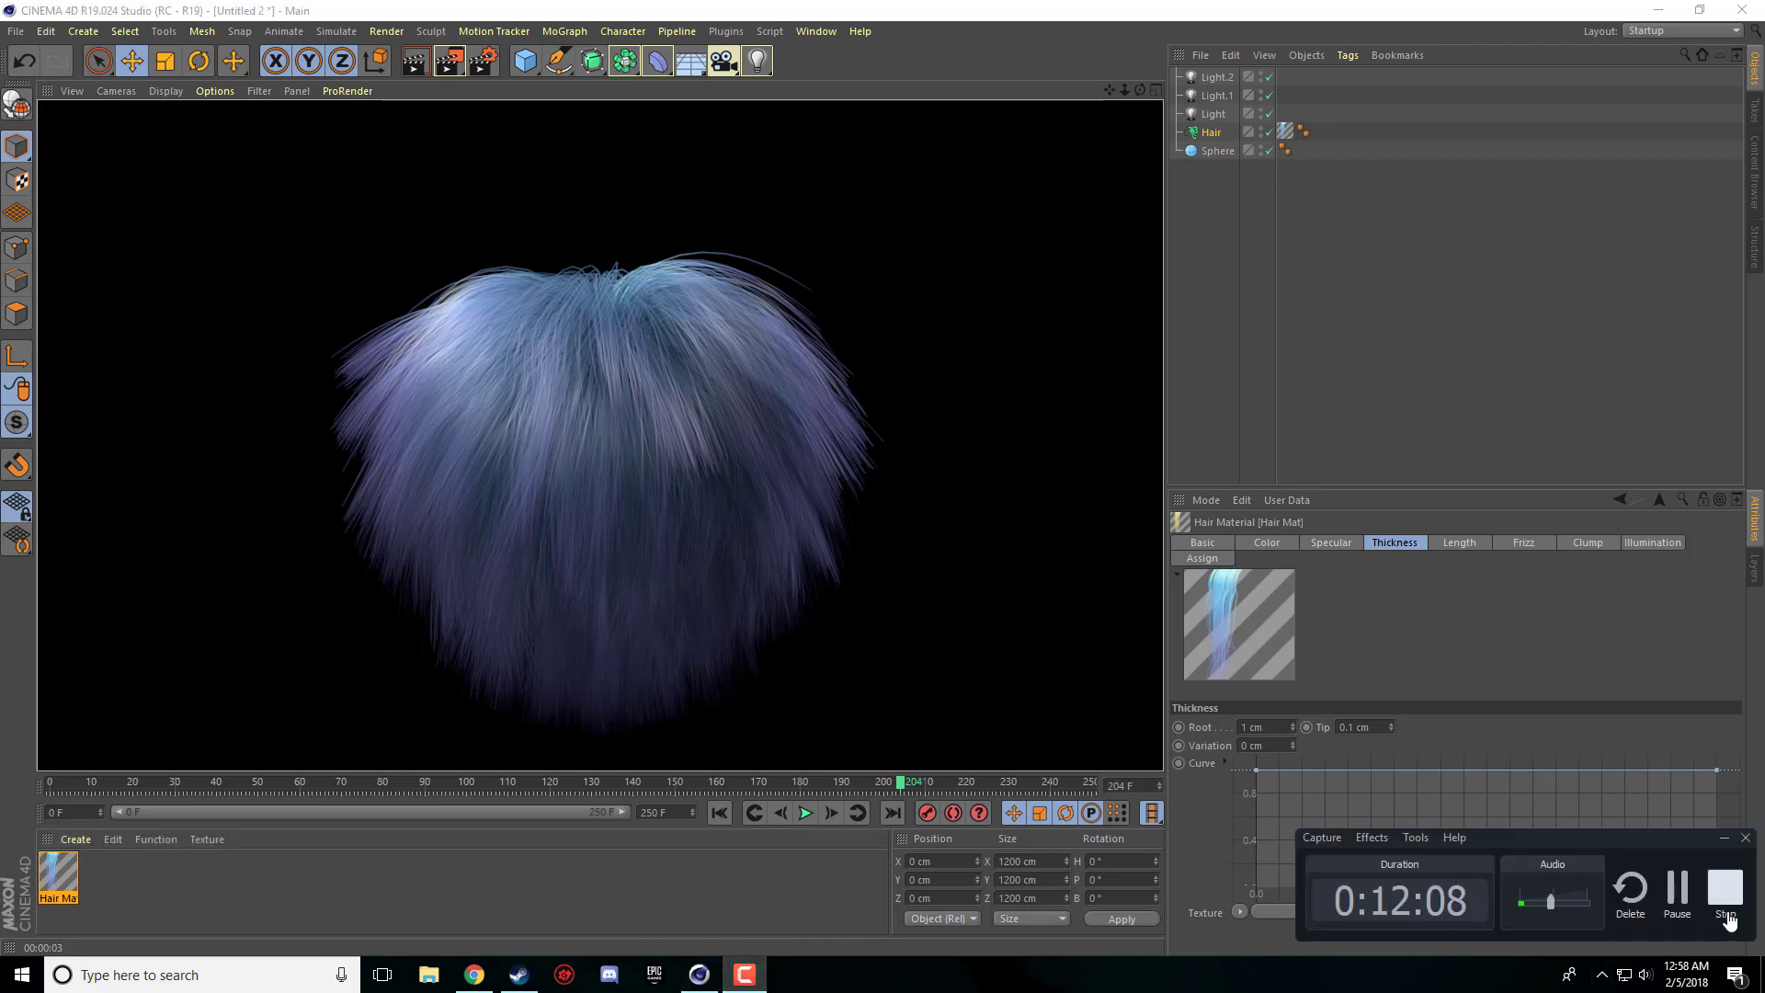